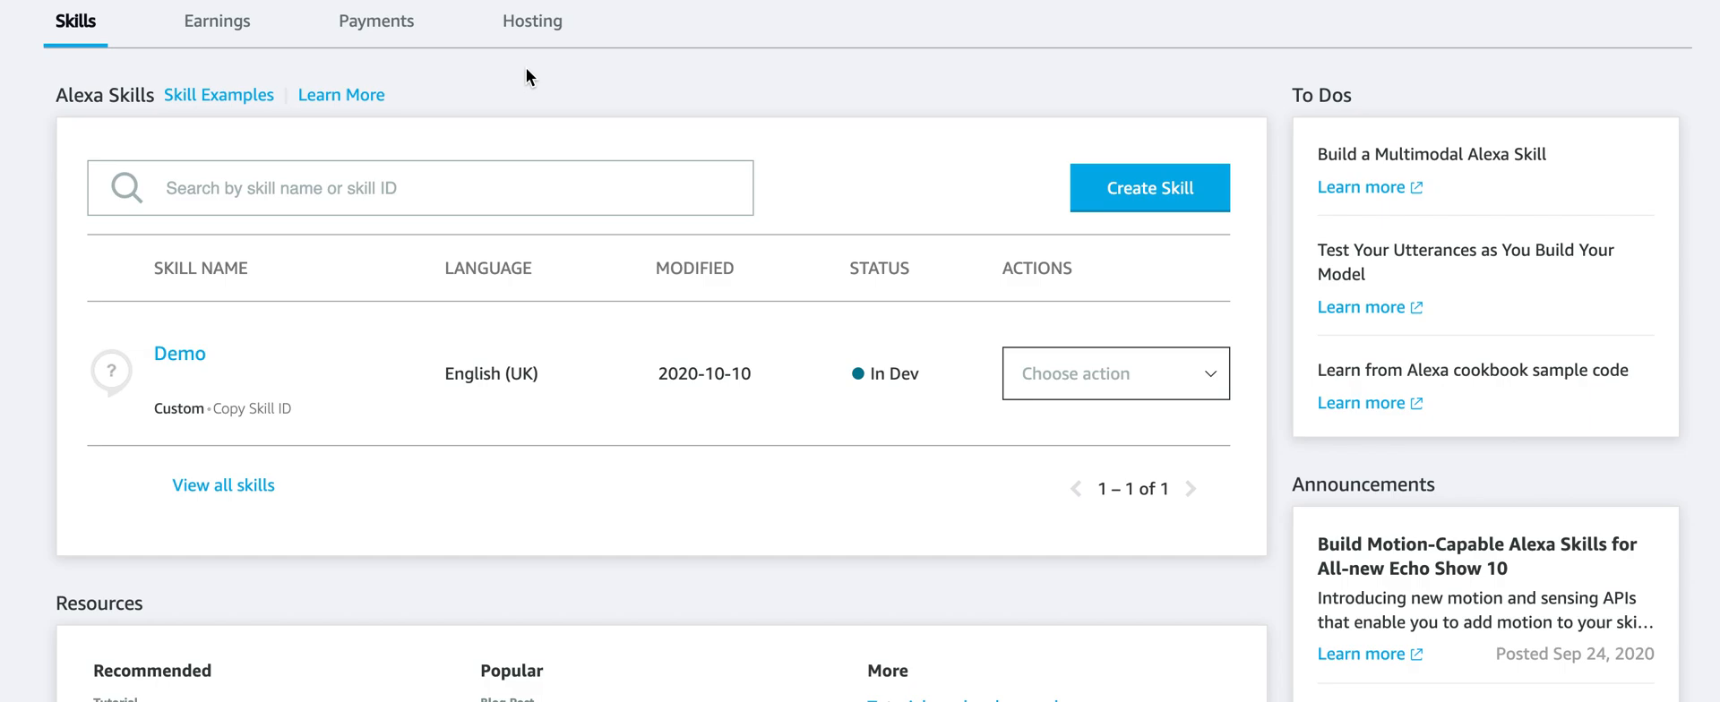
mouse_move(787, 263)
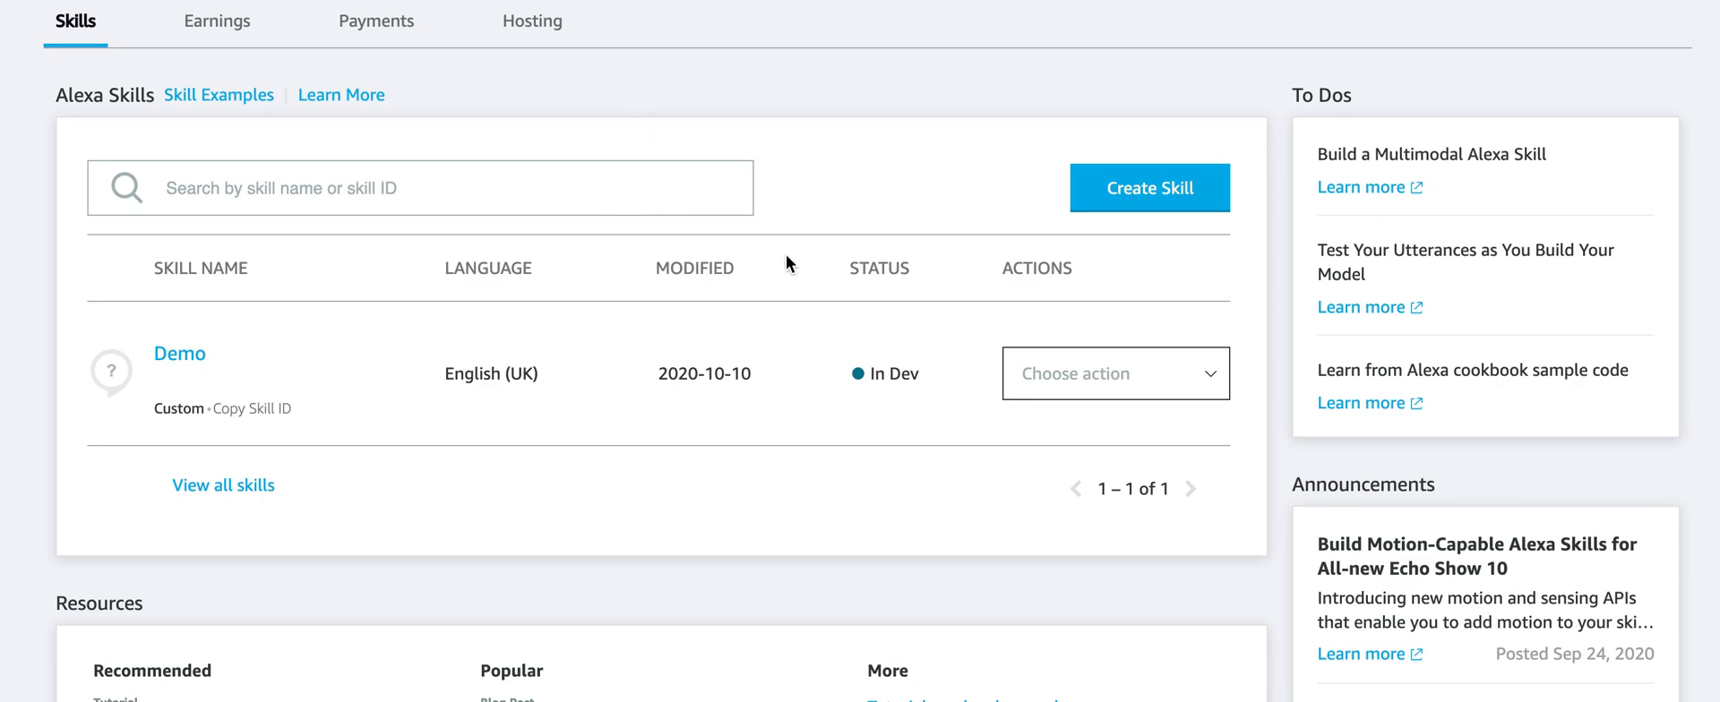
mouse_move(685, 219)
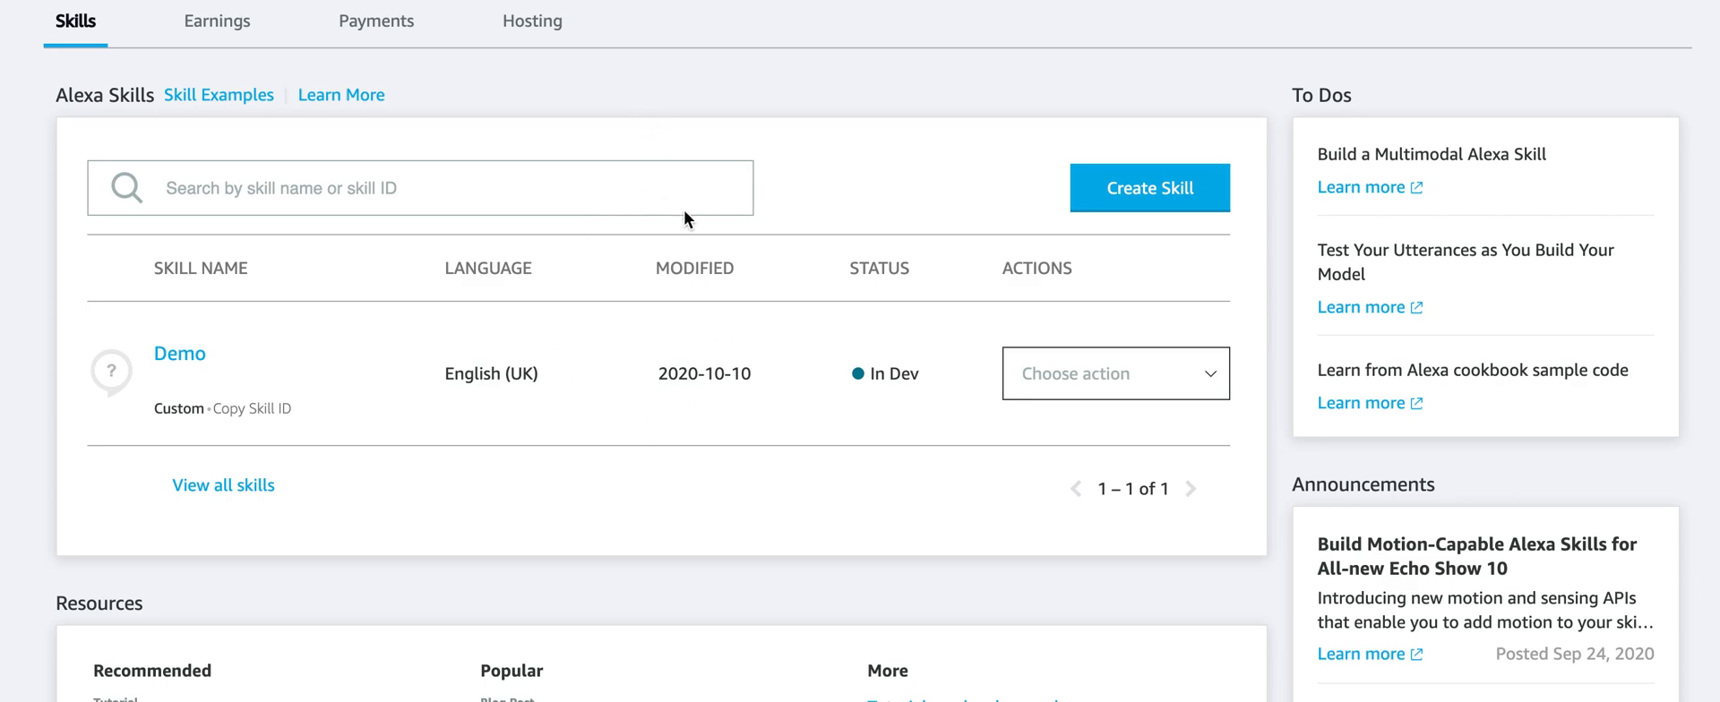
mouse_move(77, 39)
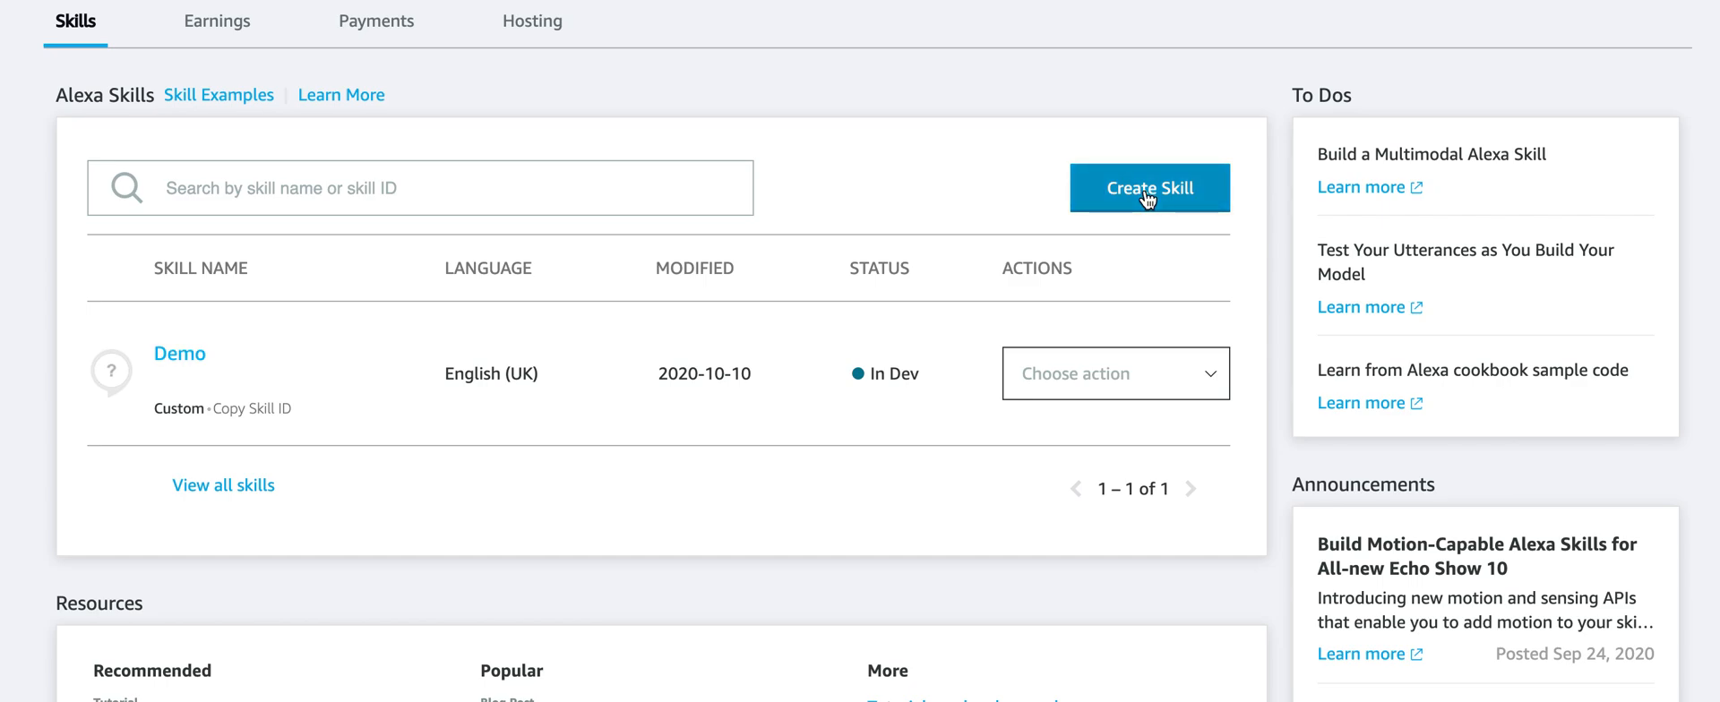
- Start a new skill named 'Demo Skill', keeping hosting region US East (N. Virginia)
click(1148, 187)
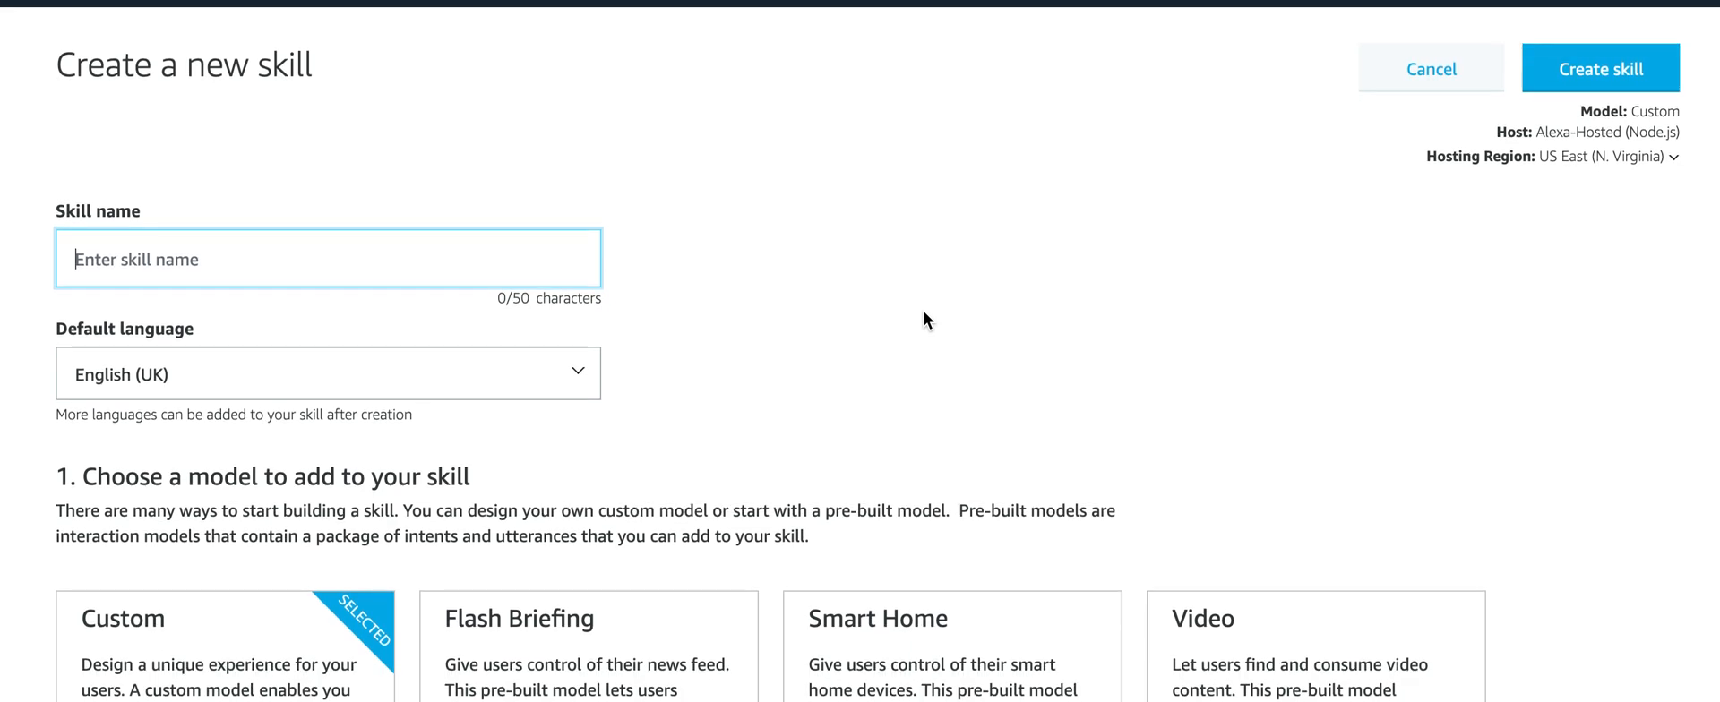
mouse_move(346, 121)
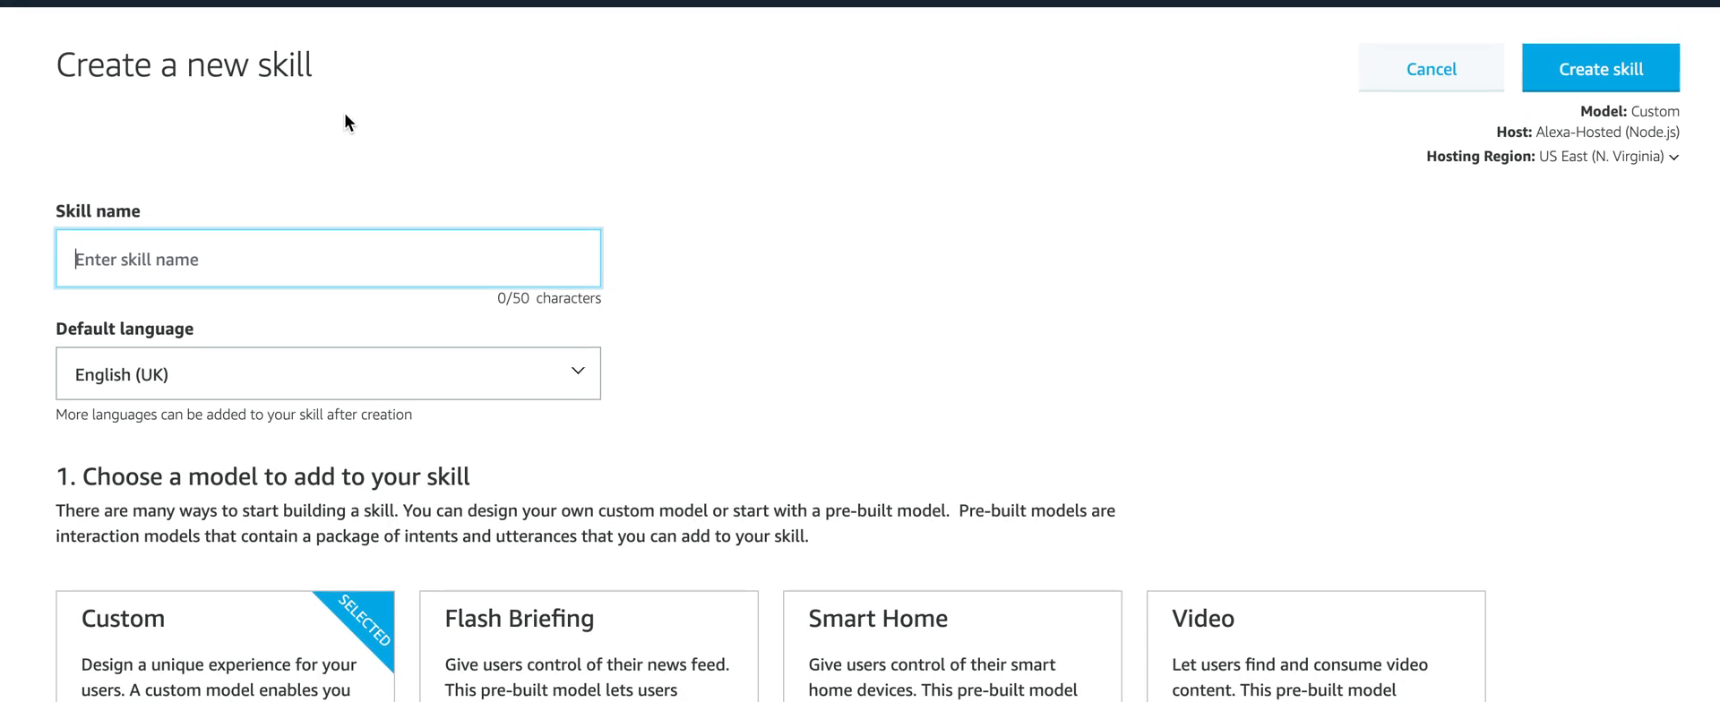
text(D)
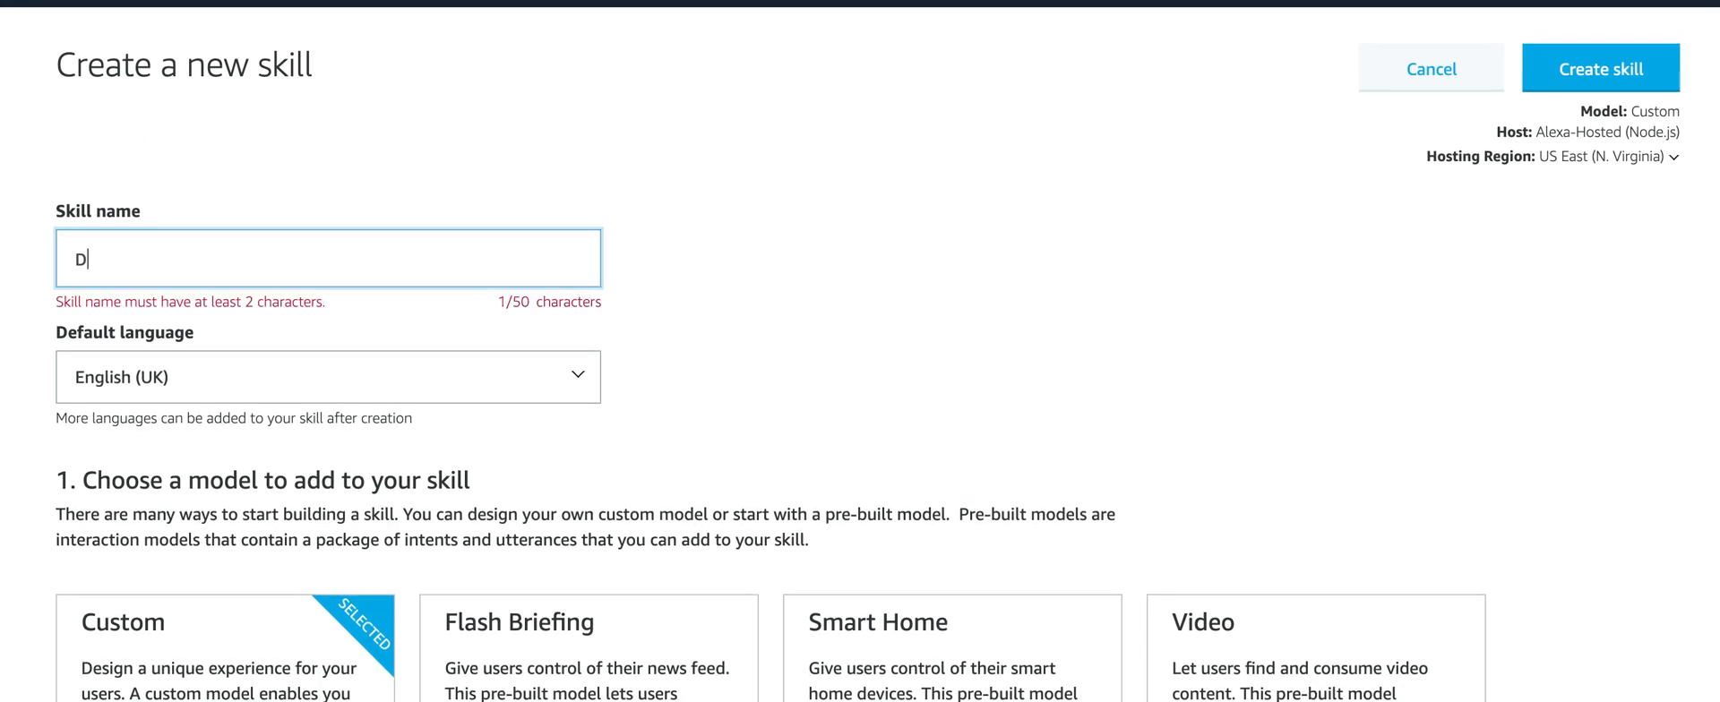
text(emo Skill)
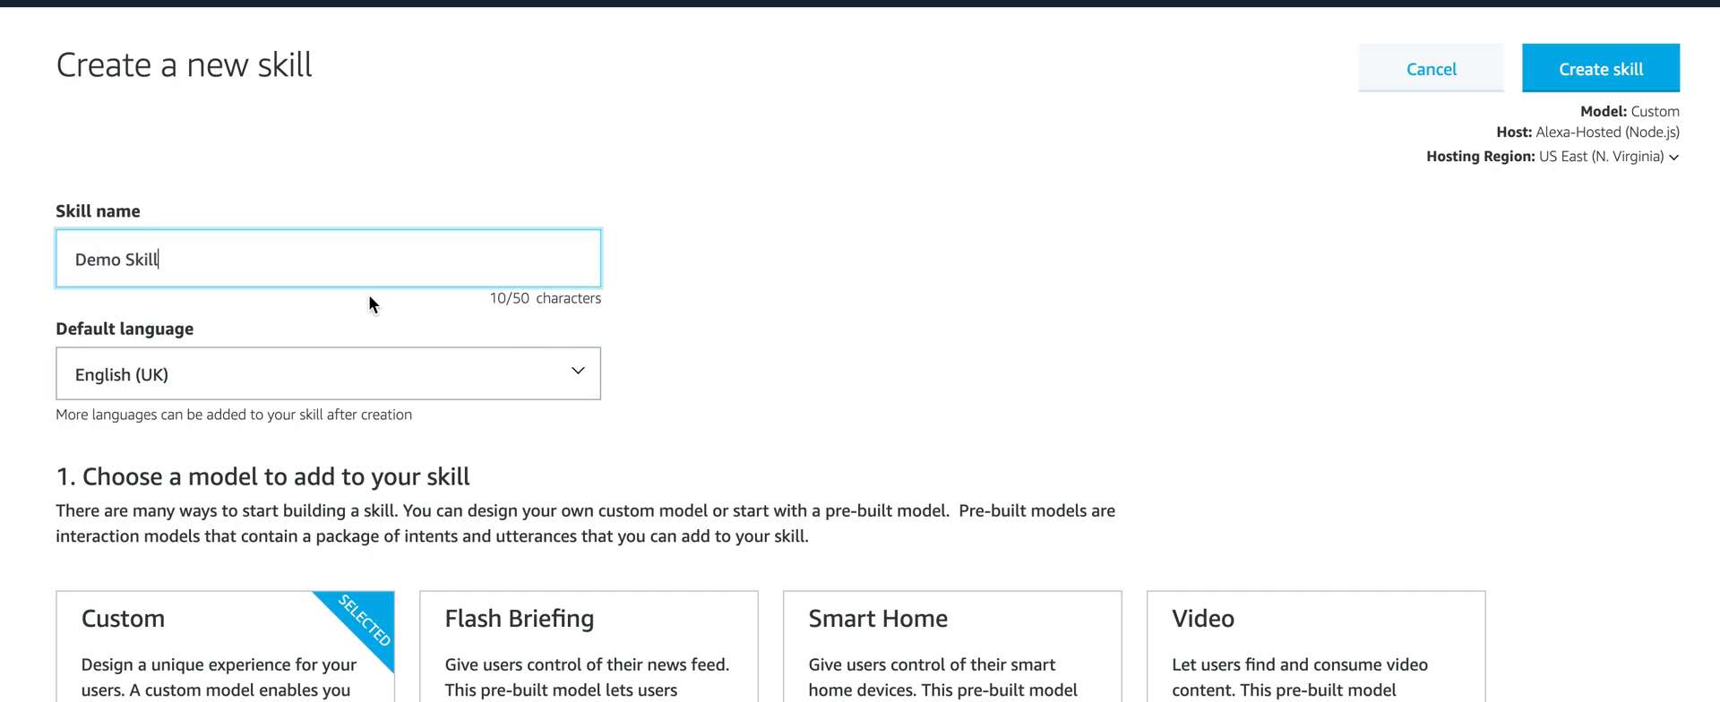
scroll(down, 3)
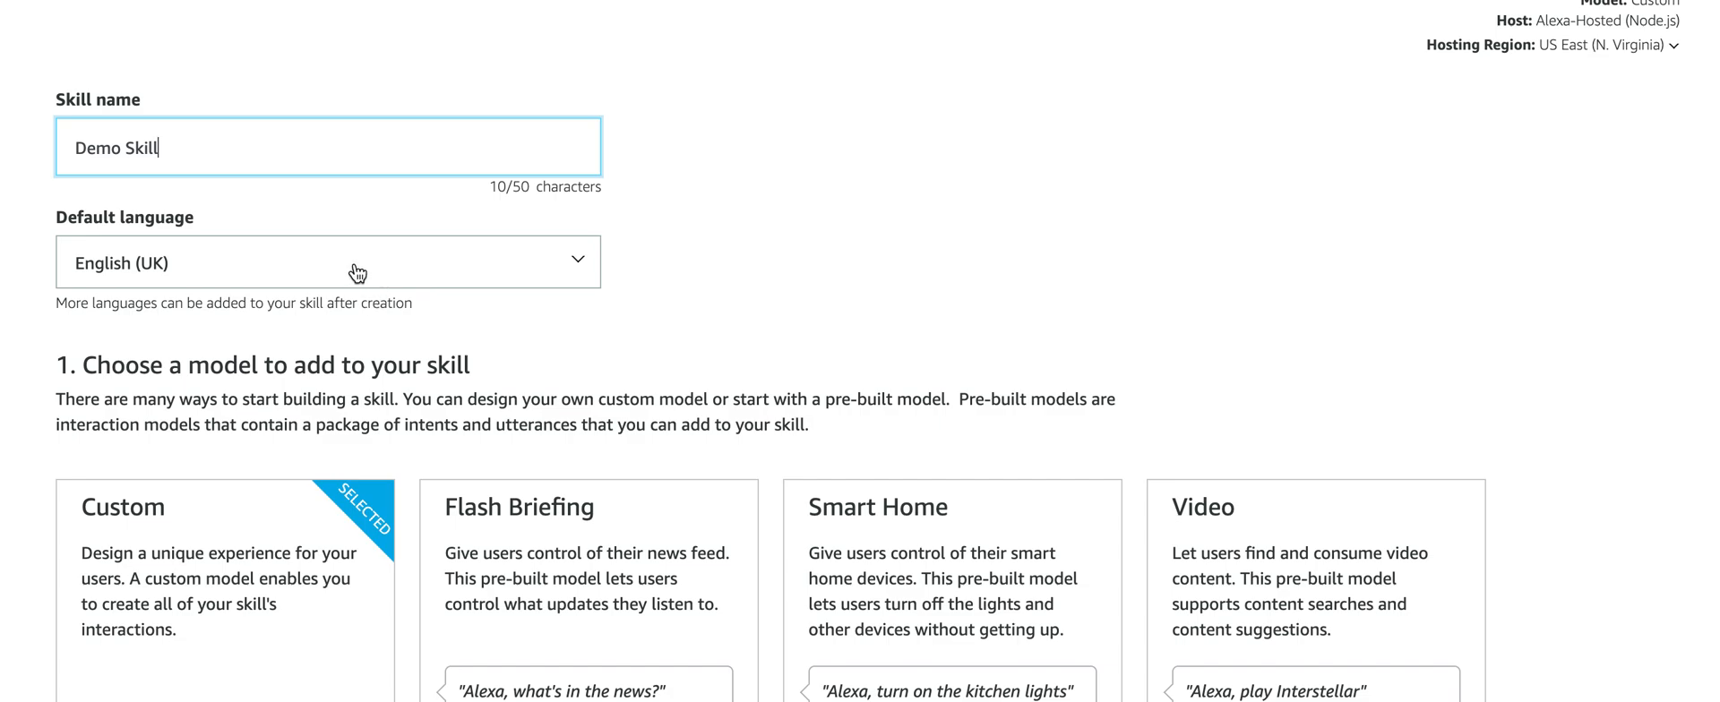
mouse_move(262, 288)
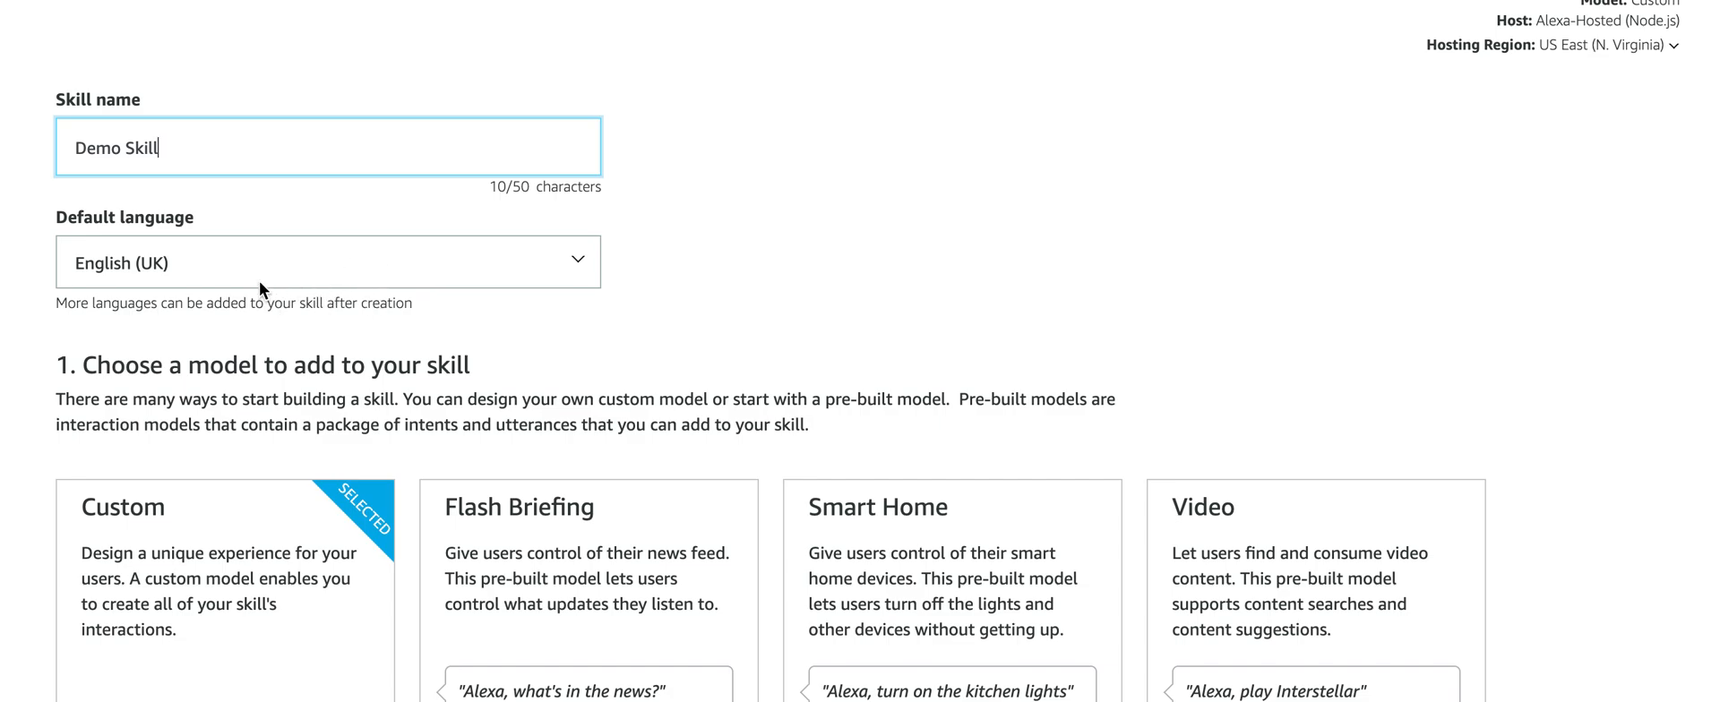
mouse_move(304, 297)
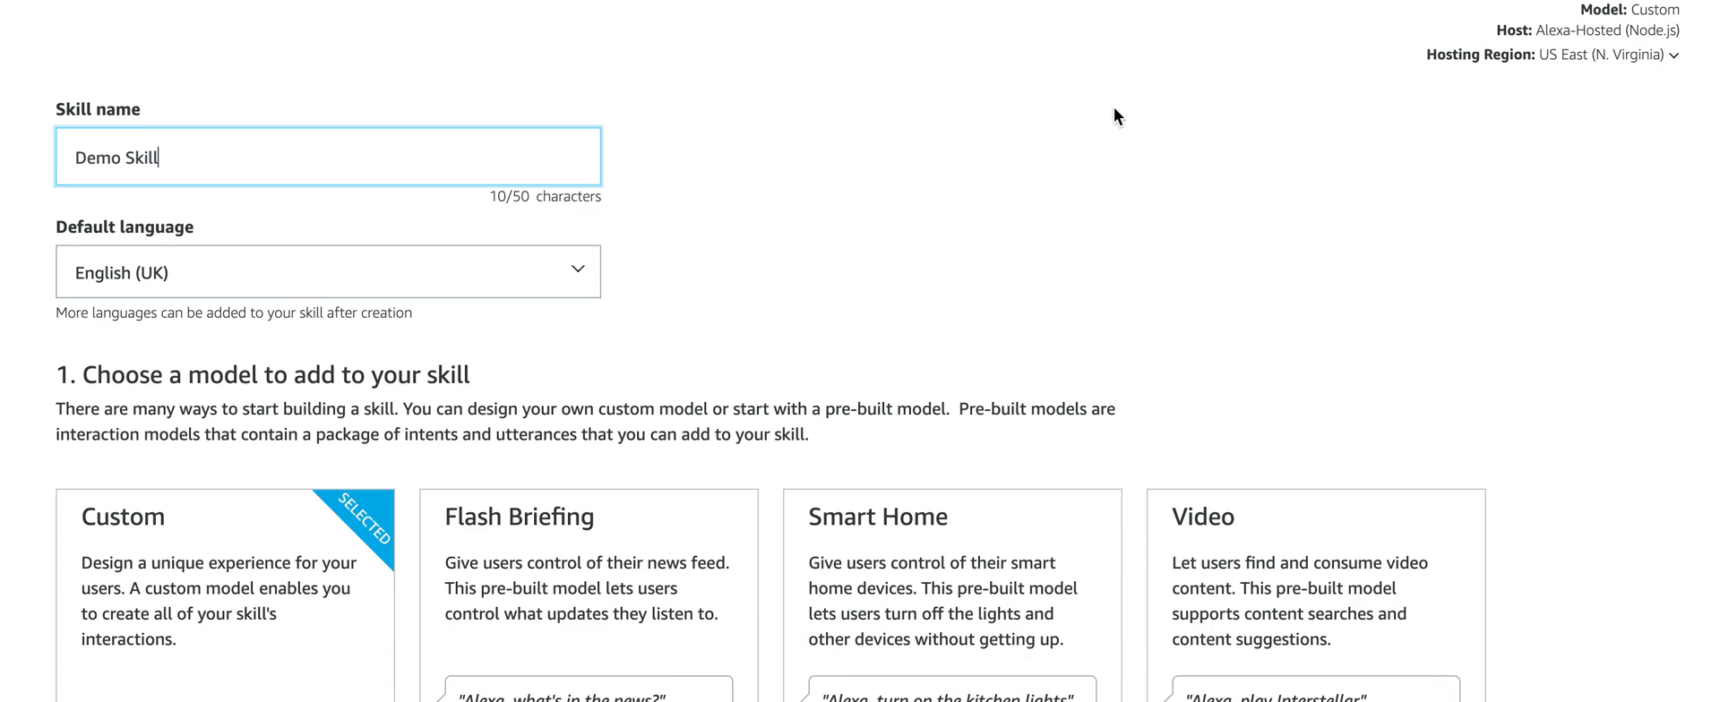
click(1602, 54)
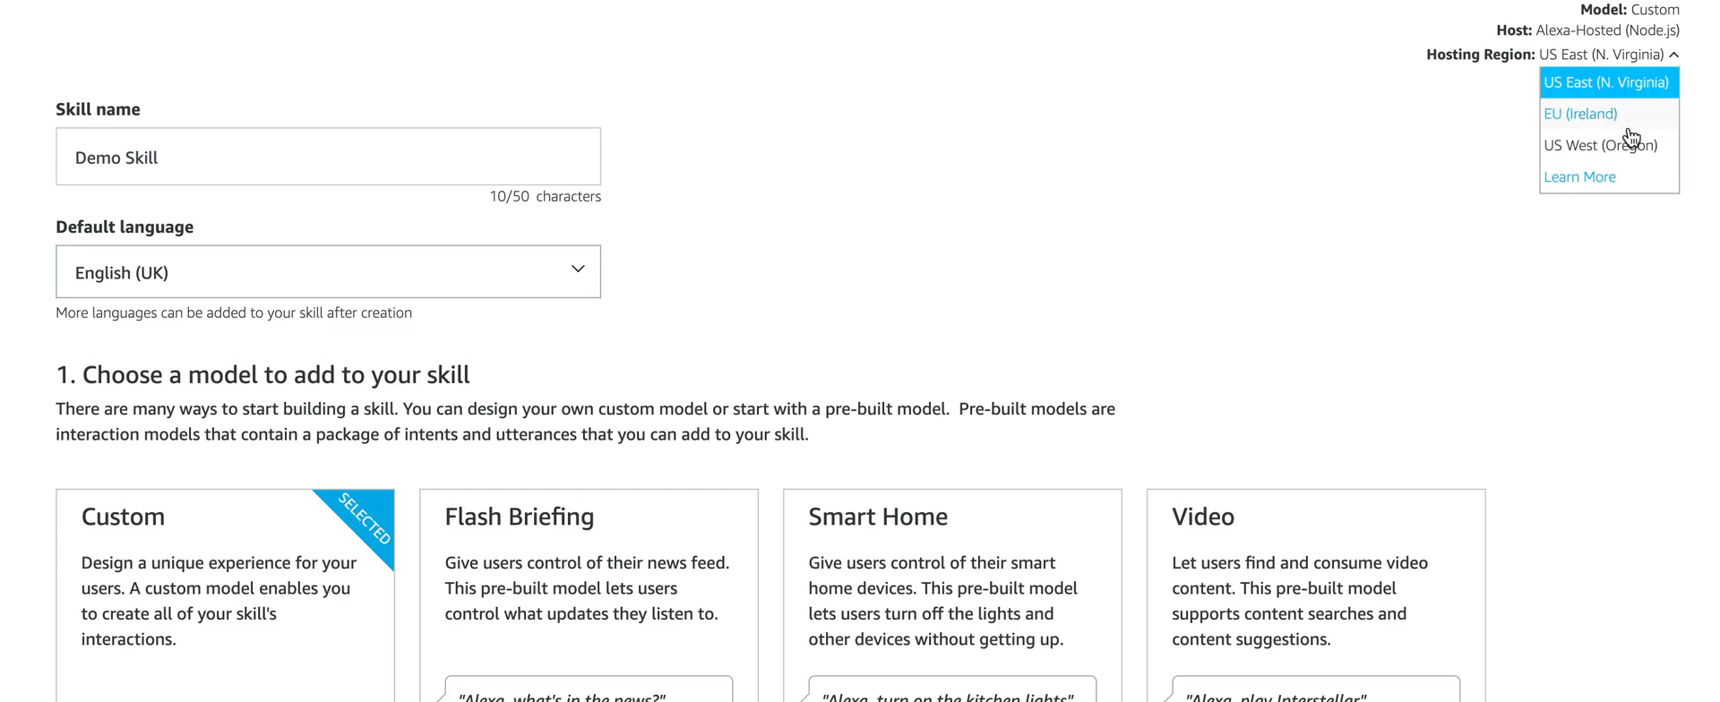
click(1607, 82)
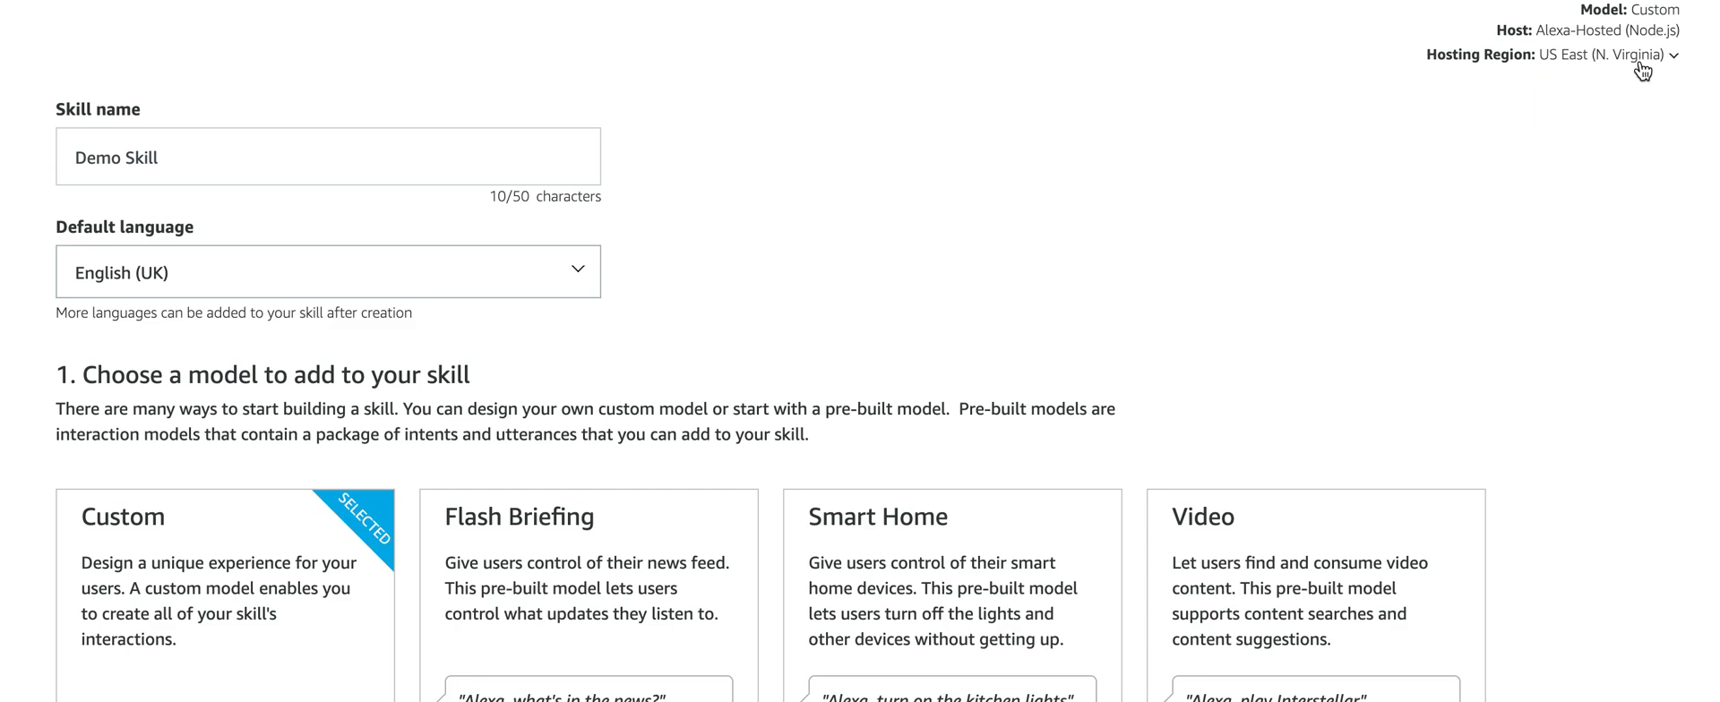
mouse_move(1609, 73)
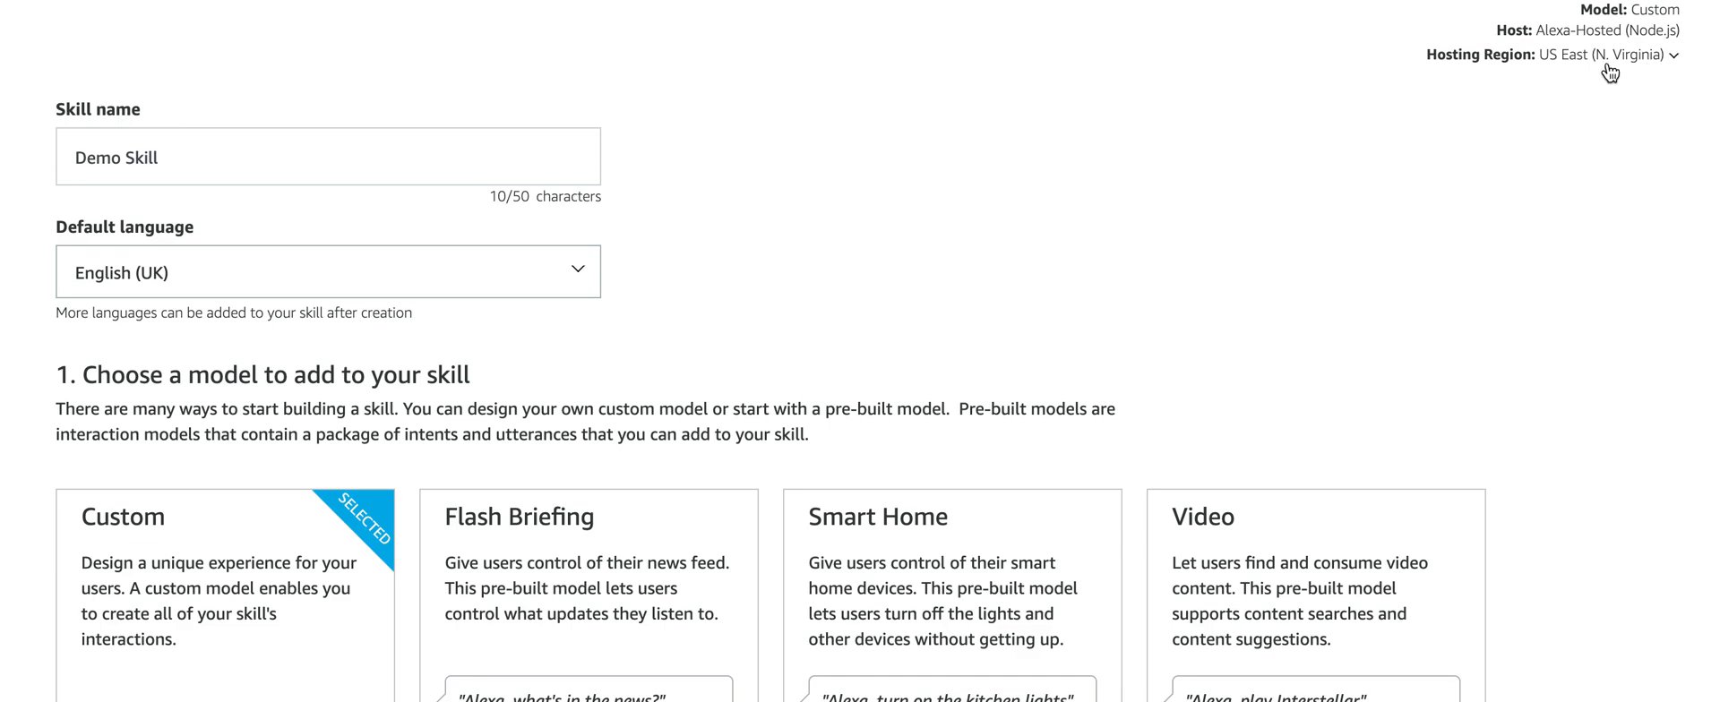
mouse_move(1636, 68)
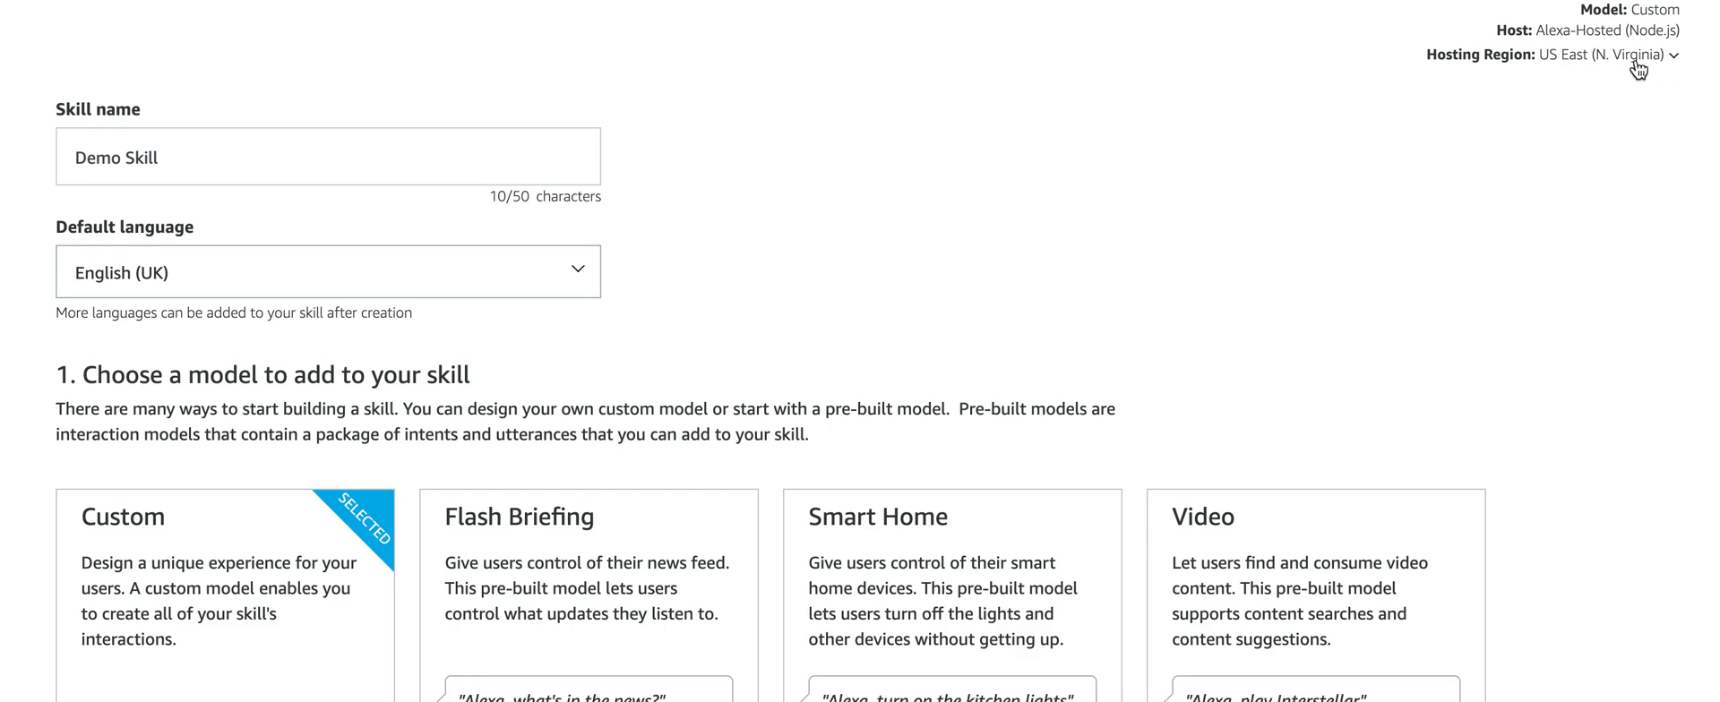
mouse_move(982, 197)
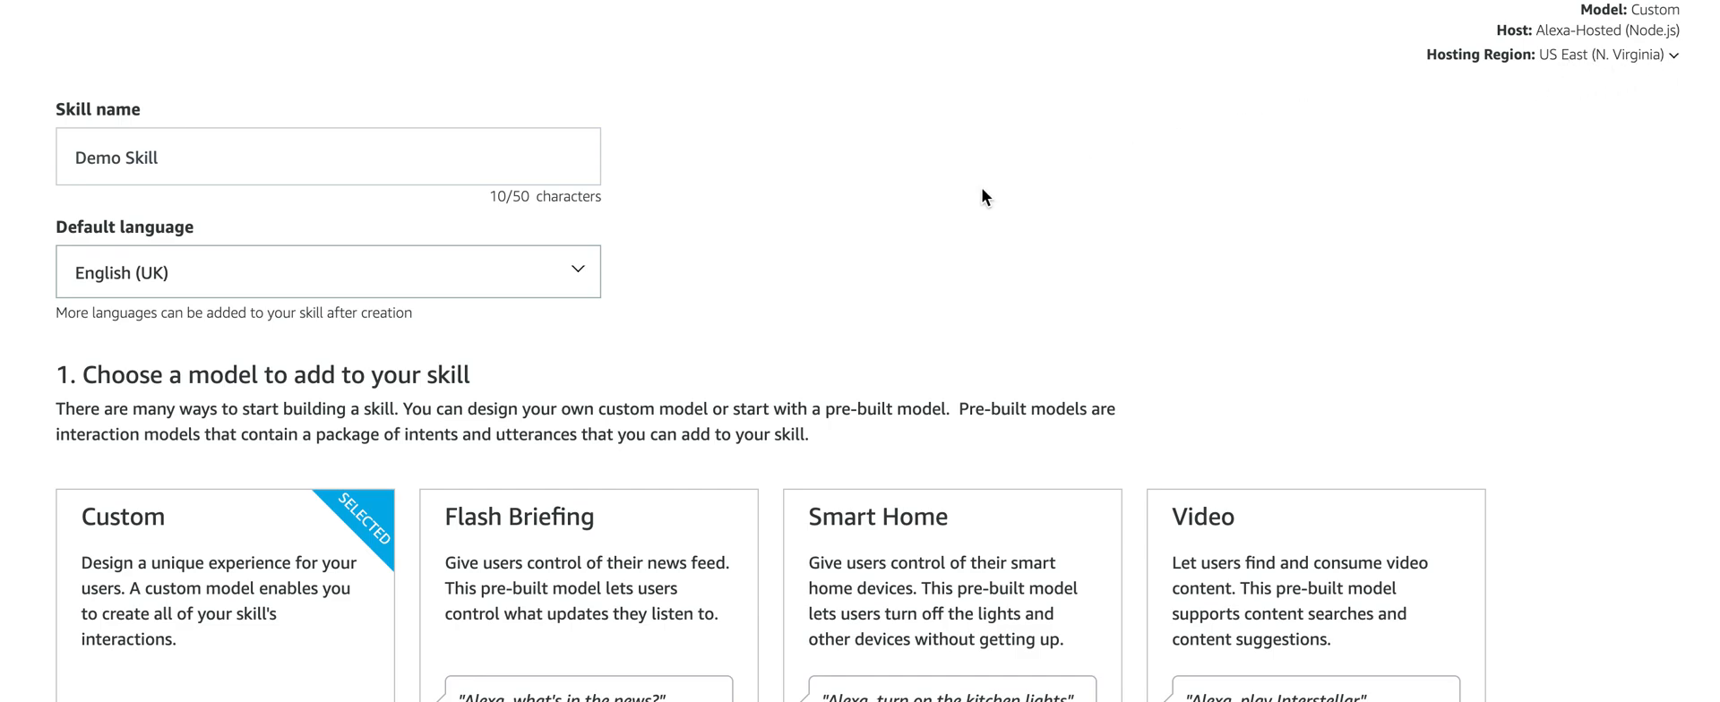
- Create Demo Skill using the Custom model and an Alexa-Hosted (Node.js) backend
scroll(down, 3)
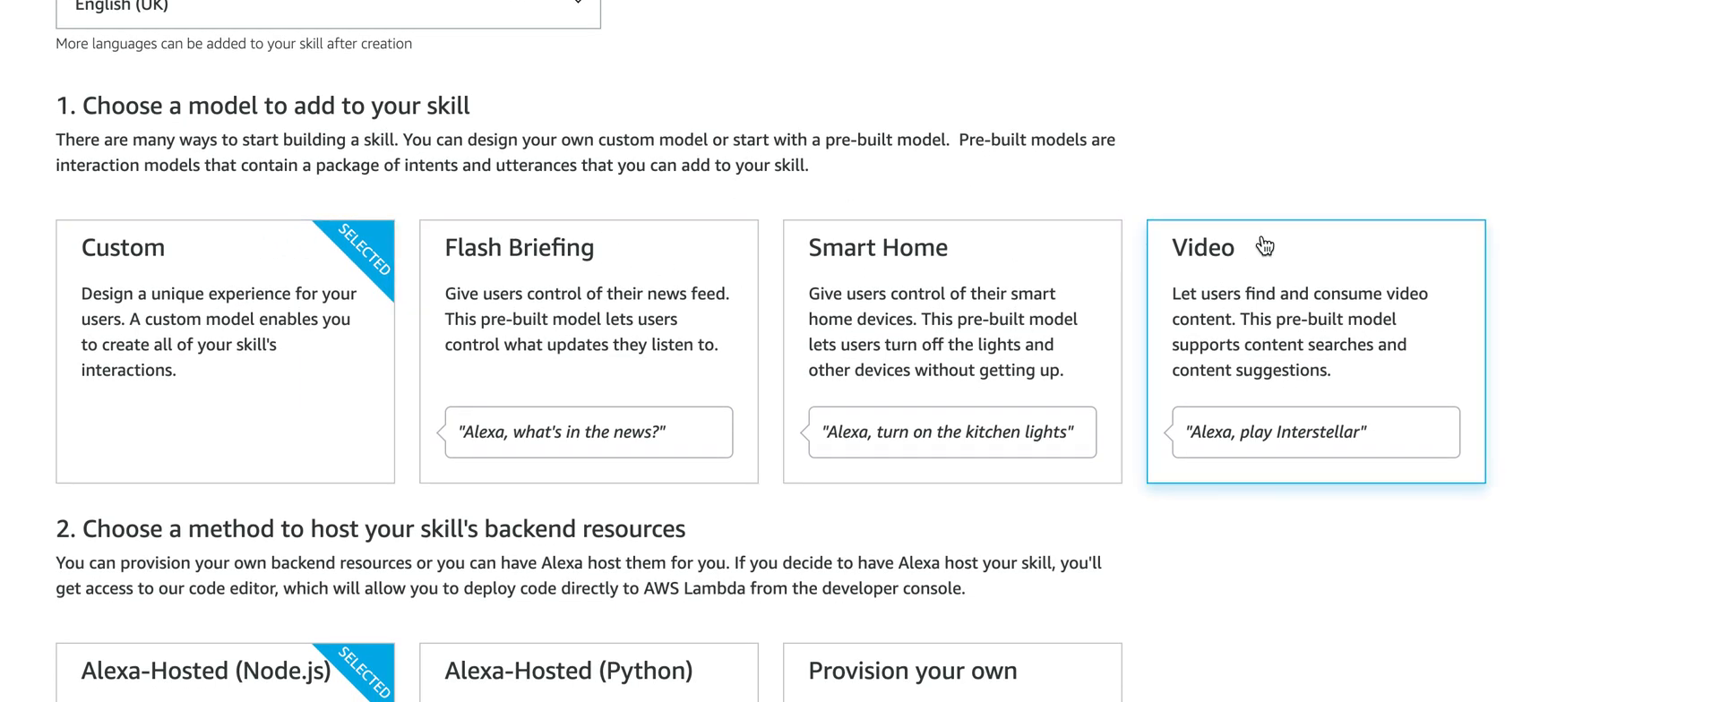
click(225, 330)
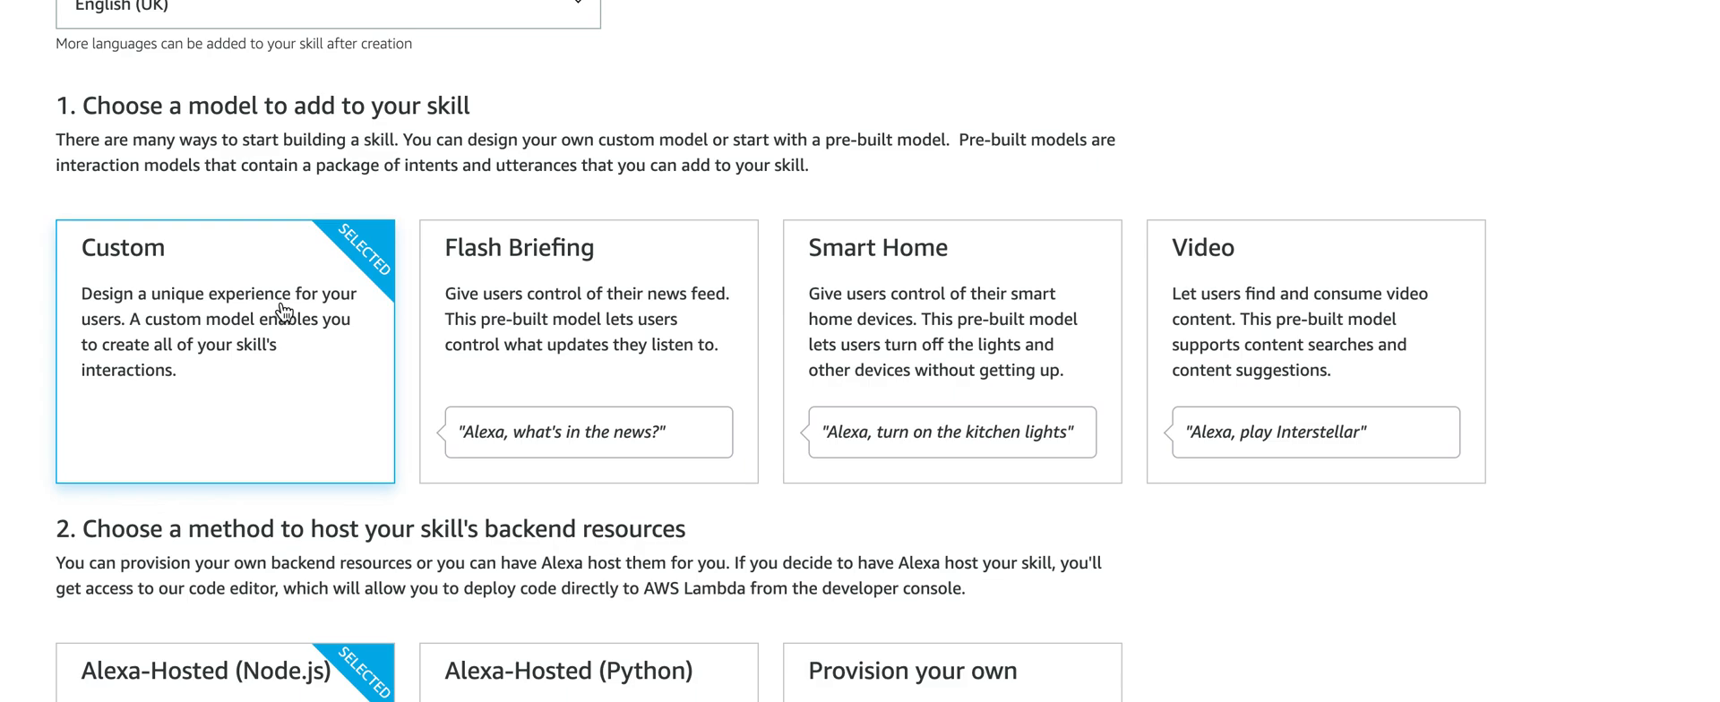
scroll(down, 3)
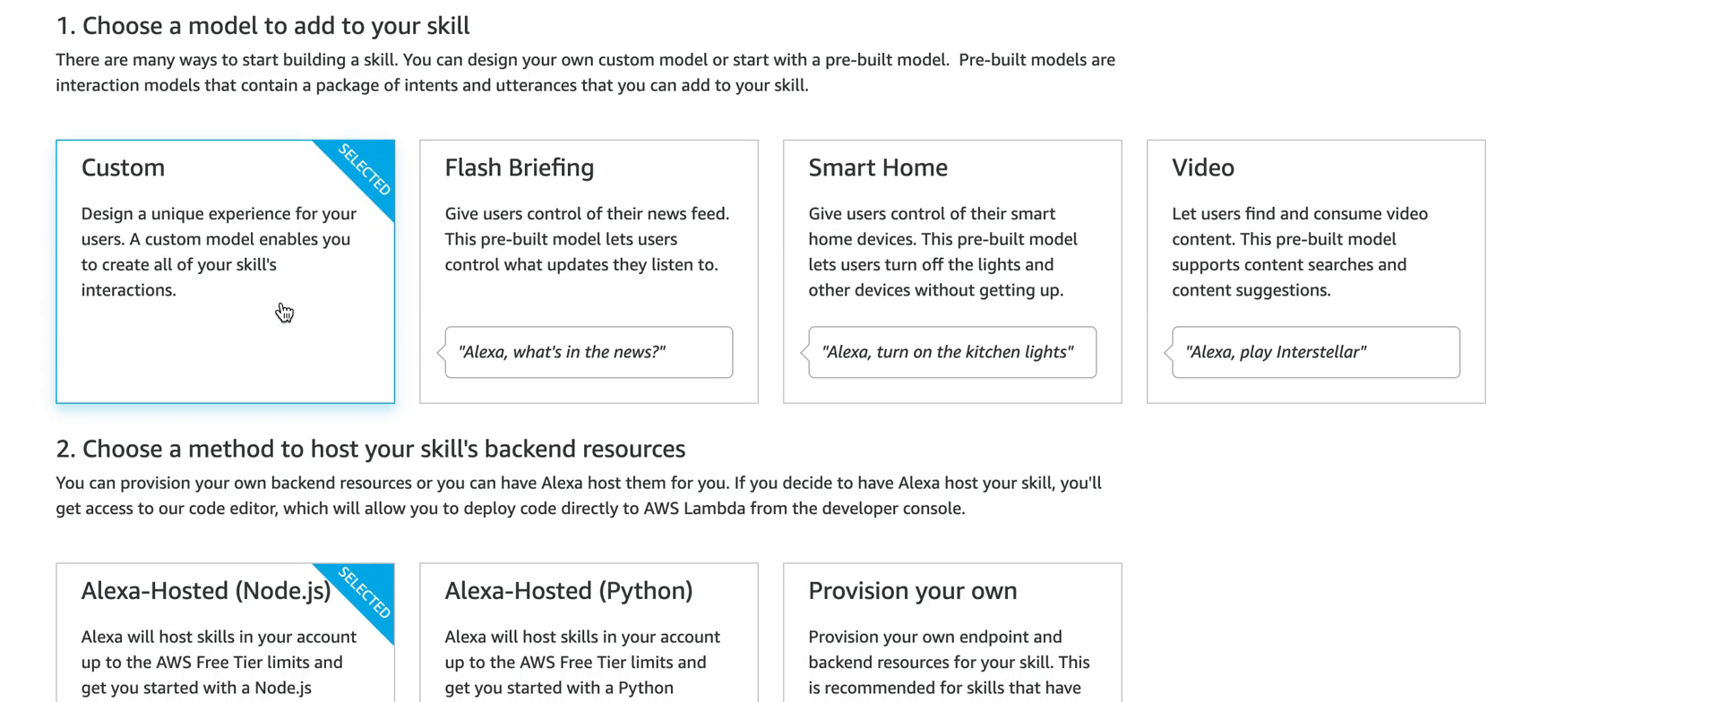
scroll(down, 3)
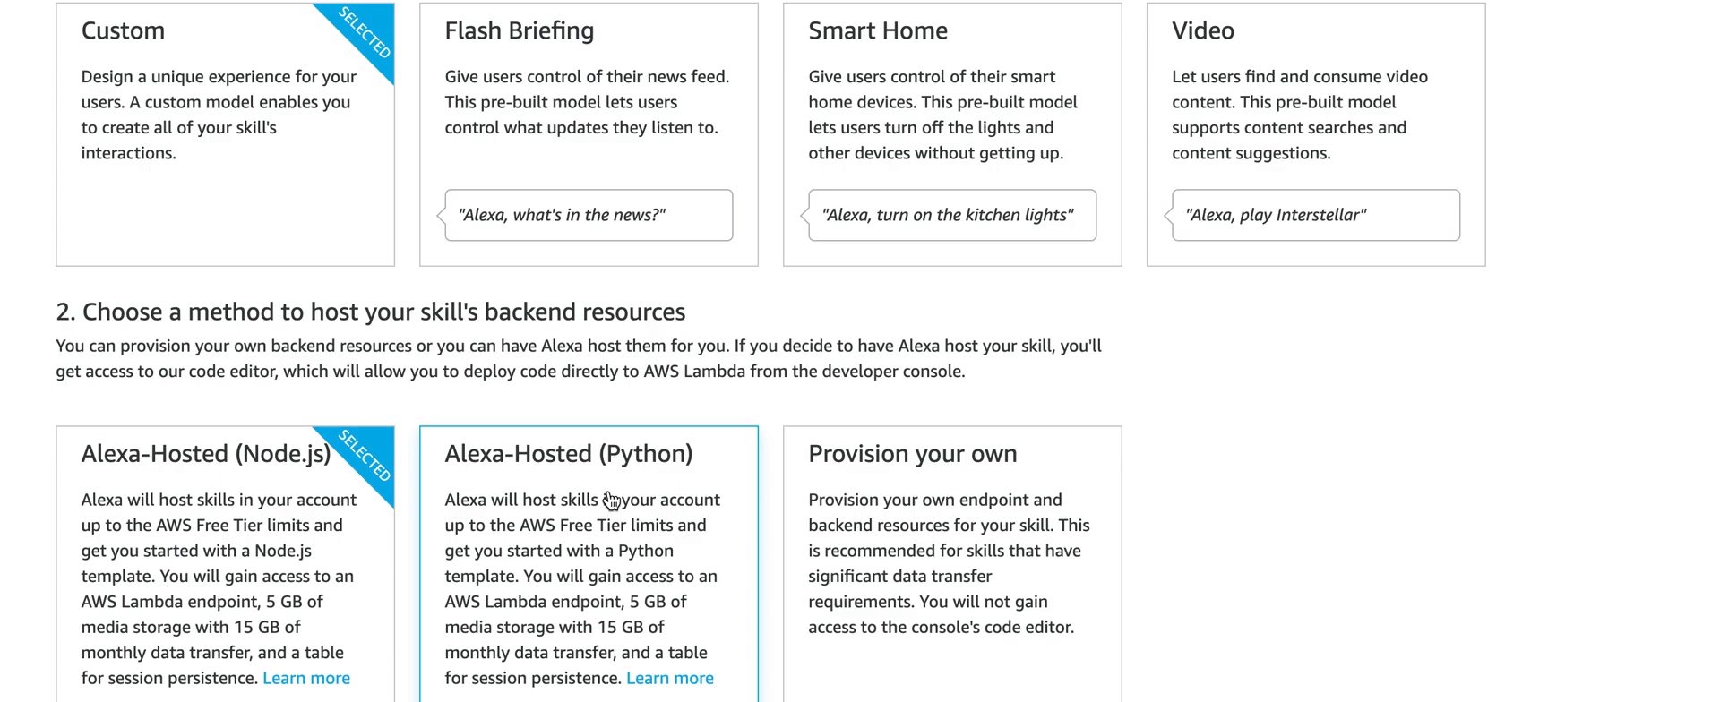
click(220, 460)
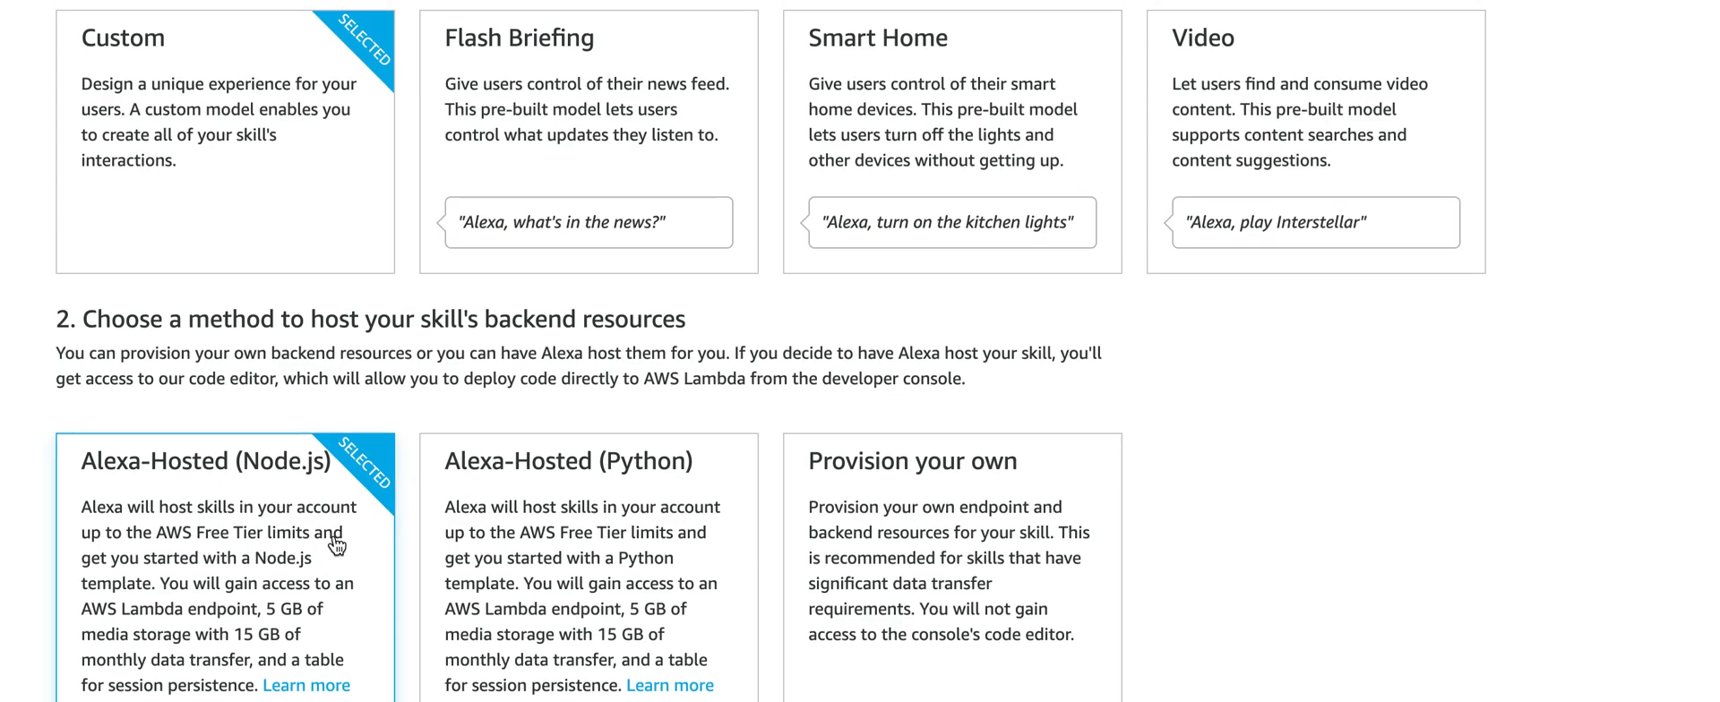
scroll(down, 3)
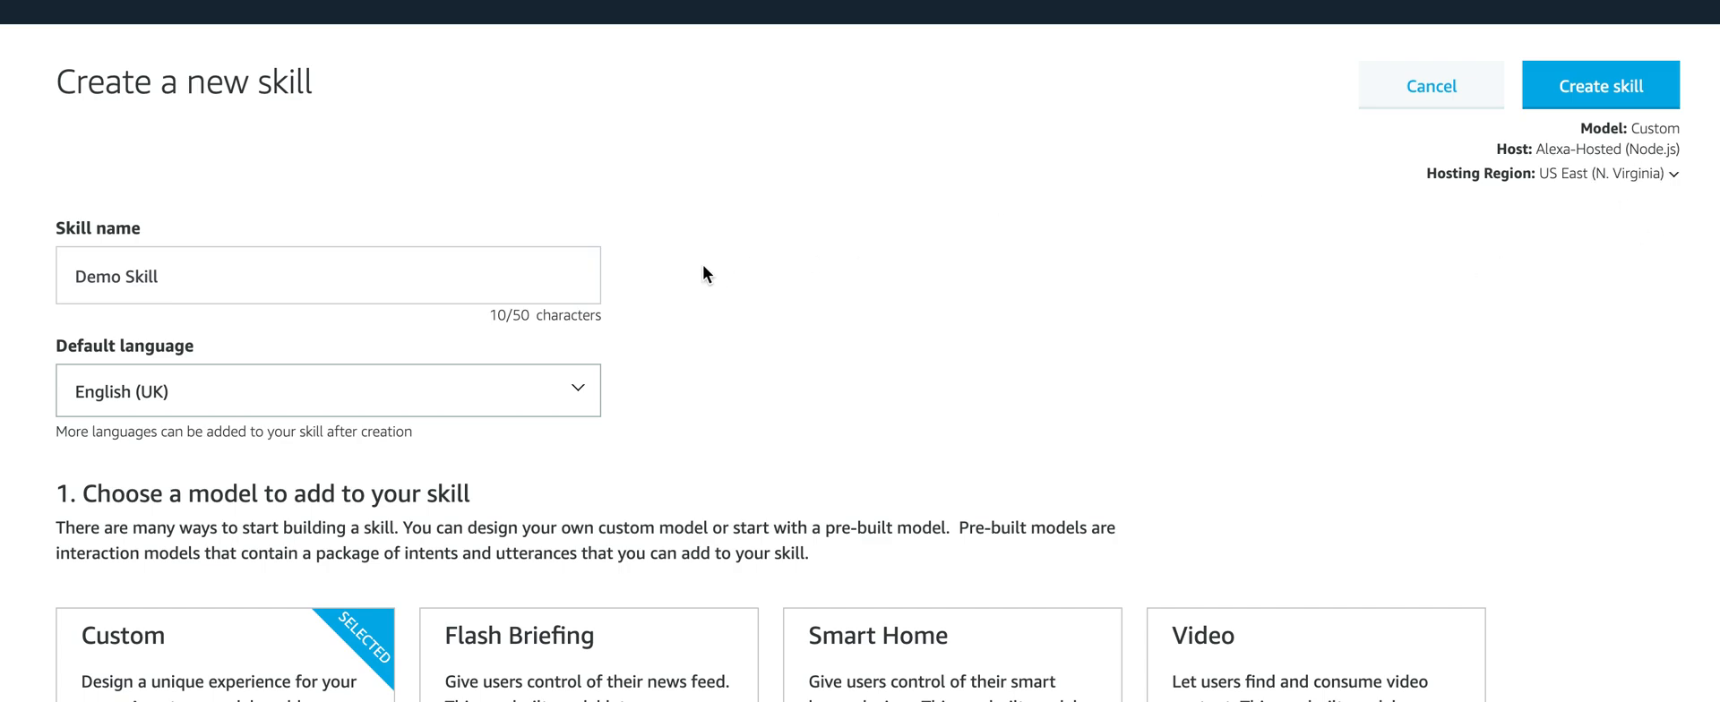
click(1601, 86)
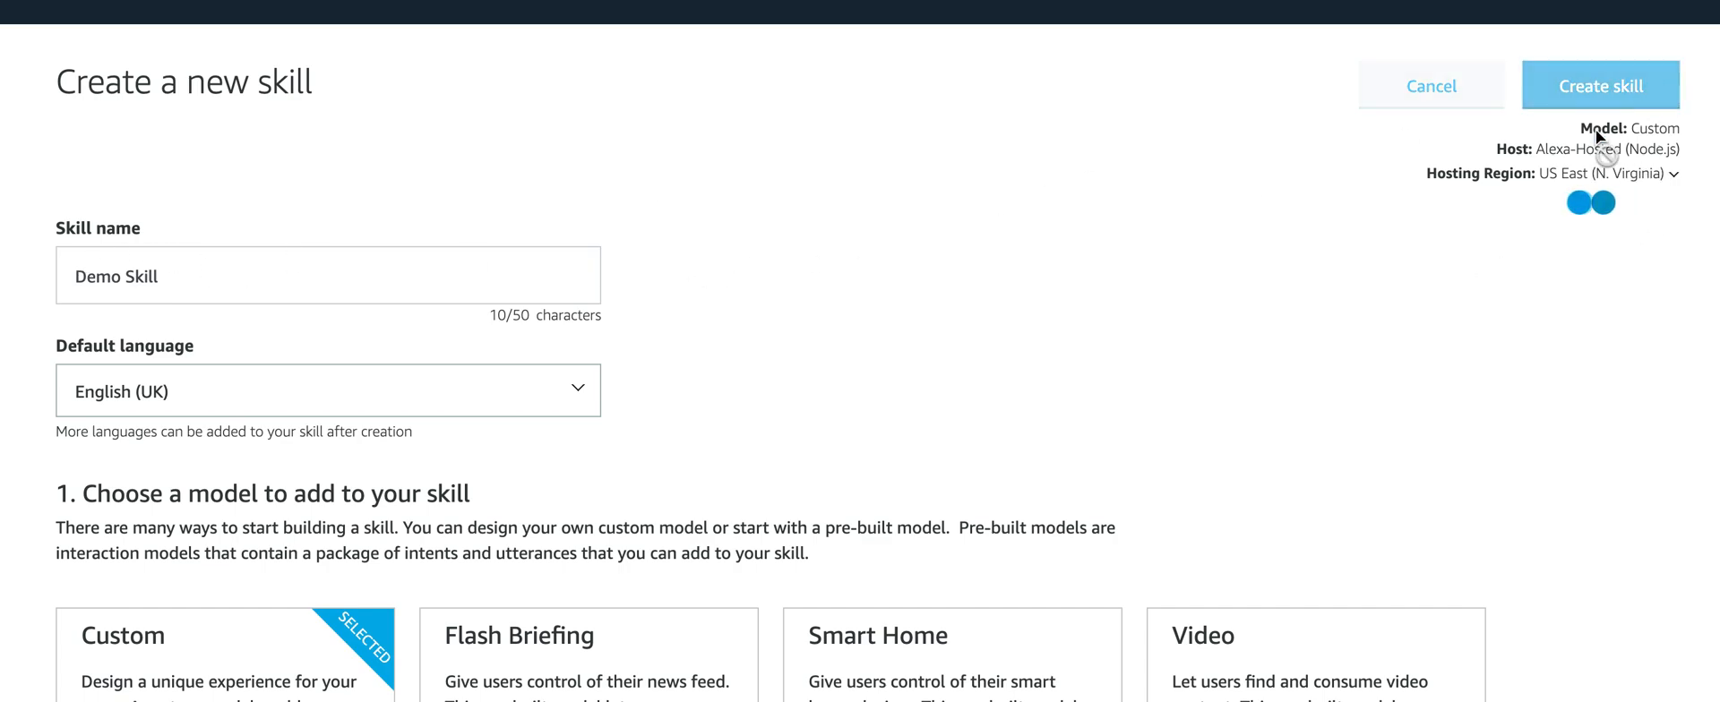
- Continue with the Hello World Skill template
click(1599, 86)
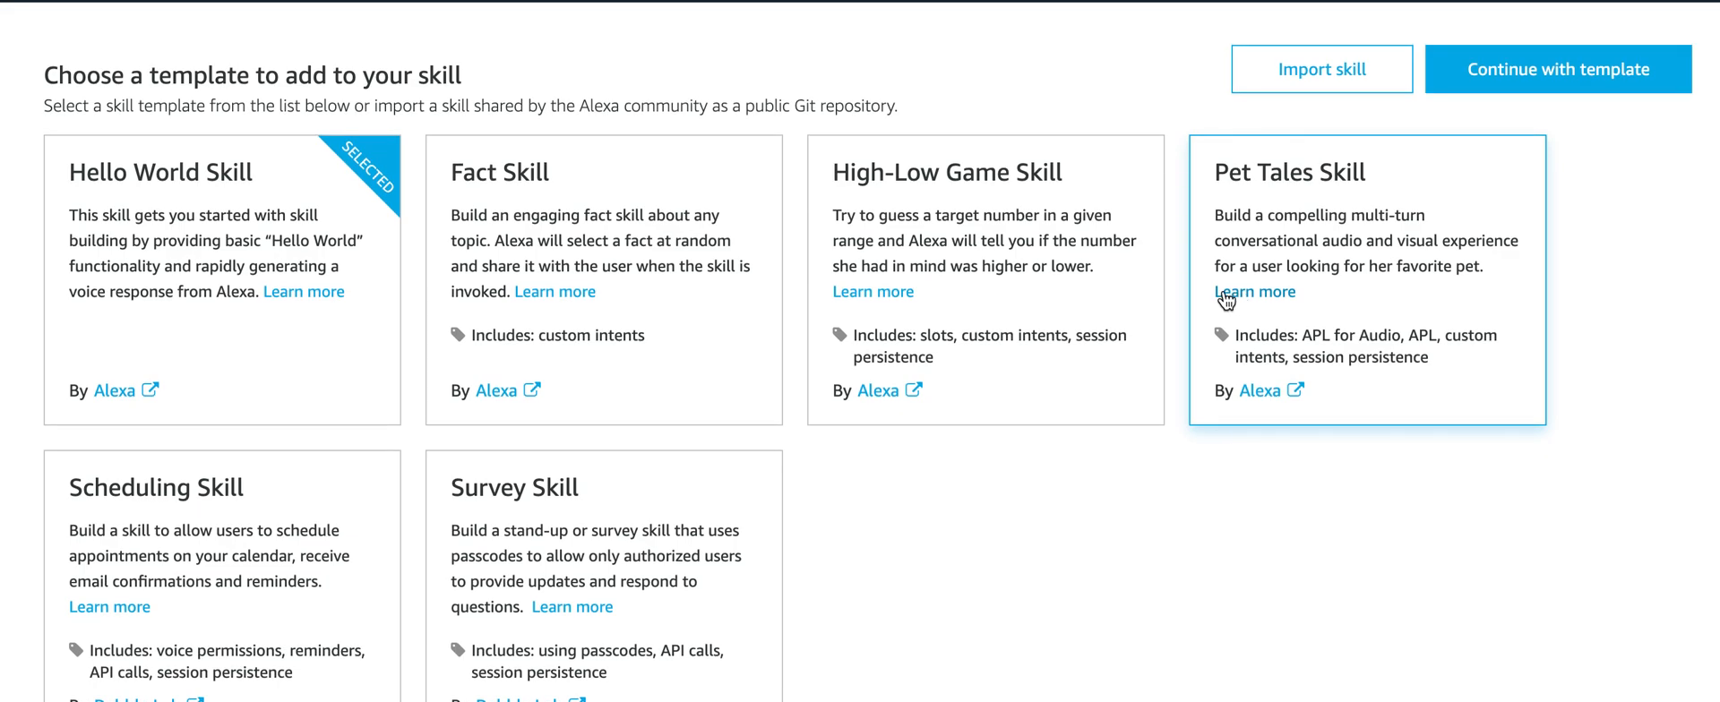
mouse_move(1199, 263)
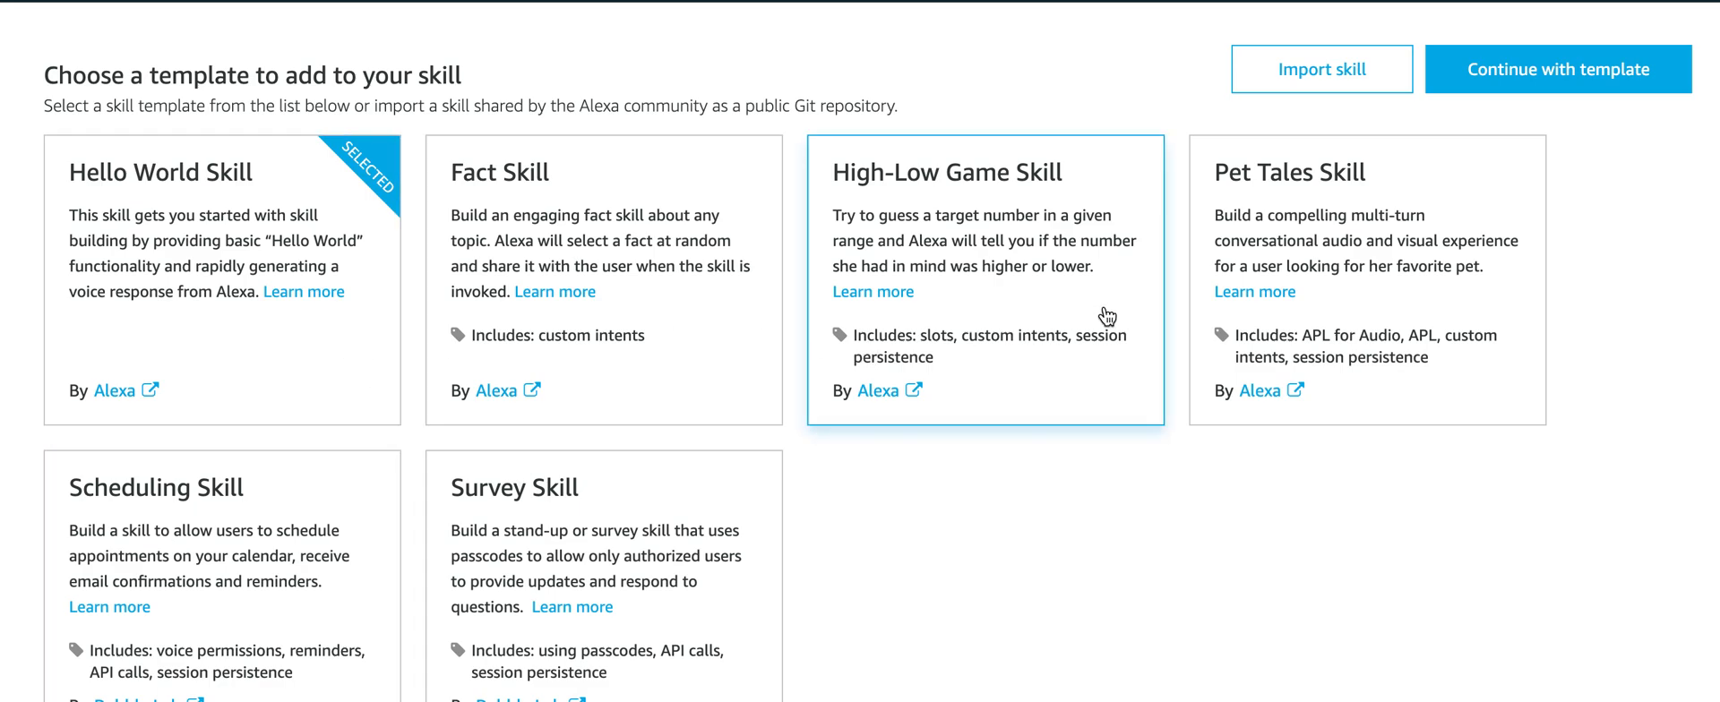
mouse_move(1076, 244)
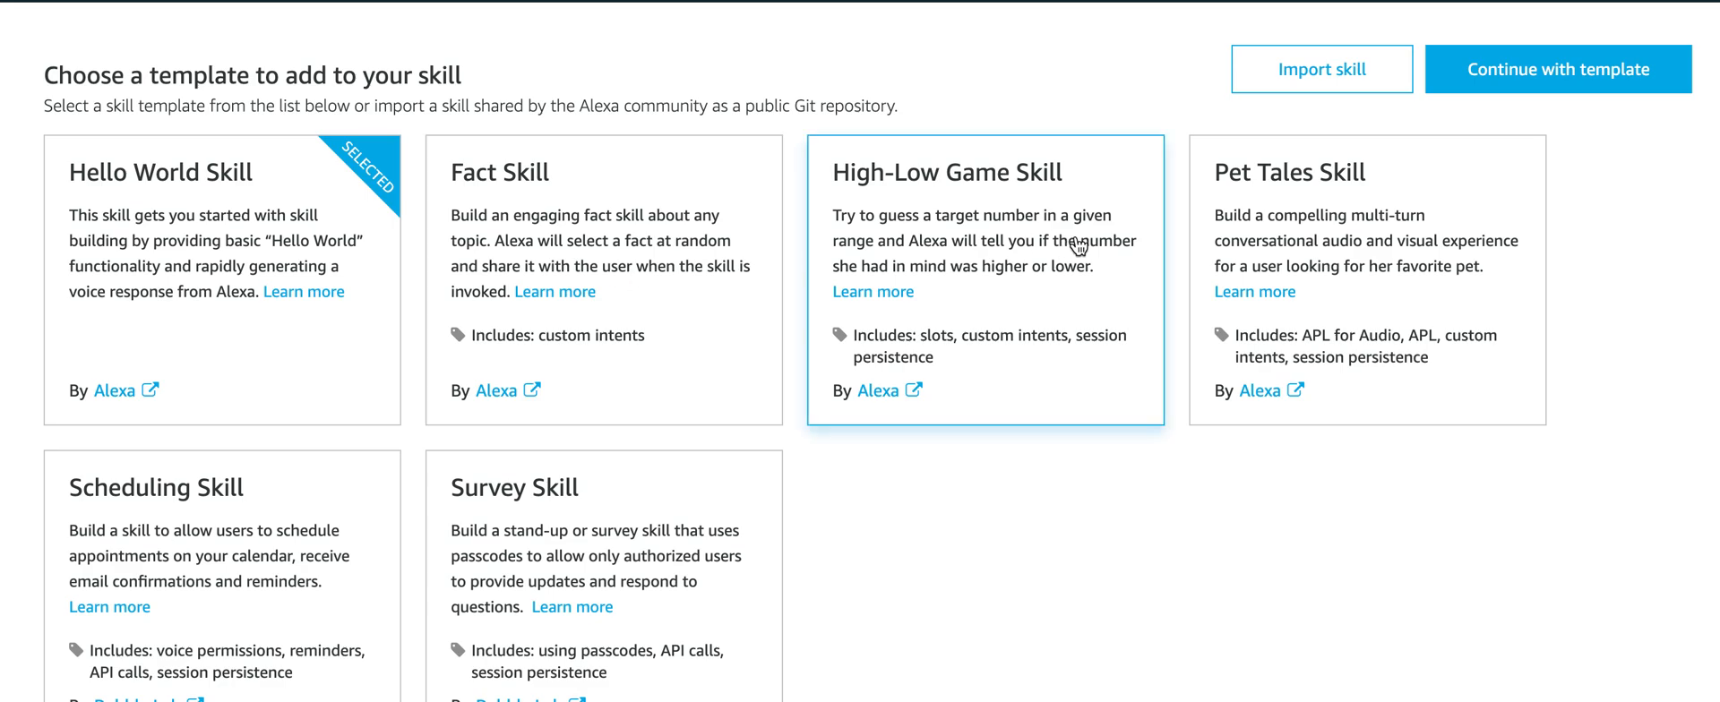
click(219, 274)
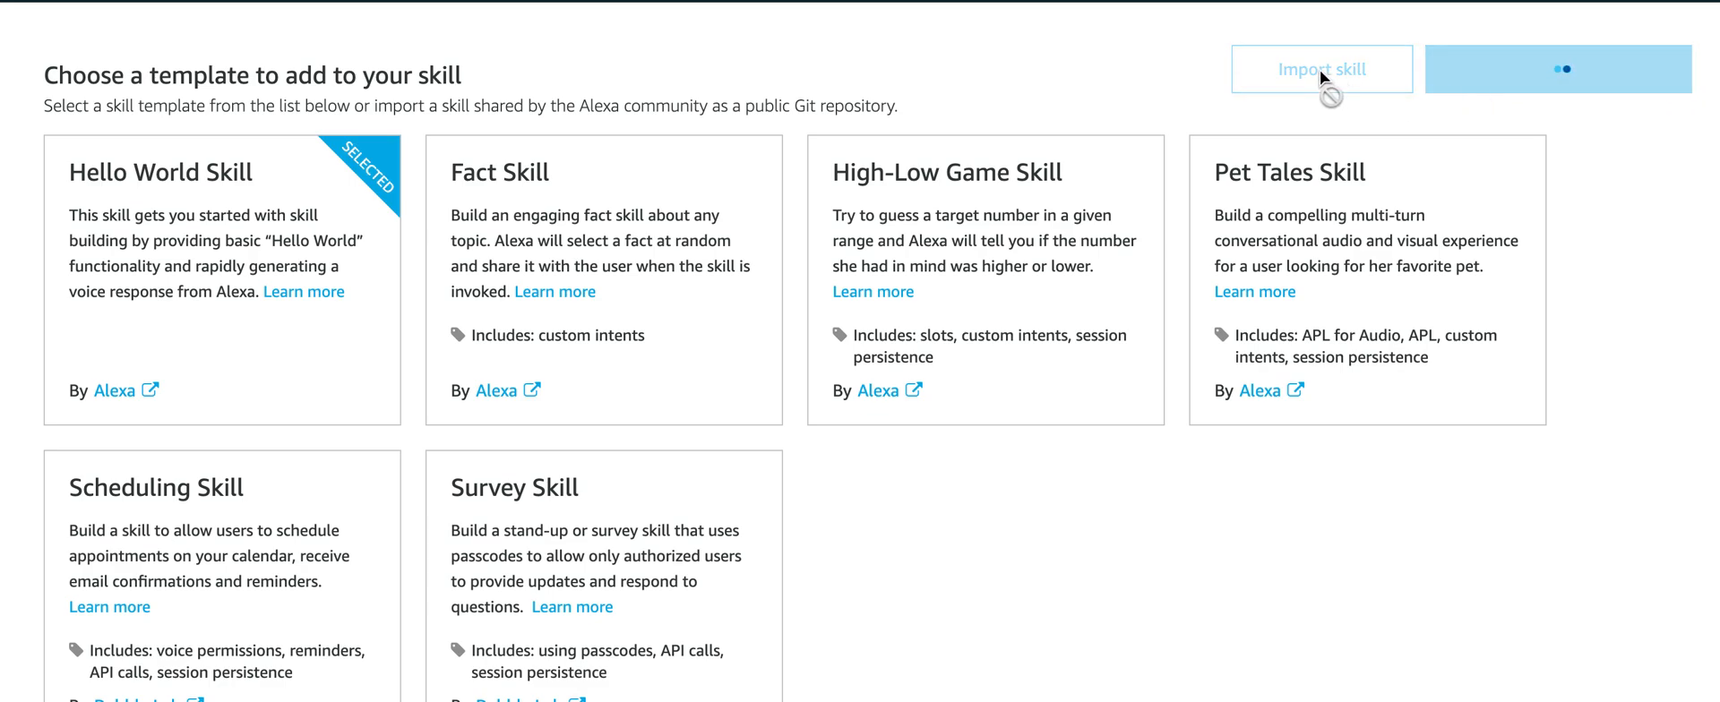
- Open the Demo Skill Build page showing the Skill builder checklist
click(1558, 68)
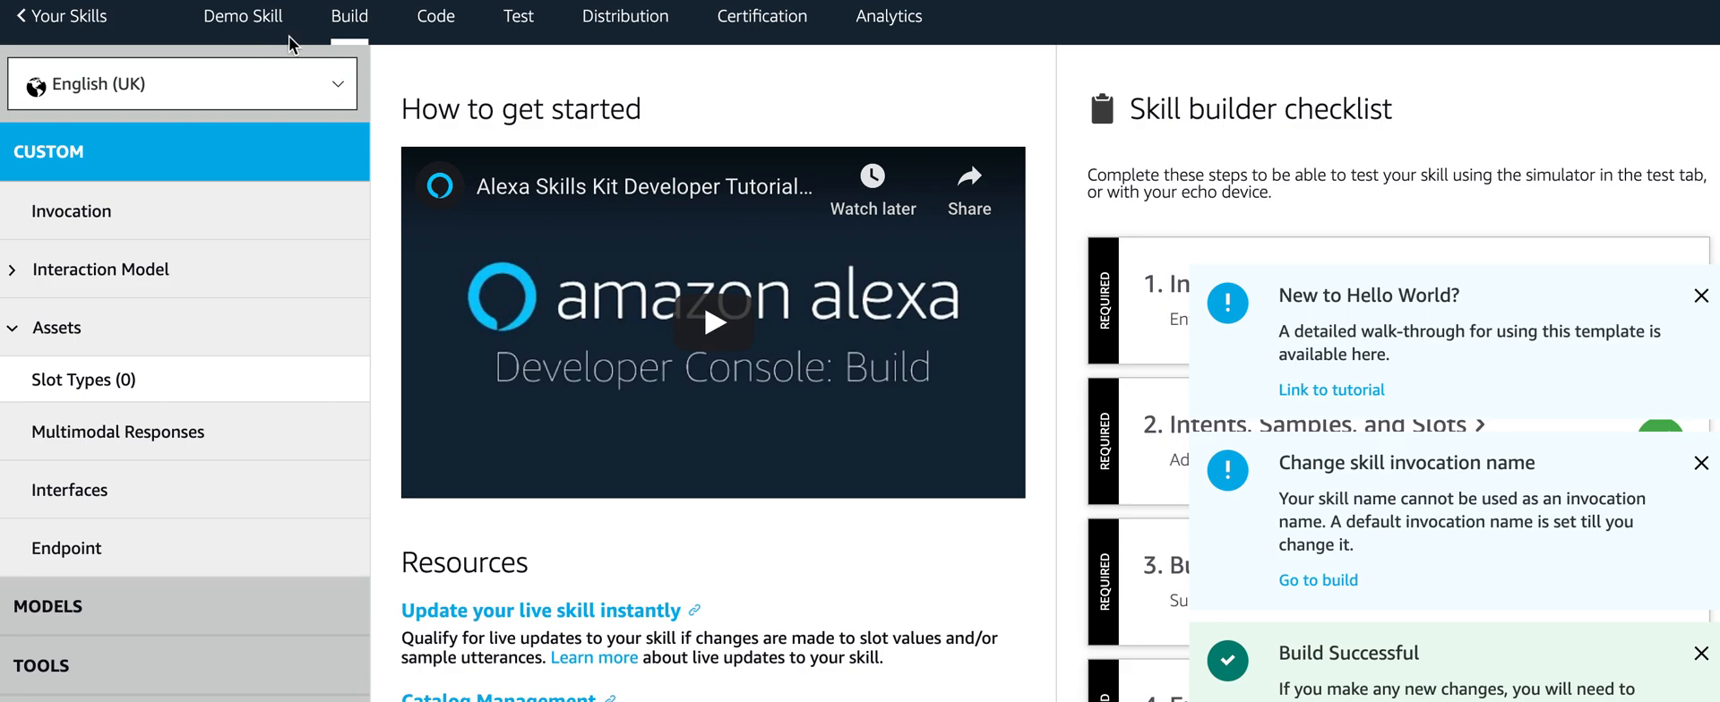
mouse_move(1195, 231)
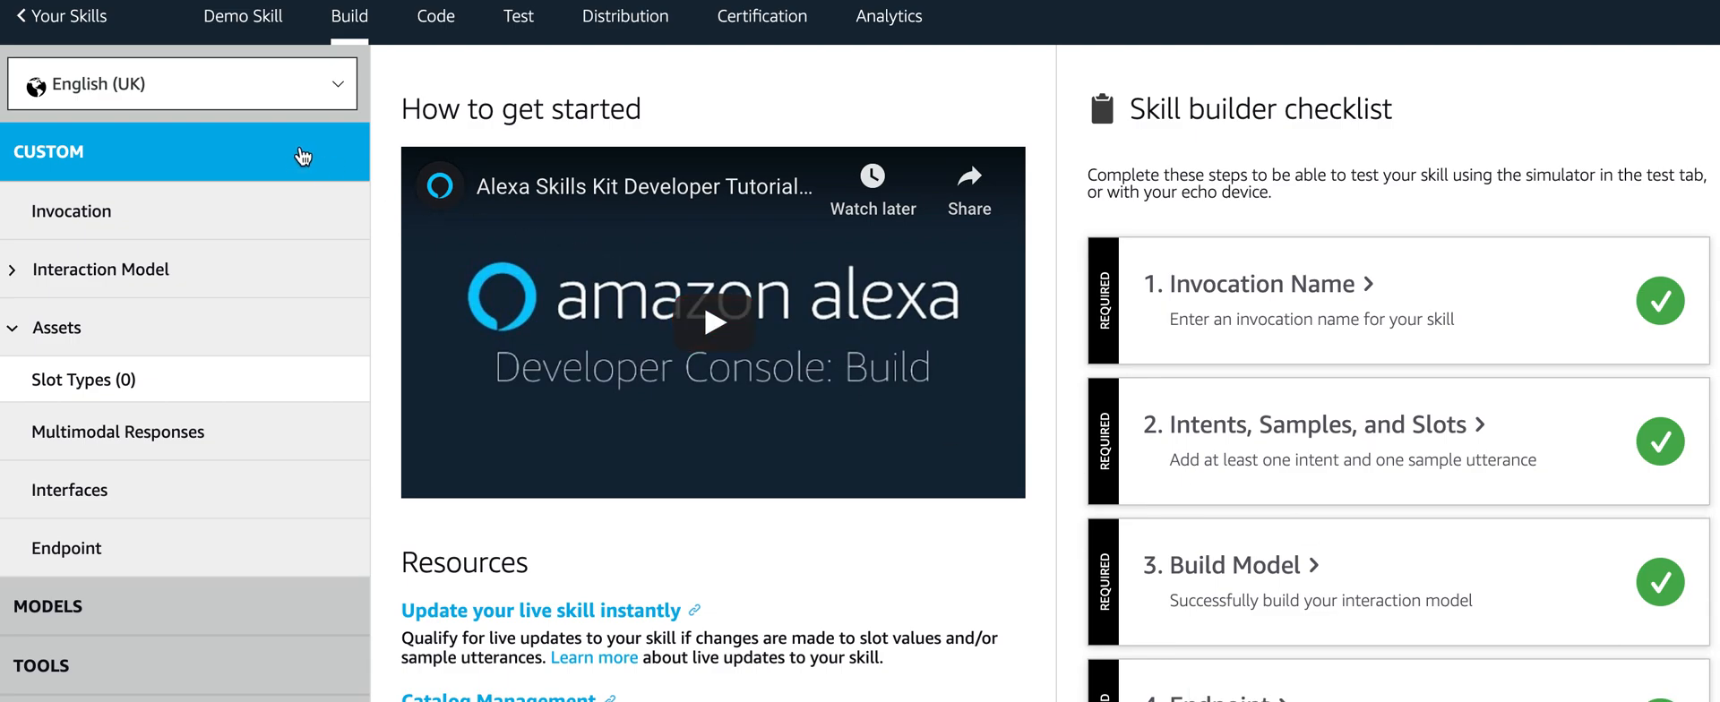
mouse_move(162, 214)
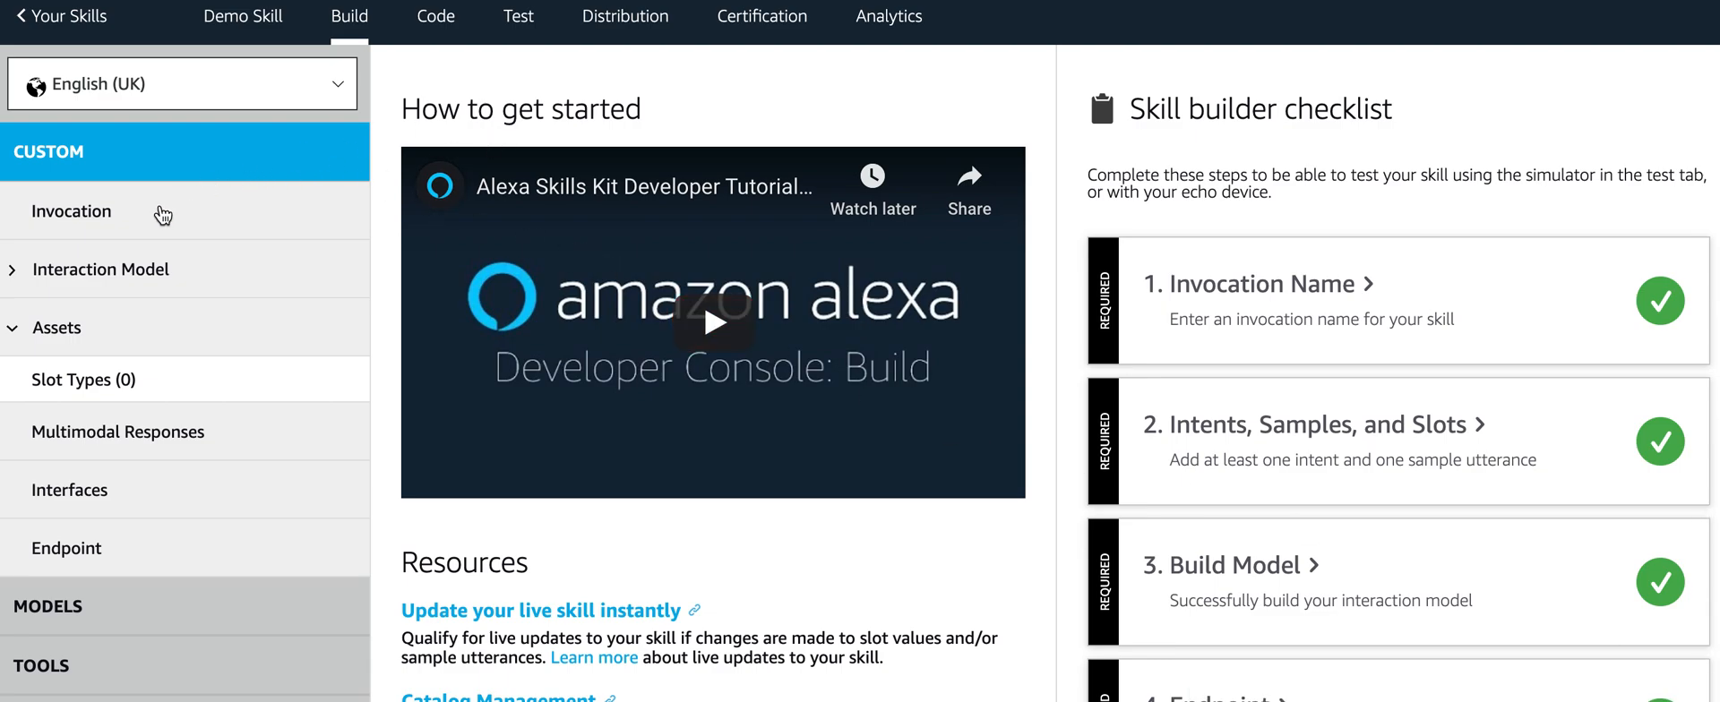
- Change the invocation name from 'change me' to 'test skill'
click(70, 211)
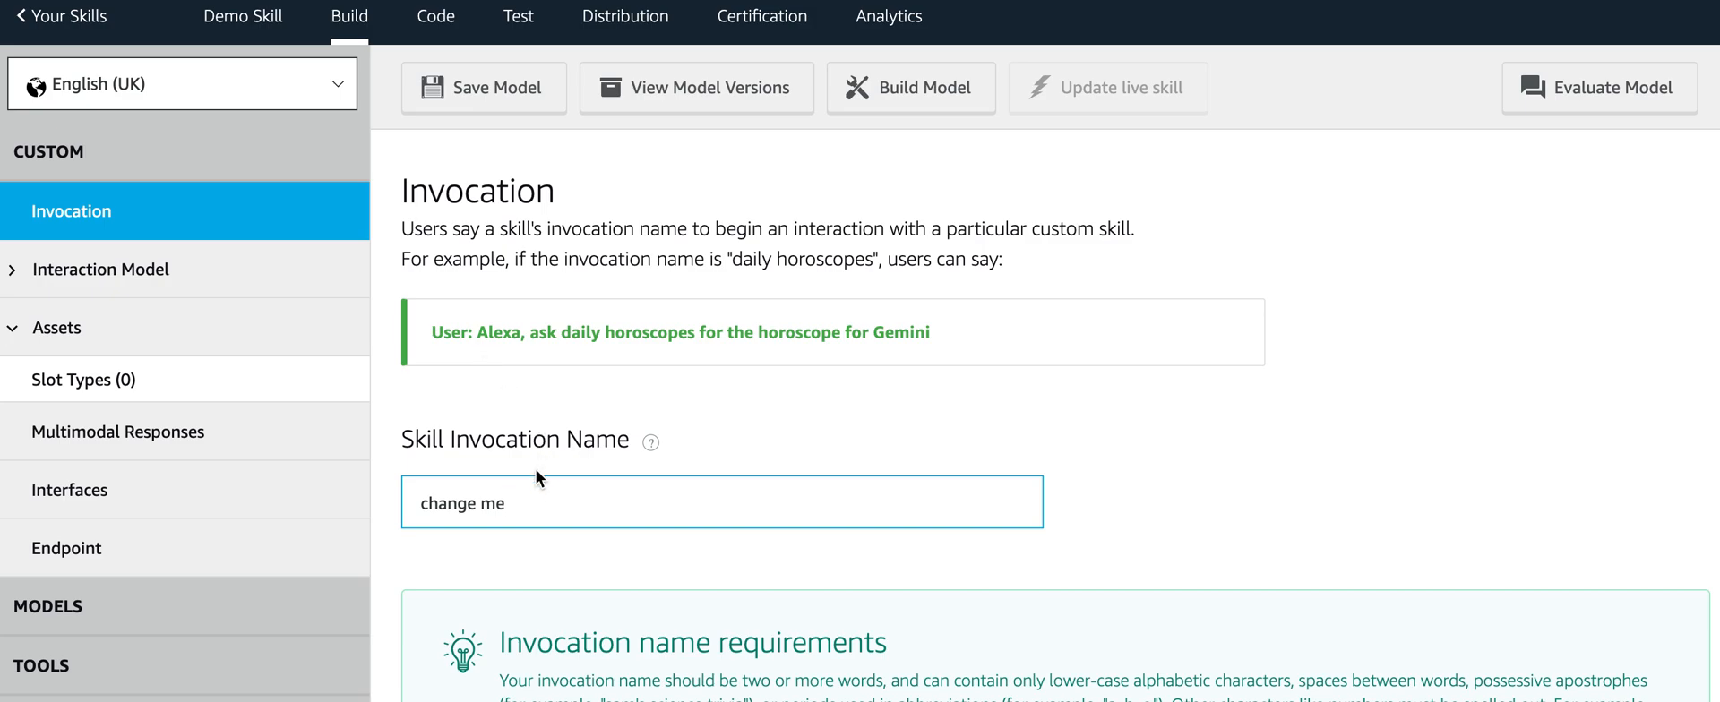
mouse_move(524, 426)
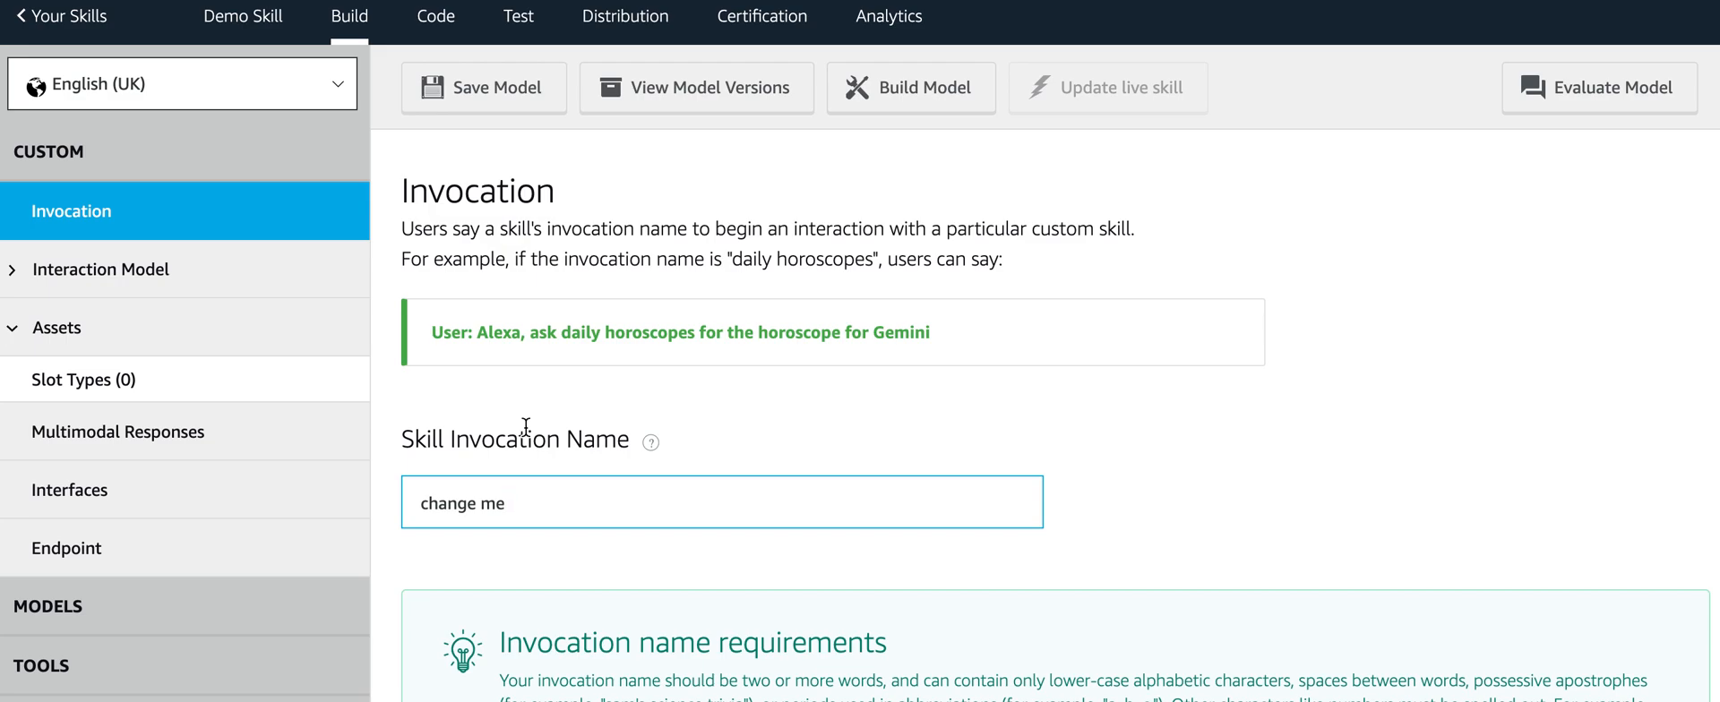
double_click(460, 503)
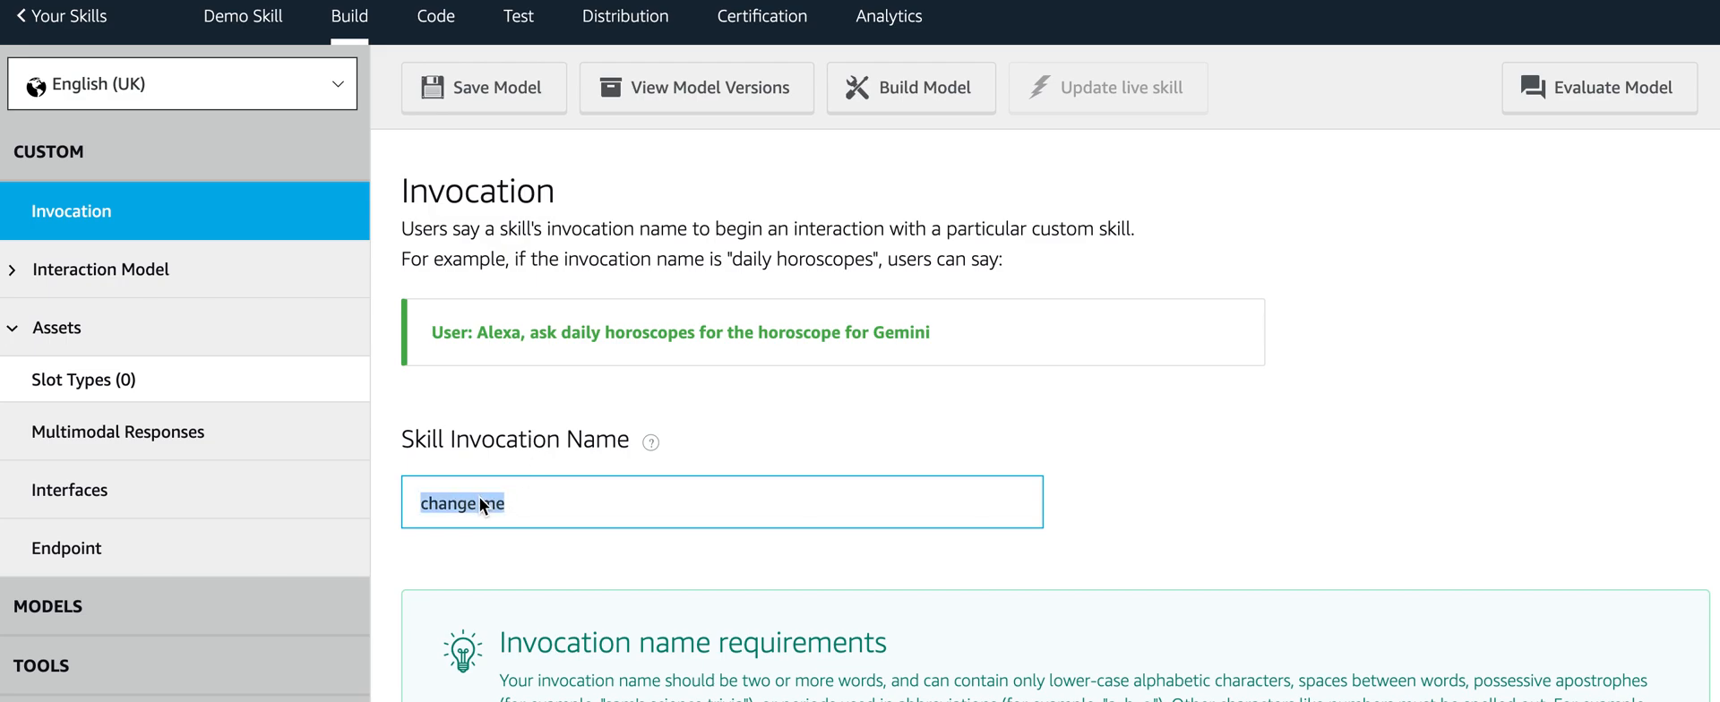
text(demo)
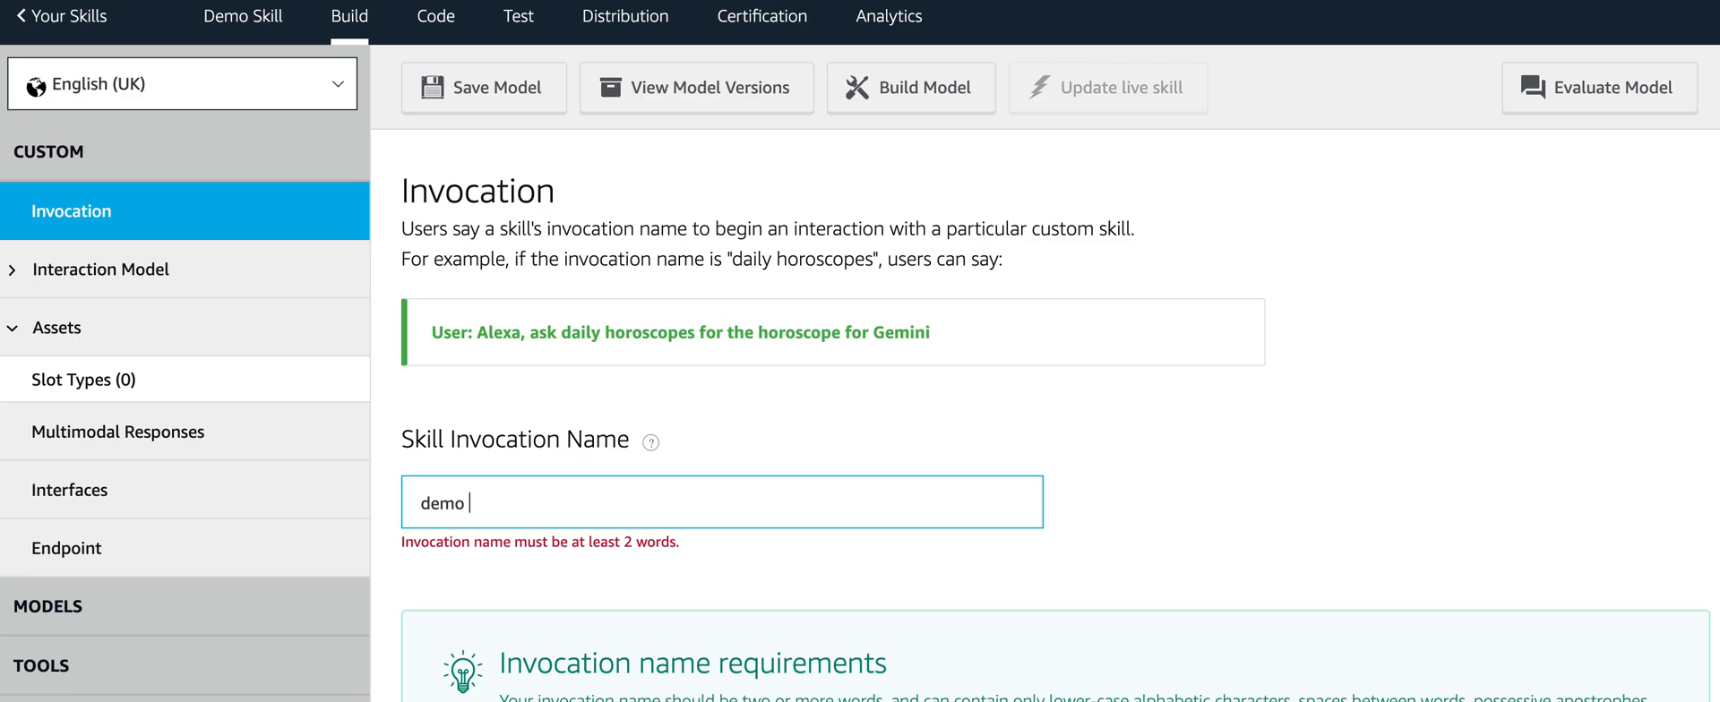
text(skill)
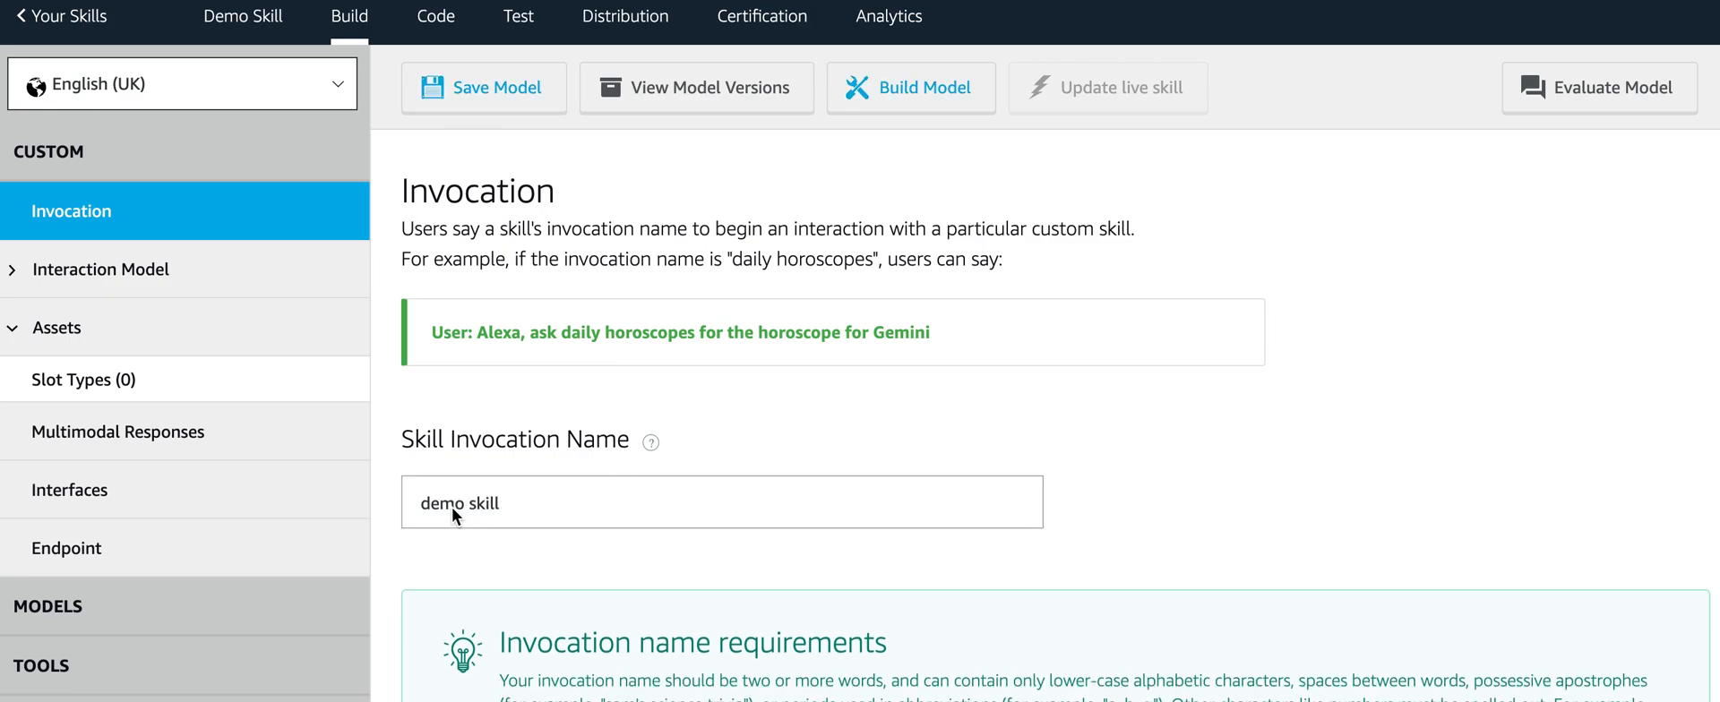
double_click(437, 503)
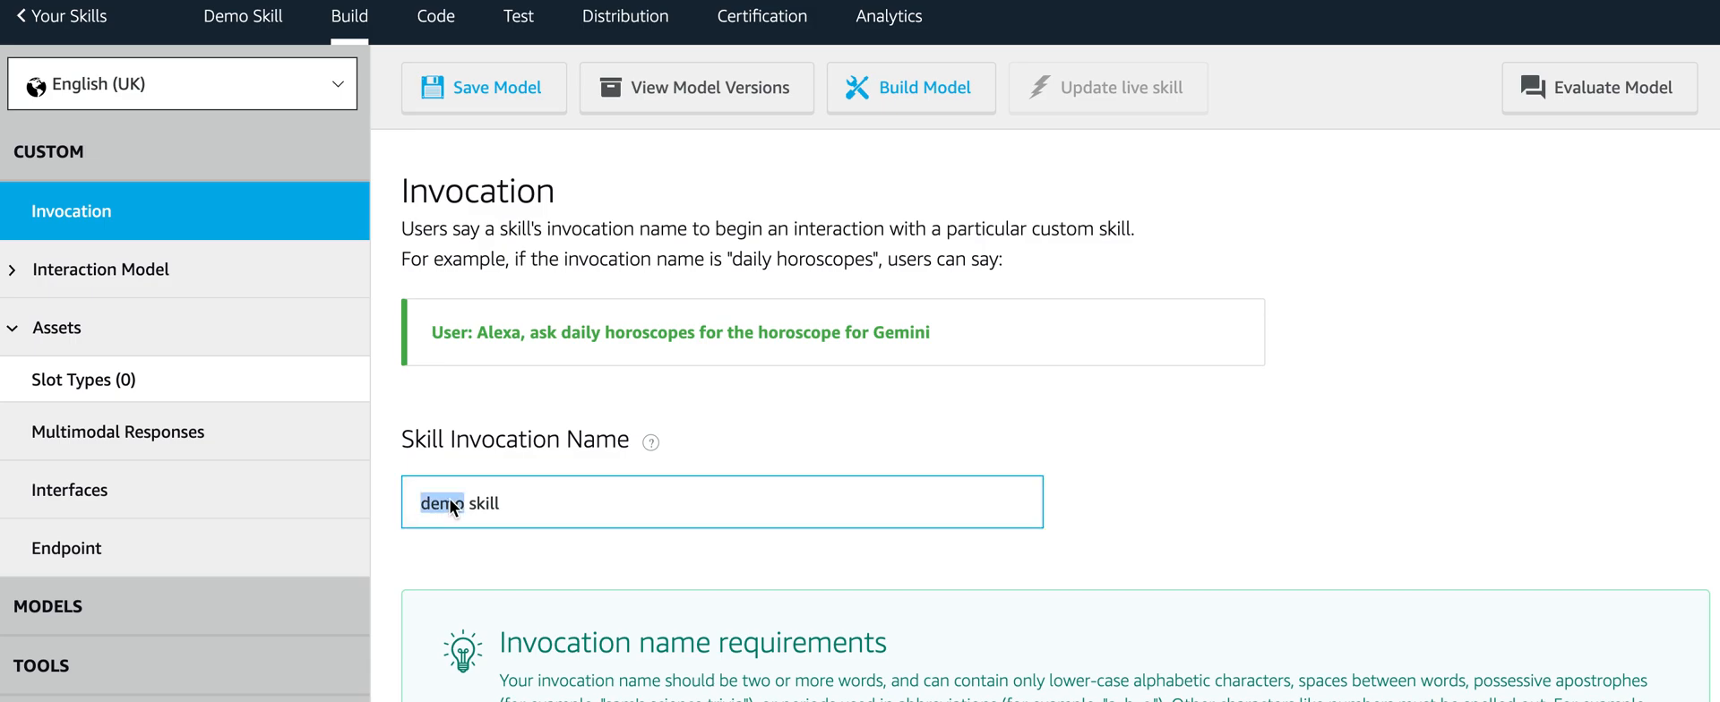
text(test)
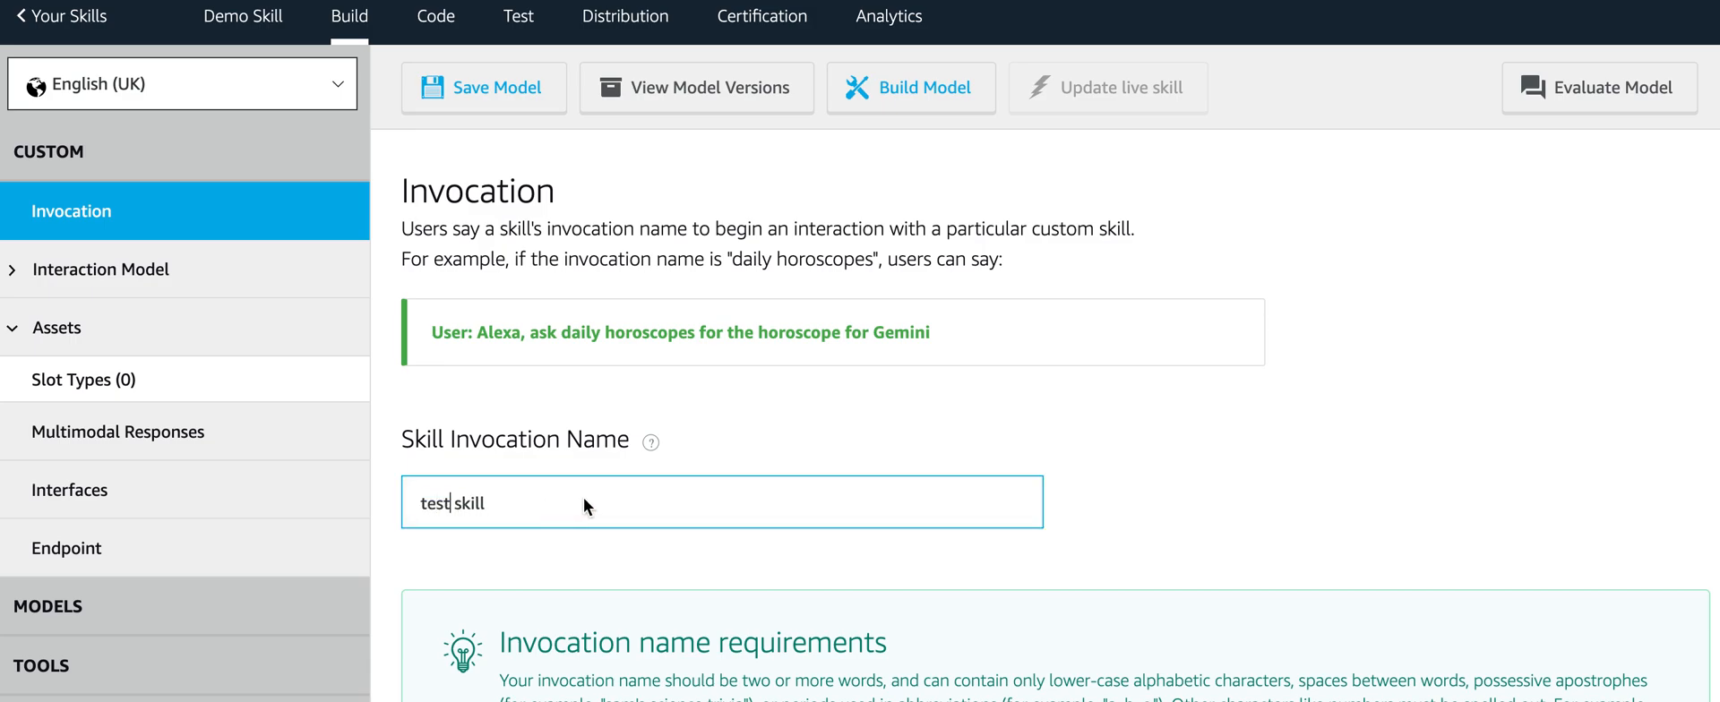
scroll(down, 3)
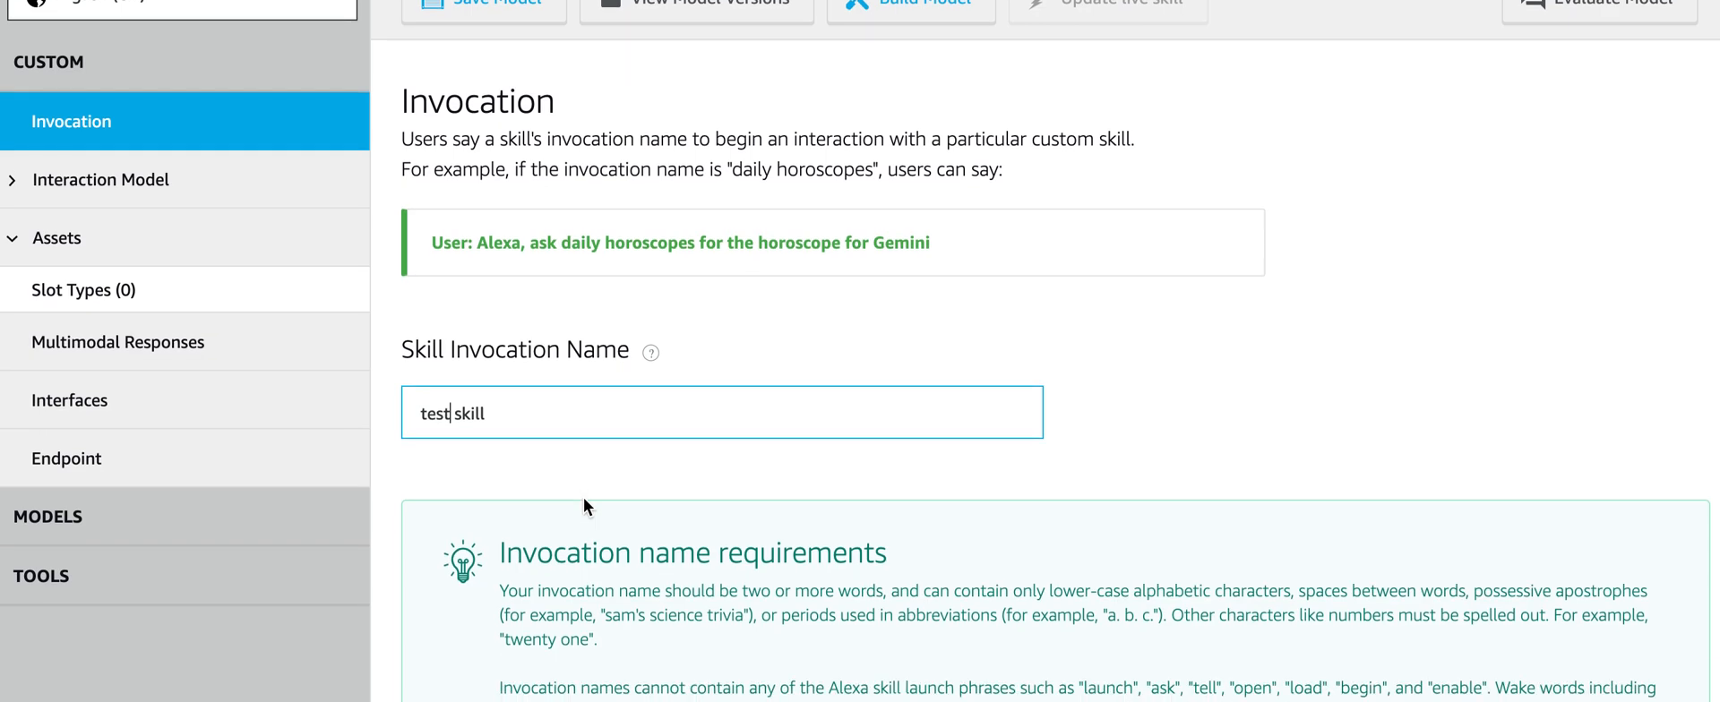
scroll(down, 3)
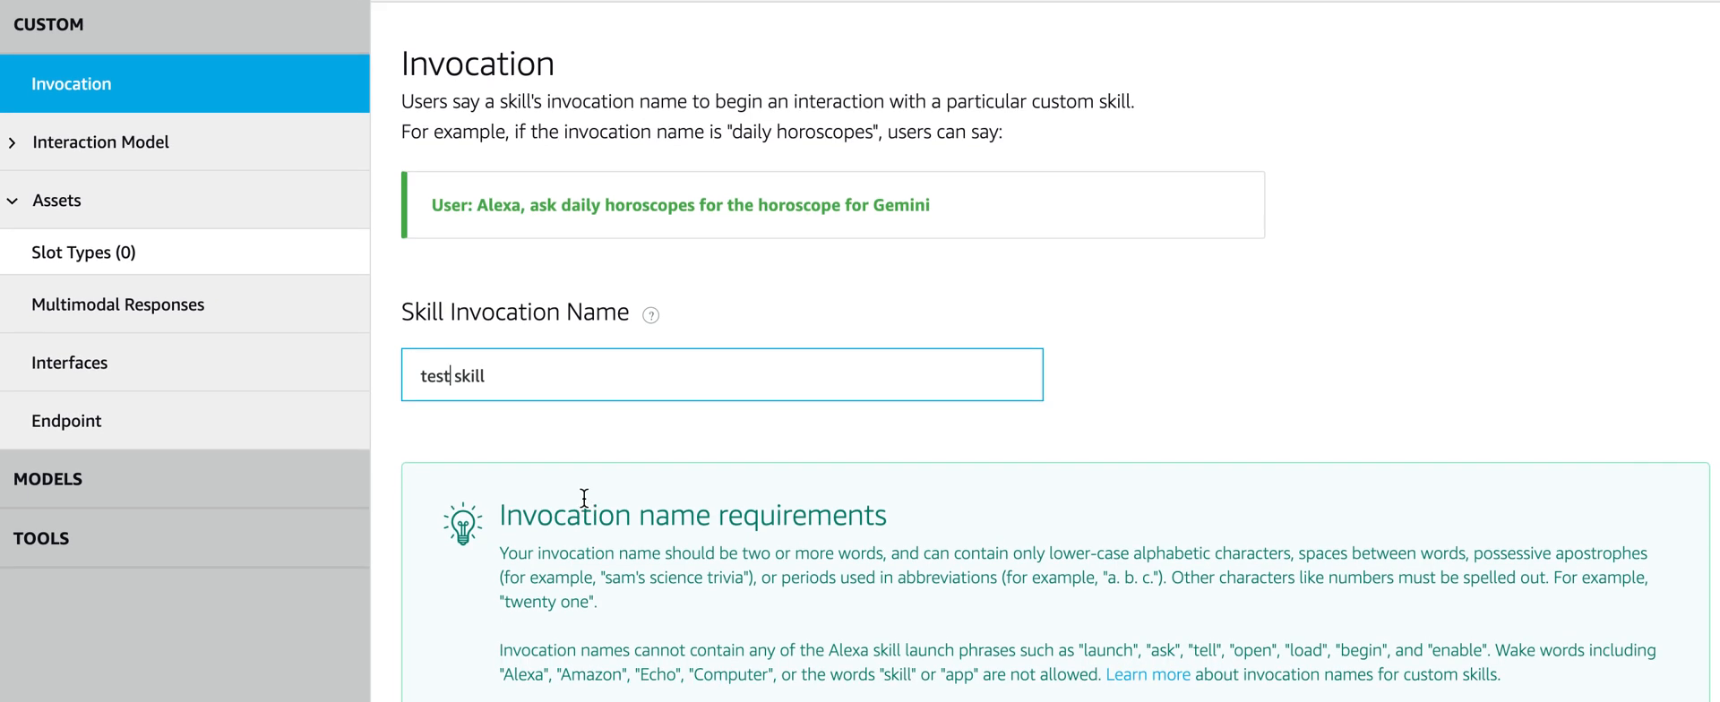
scroll(down, 3)
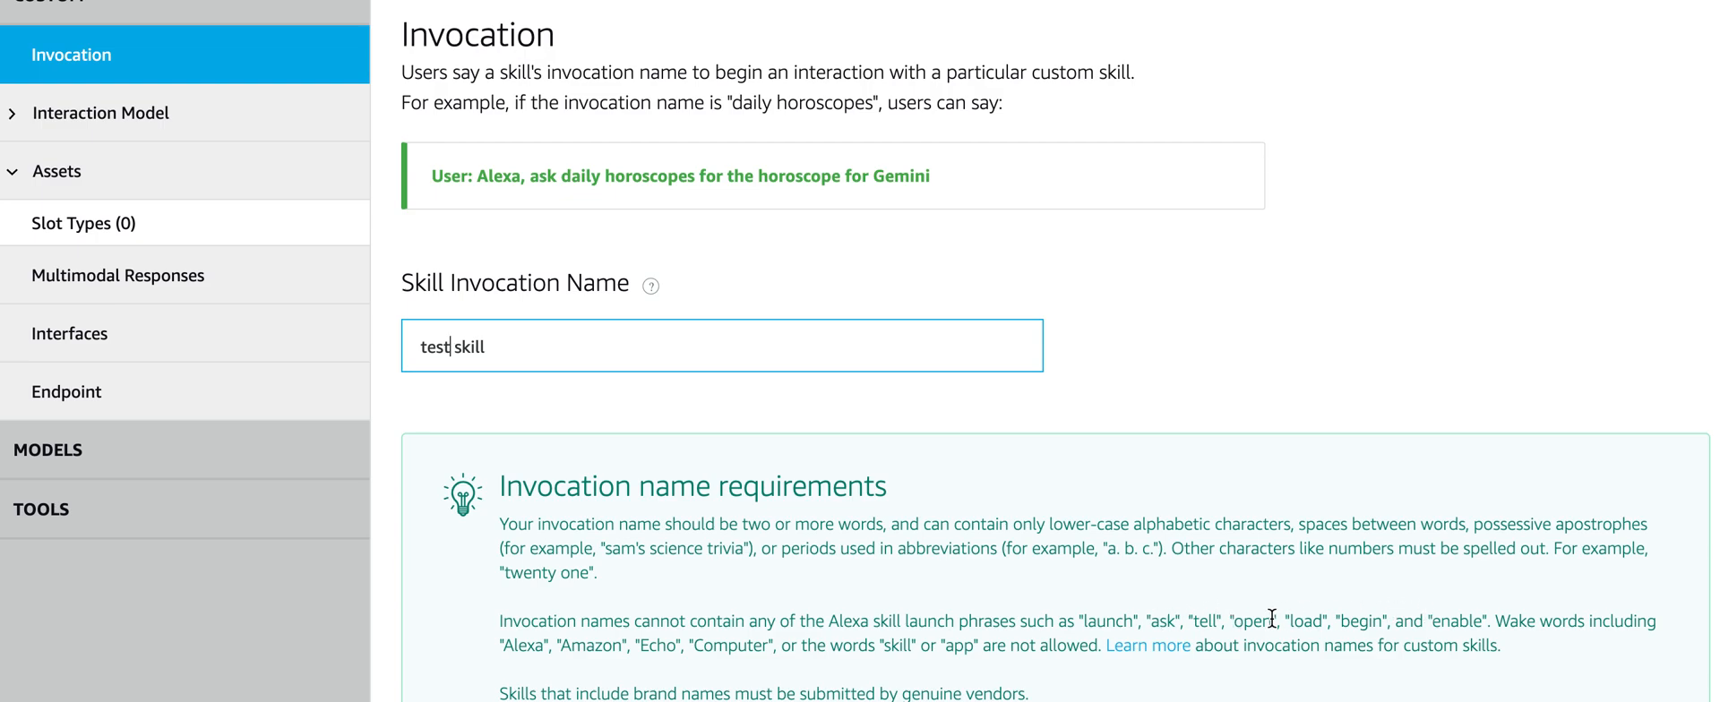
mouse_move(963, 555)
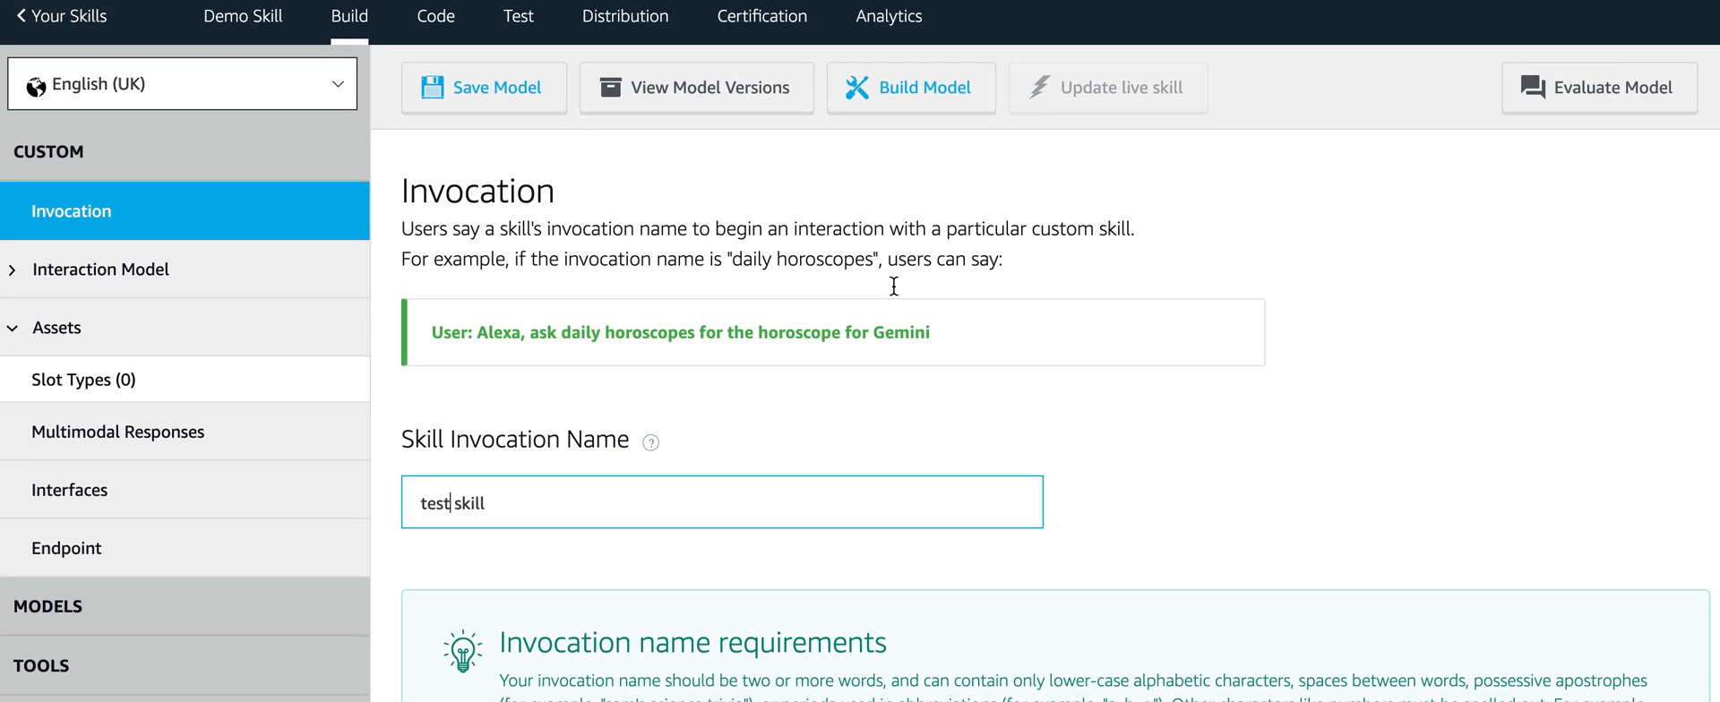
mouse_move(895, 293)
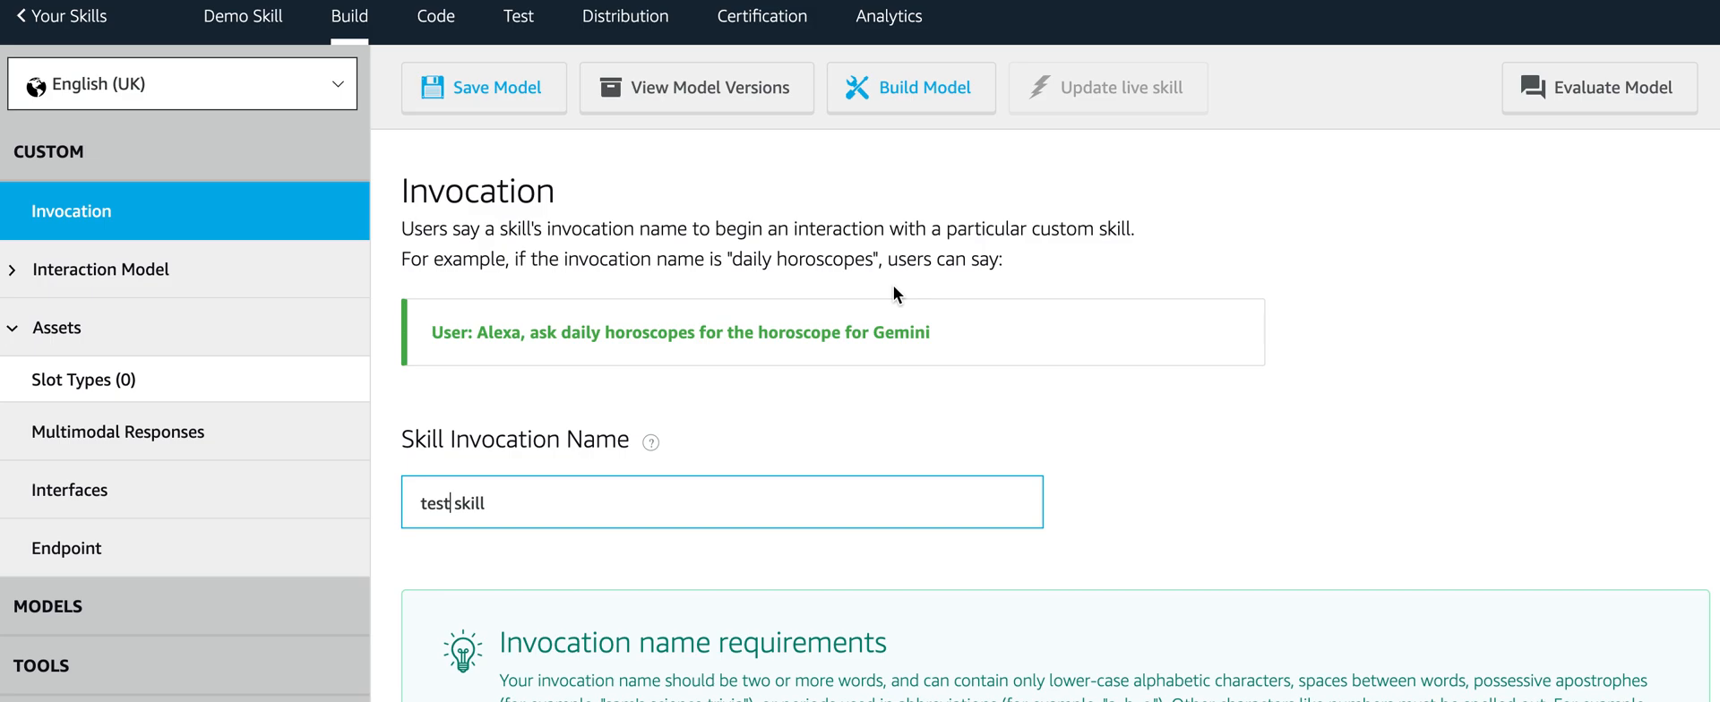
scroll(down, 3)
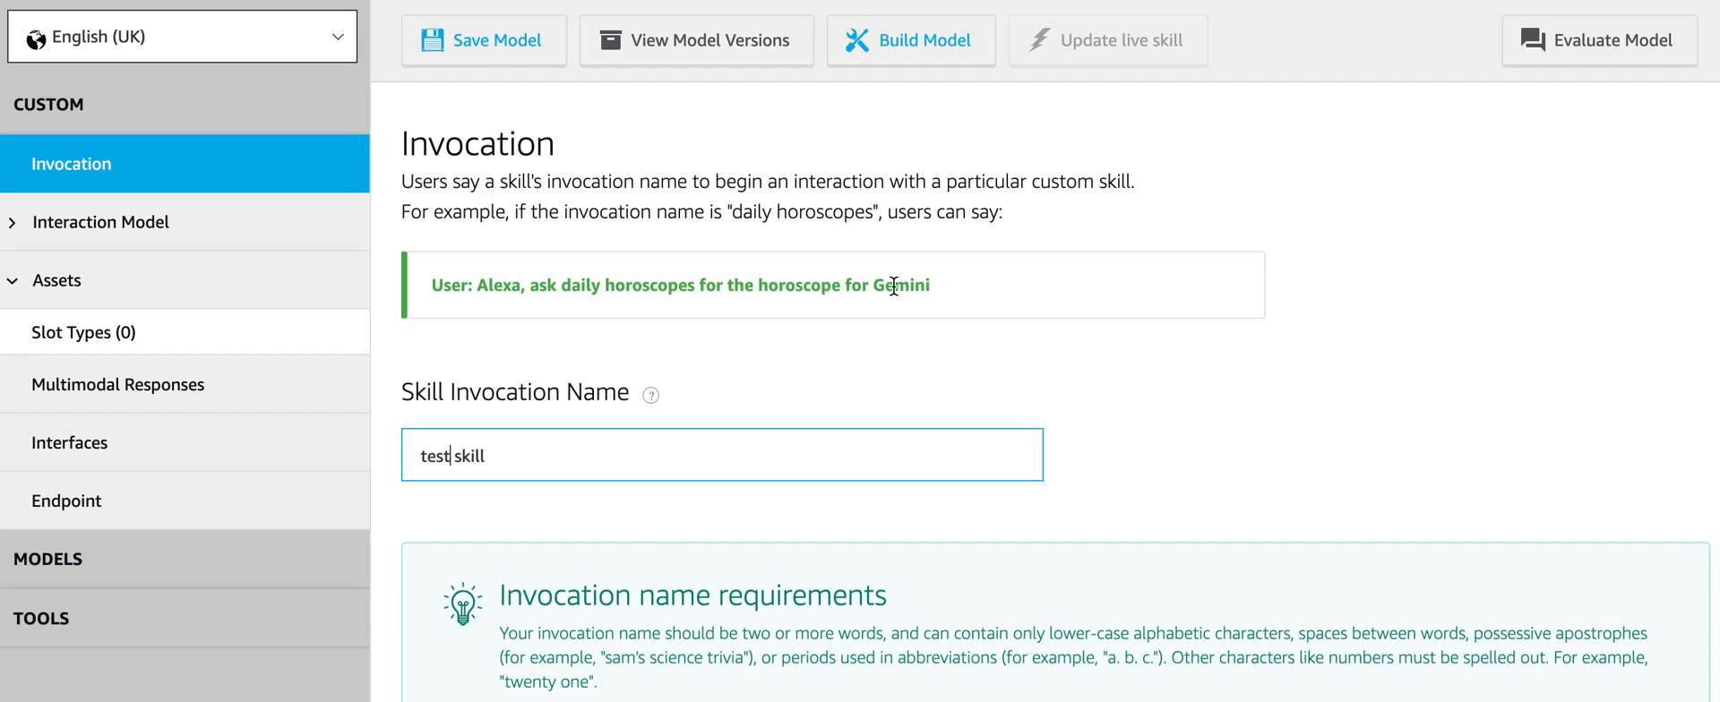
scroll(down, 3)
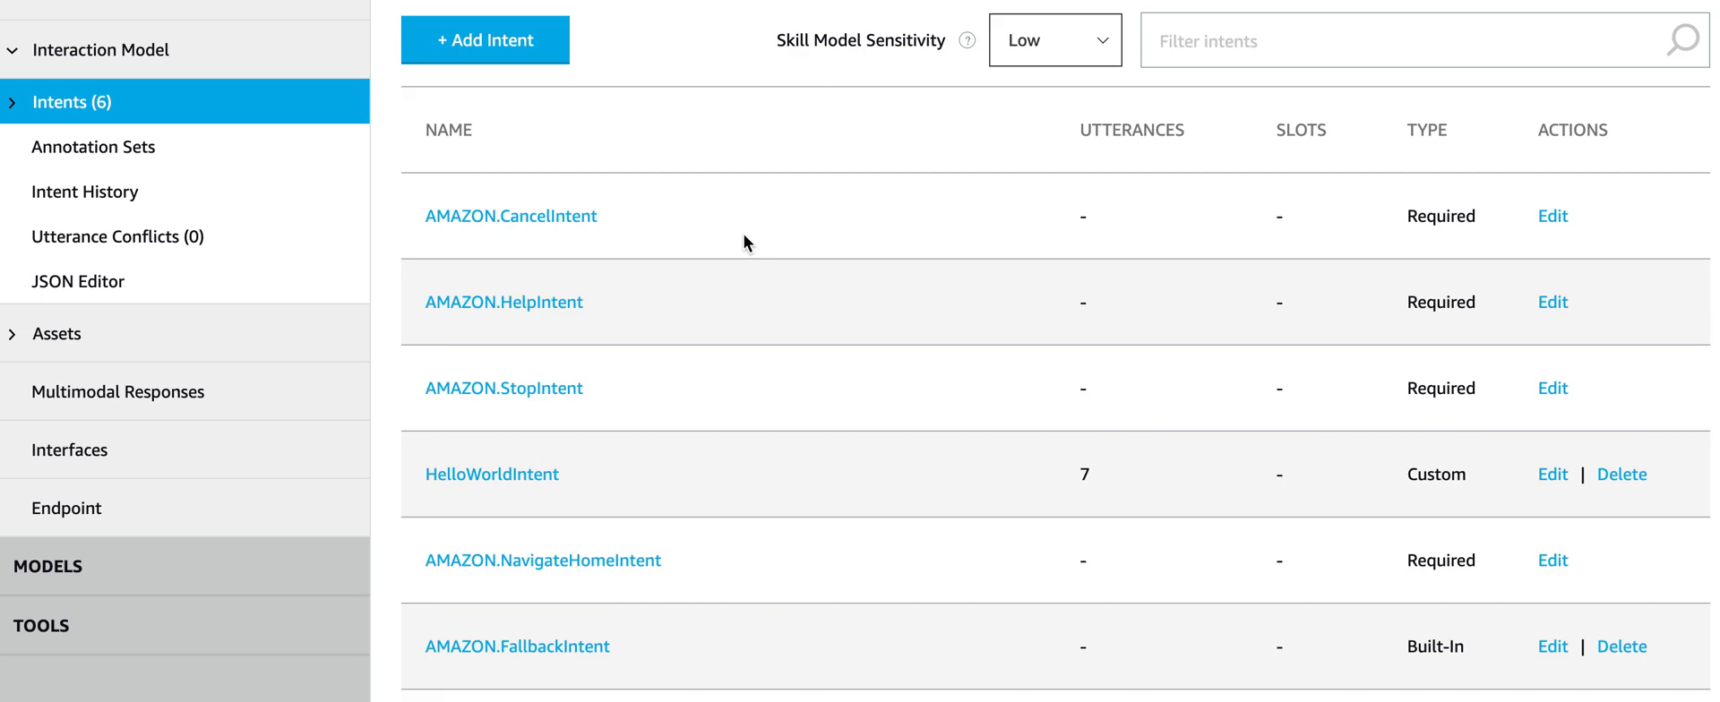
mouse_move(1098, 448)
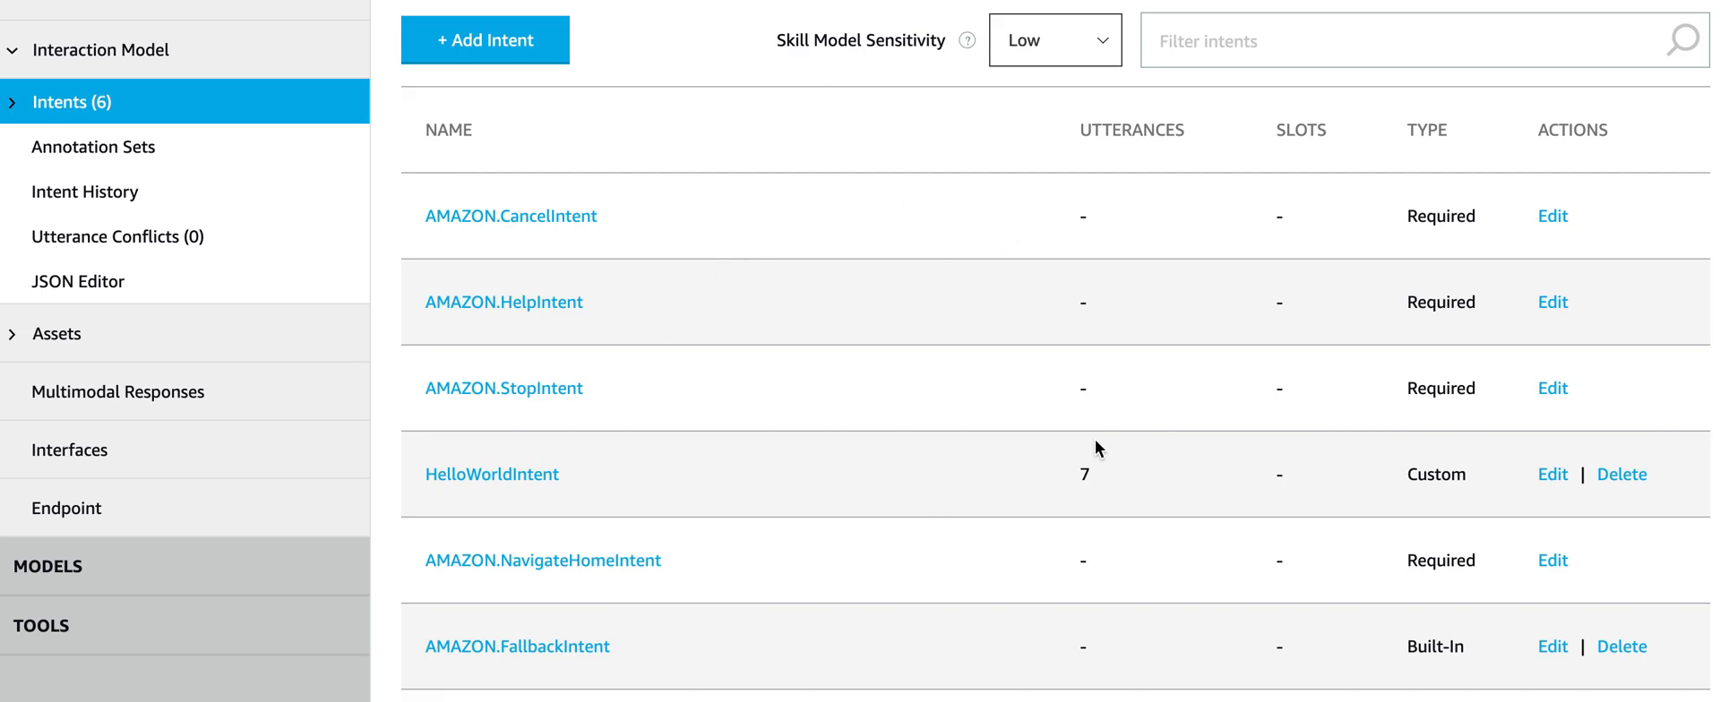
mouse_move(688, 246)
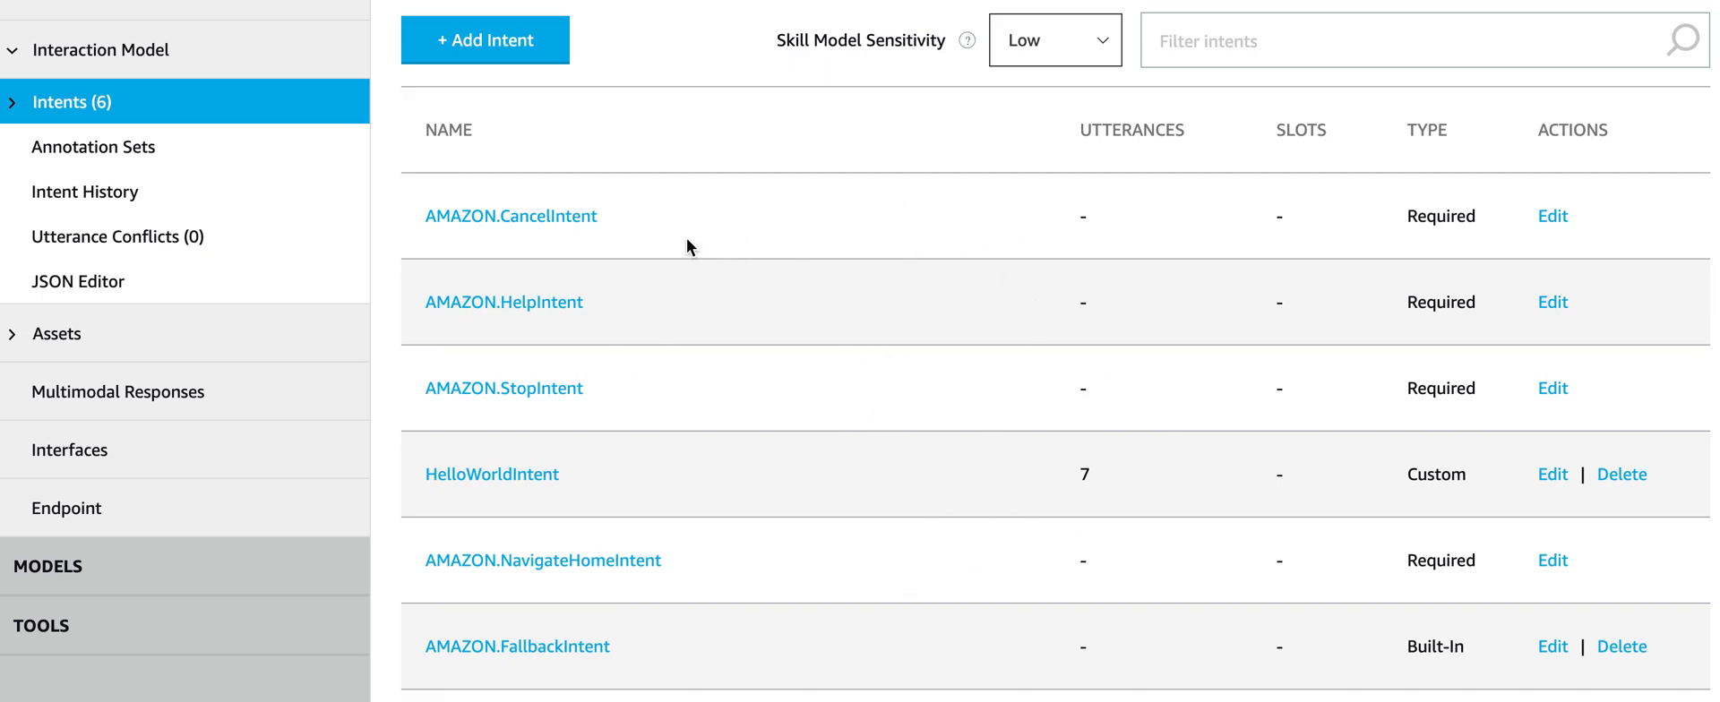
mouse_move(536, 237)
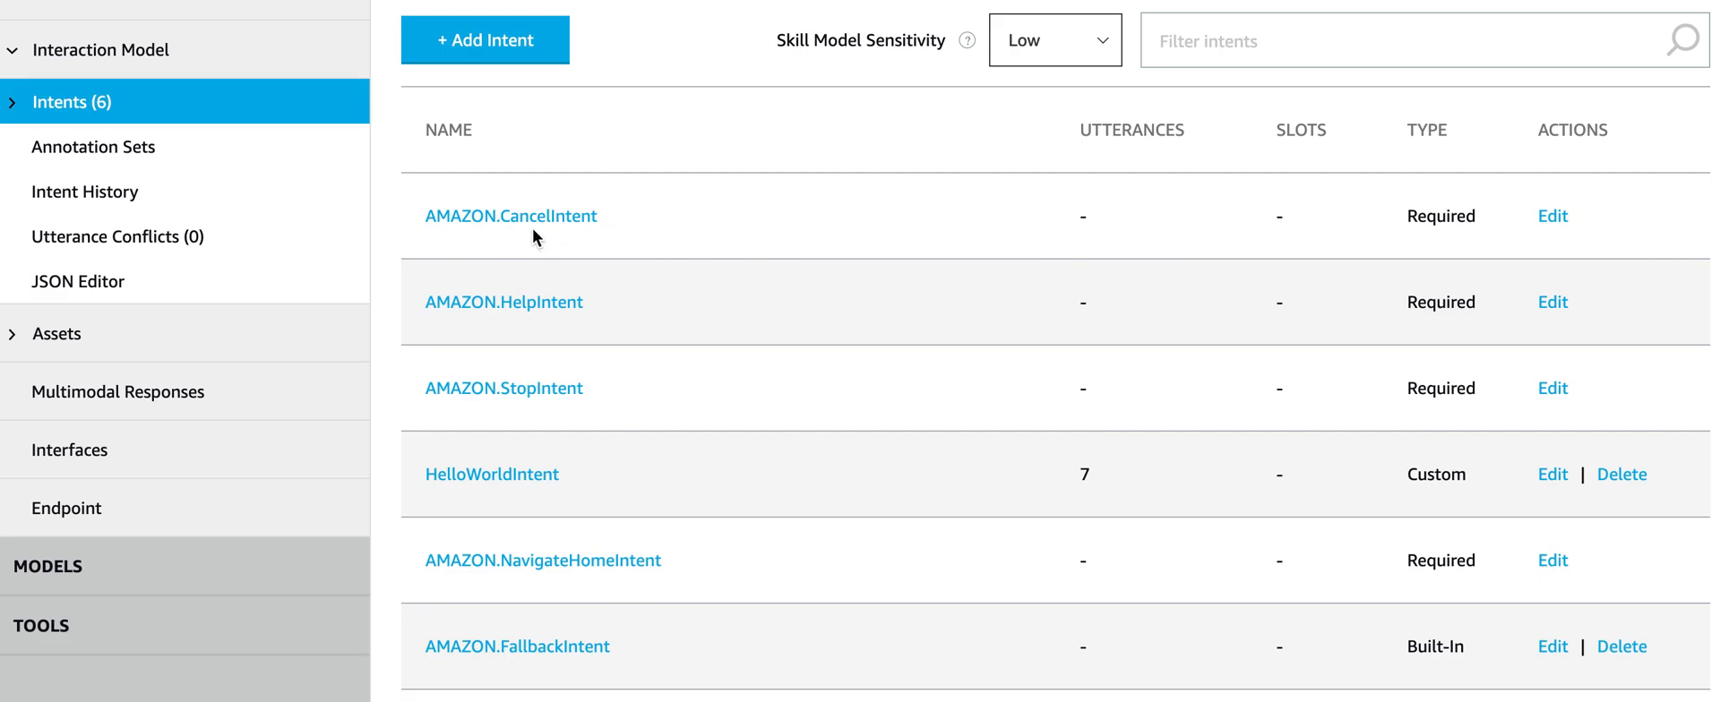
mouse_move(612, 418)
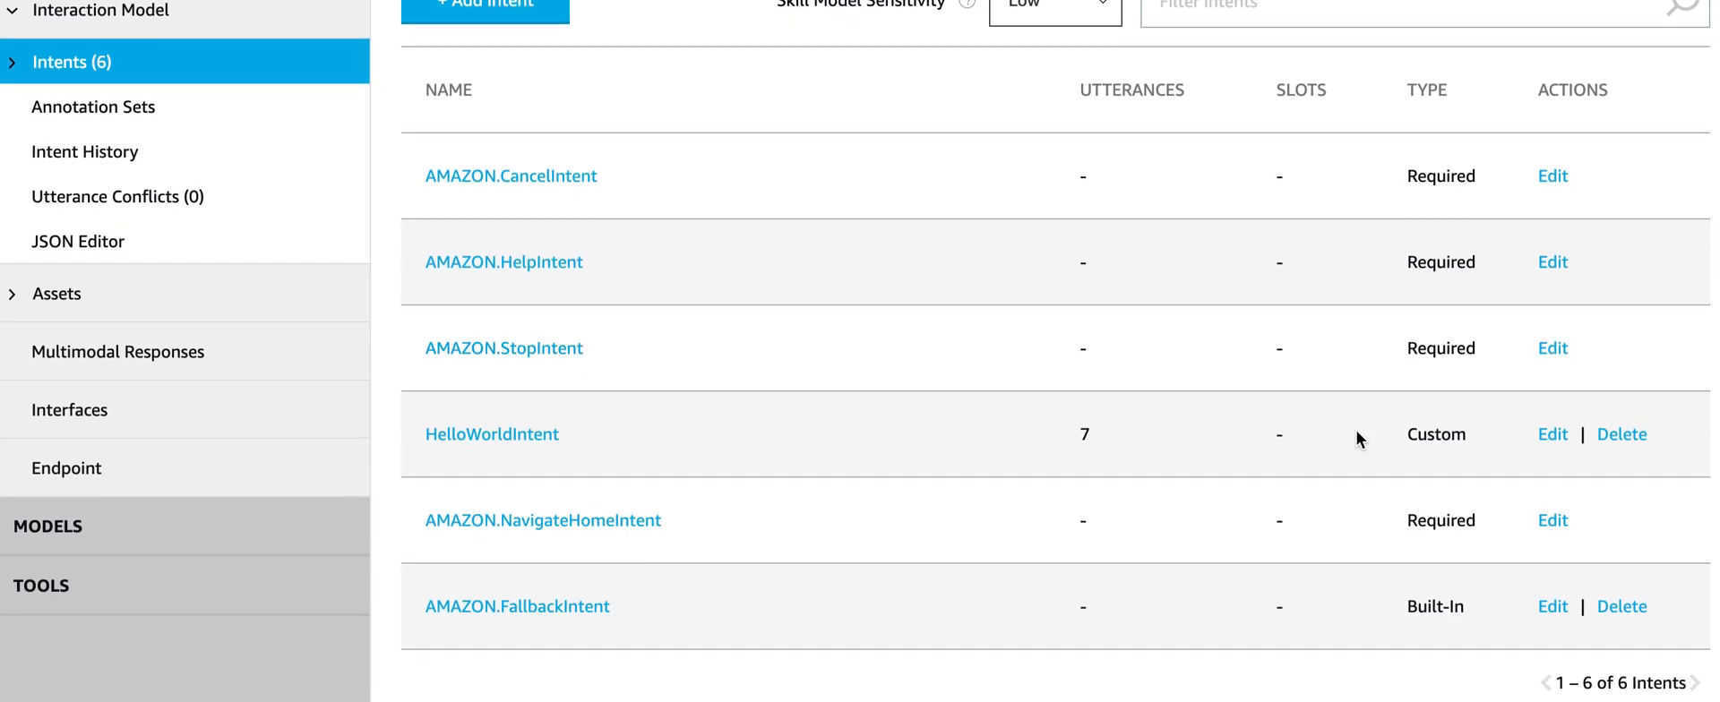
- Delete HelloWorldIntent and create a new custom intent named 'Intro'
click(1622, 435)
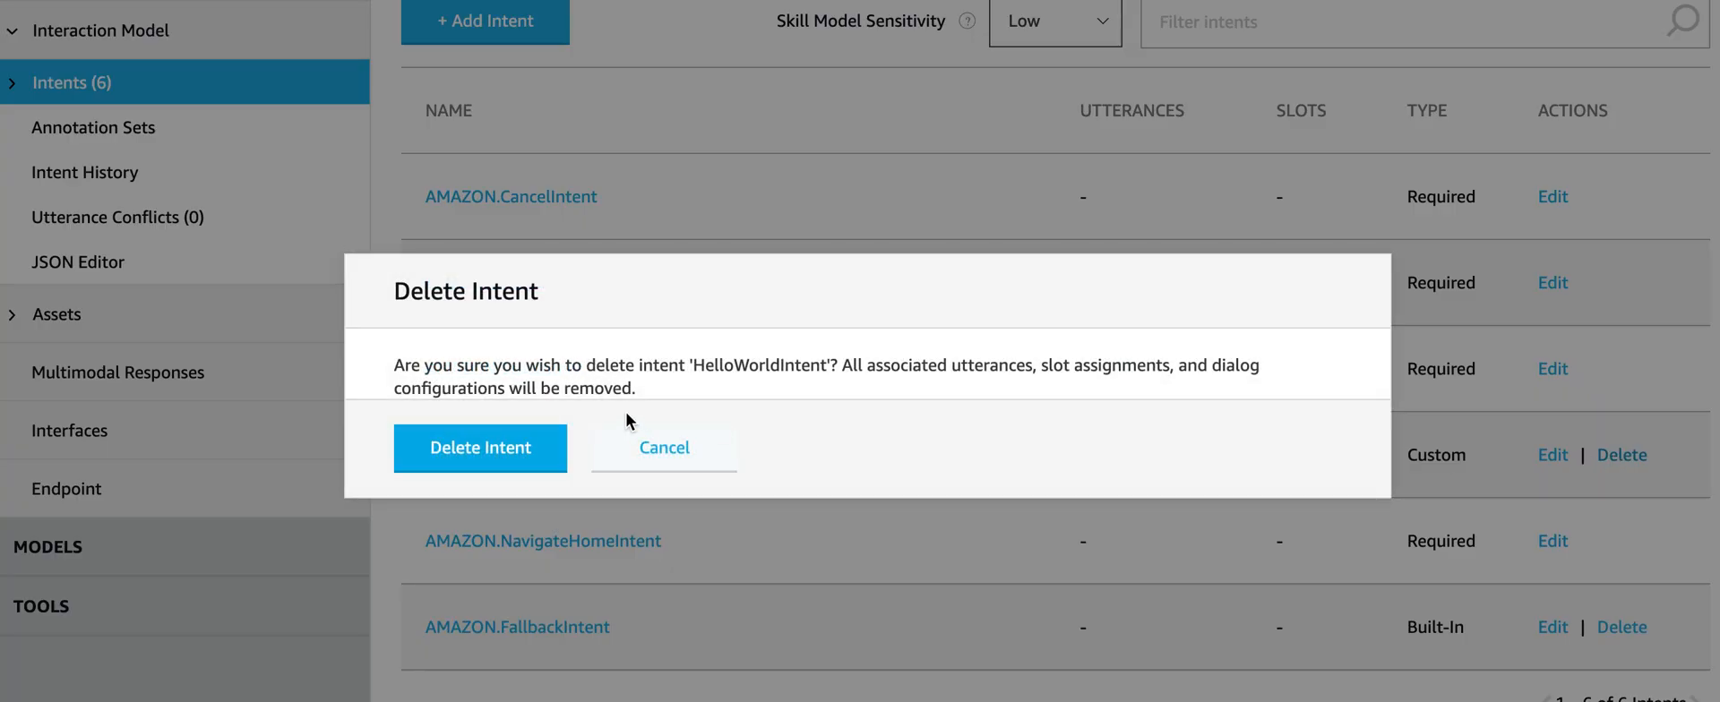
click(479, 448)
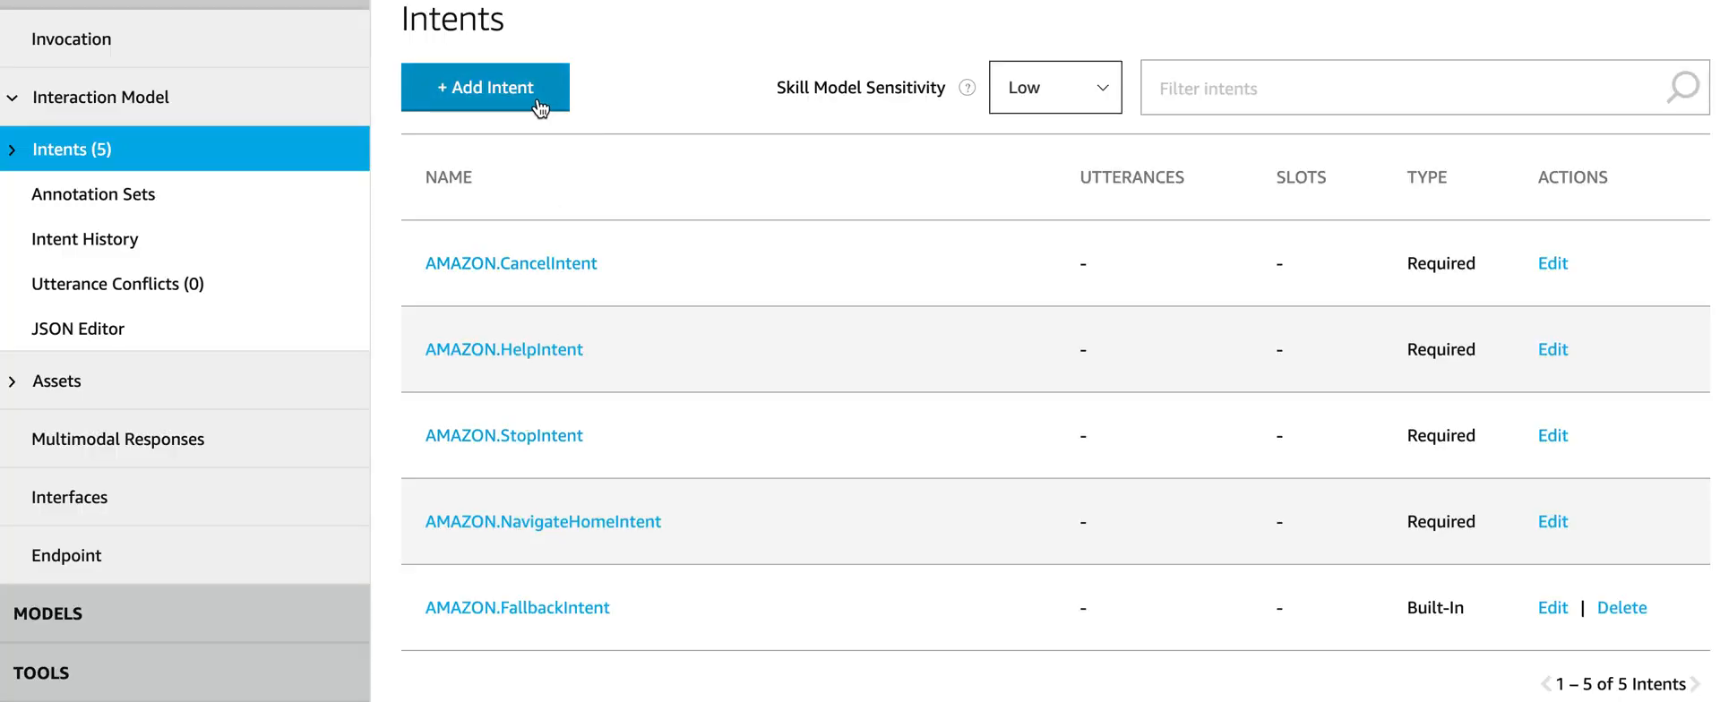
click(485, 87)
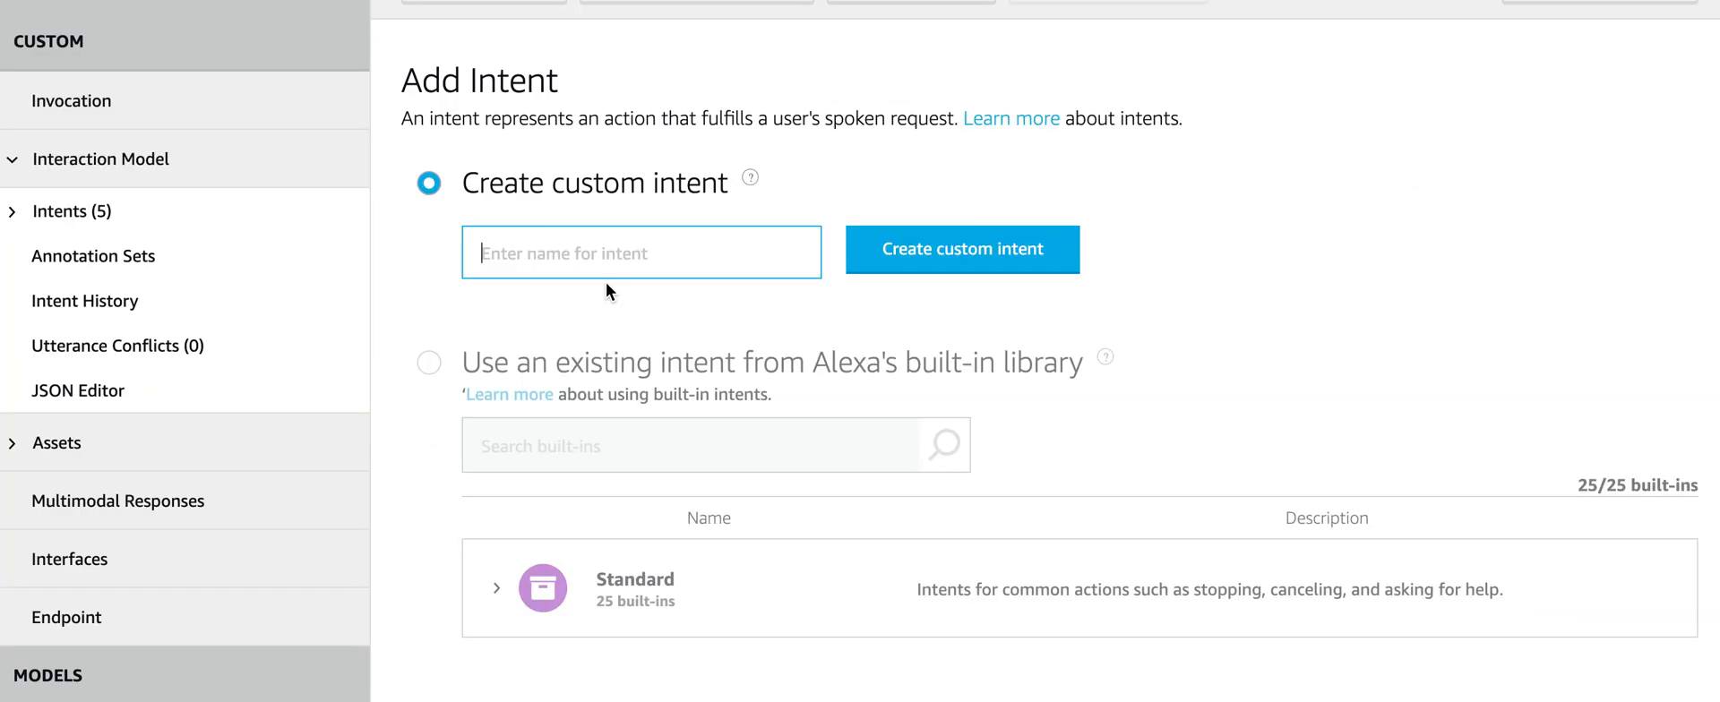
text(Intro)
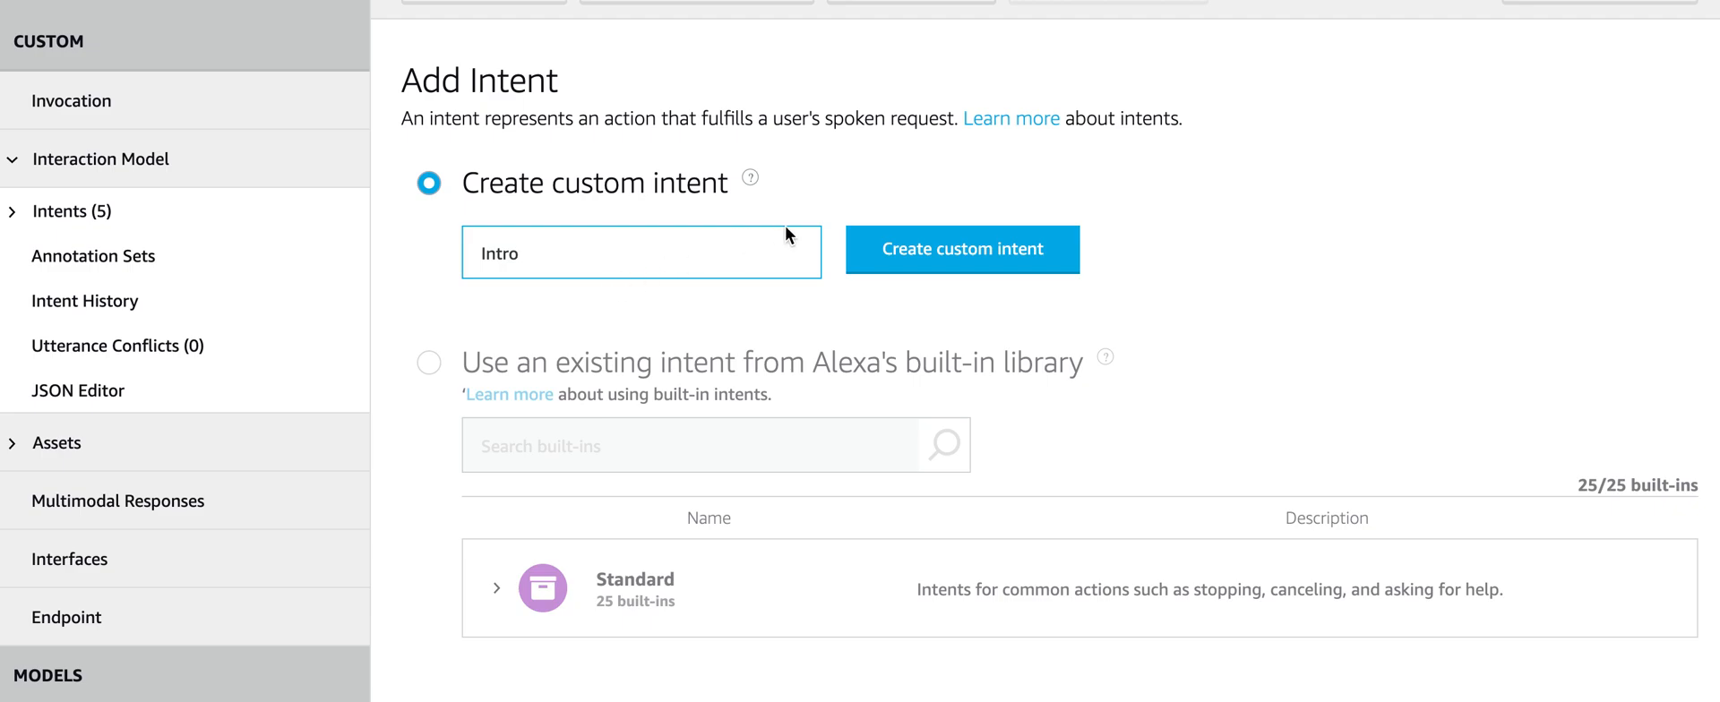
click(962, 249)
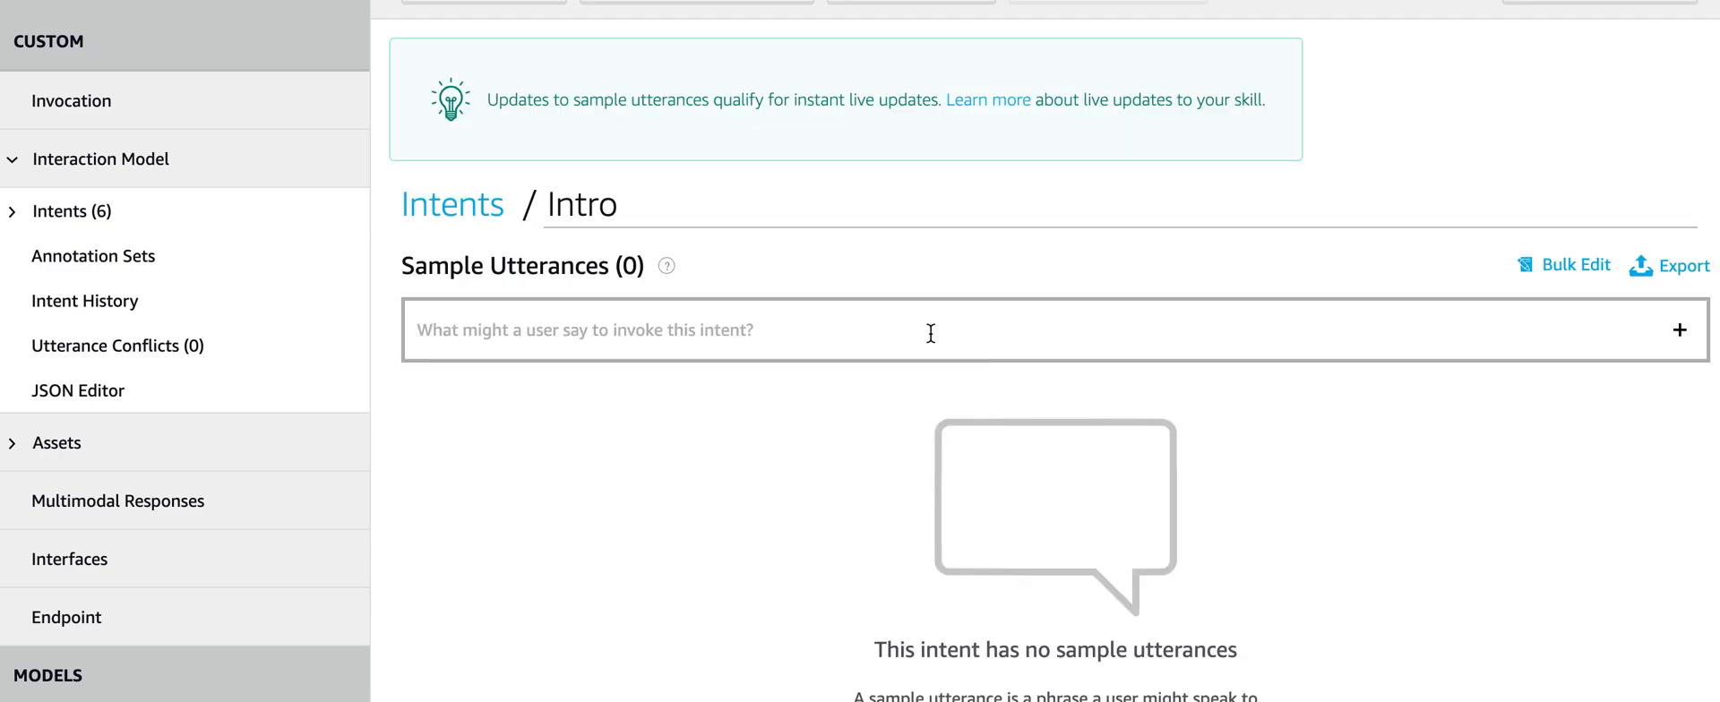
- Add 'Hi' as an Intro sample utterance and begin typing 'Hello'
scroll(down, 3)
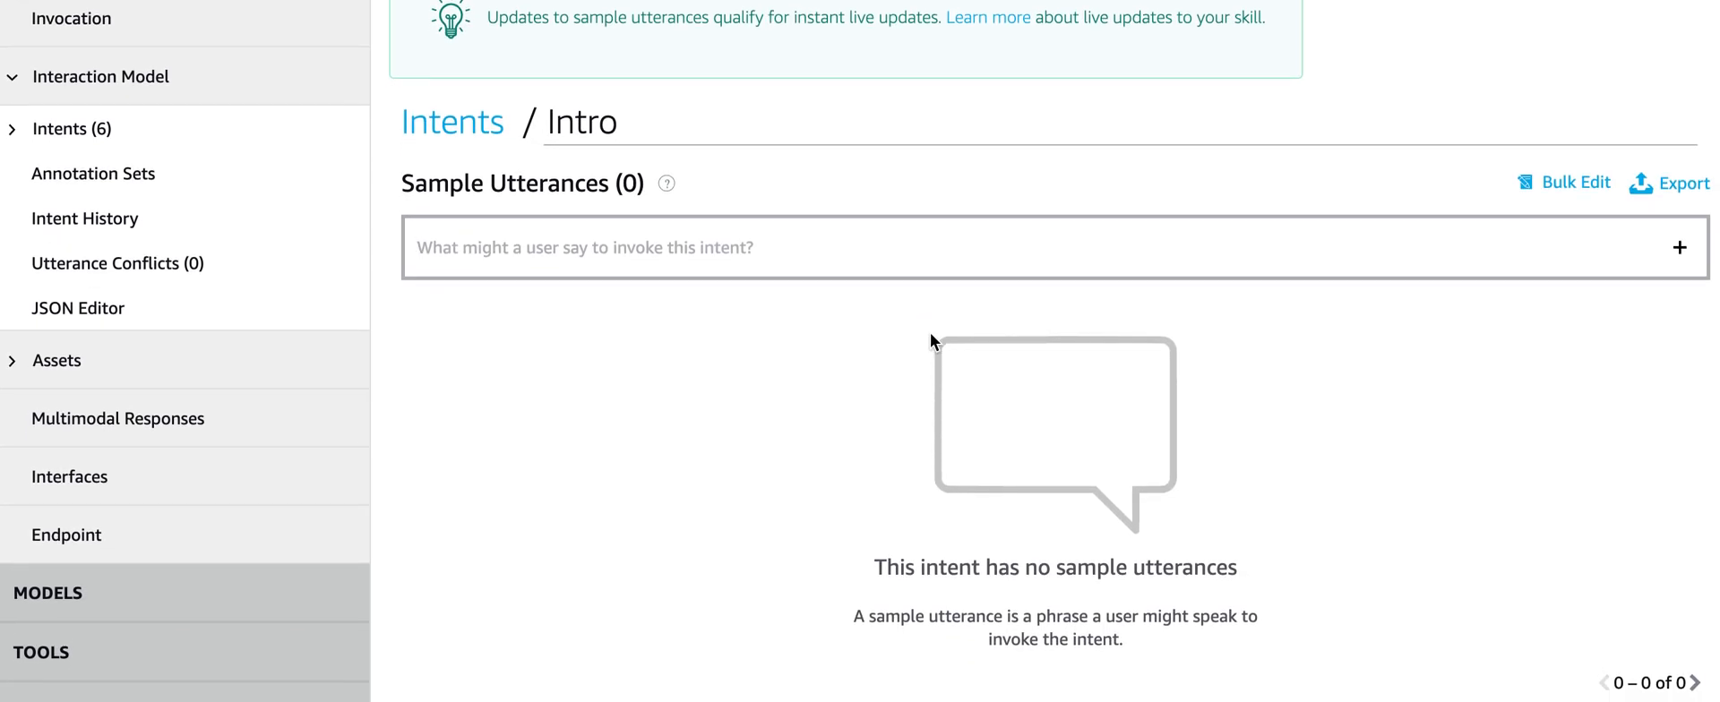
text(Hi)
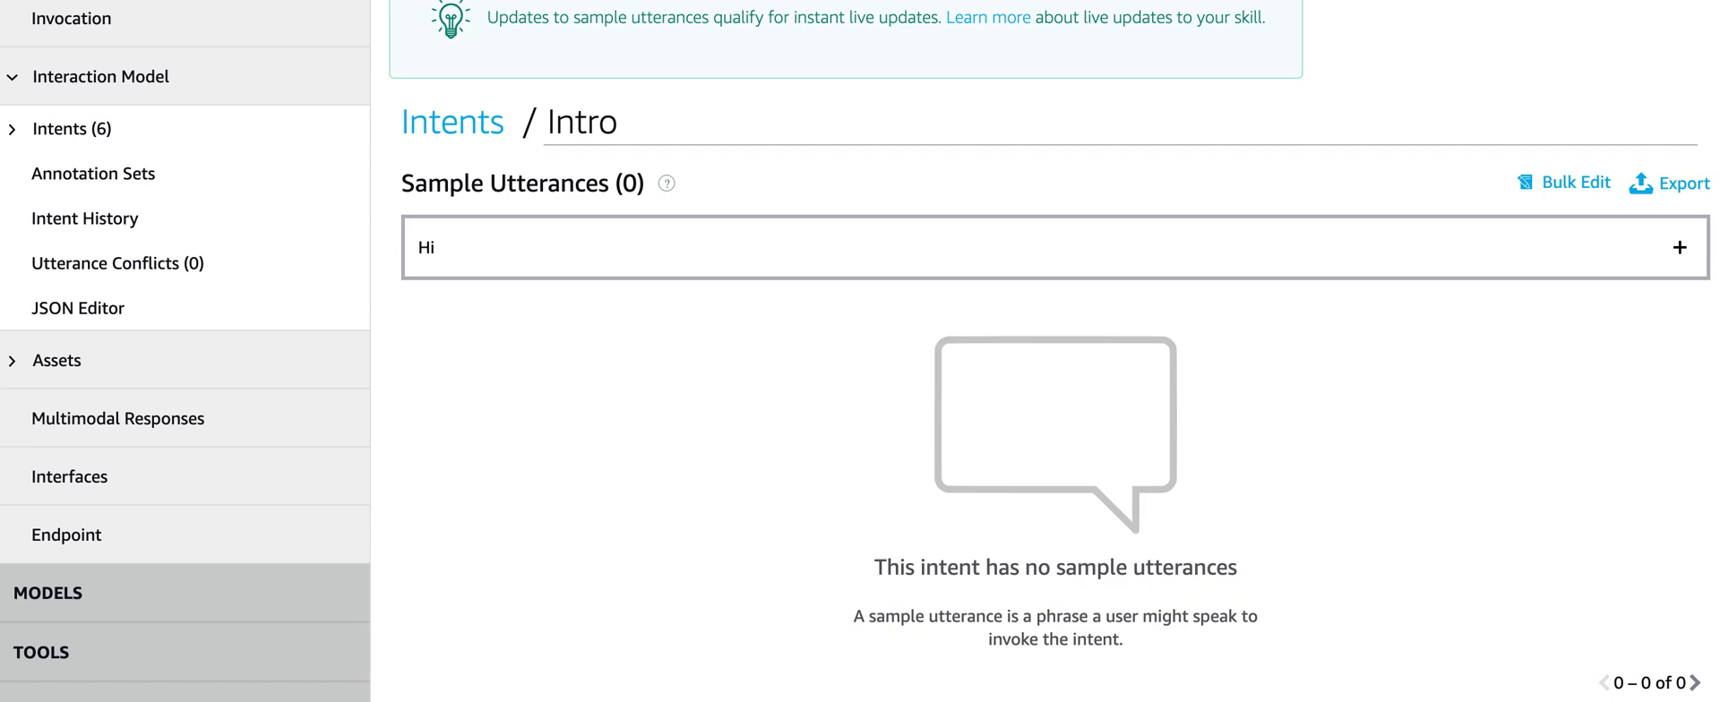
click(1678, 247)
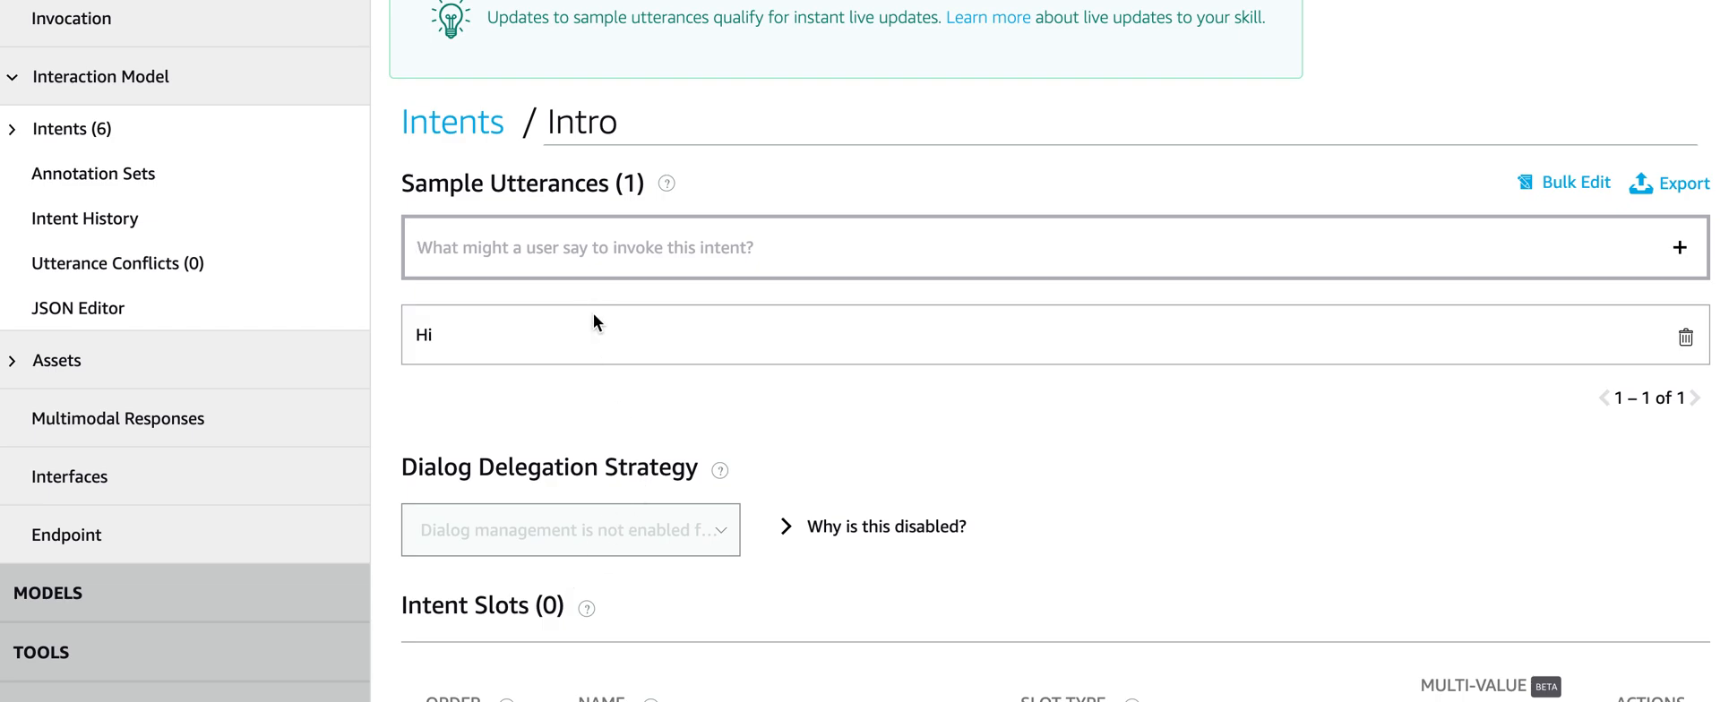
mouse_move(593, 257)
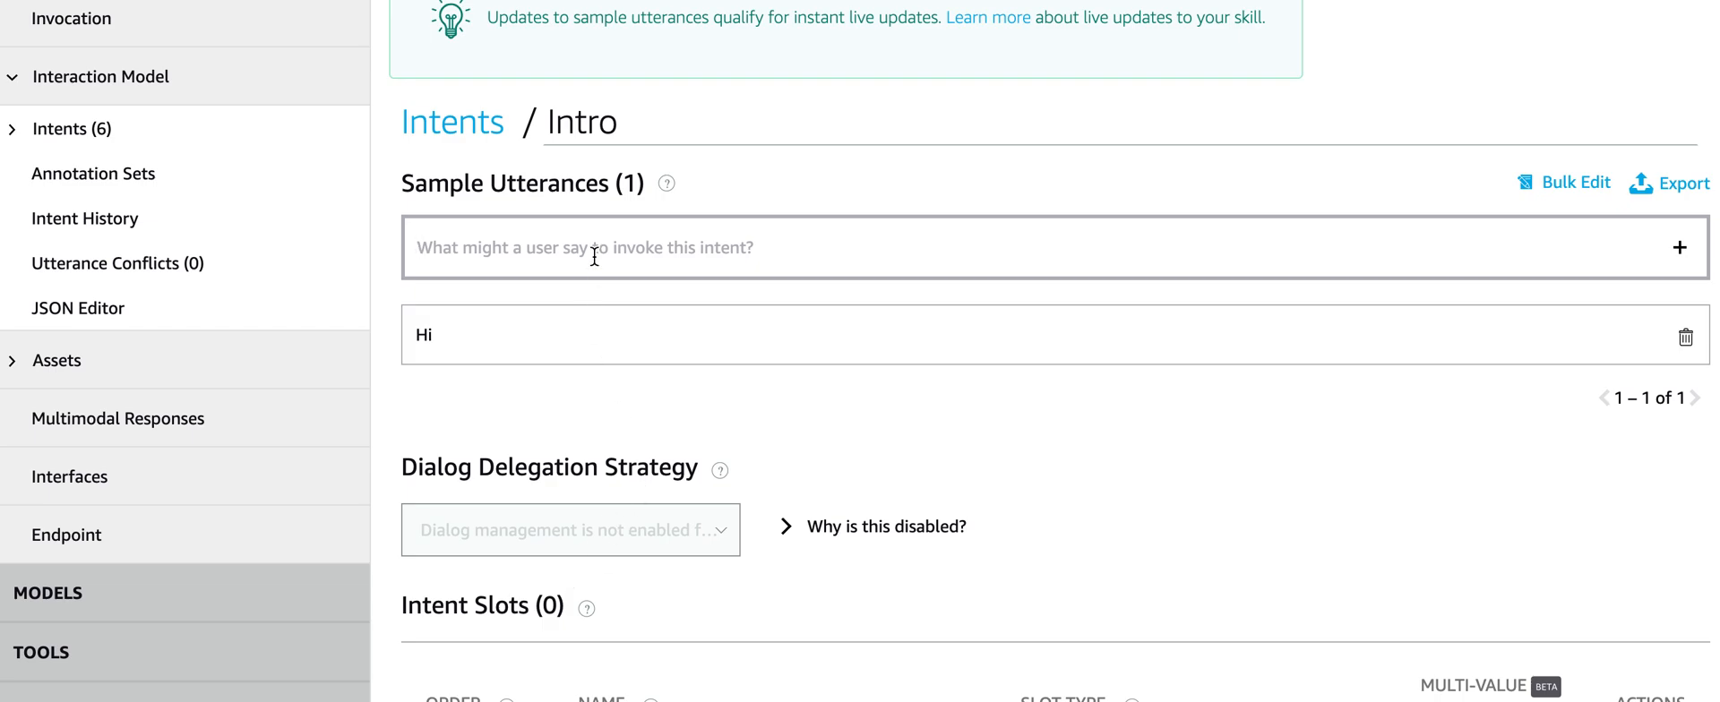
mouse_move(568, 645)
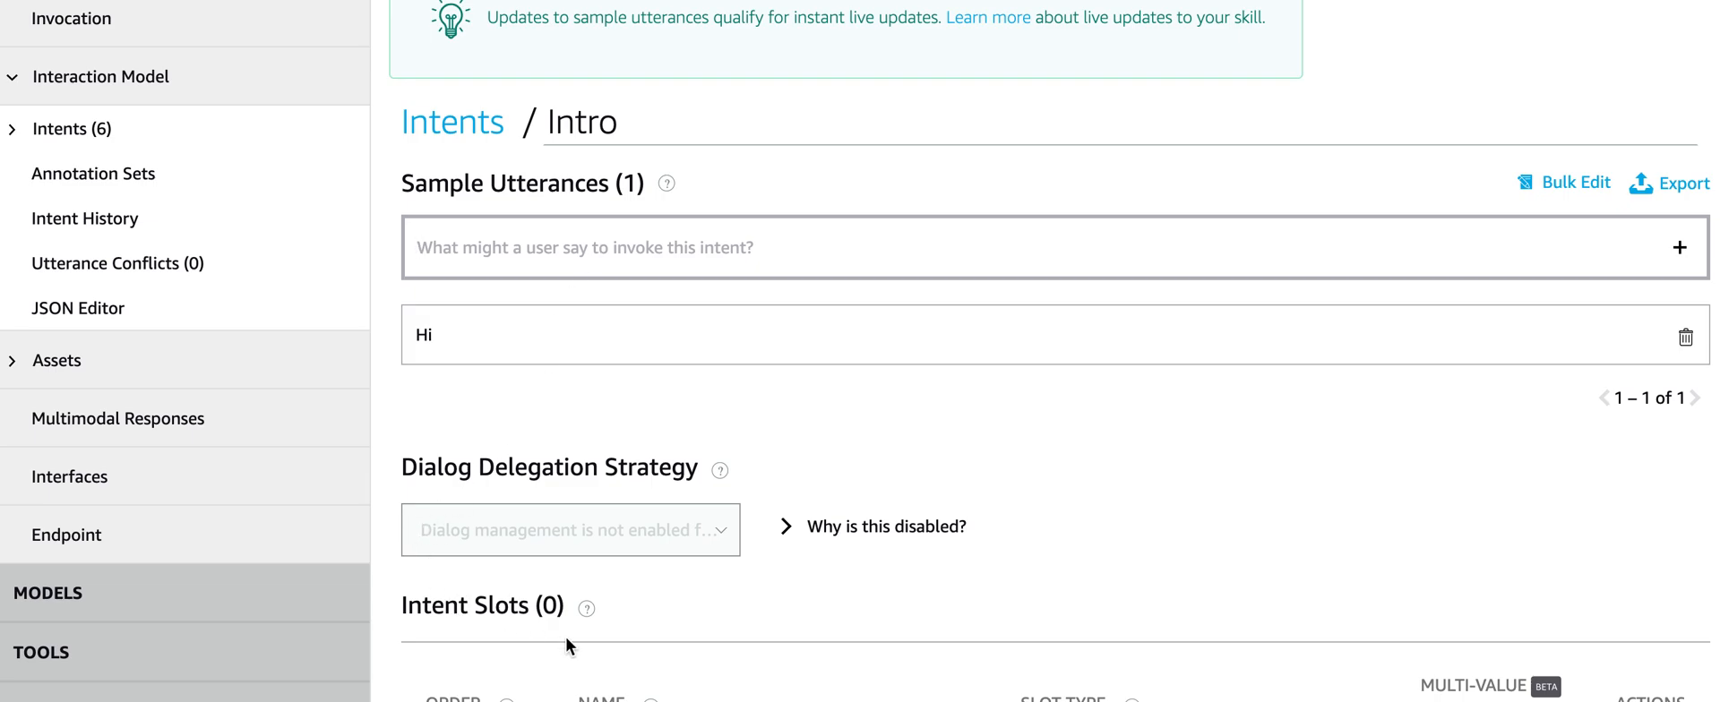
text(Hel)
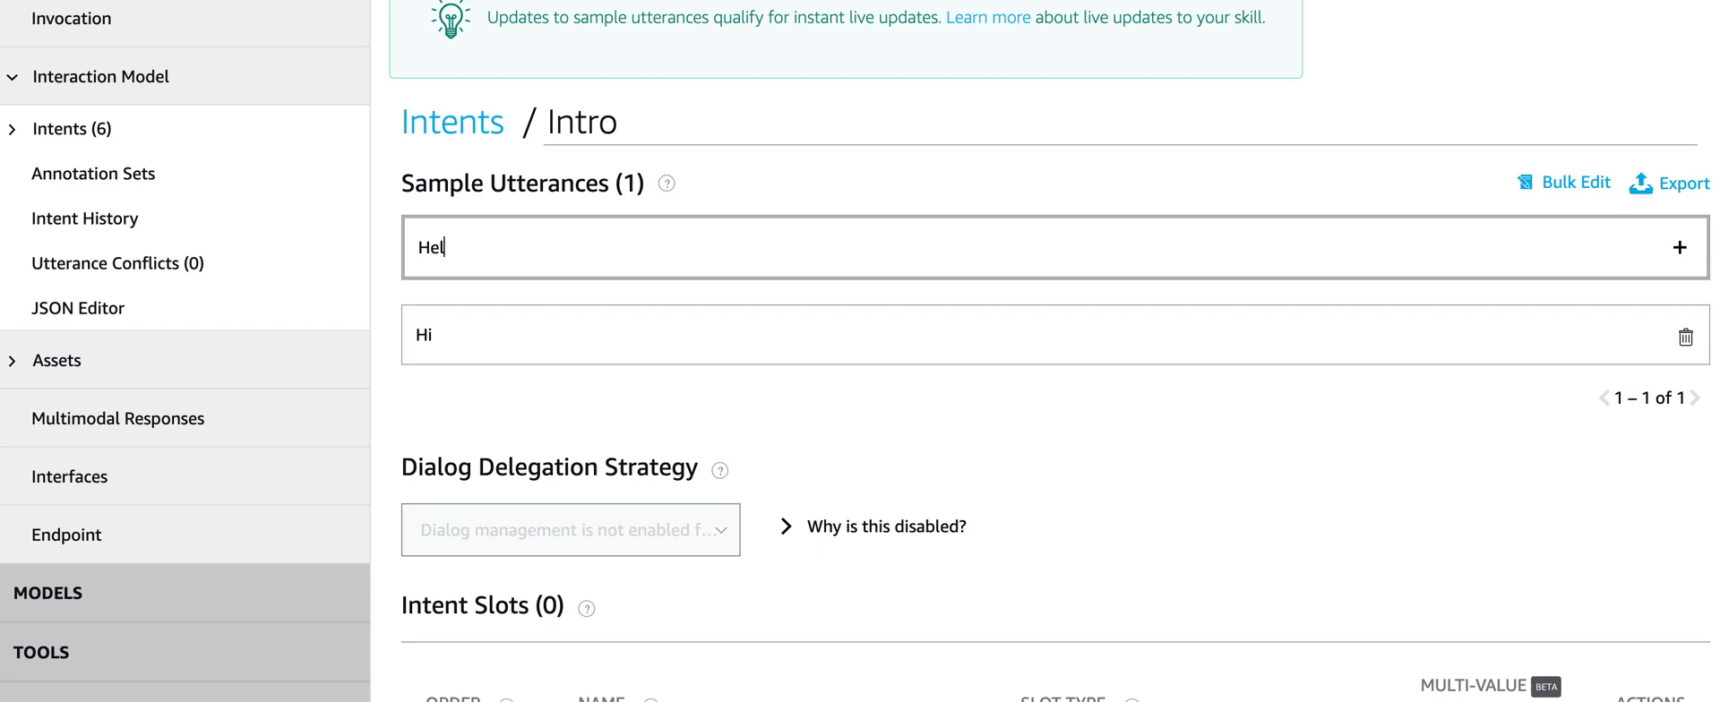
- Add the utterance 'Hello {greetingslot}', creating the greetingslot slot
text(lo)
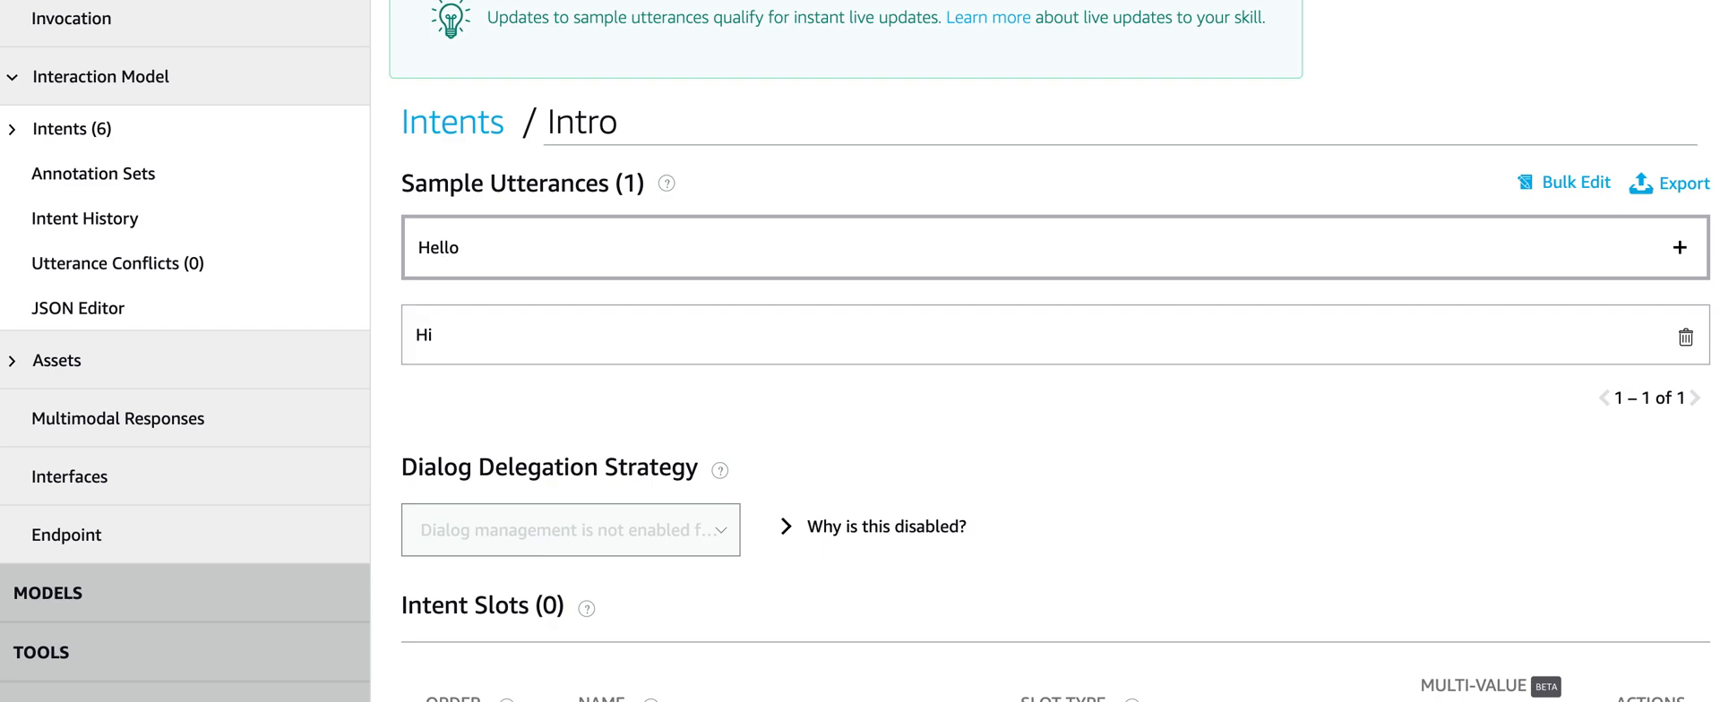
click(466, 245)
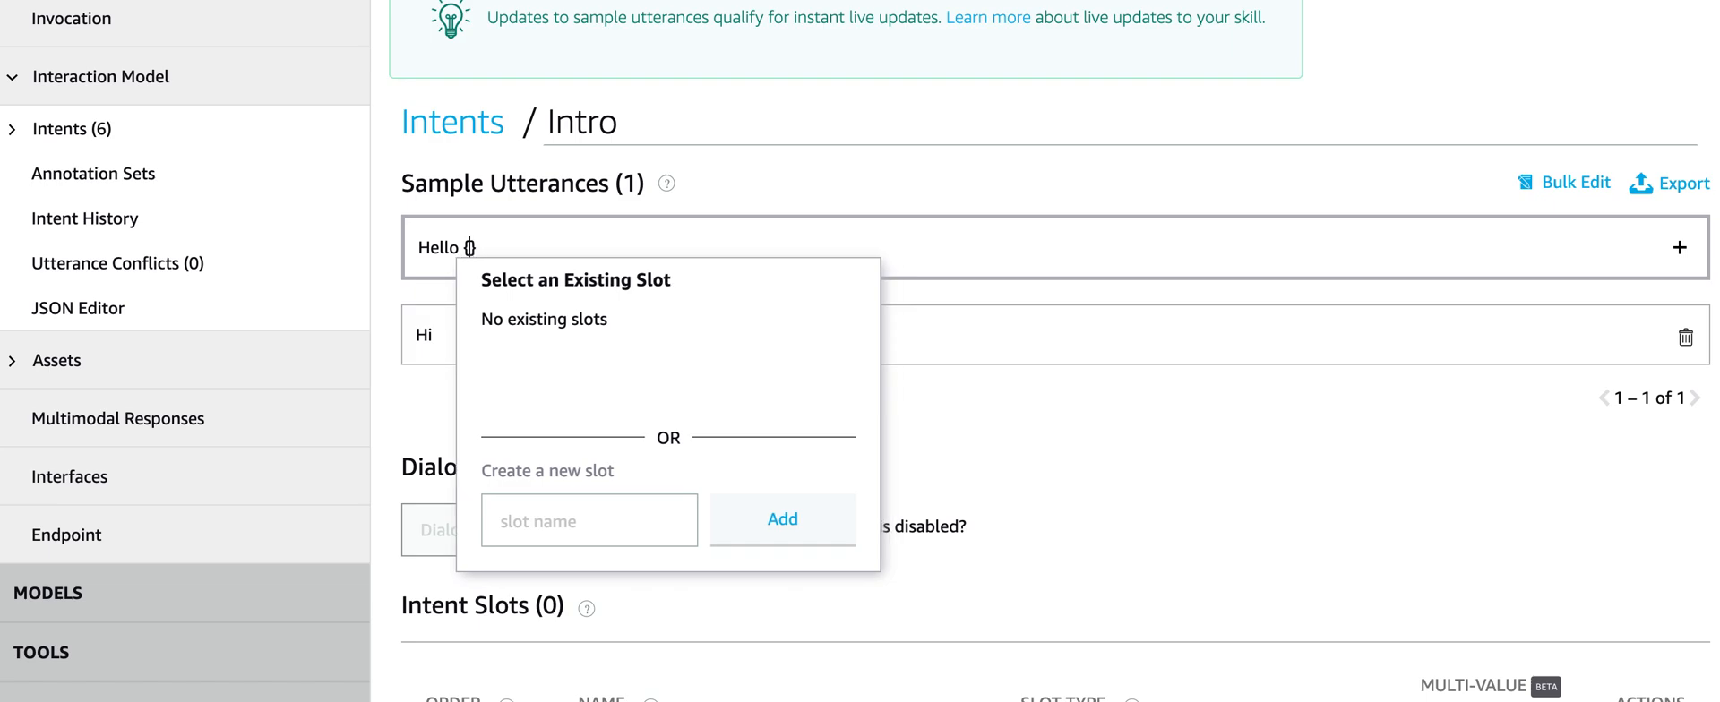
text(greeting)
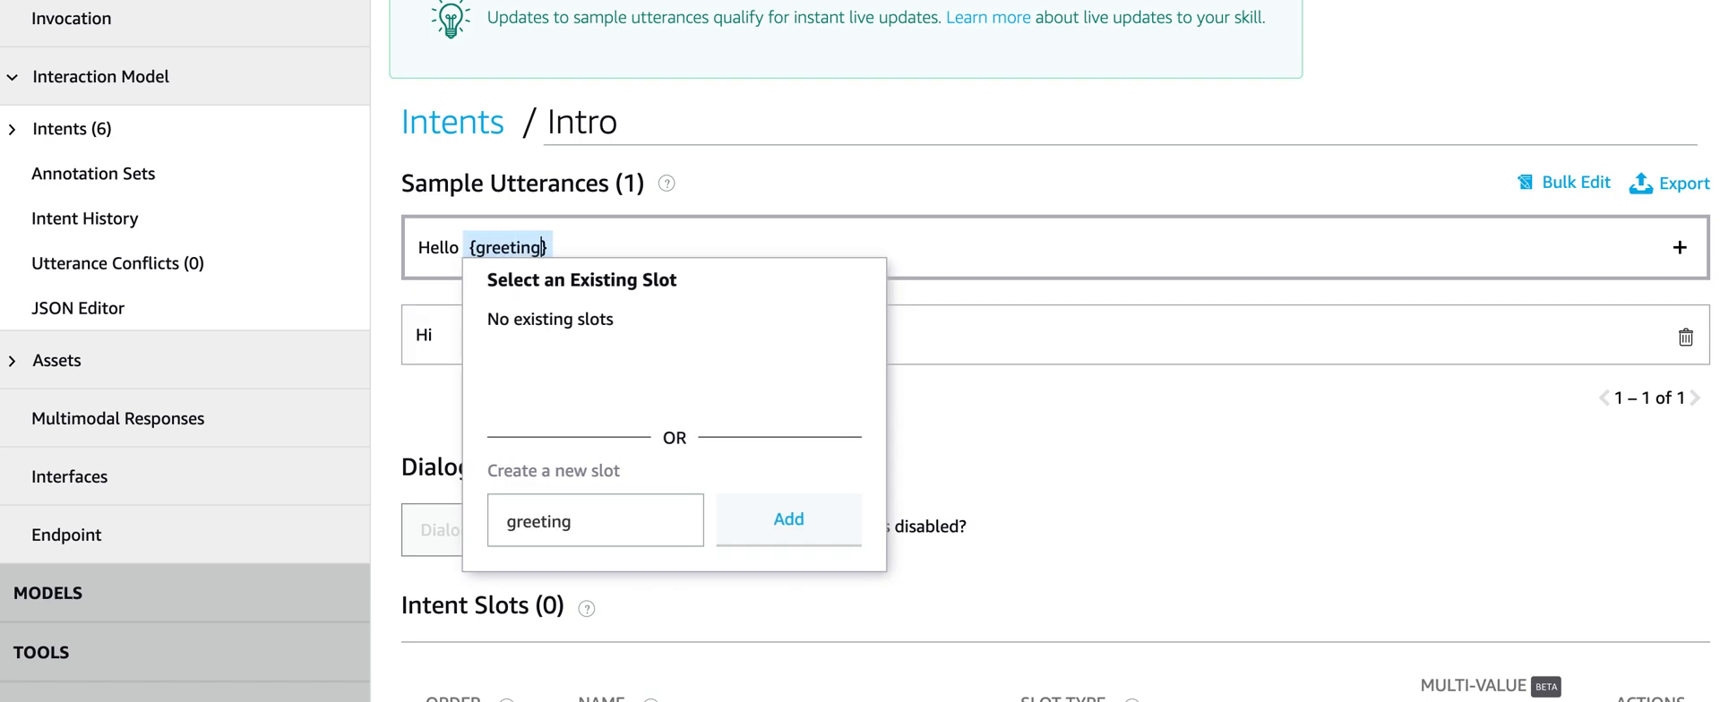
text(slot)
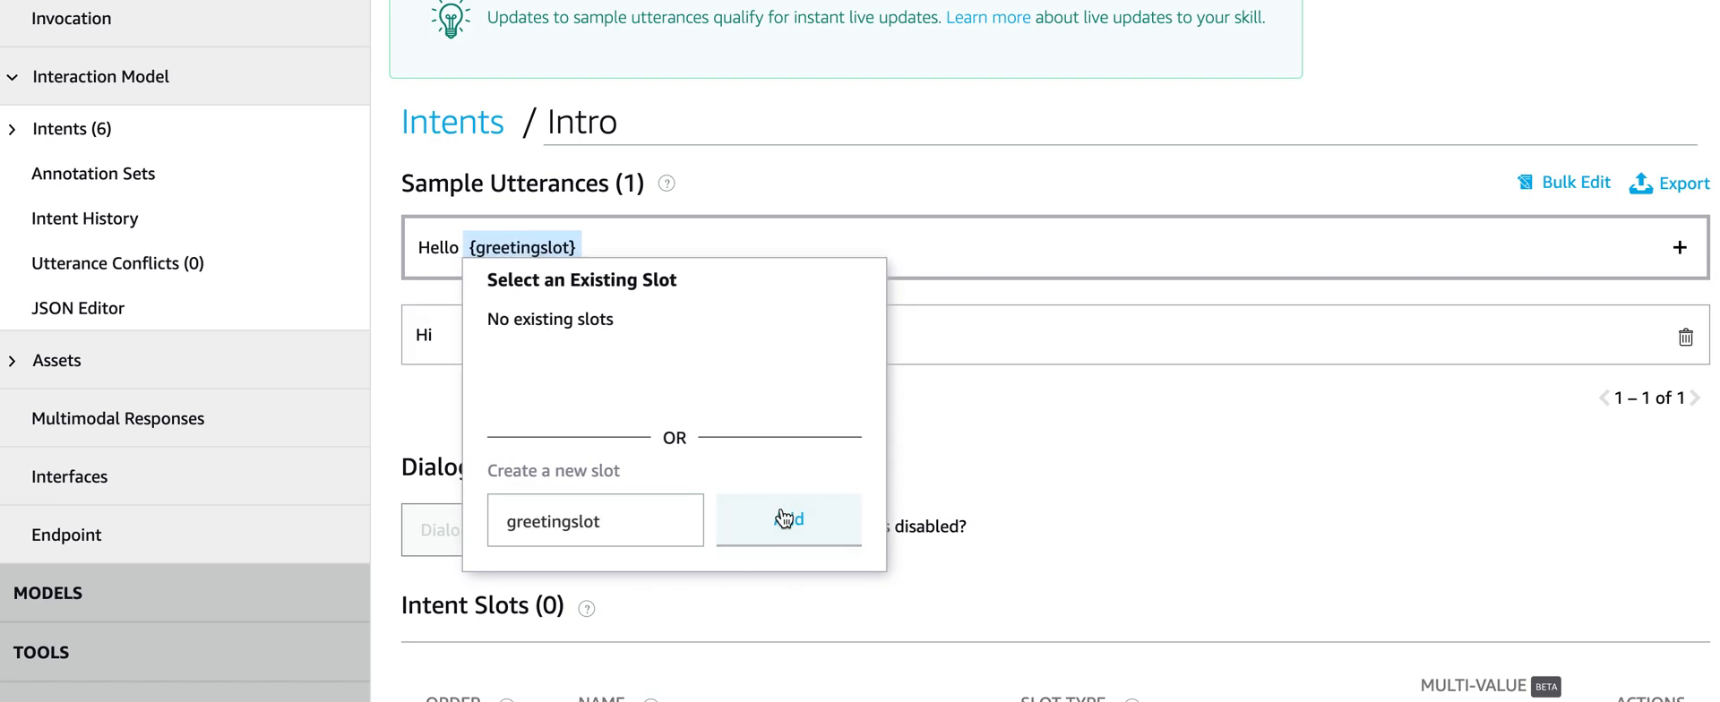
click(788, 521)
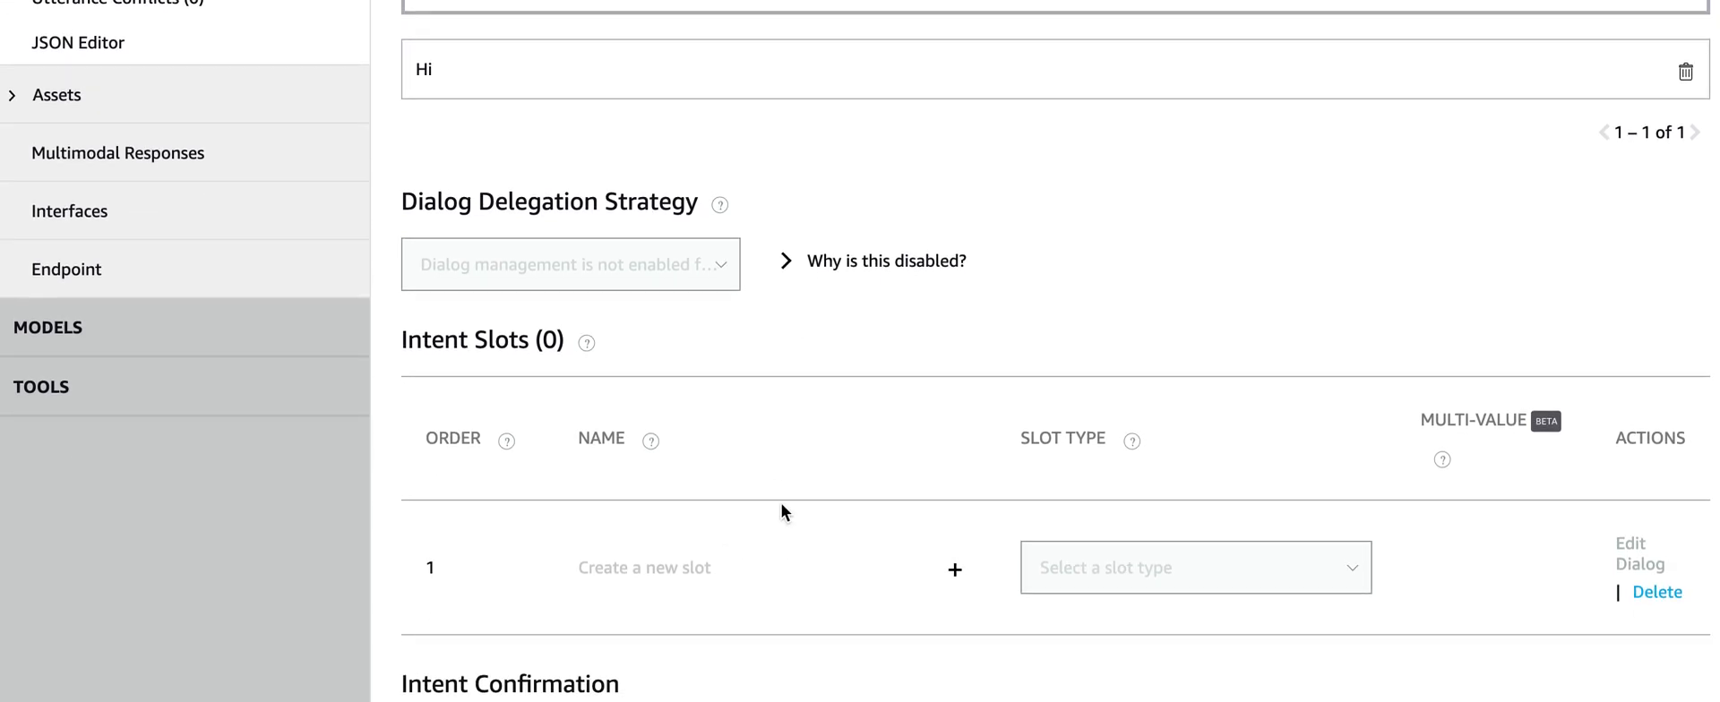
scroll(up, 3)
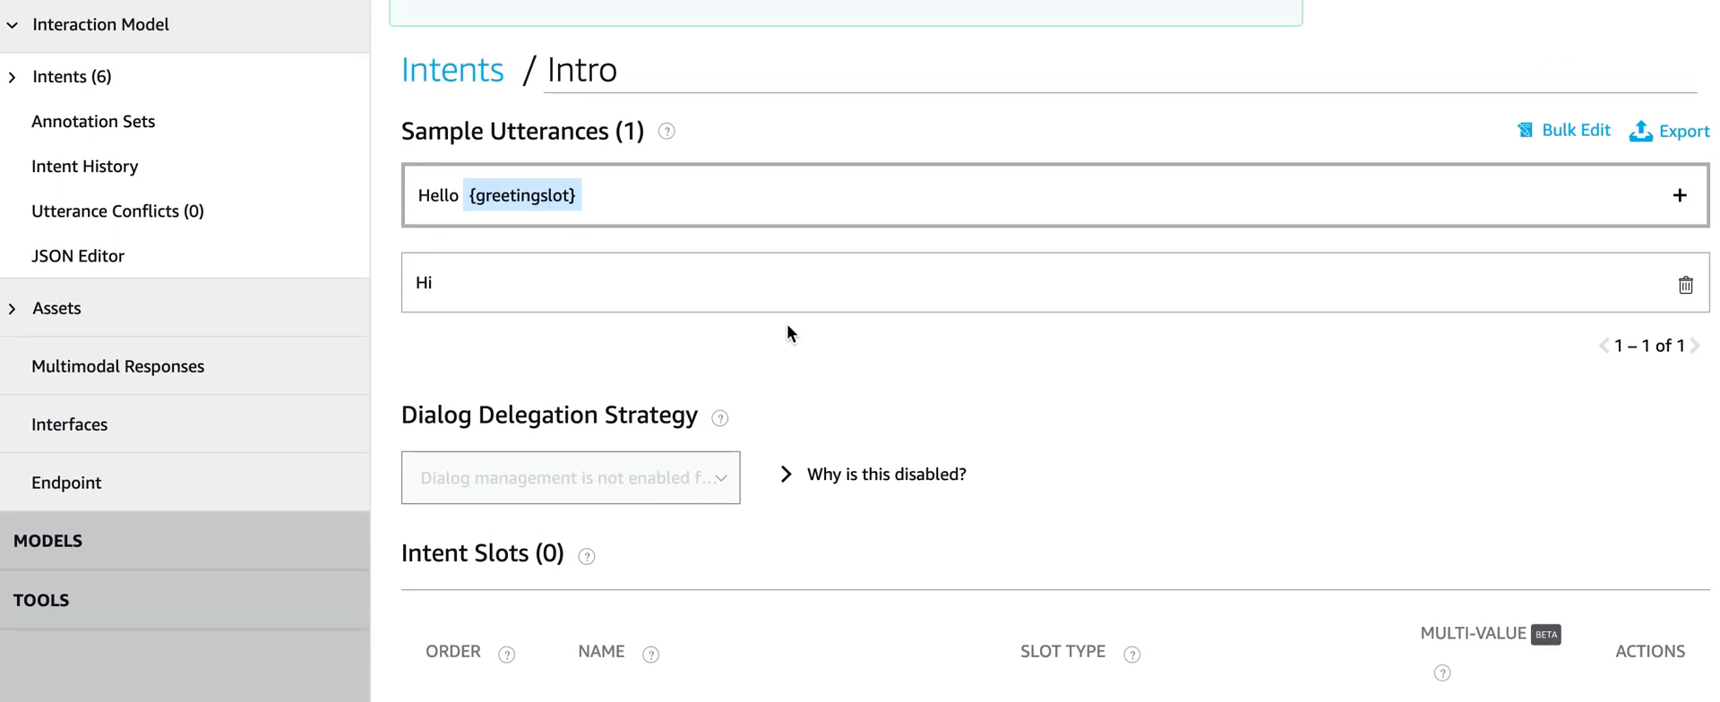
click(1680, 195)
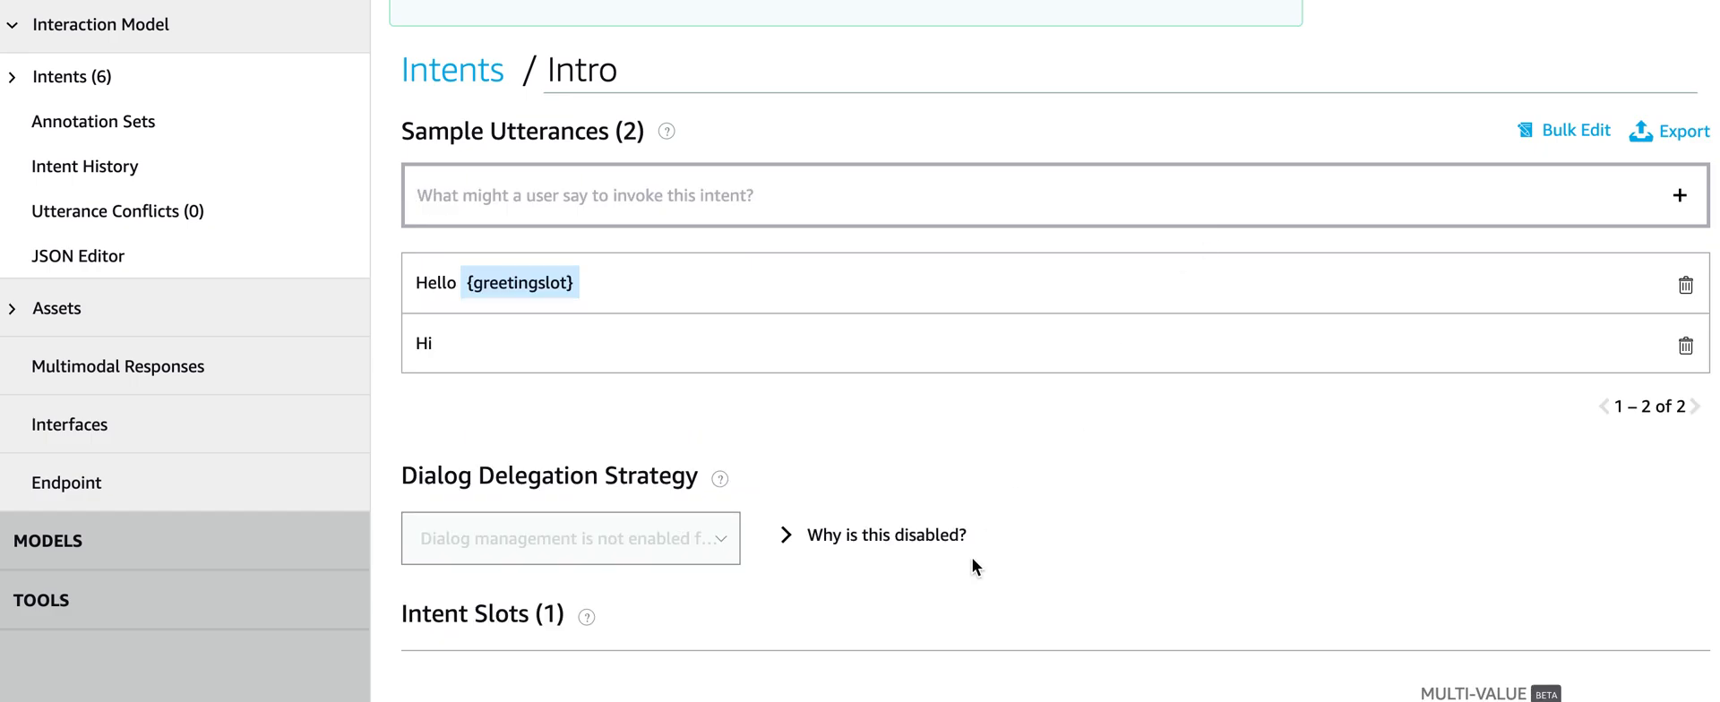
scroll(down, 3)
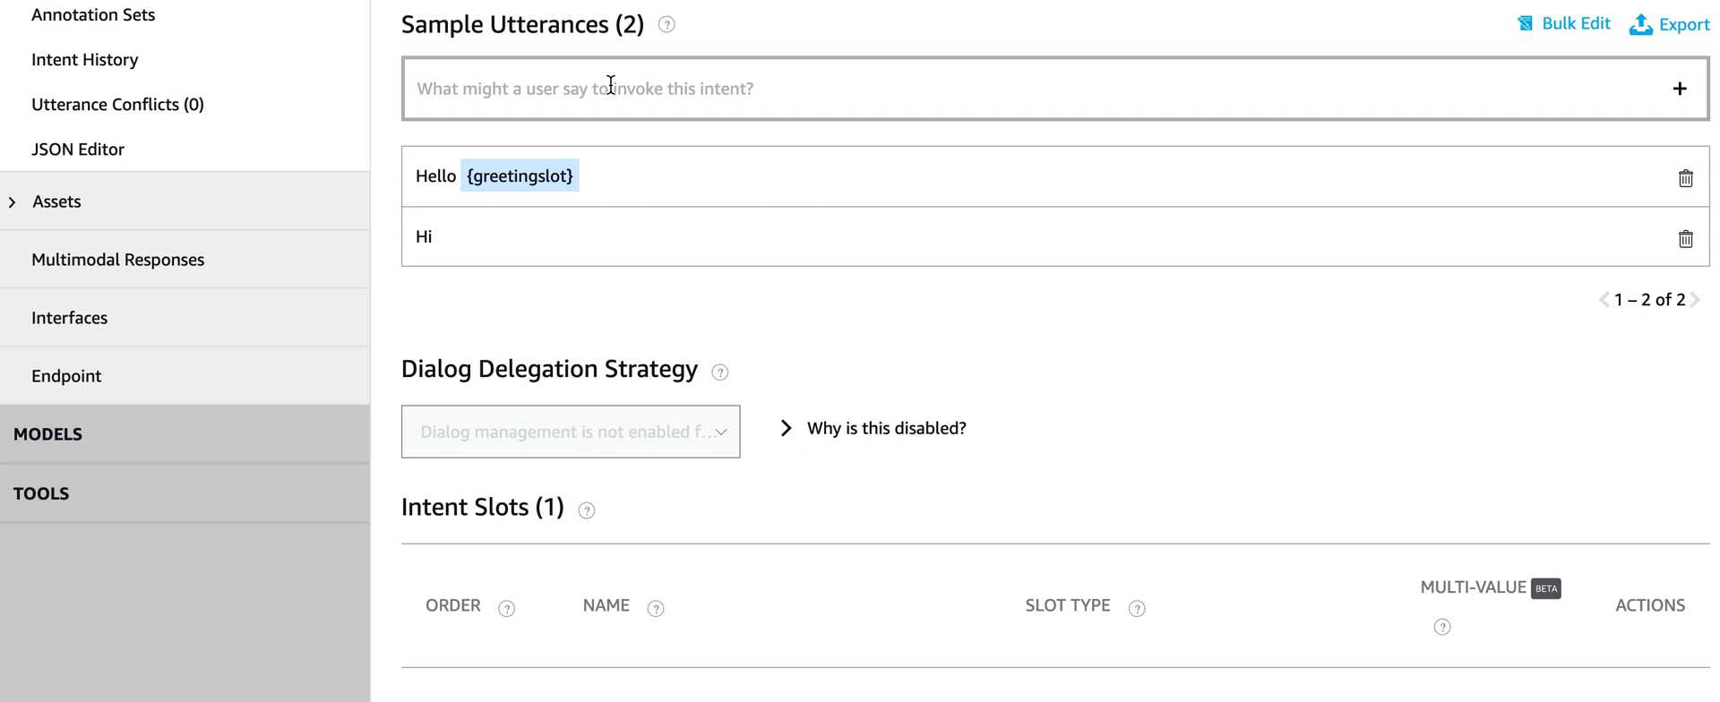
scroll(down, 3)
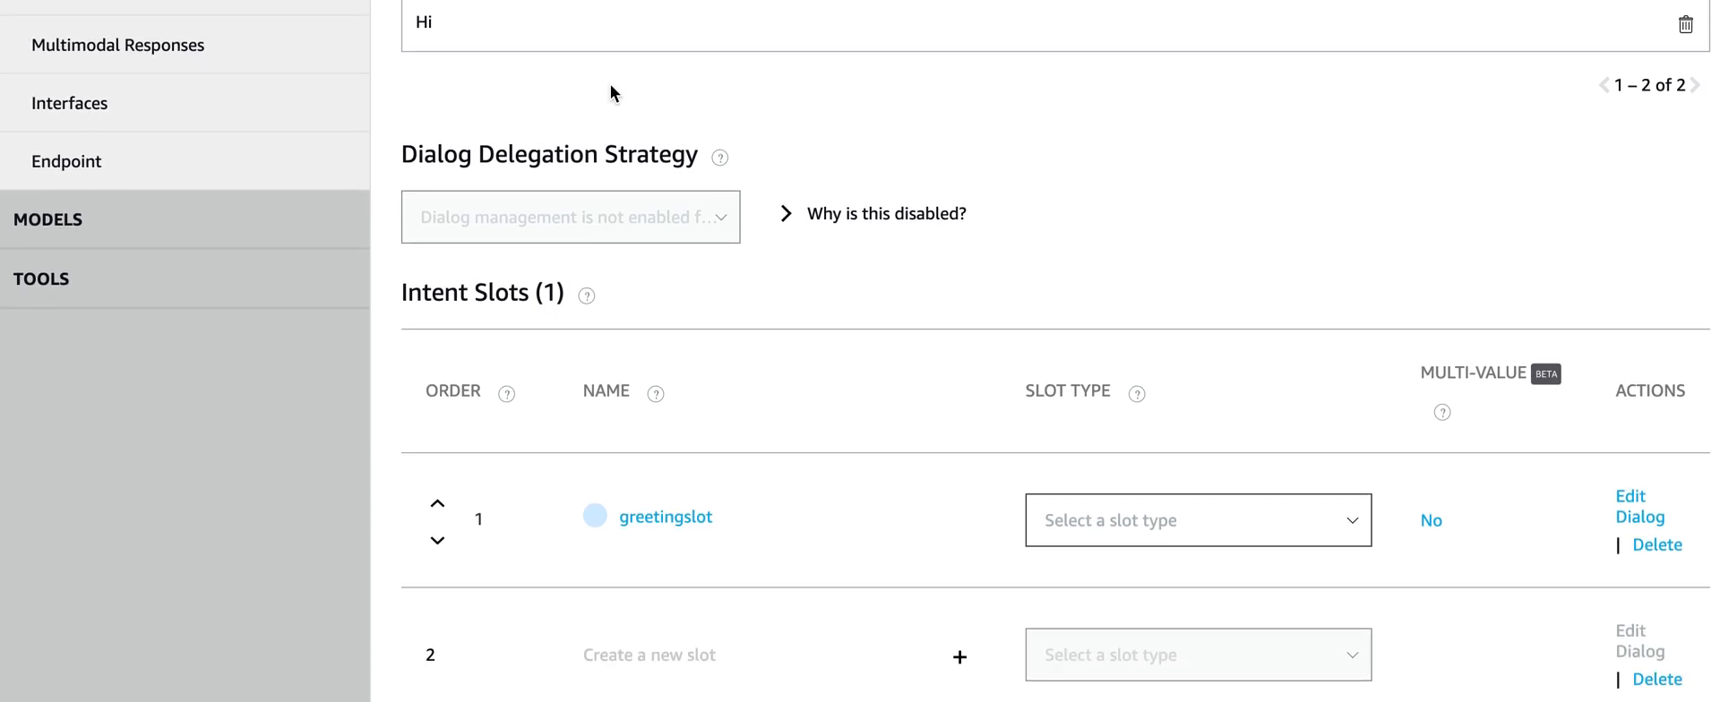
- Set the greetingslot slot type to AMAZON.SearchQuery
scroll(down, 3)
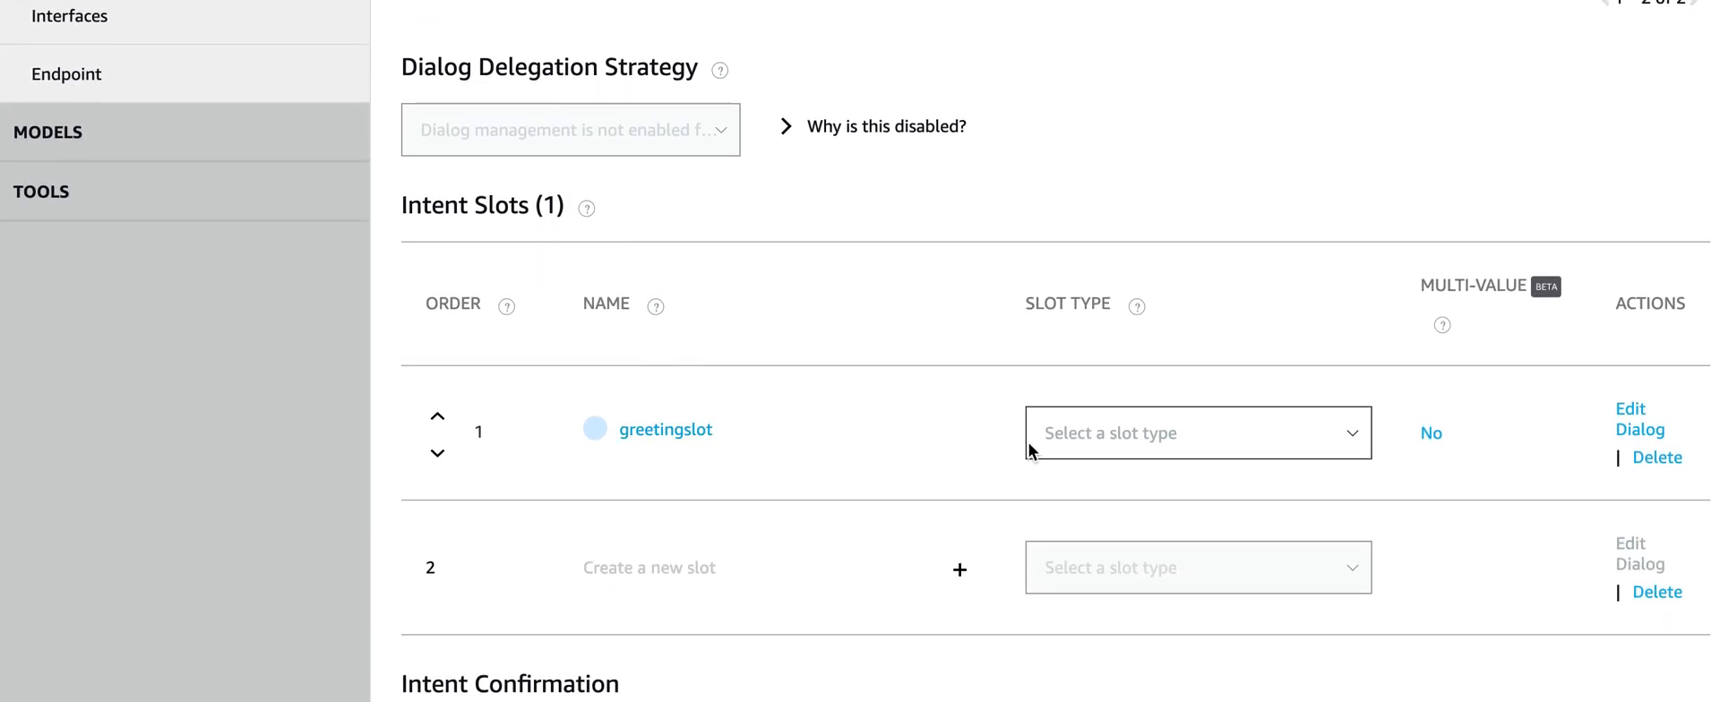
click(1196, 433)
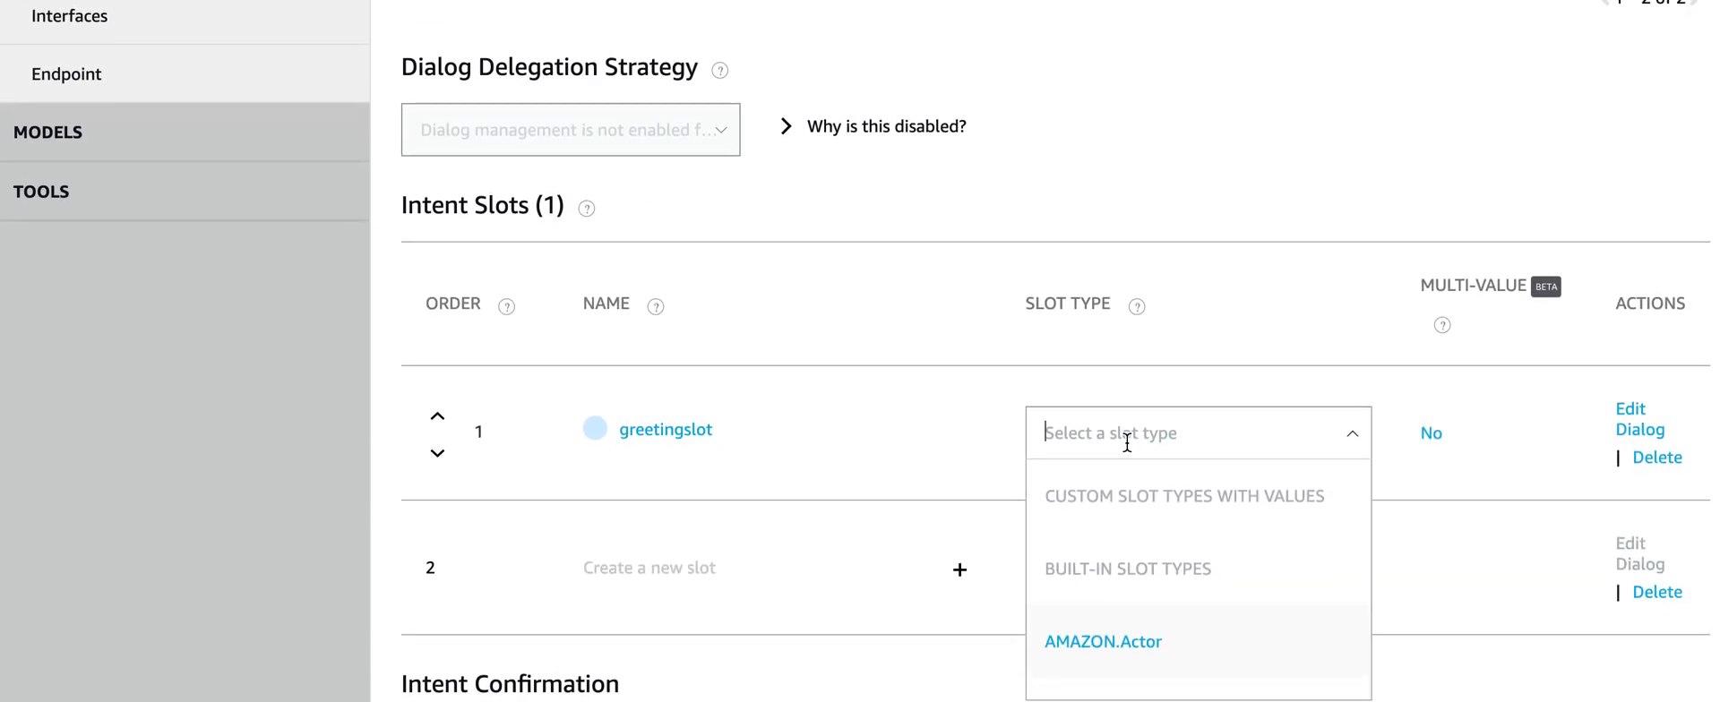
mouse_move(862, 444)
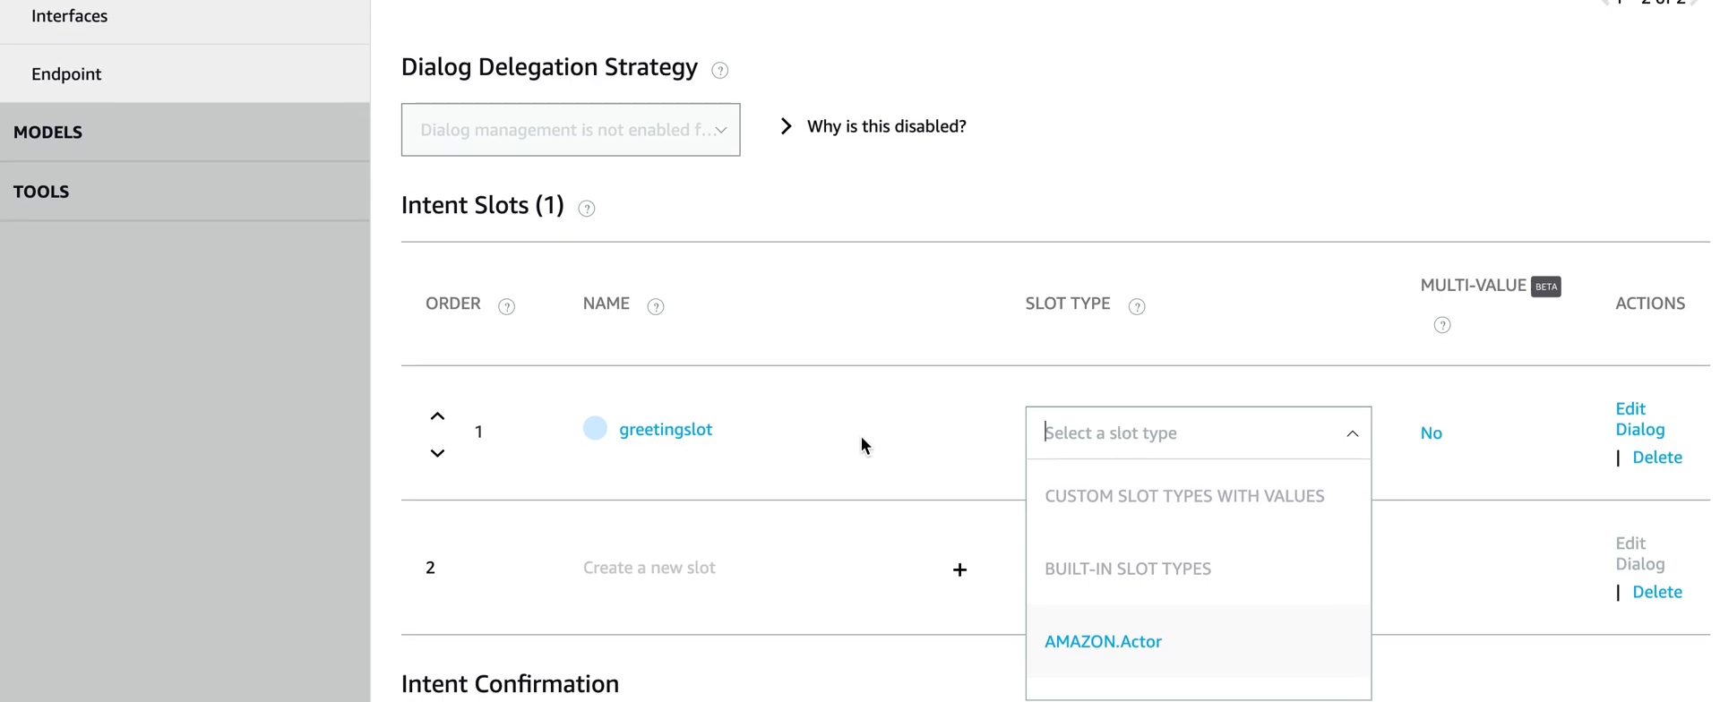
scroll(down, 3)
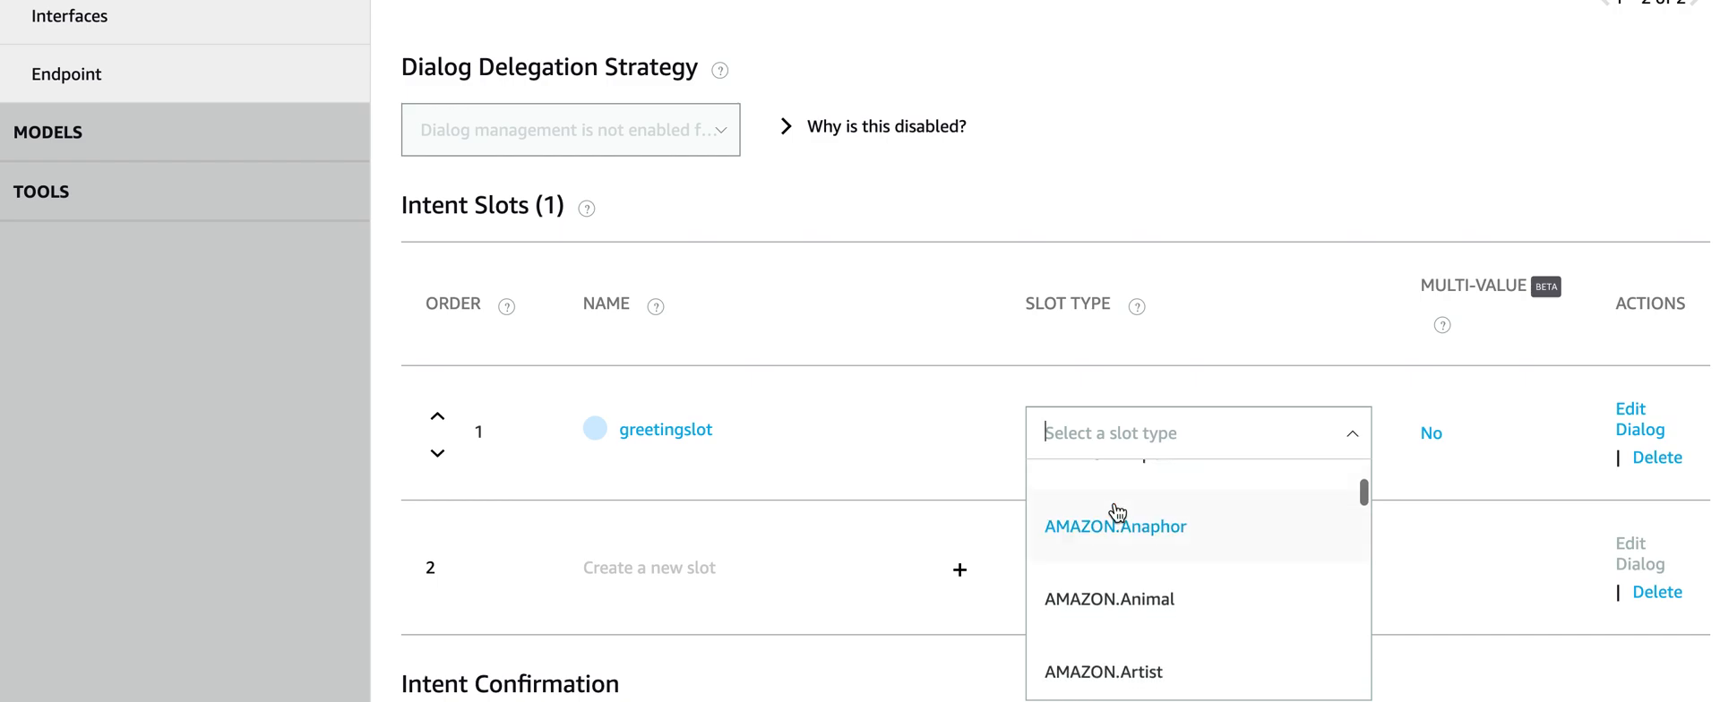
scroll(down, 3)
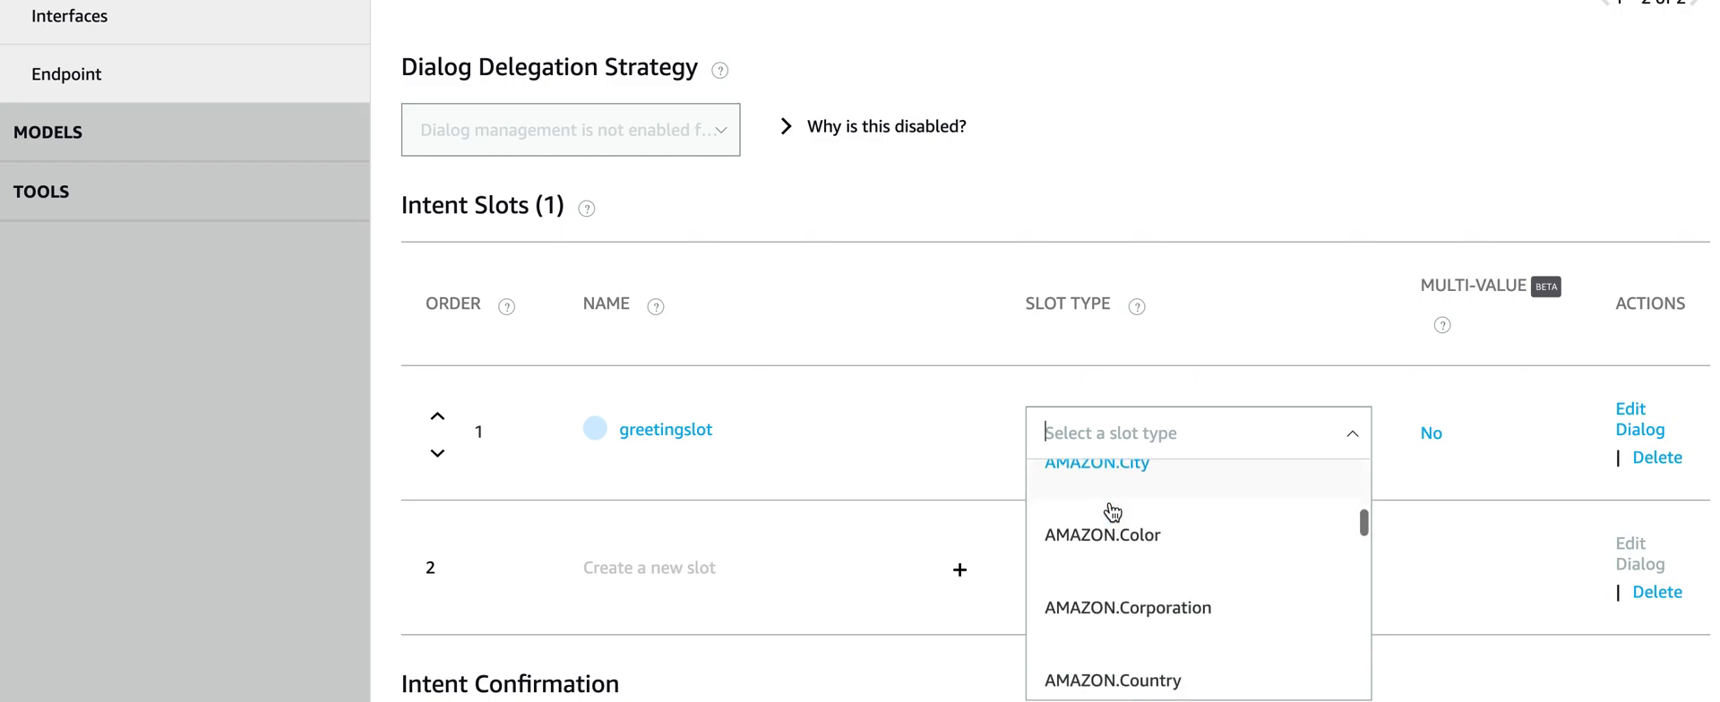
text(se)
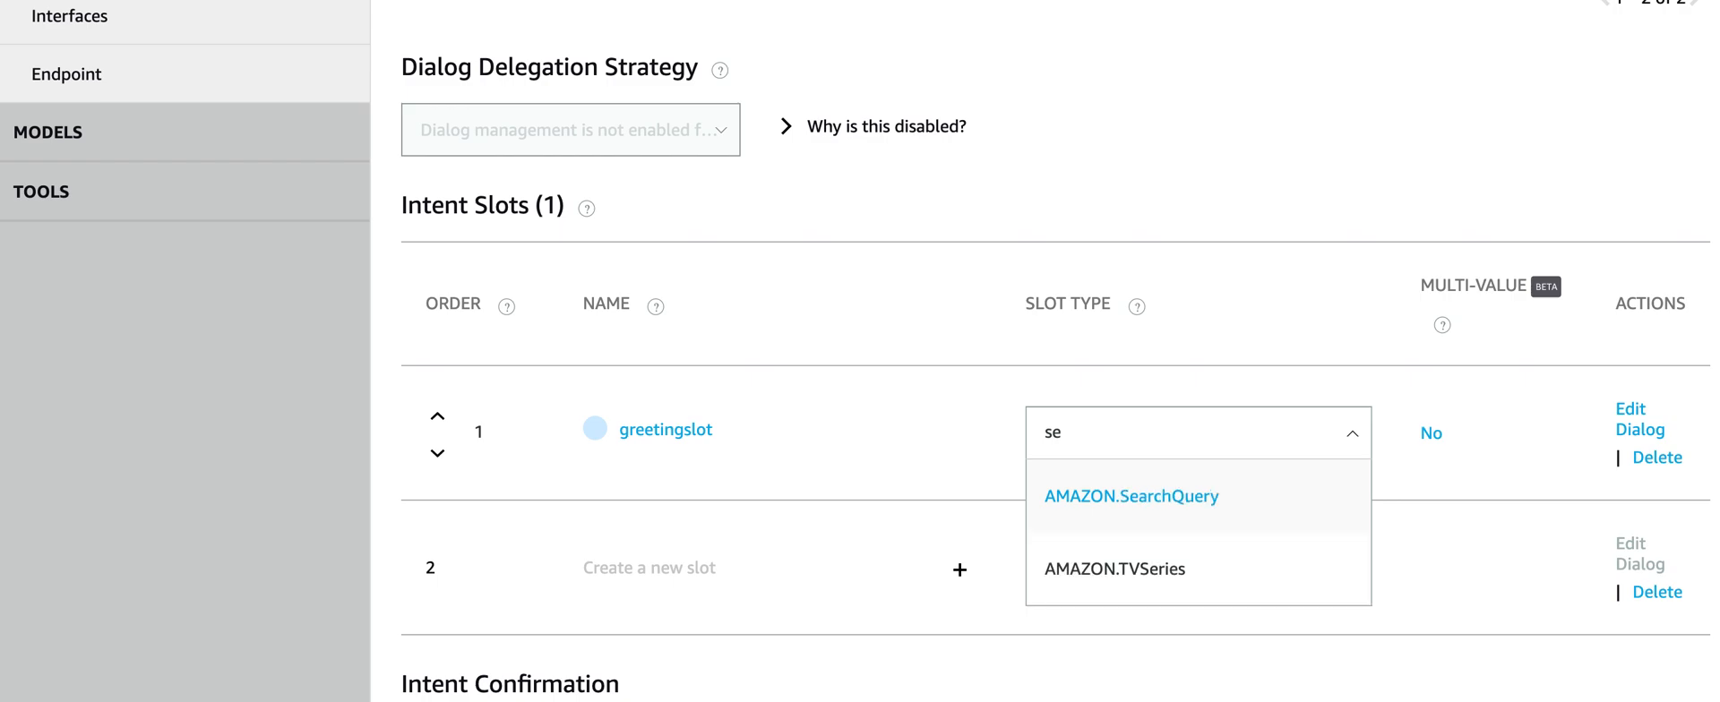
click(1130, 495)
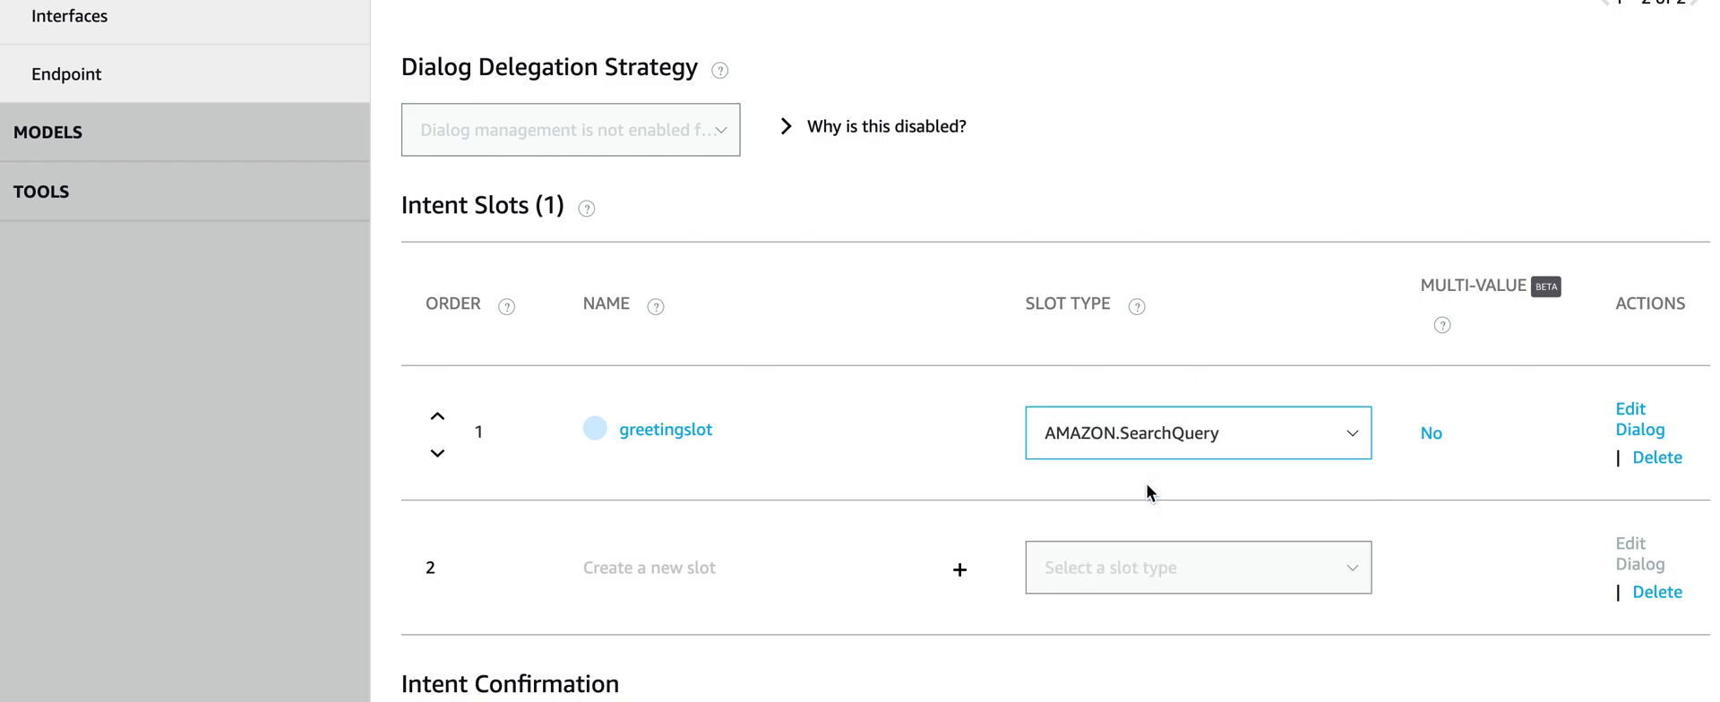
scroll(down, 3)
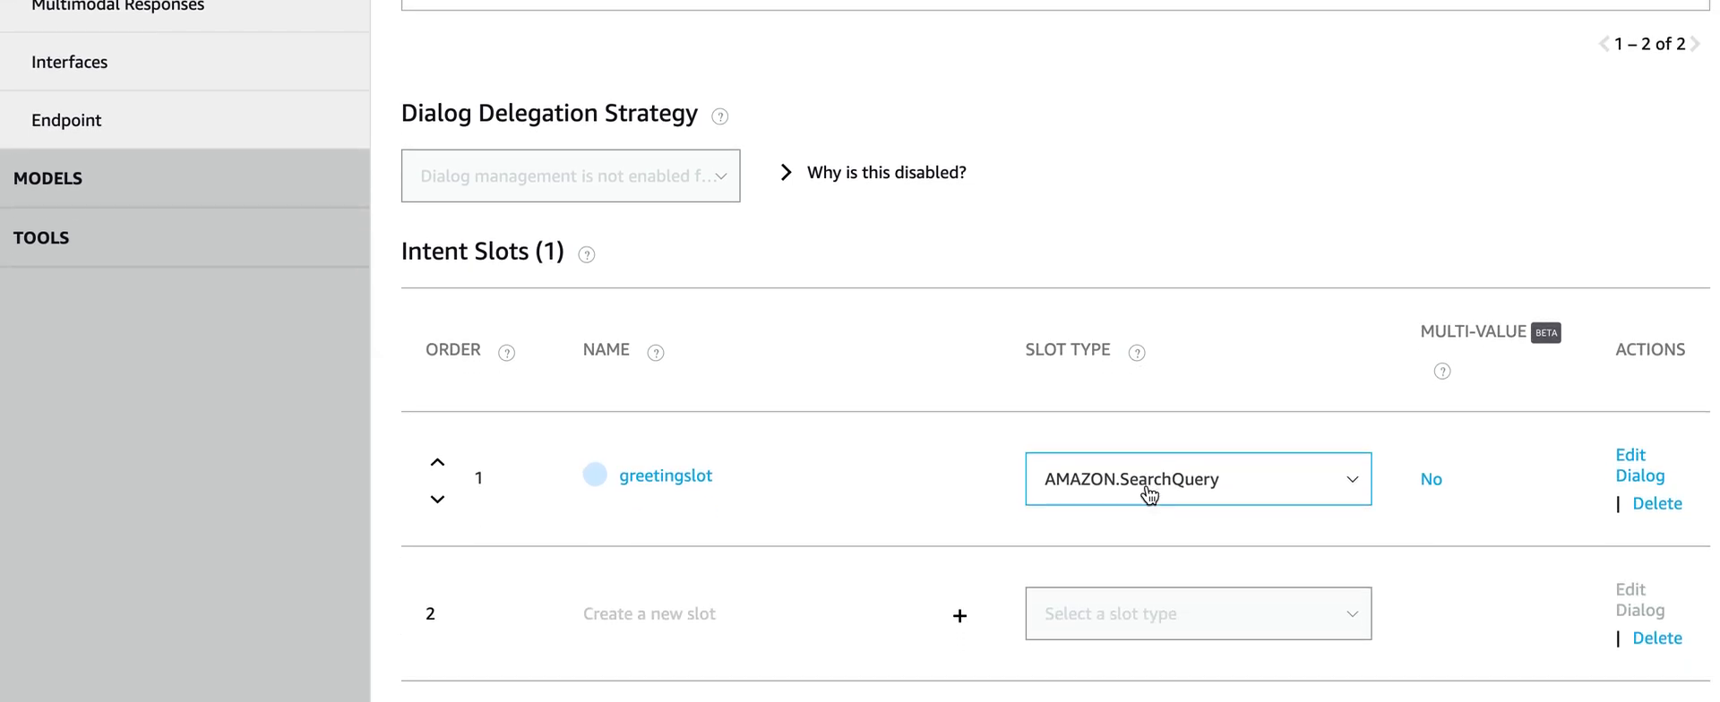
scroll(down, 3)
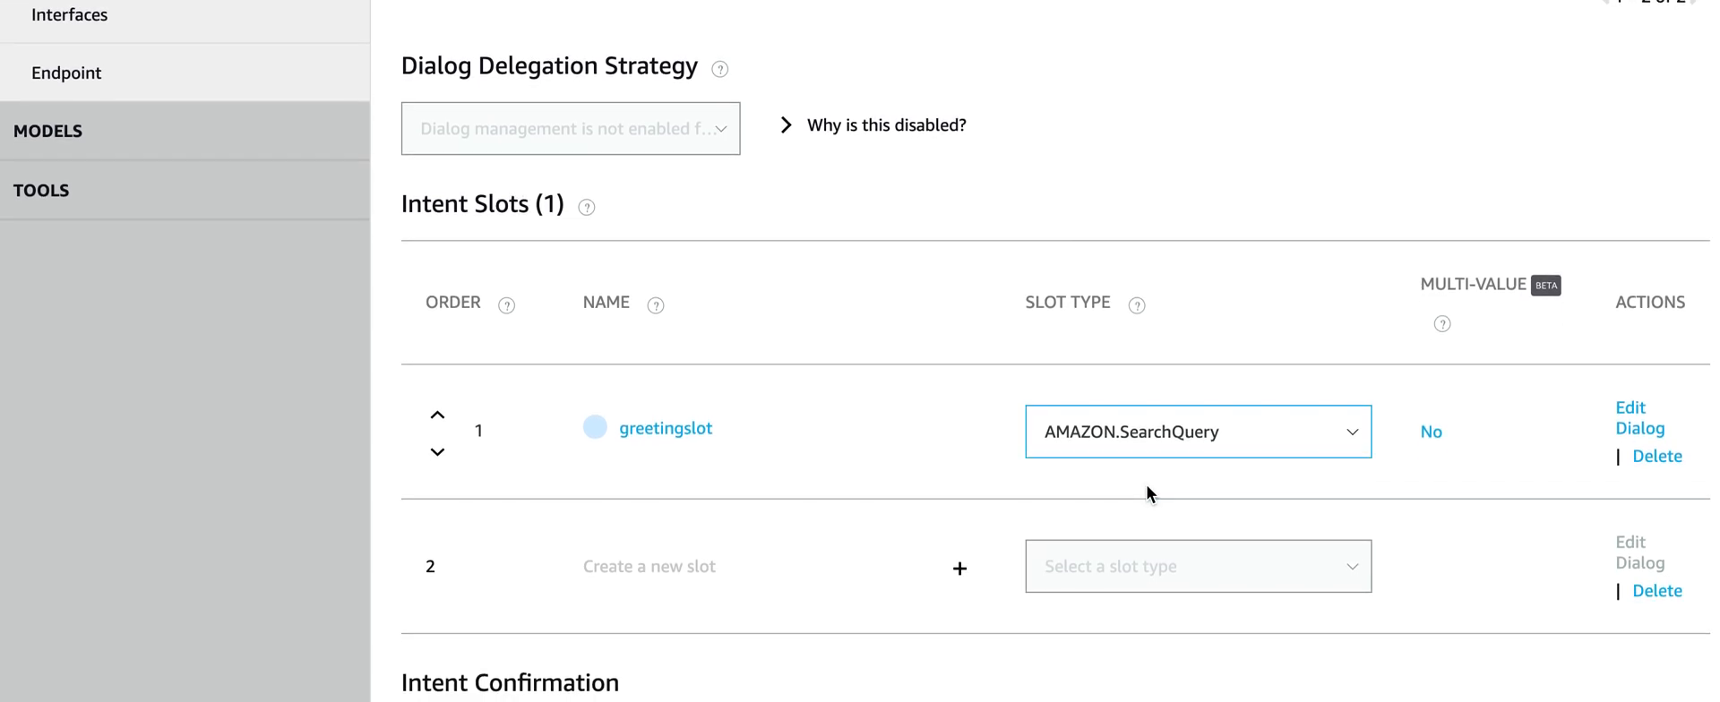
scroll(up, 3)
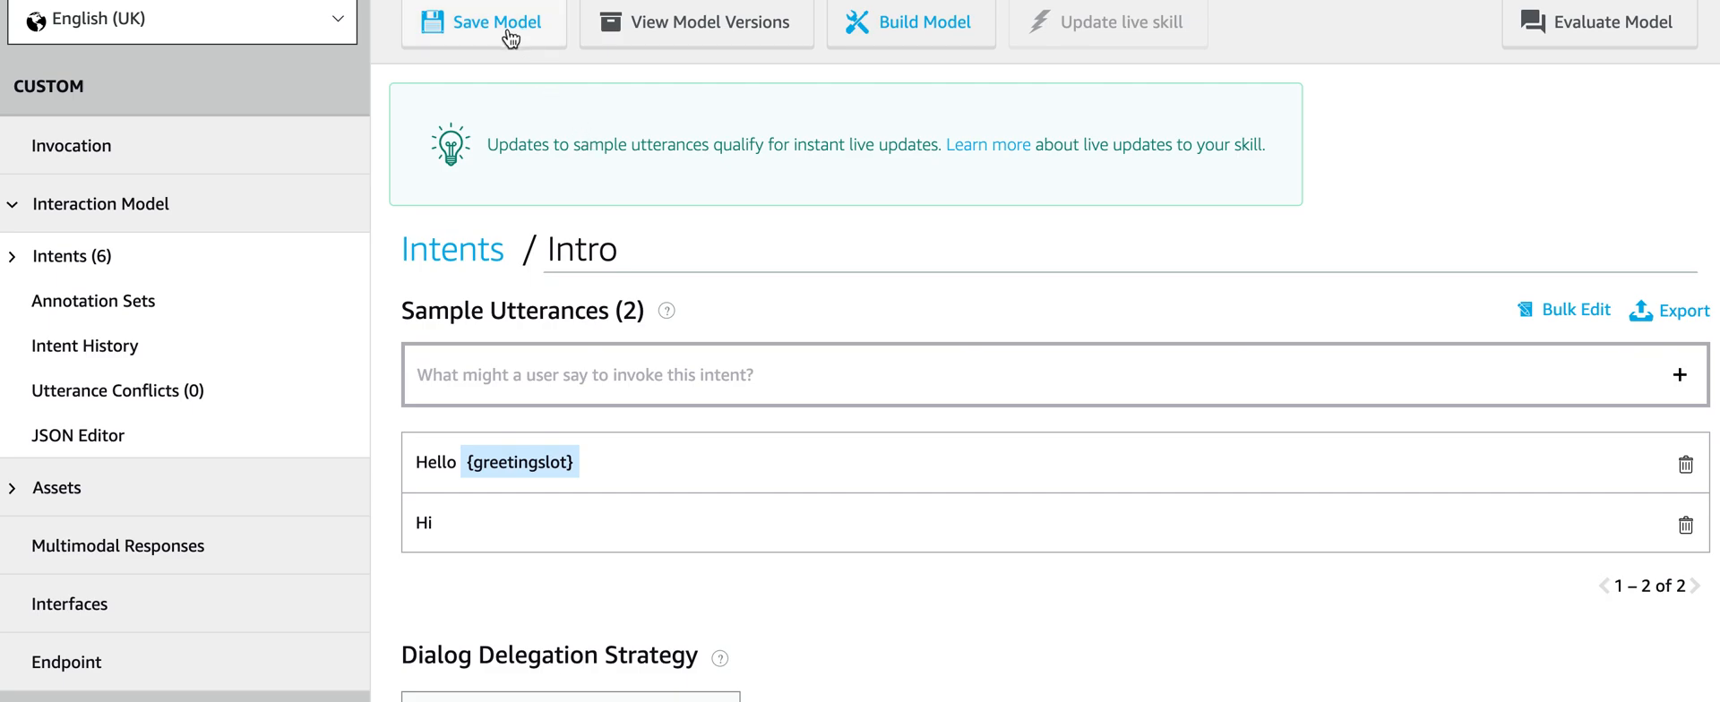
- Save the model, rename the invocation to 'demo skill', and return to Intents
click(495, 21)
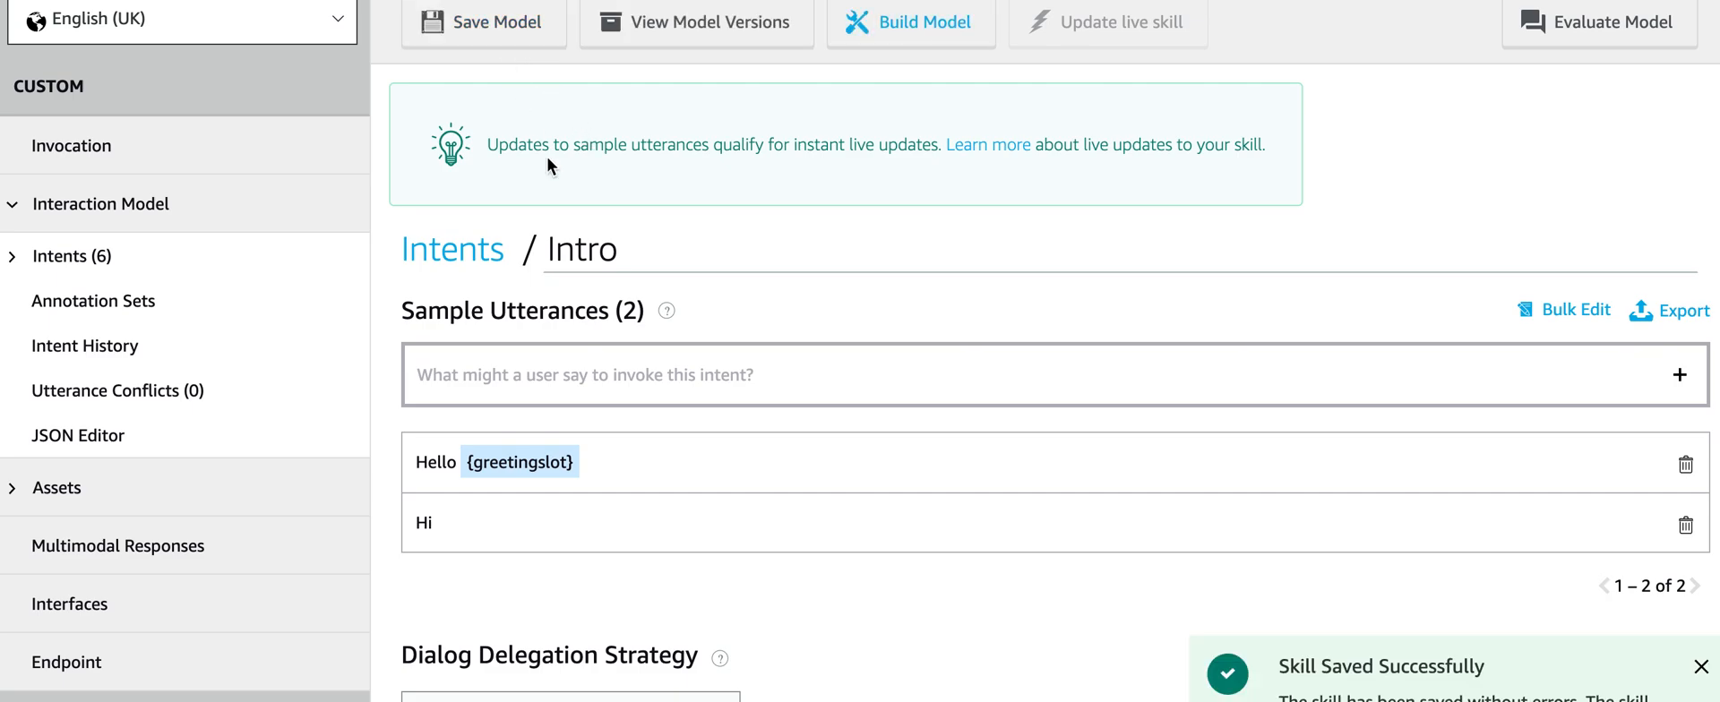
mouse_move(171, 185)
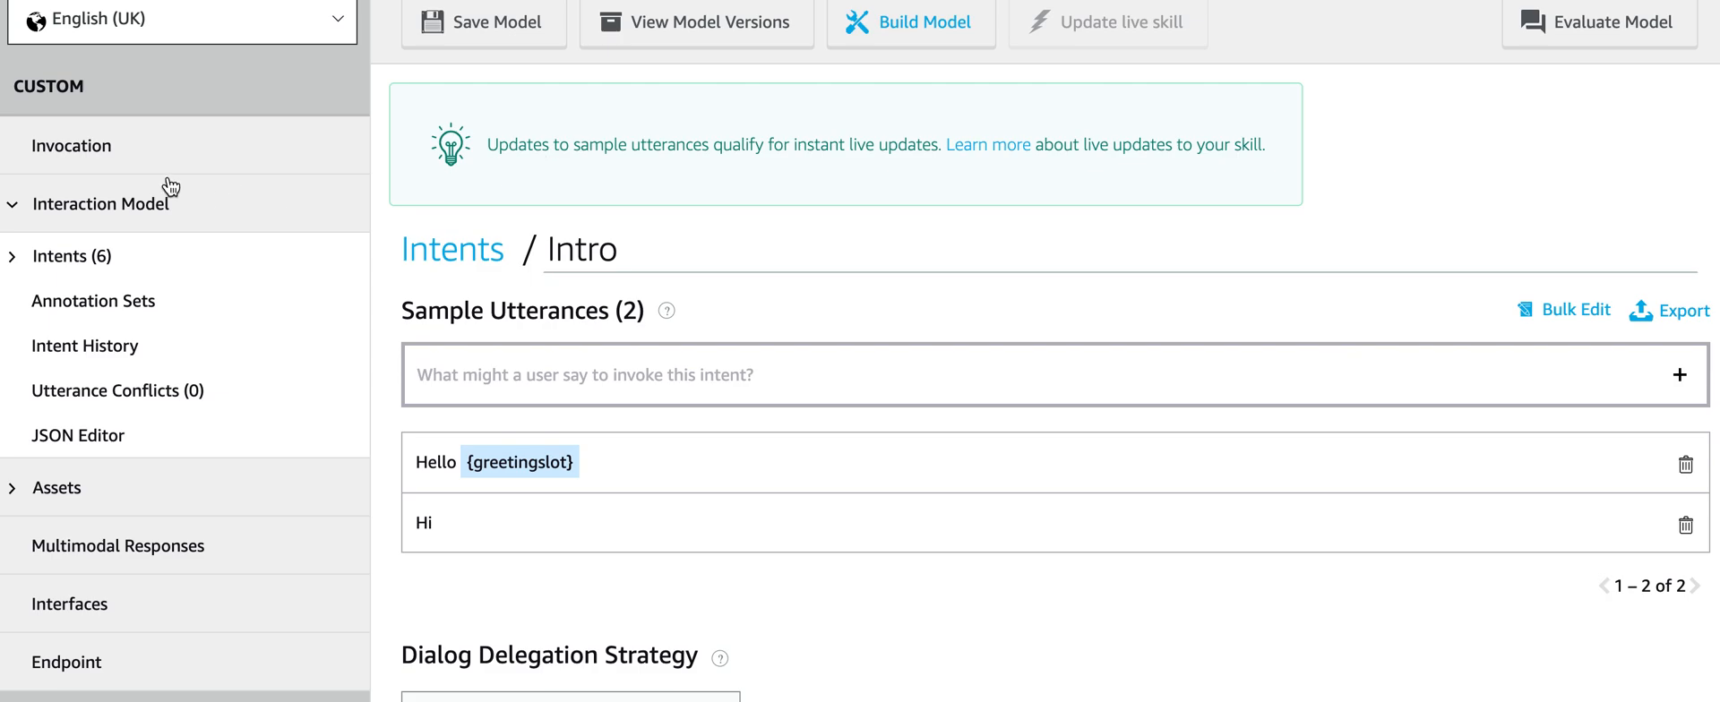
click(70, 145)
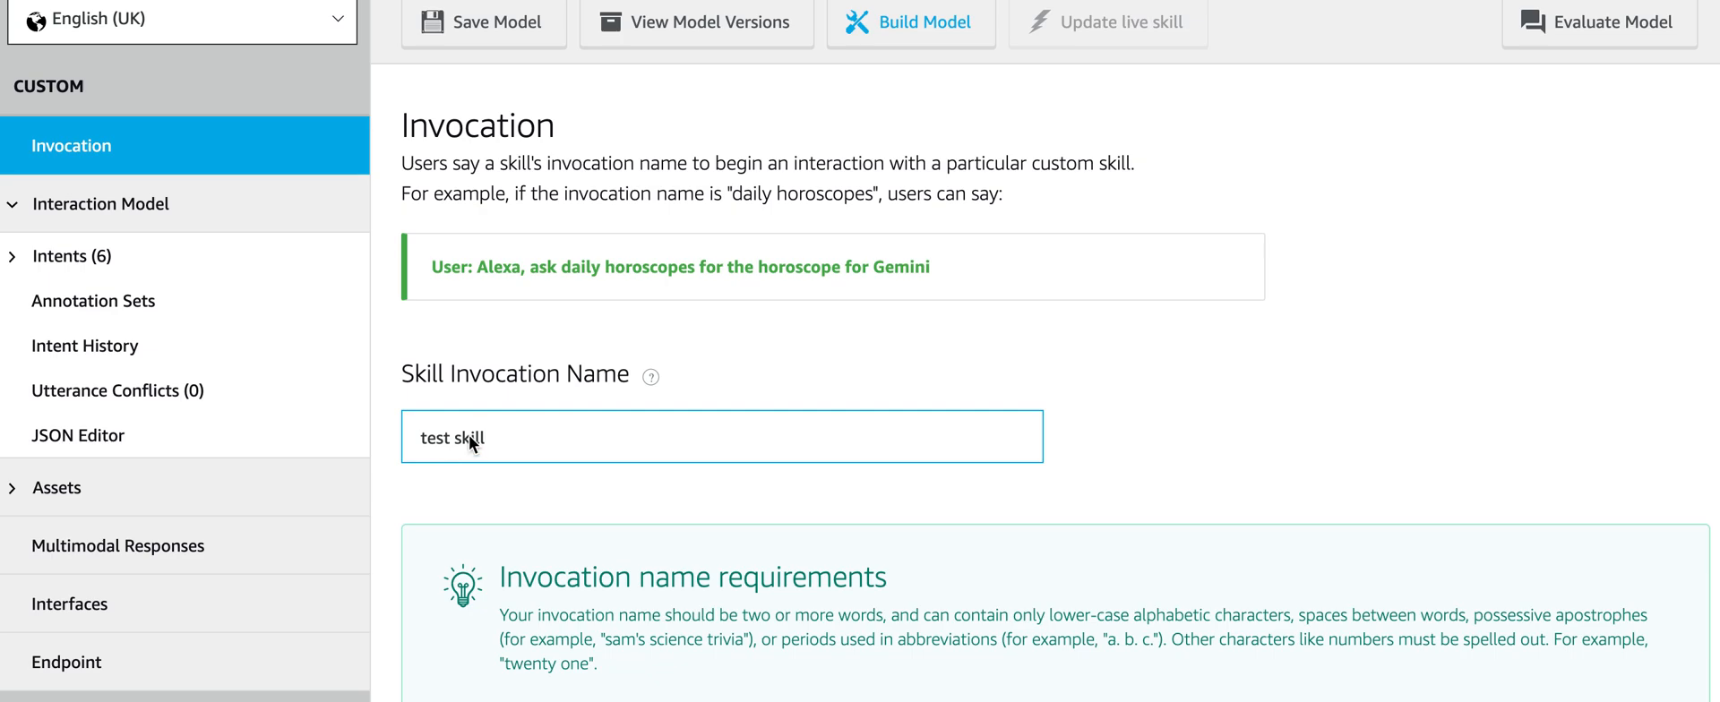
double_click(437, 438)
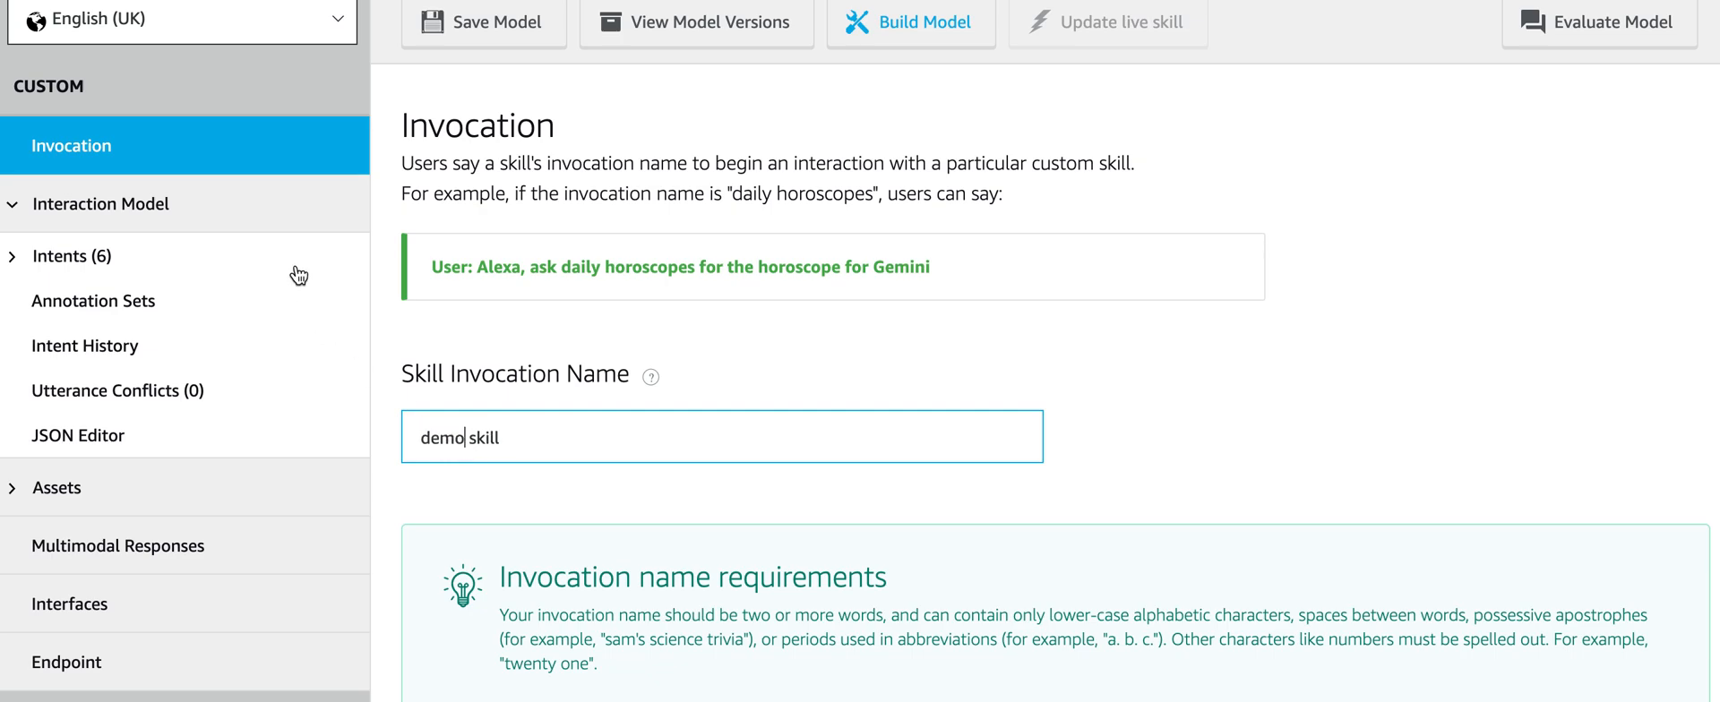
click(68, 255)
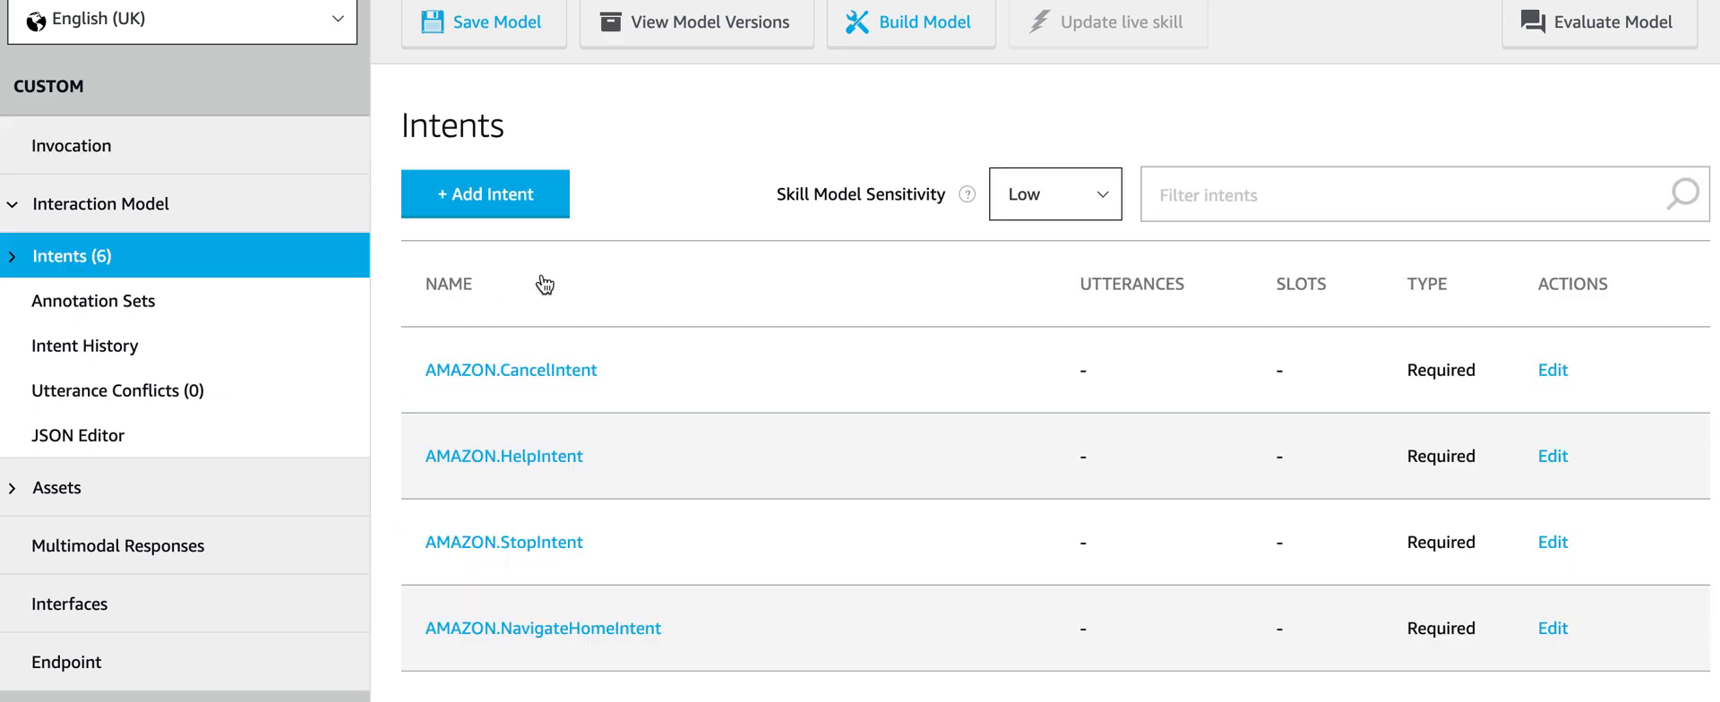
scroll(down, 3)
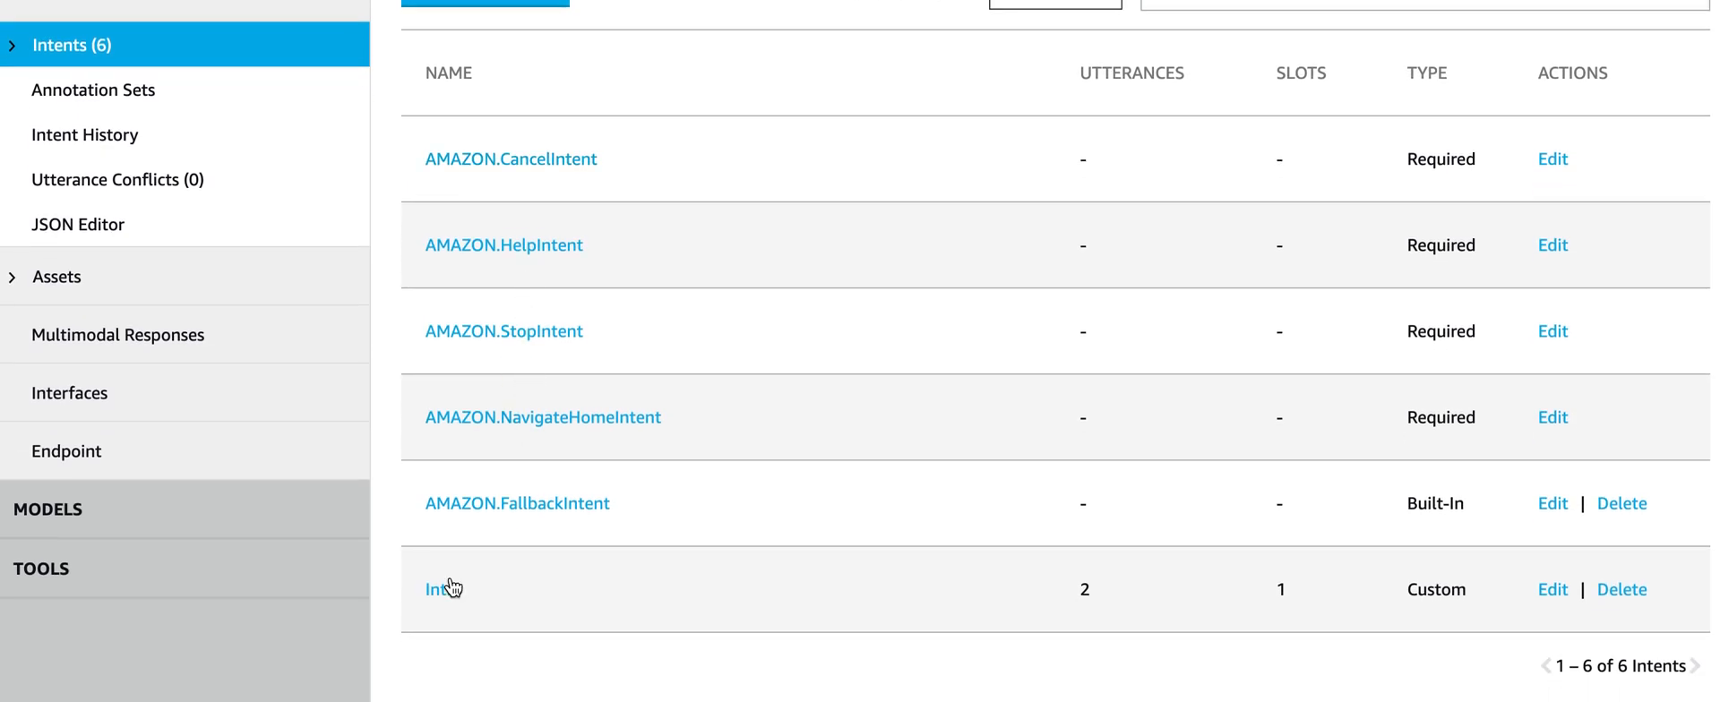
mouse_move(522, 594)
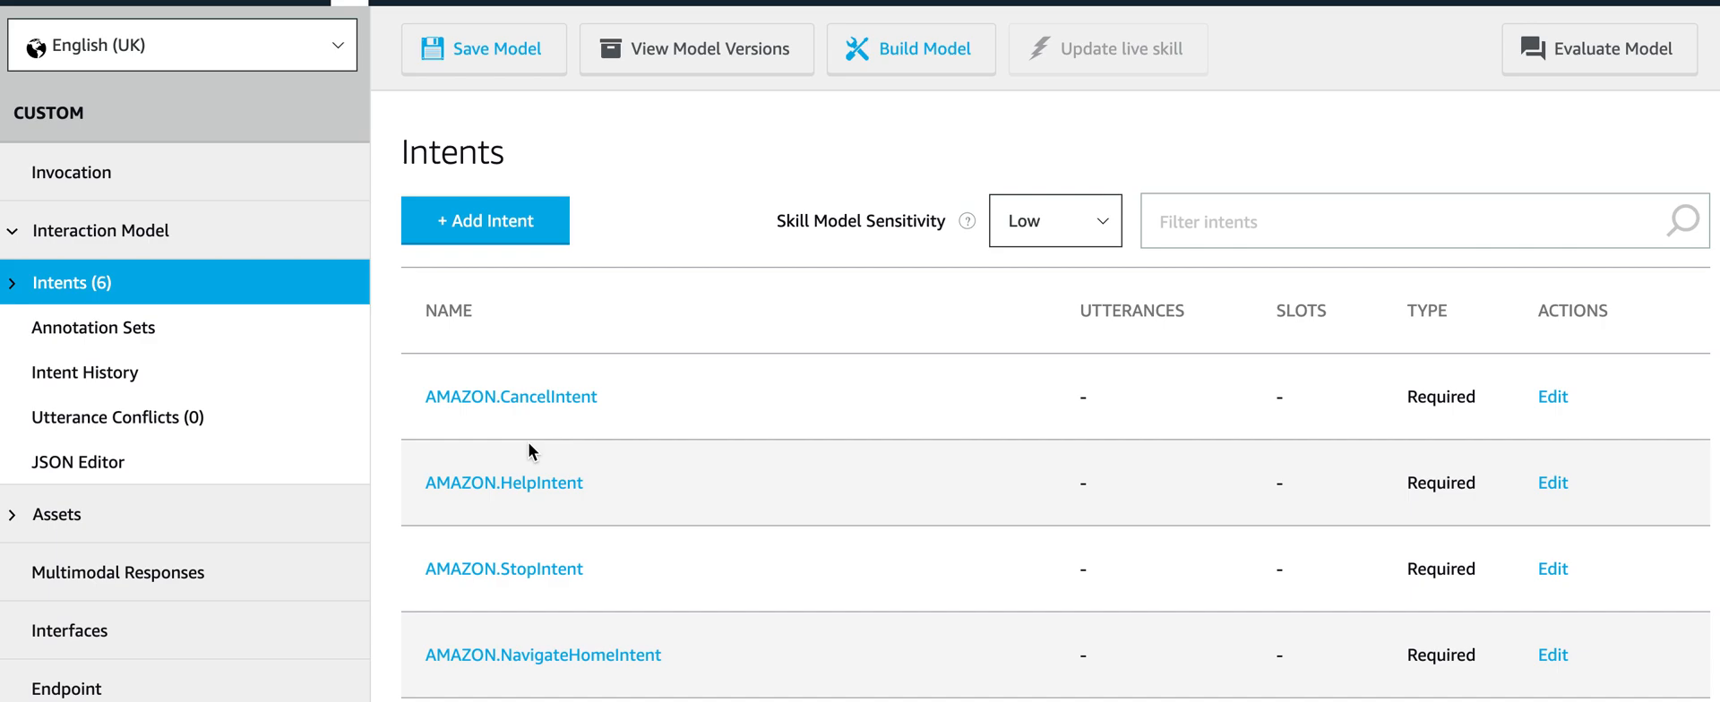
mouse_move(909, 49)
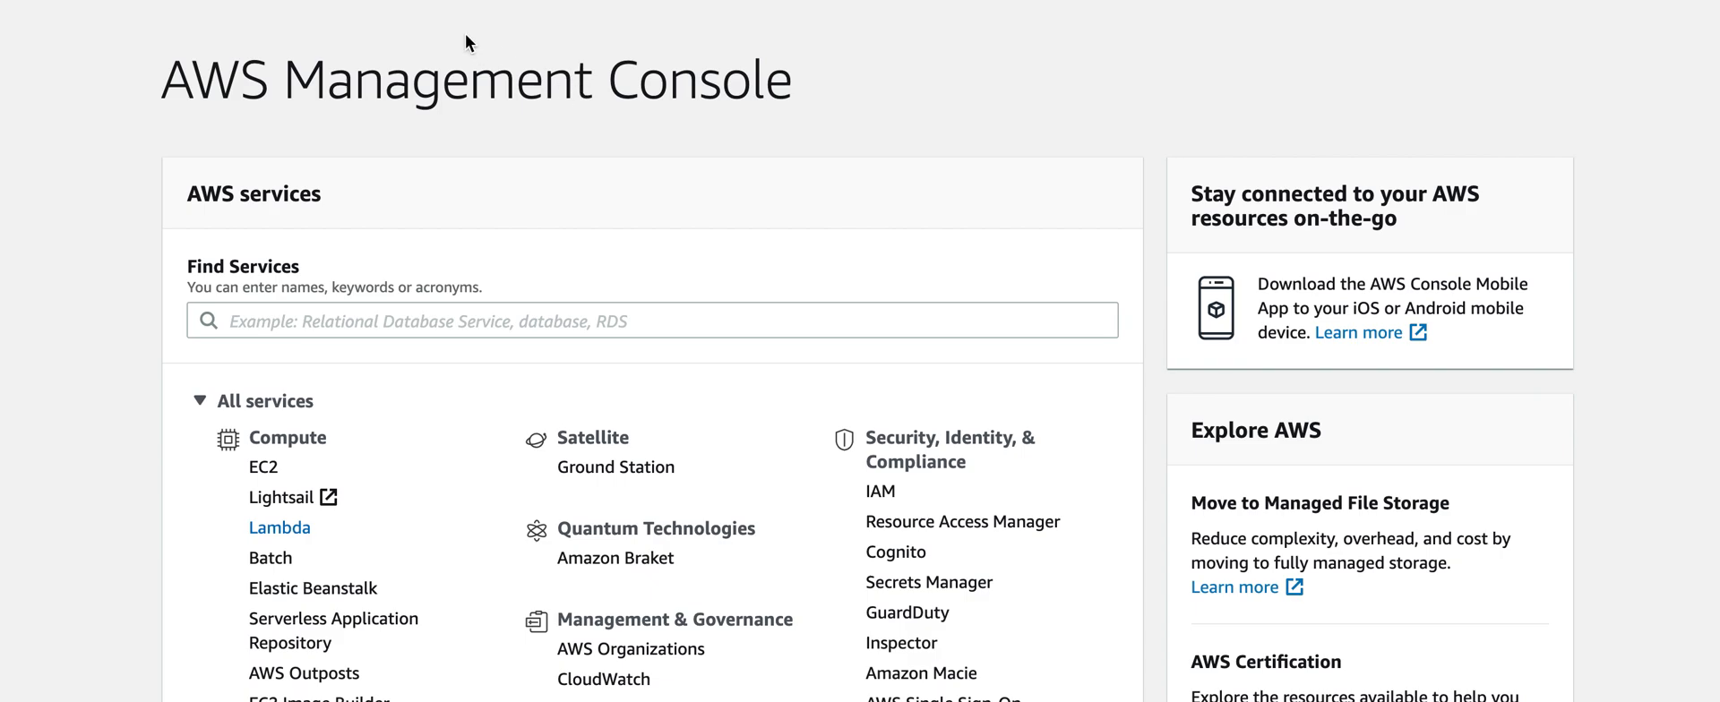
mouse_move(398, 143)
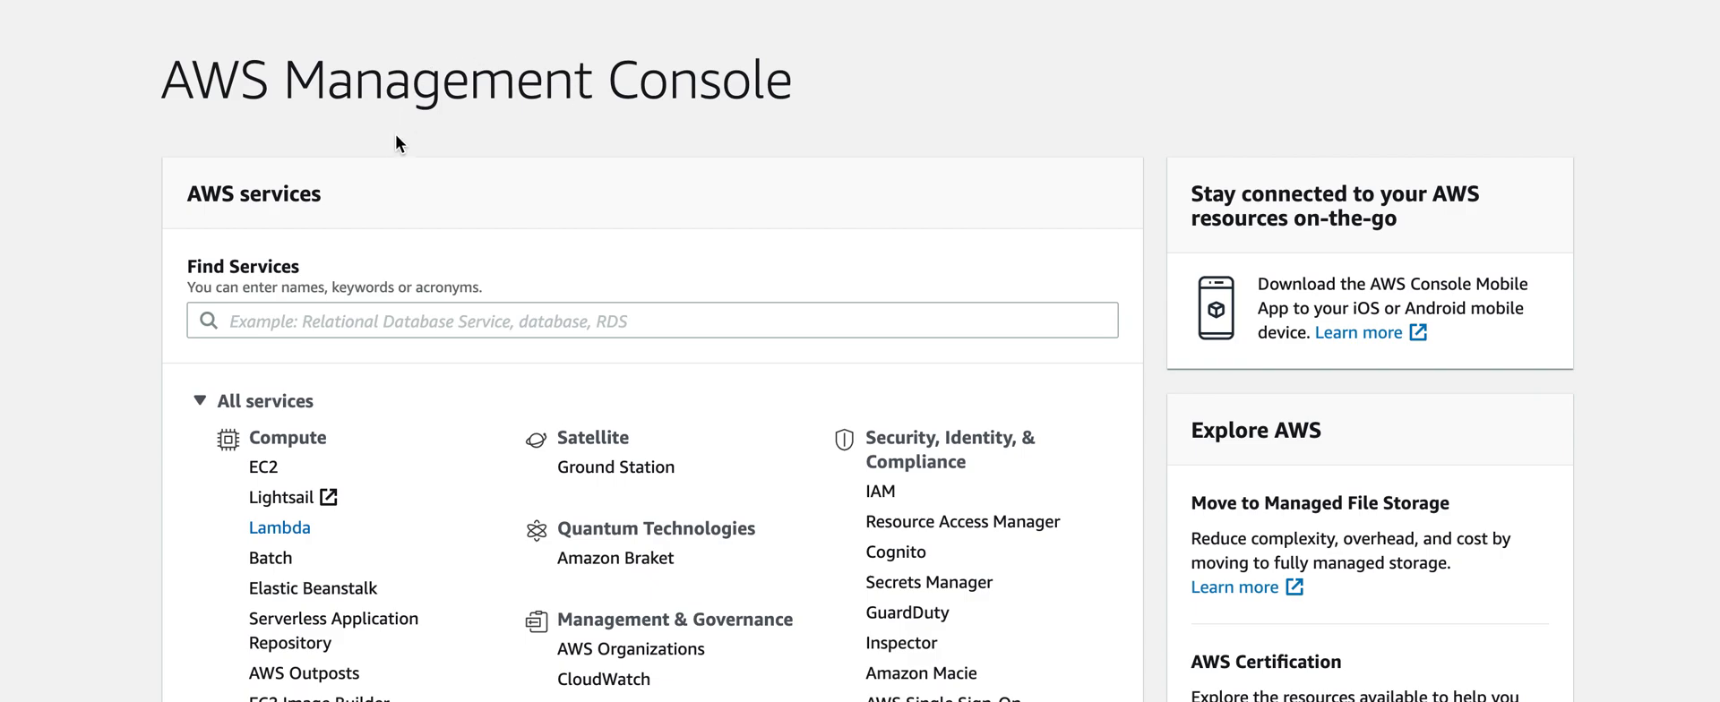
mouse_move(415, 140)
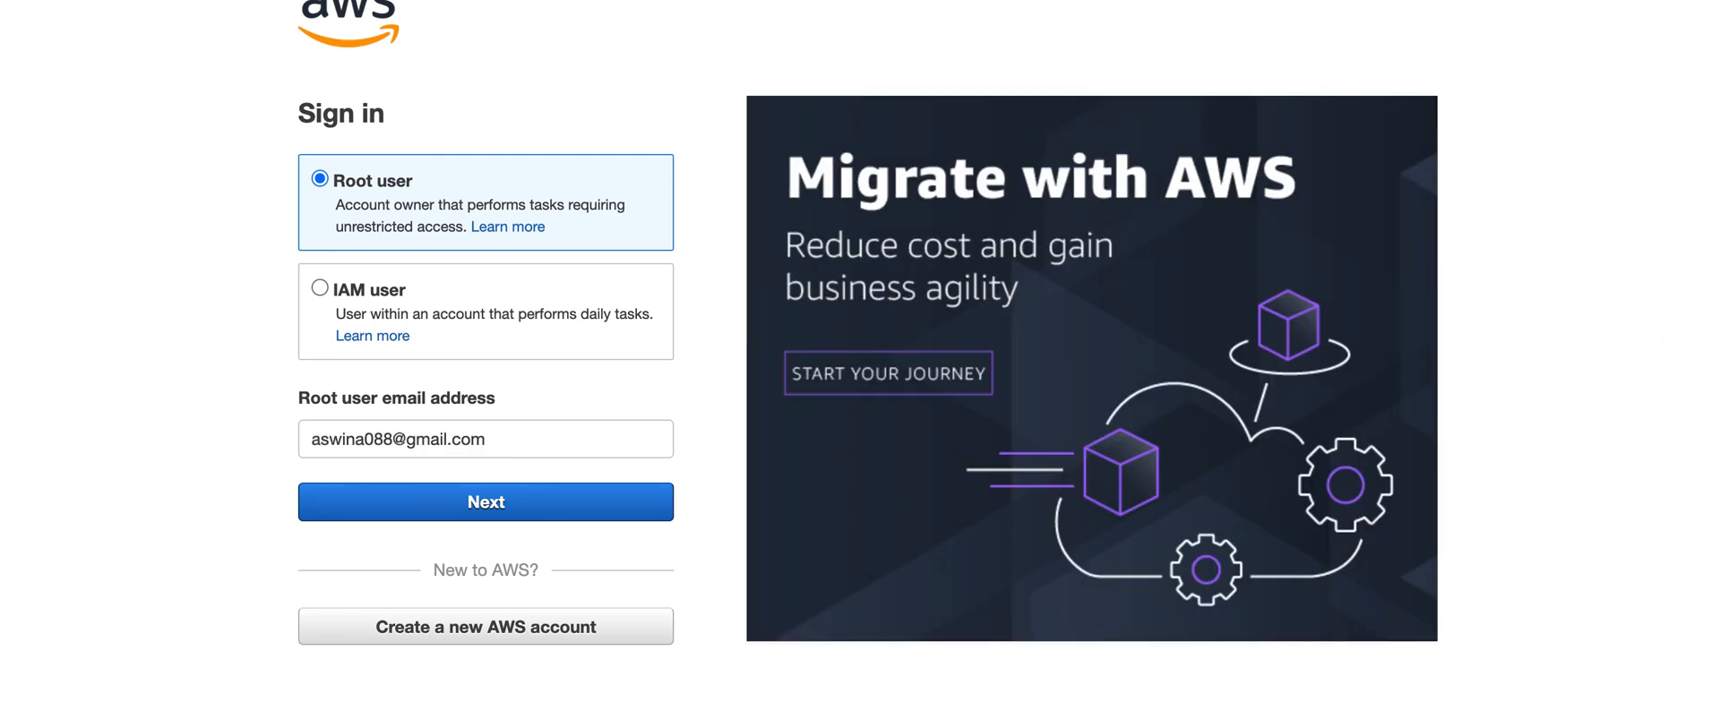
- Sign in with the root email and open Lambda from the Compute services
click(485, 502)
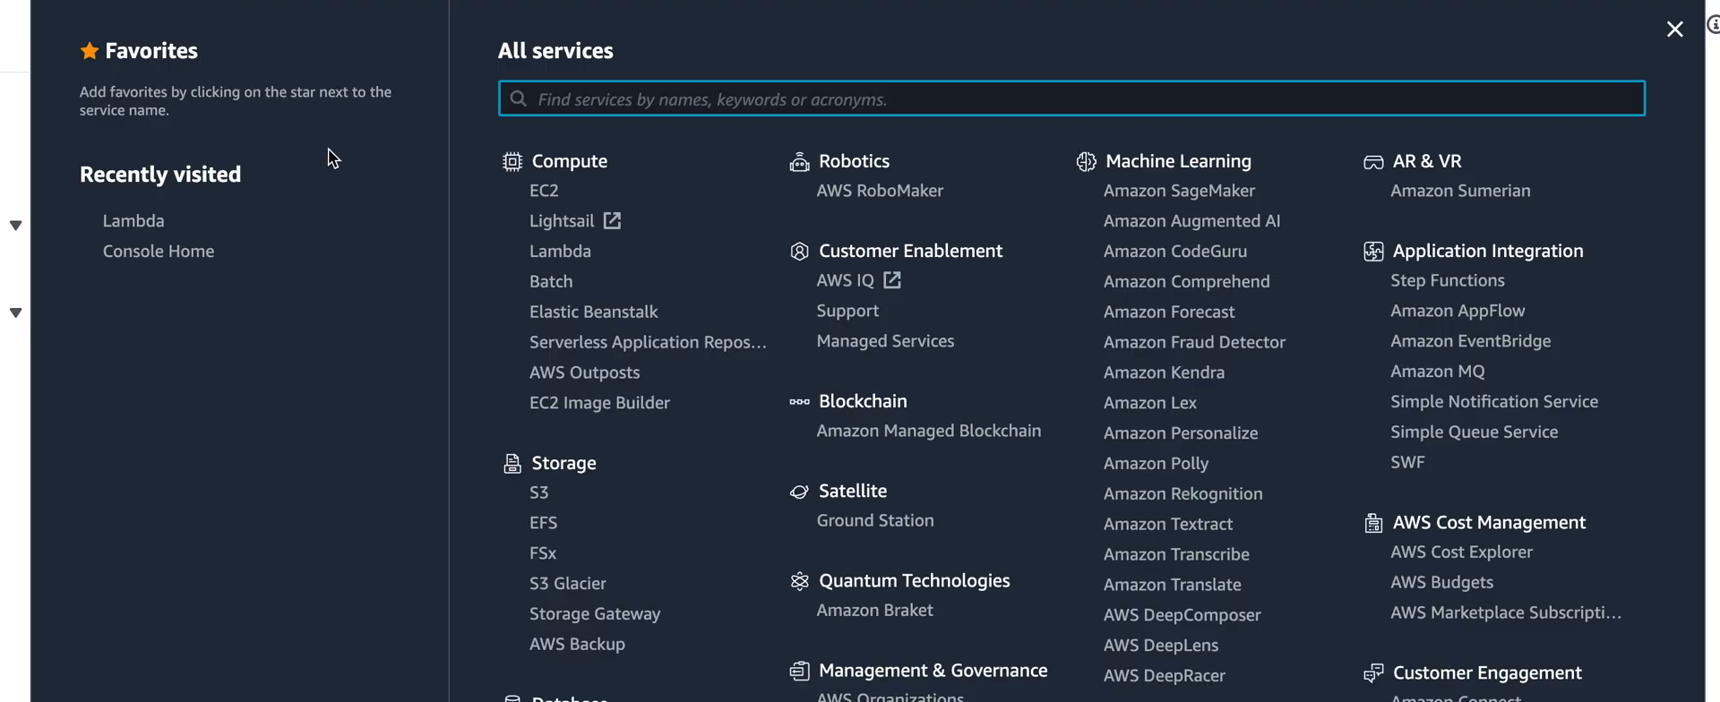
mouse_move(1530, 28)
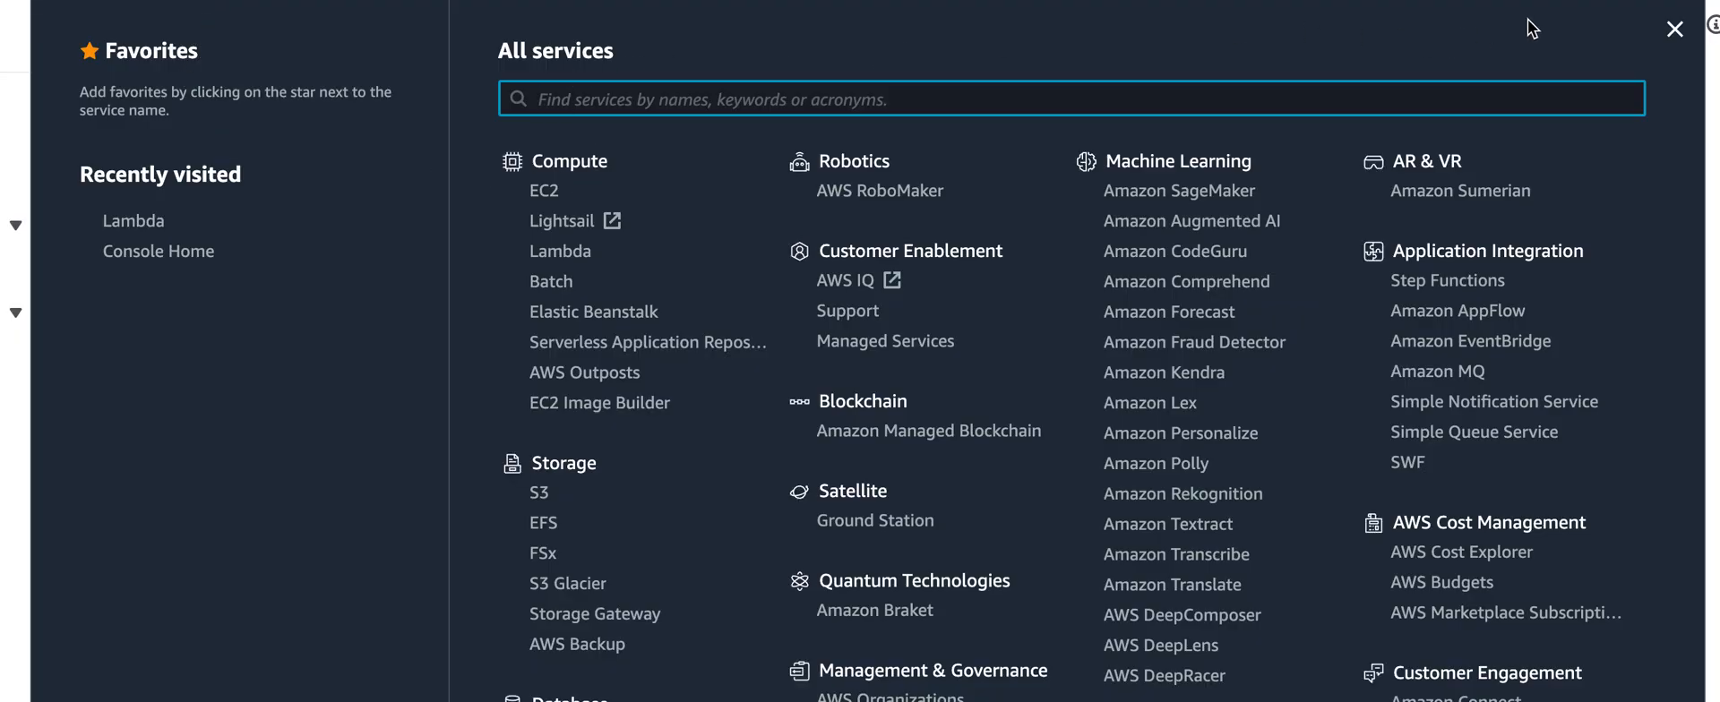
mouse_move(864, 11)
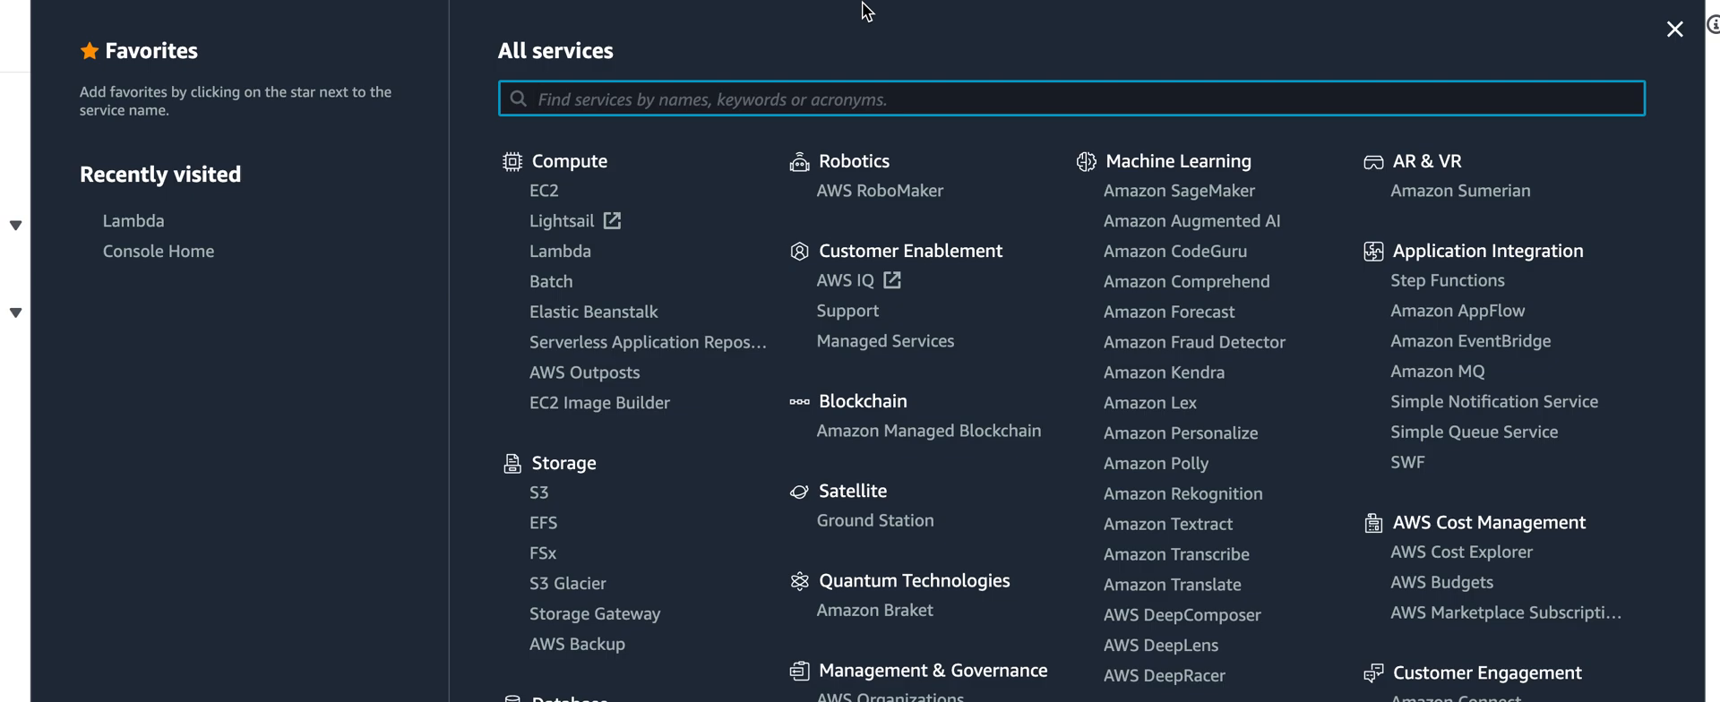
mouse_move(1065, 38)
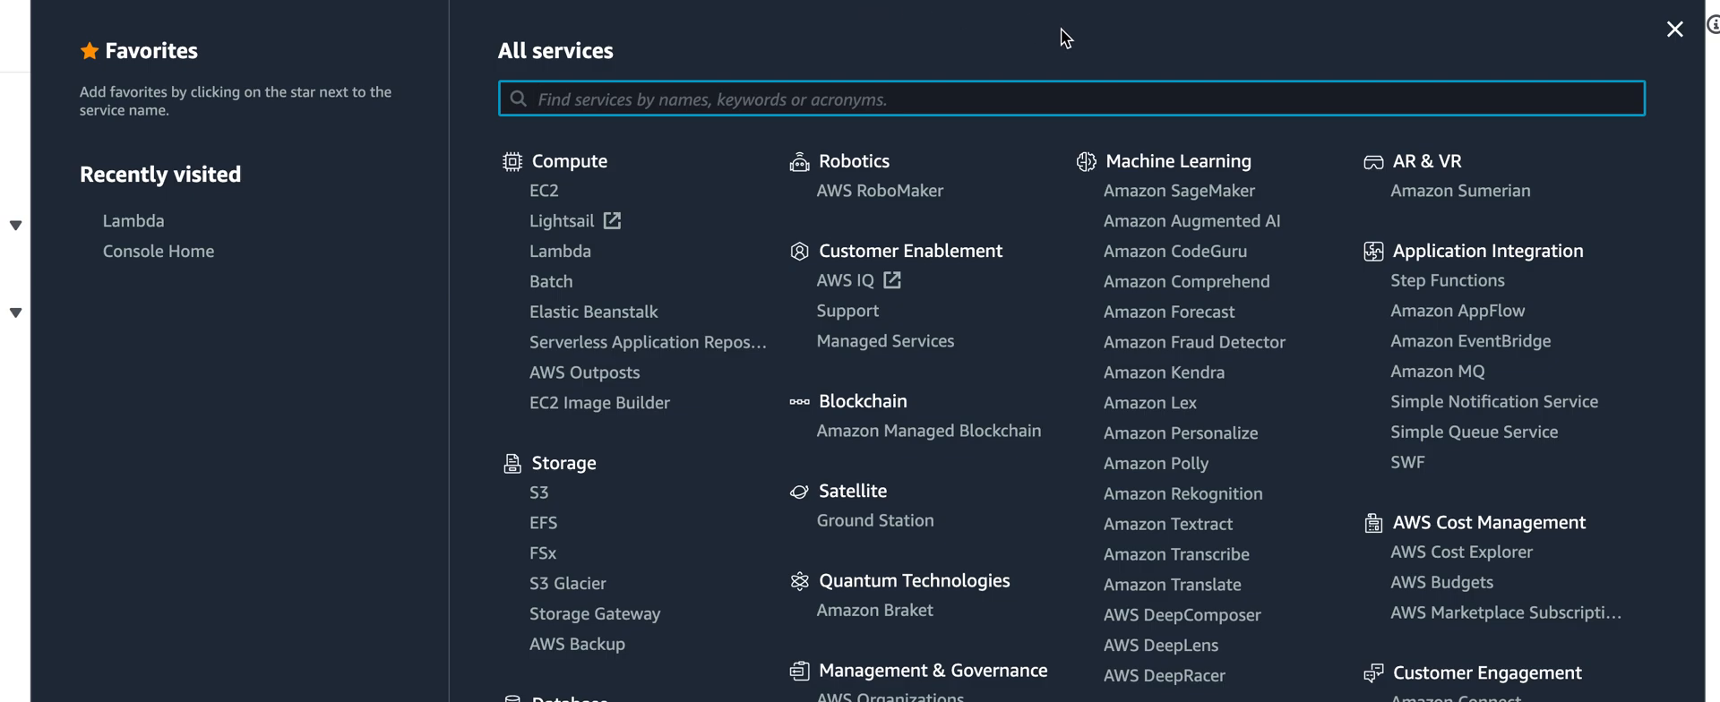
mouse_move(795, 64)
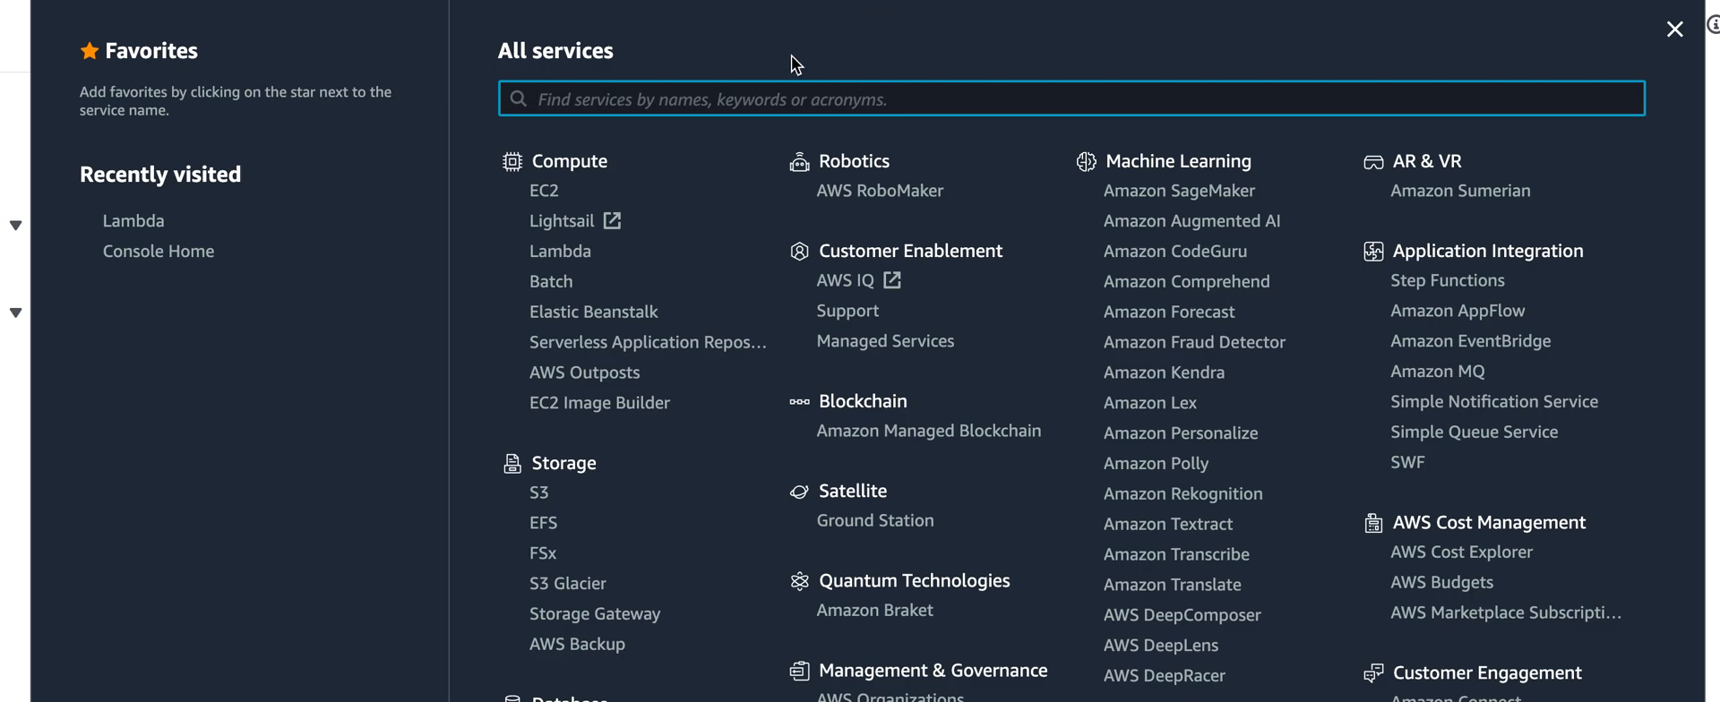
mouse_move(1051, 44)
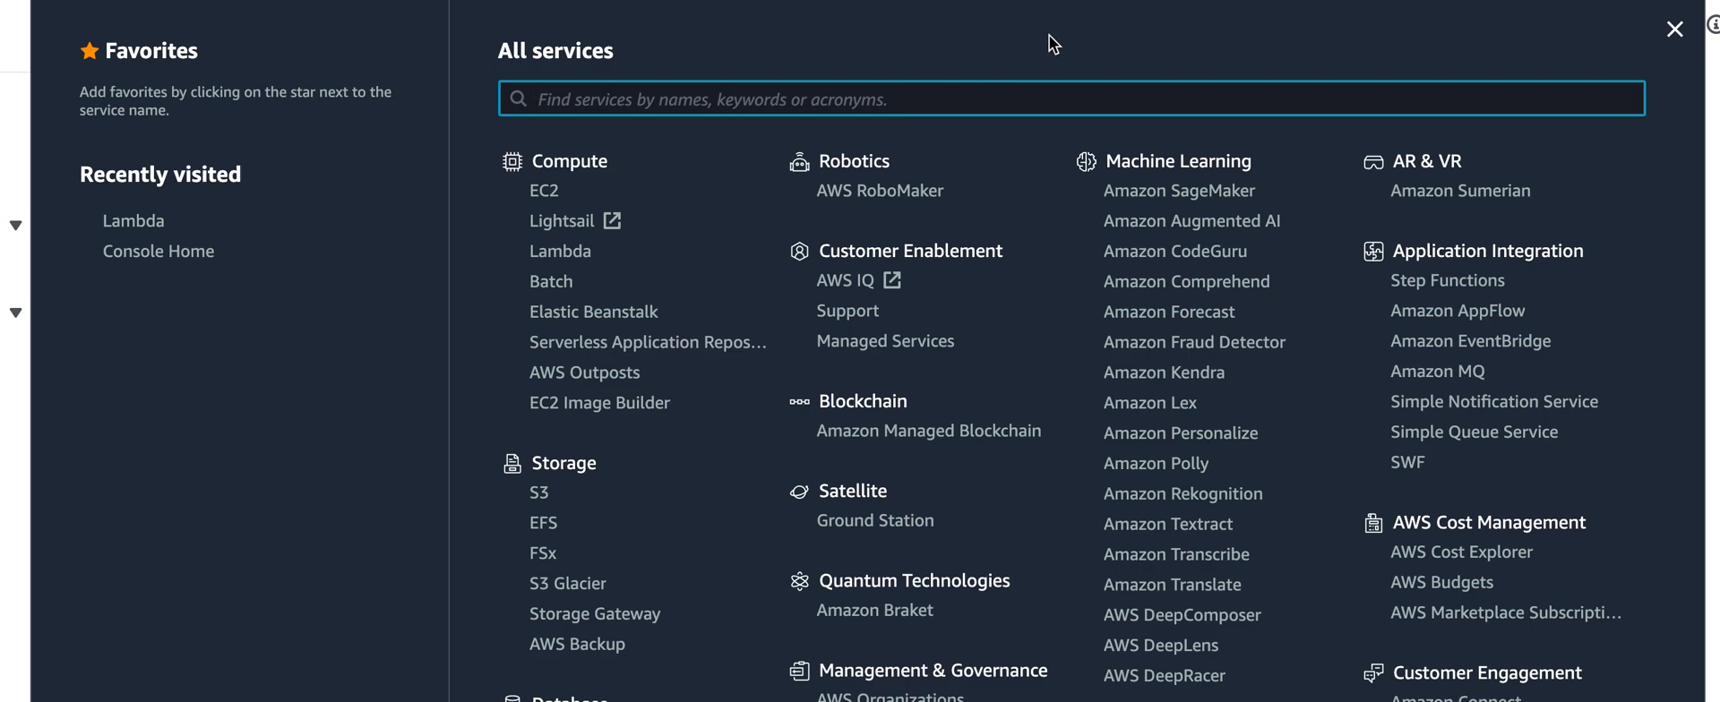
mouse_move(591, 256)
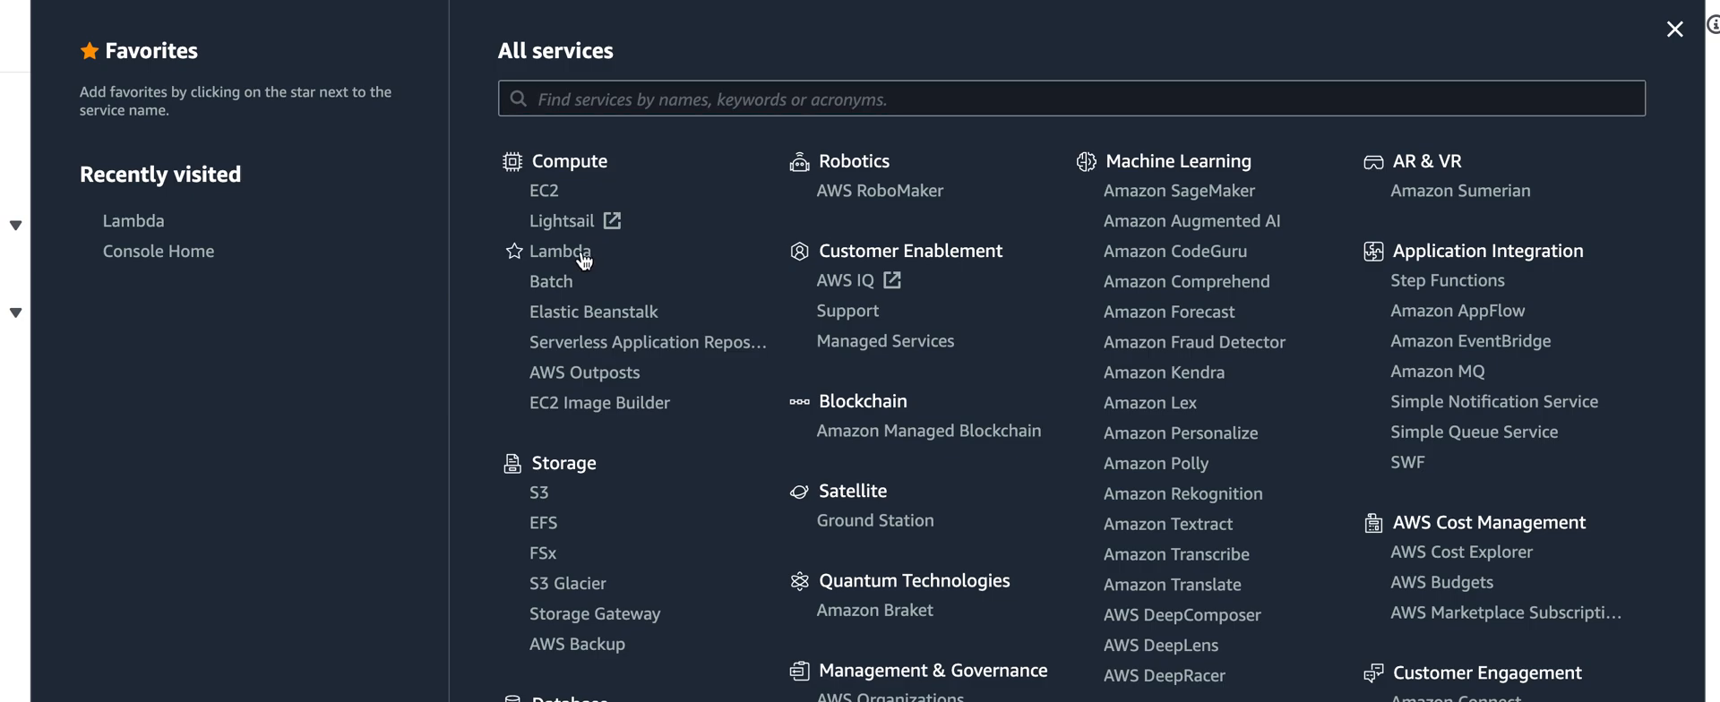
click(561, 250)
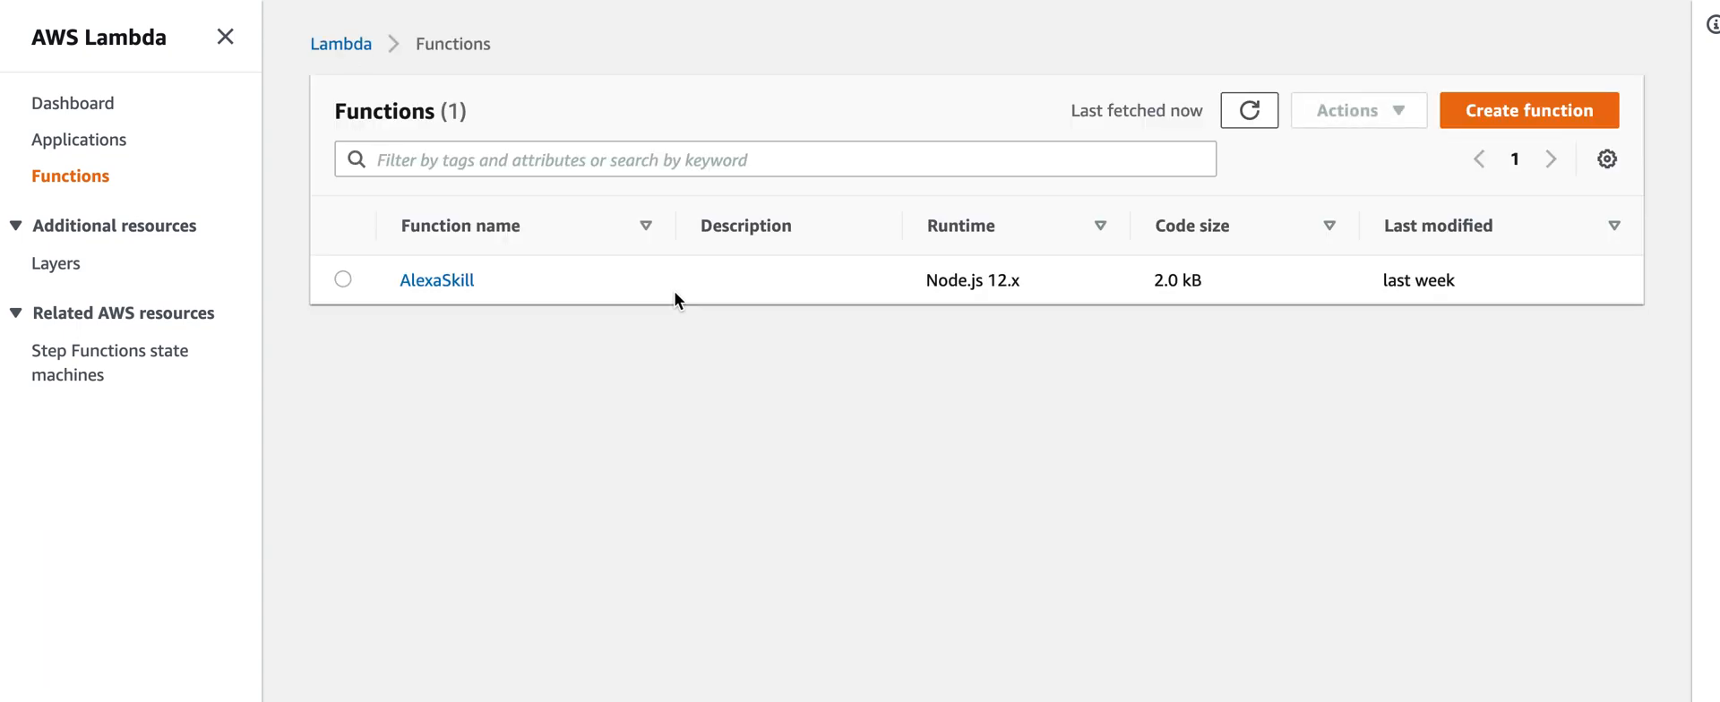
mouse_move(1336, 195)
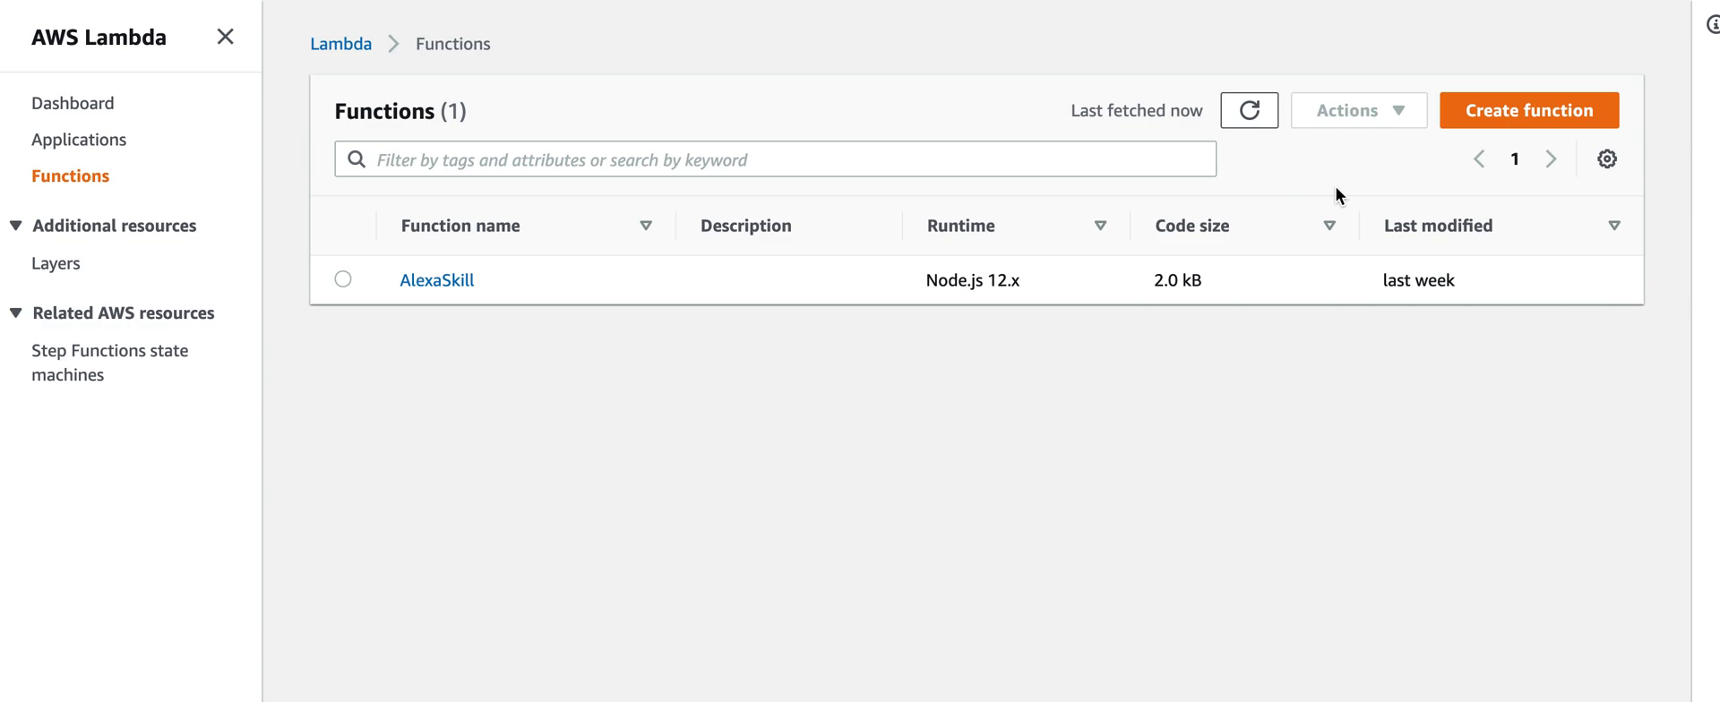
mouse_move(1264, 186)
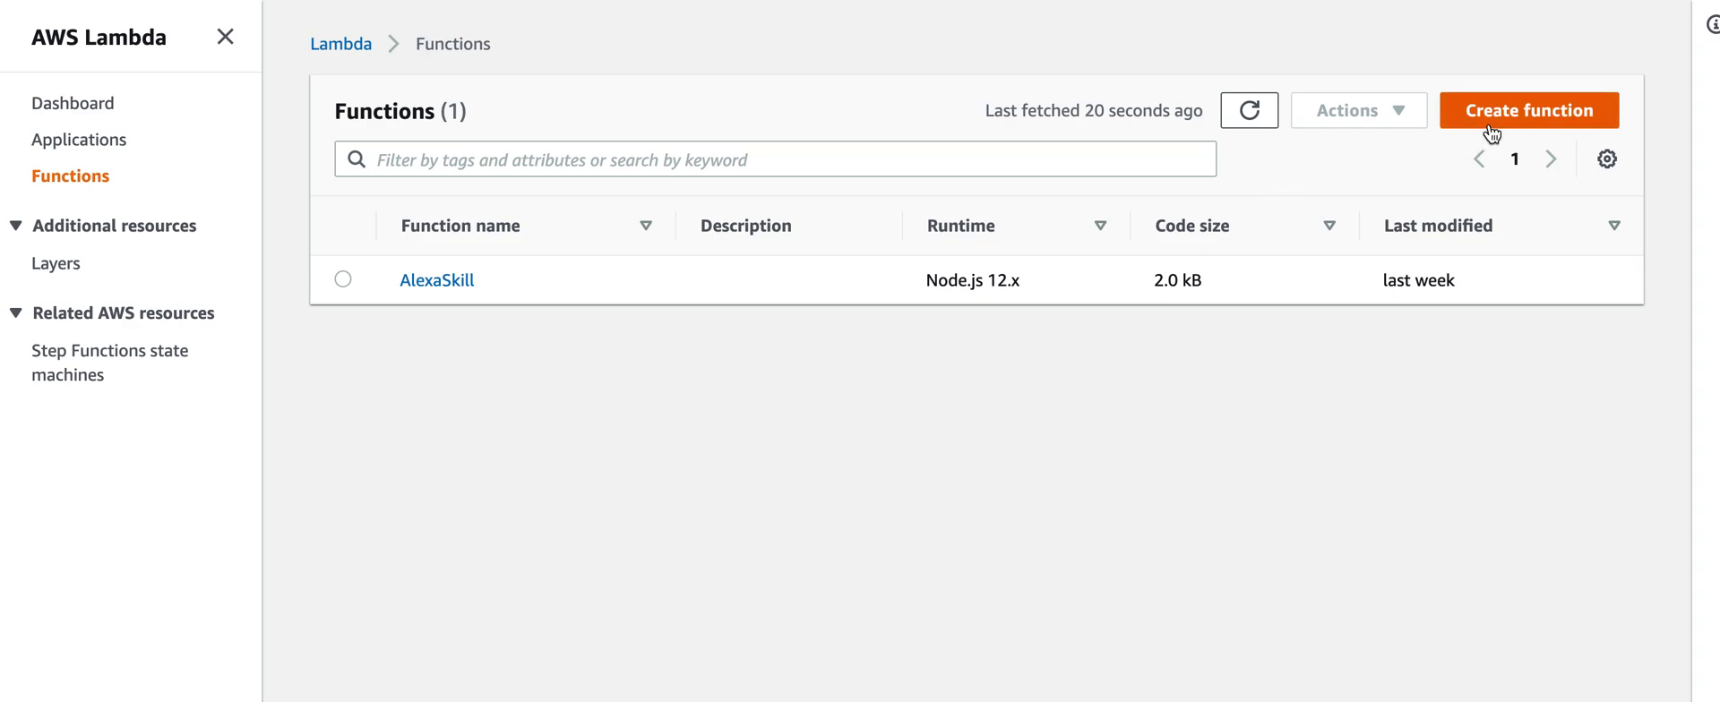
- Start a new Lambda function from the Functions list showing AlexaSkill
click(1529, 110)
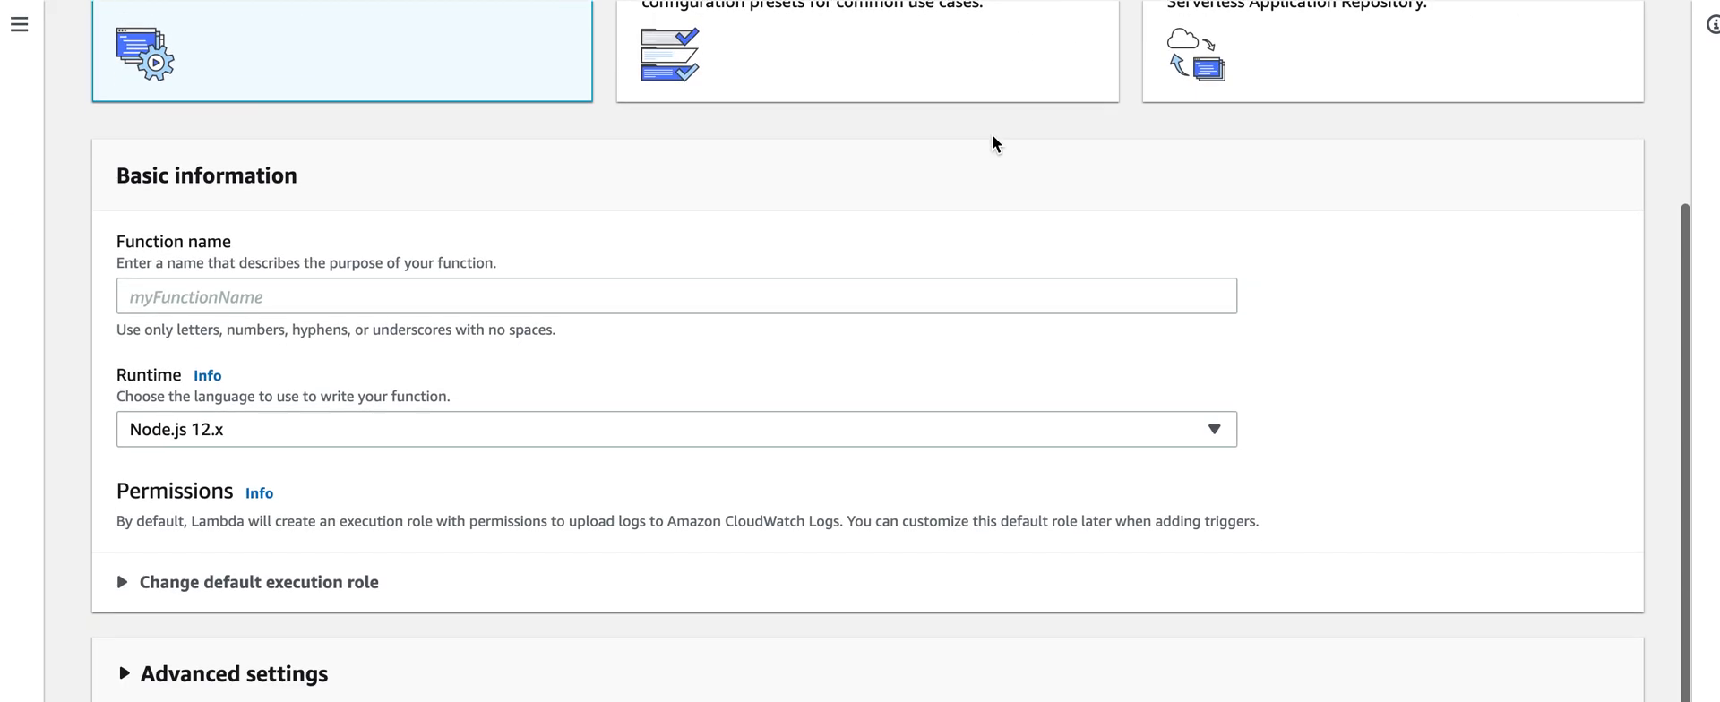
- Name the from-scratch function AlexaSkillkit, keeping Node.js 12.x and the default role
click(675, 265)
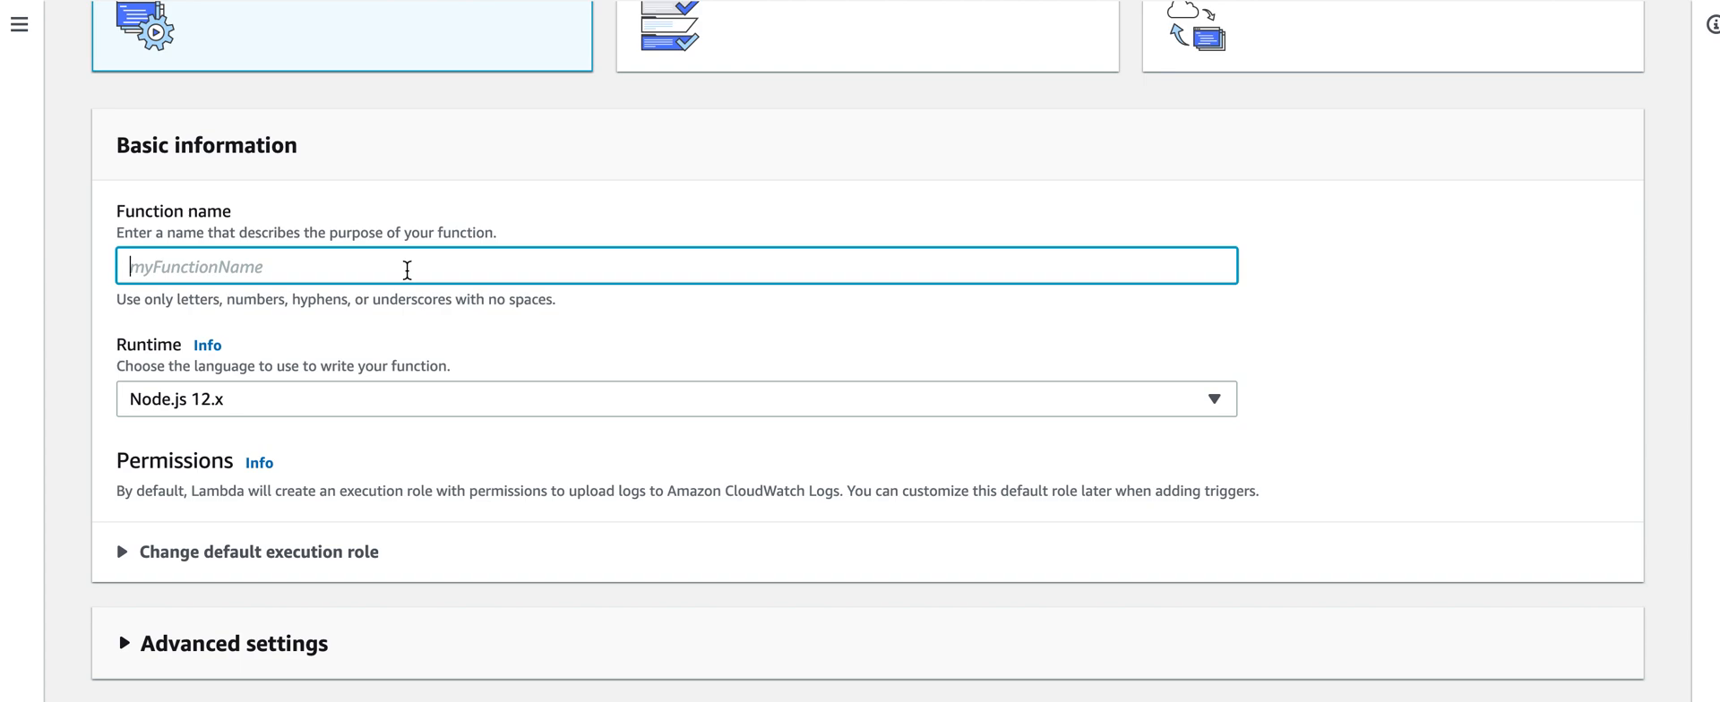
text(Alexa s)
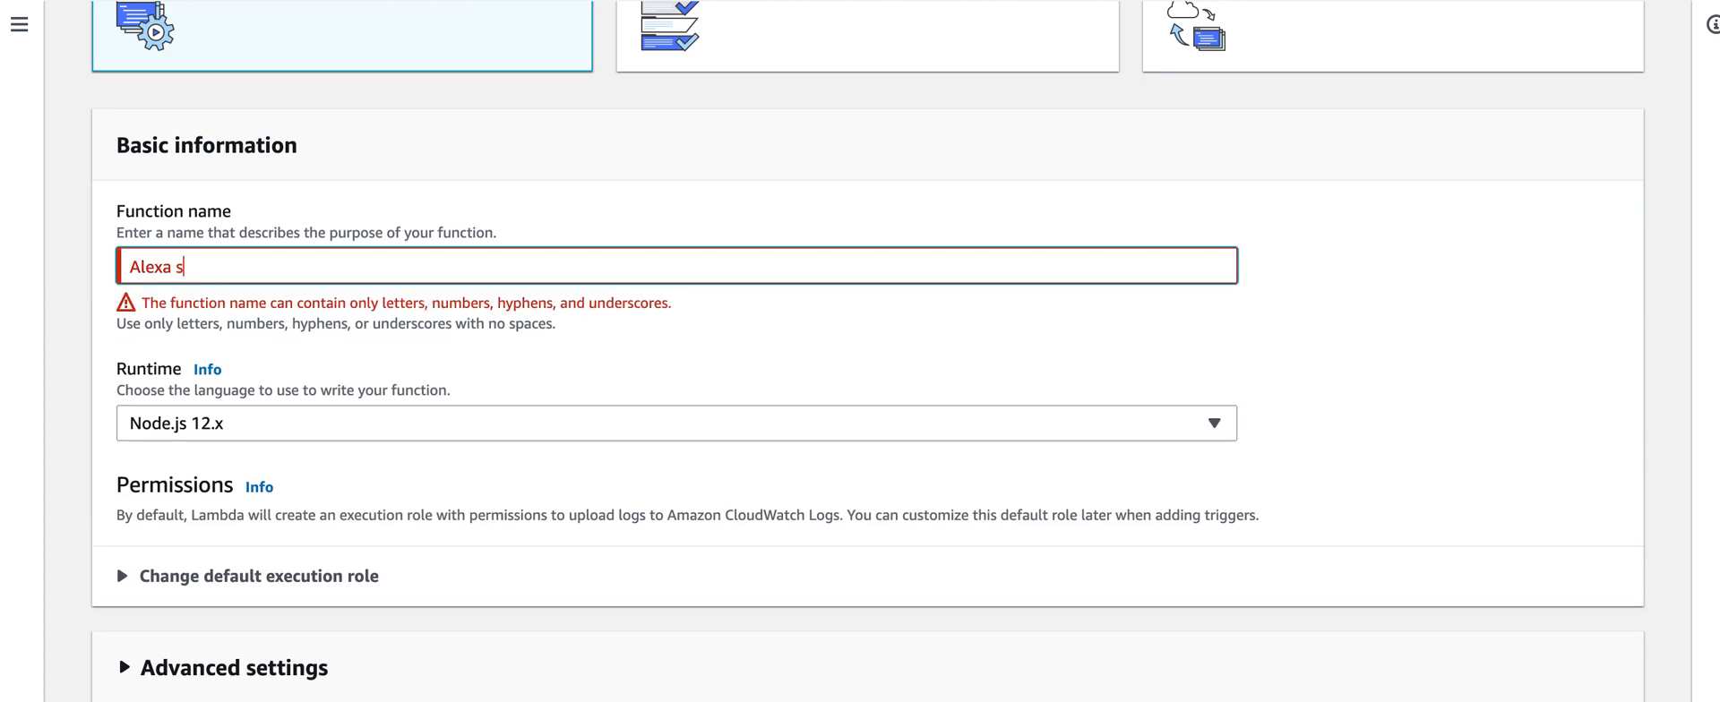
text(AlexaSkillki)
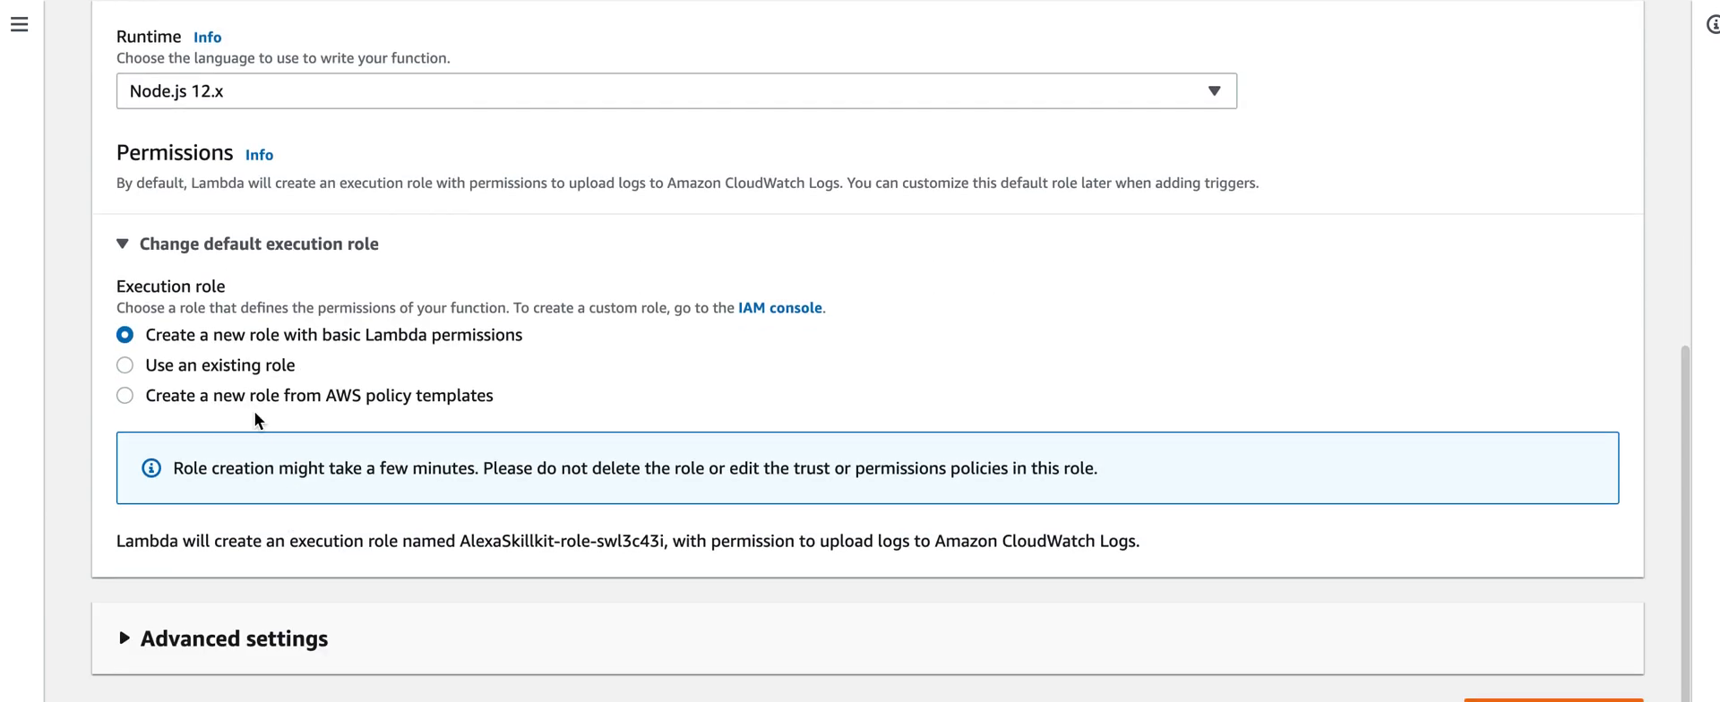
mouse_move(505, 351)
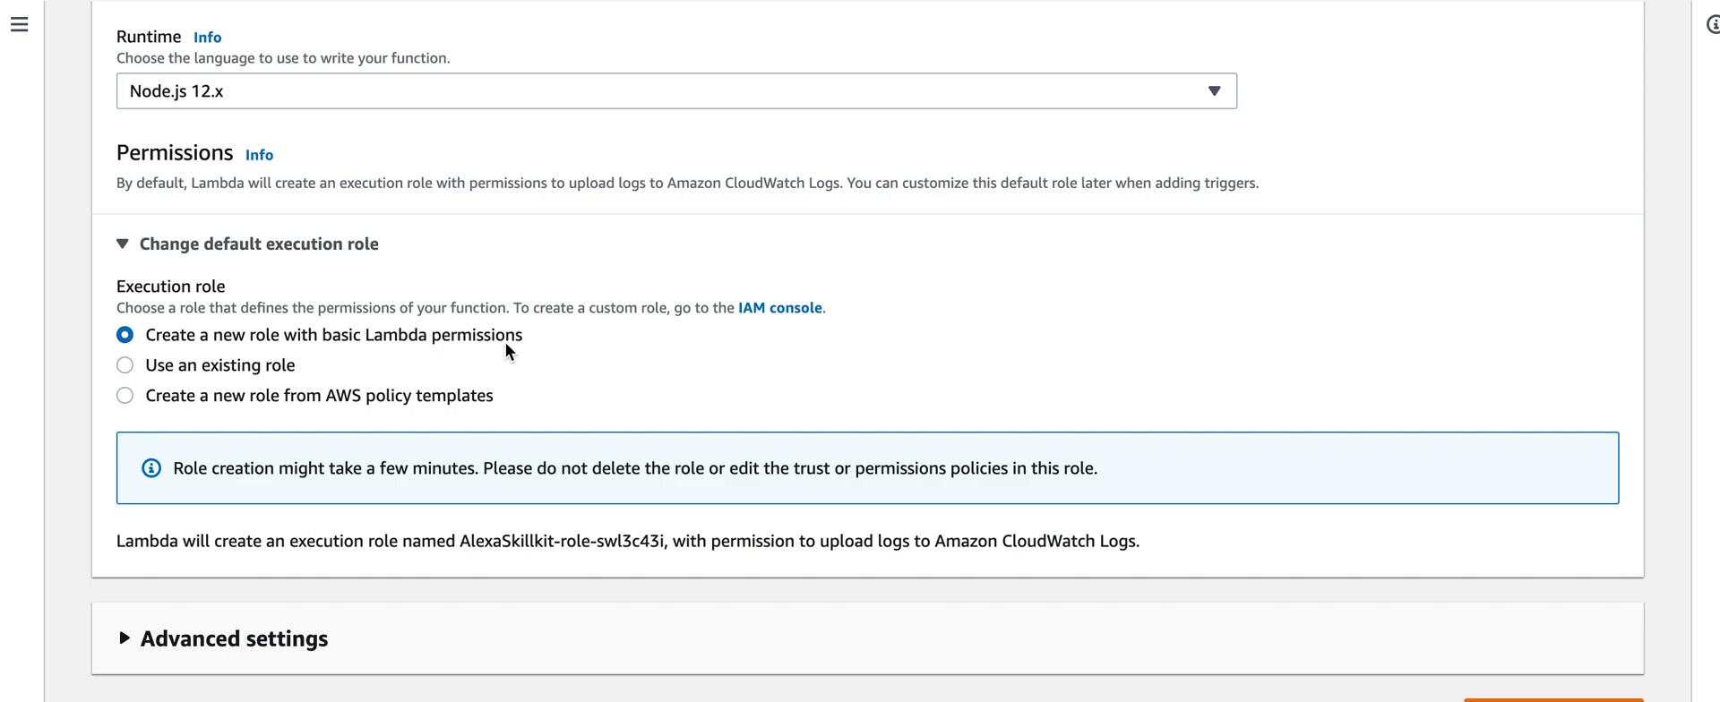
mouse_move(453, 293)
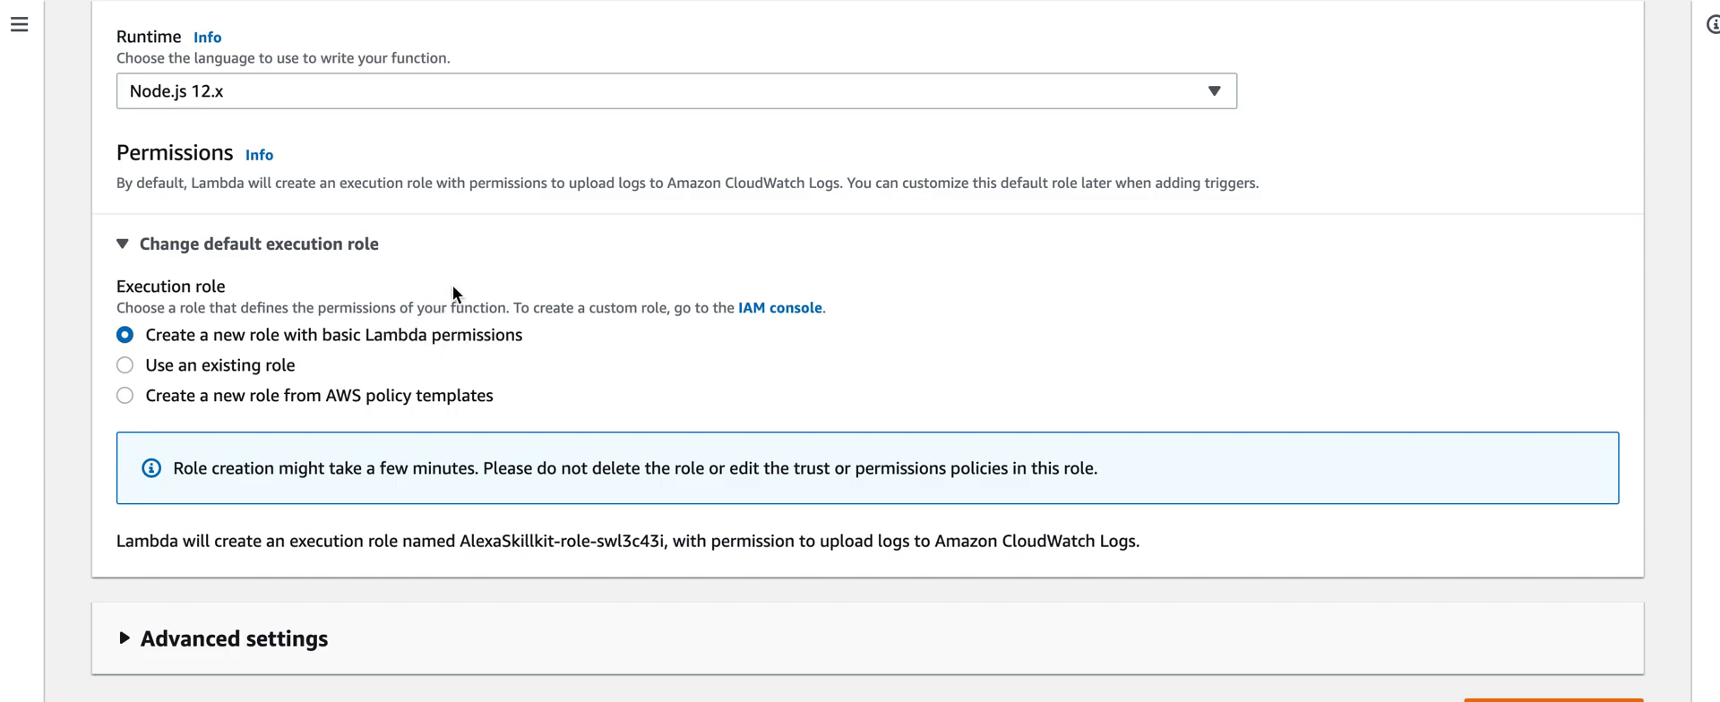
mouse_move(392, 342)
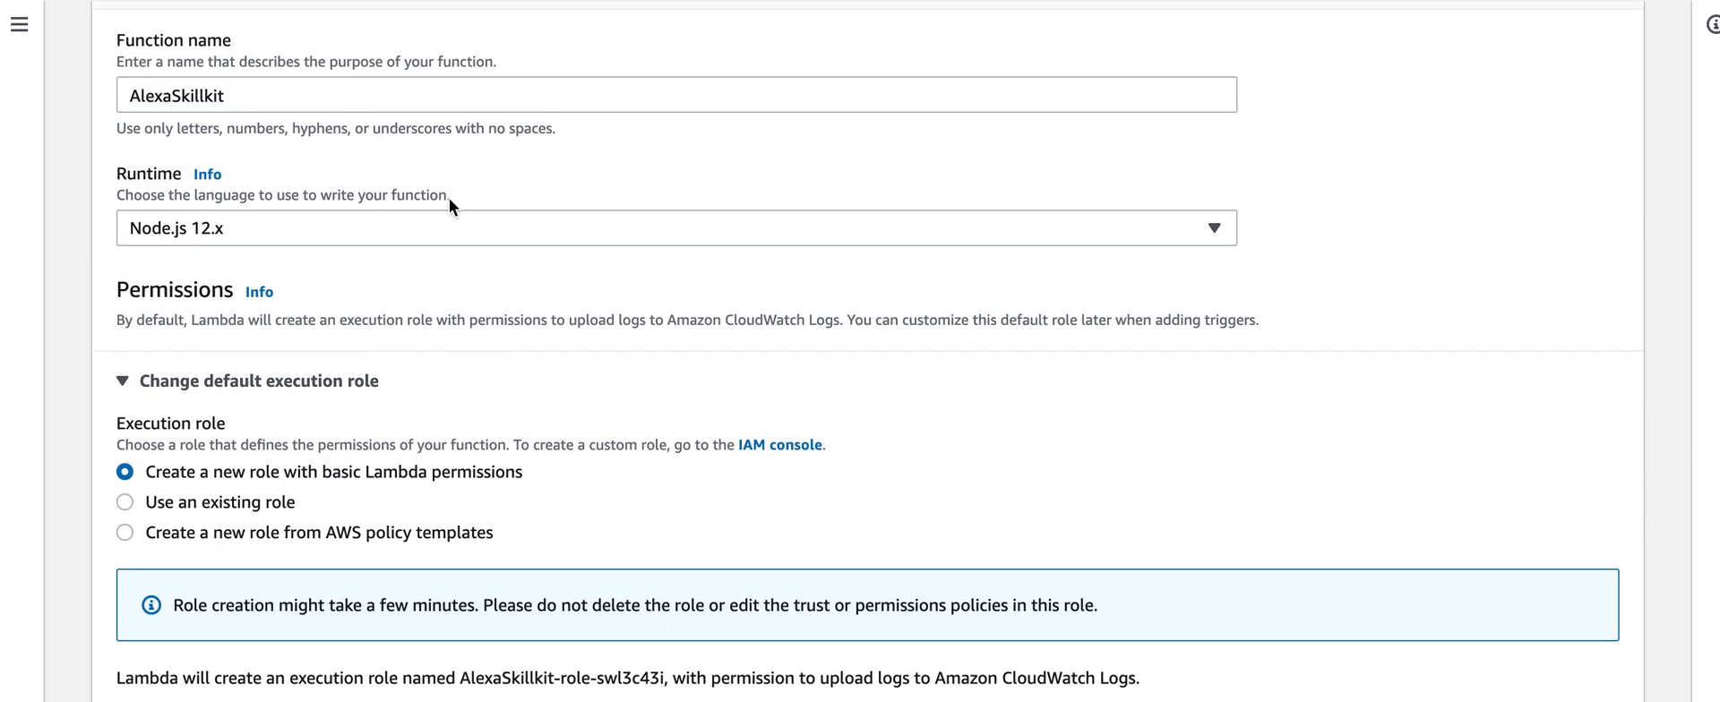
scroll(down, 3)
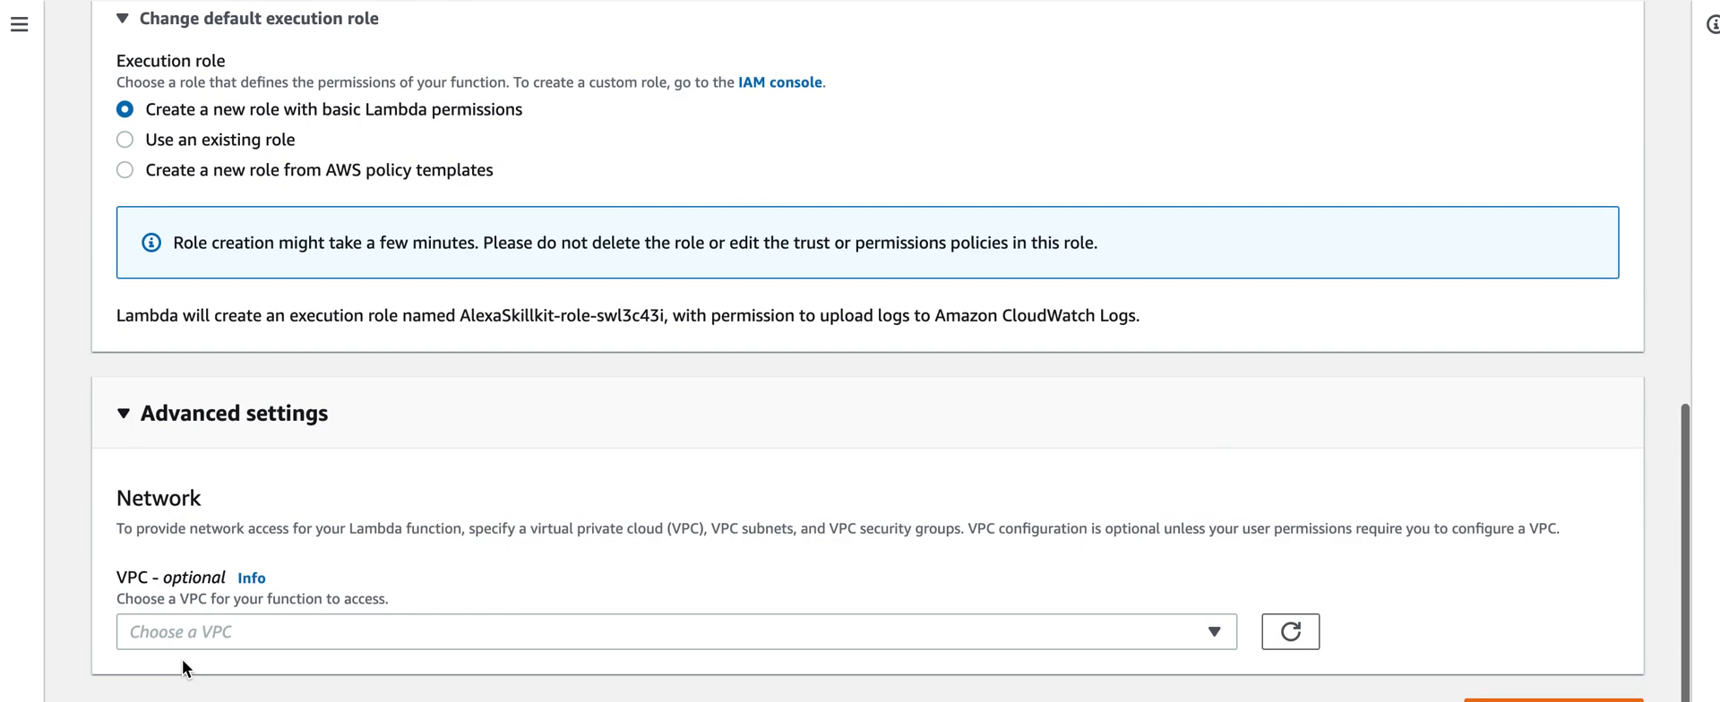
mouse_move(1201, 625)
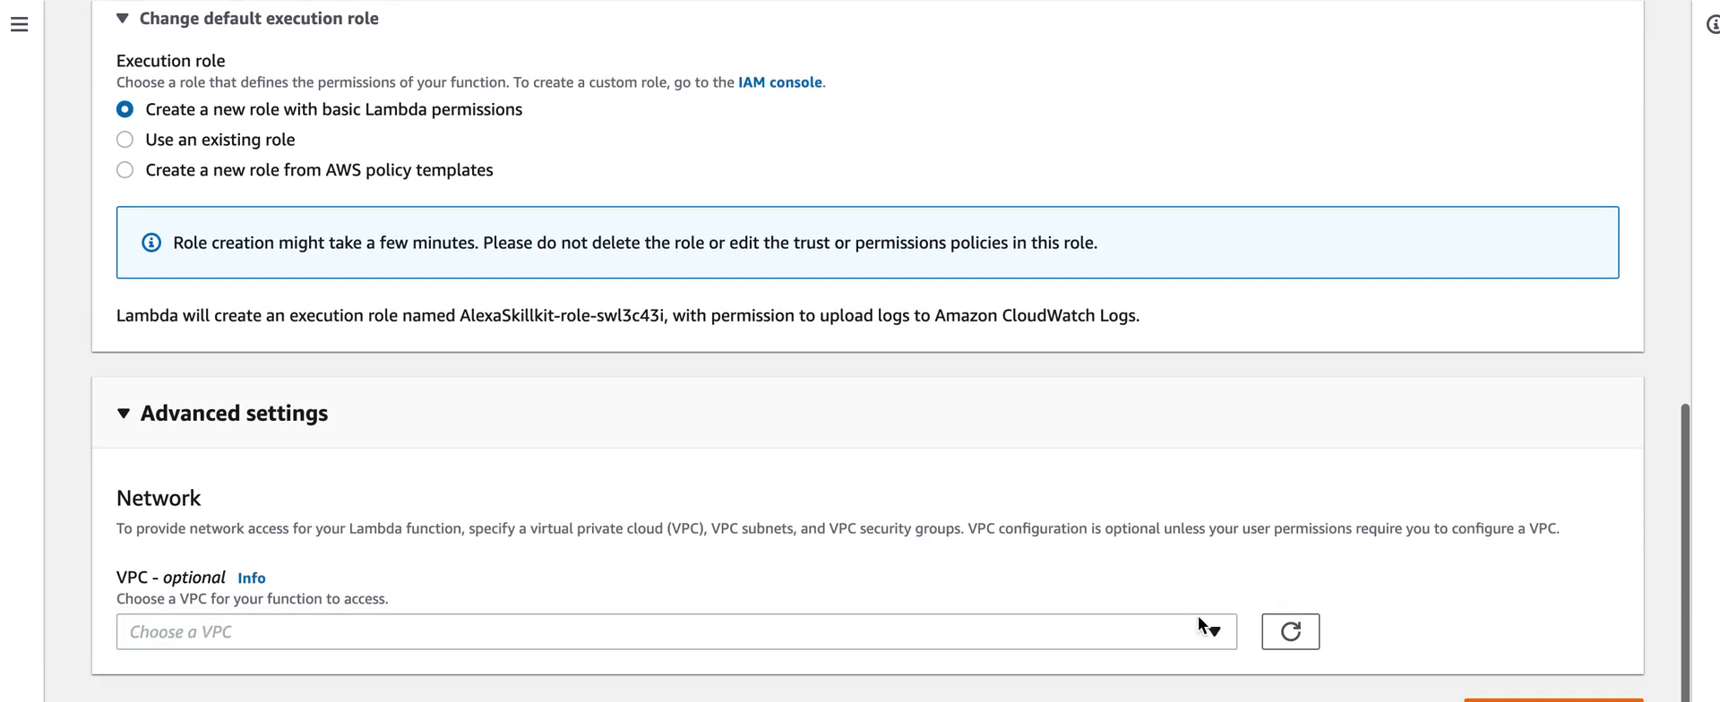
mouse_move(1367, 551)
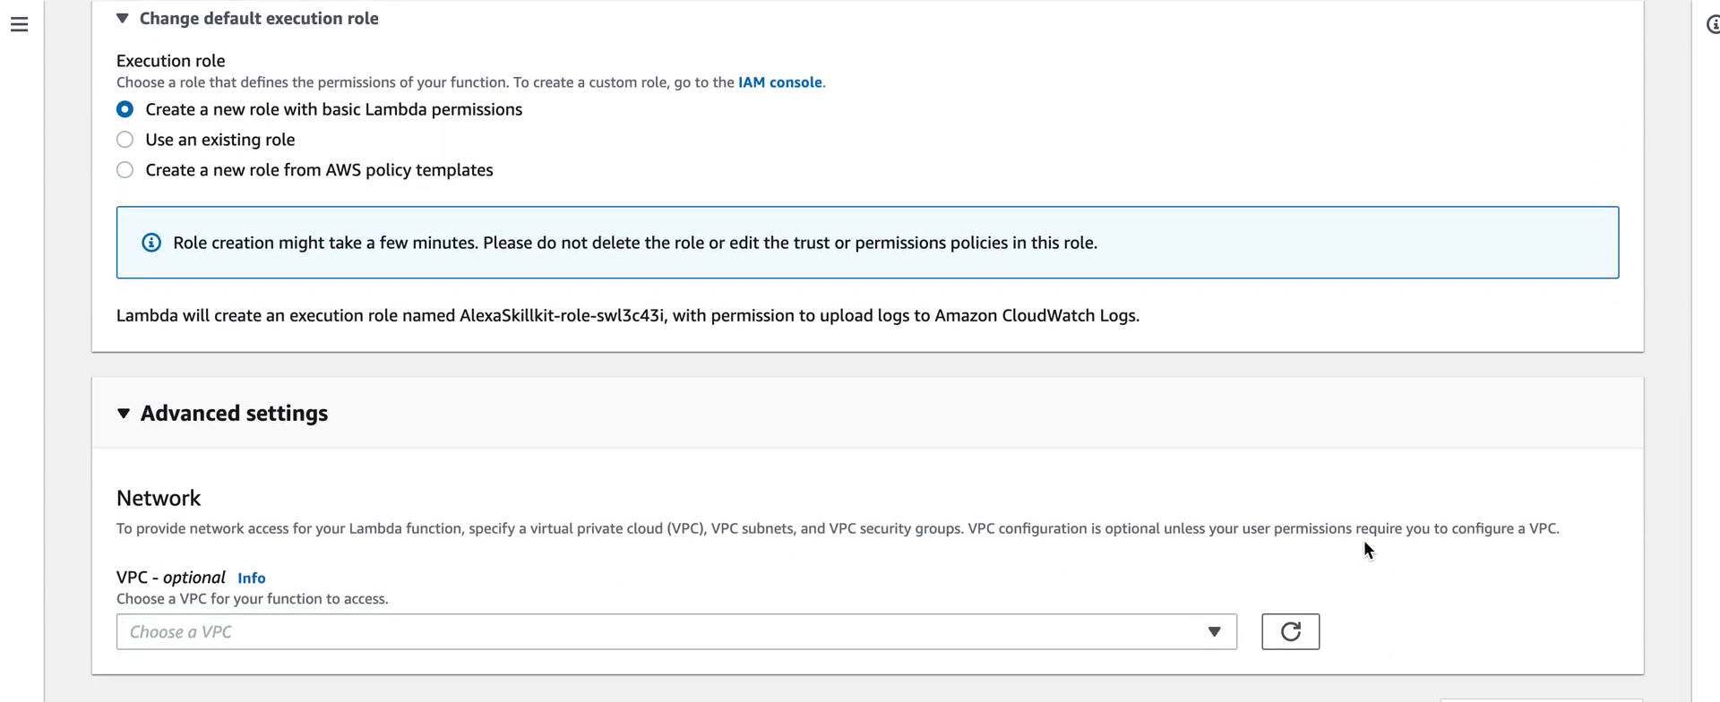
mouse_move(1091, 286)
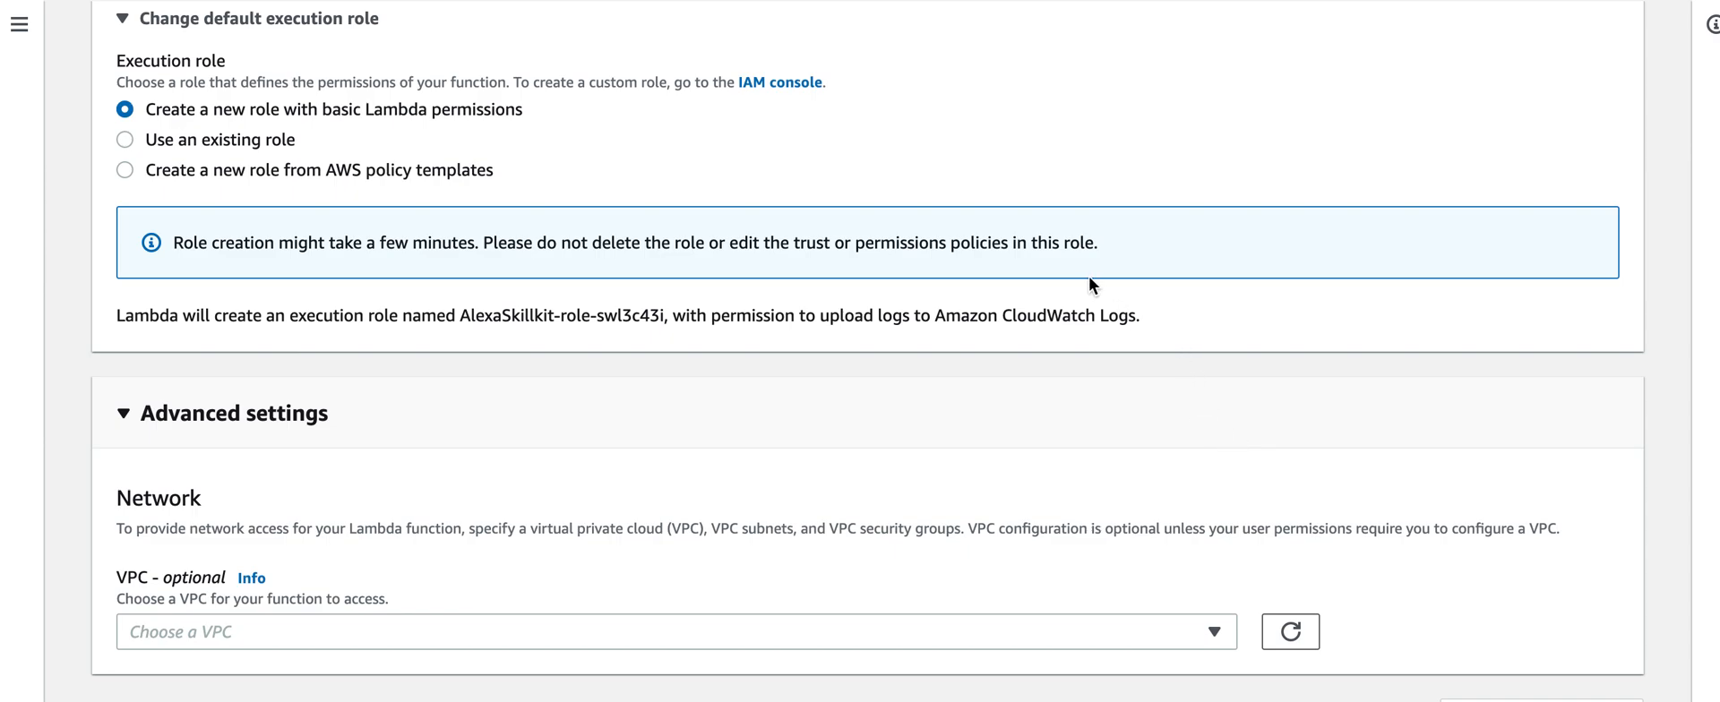
mouse_move(1031, 224)
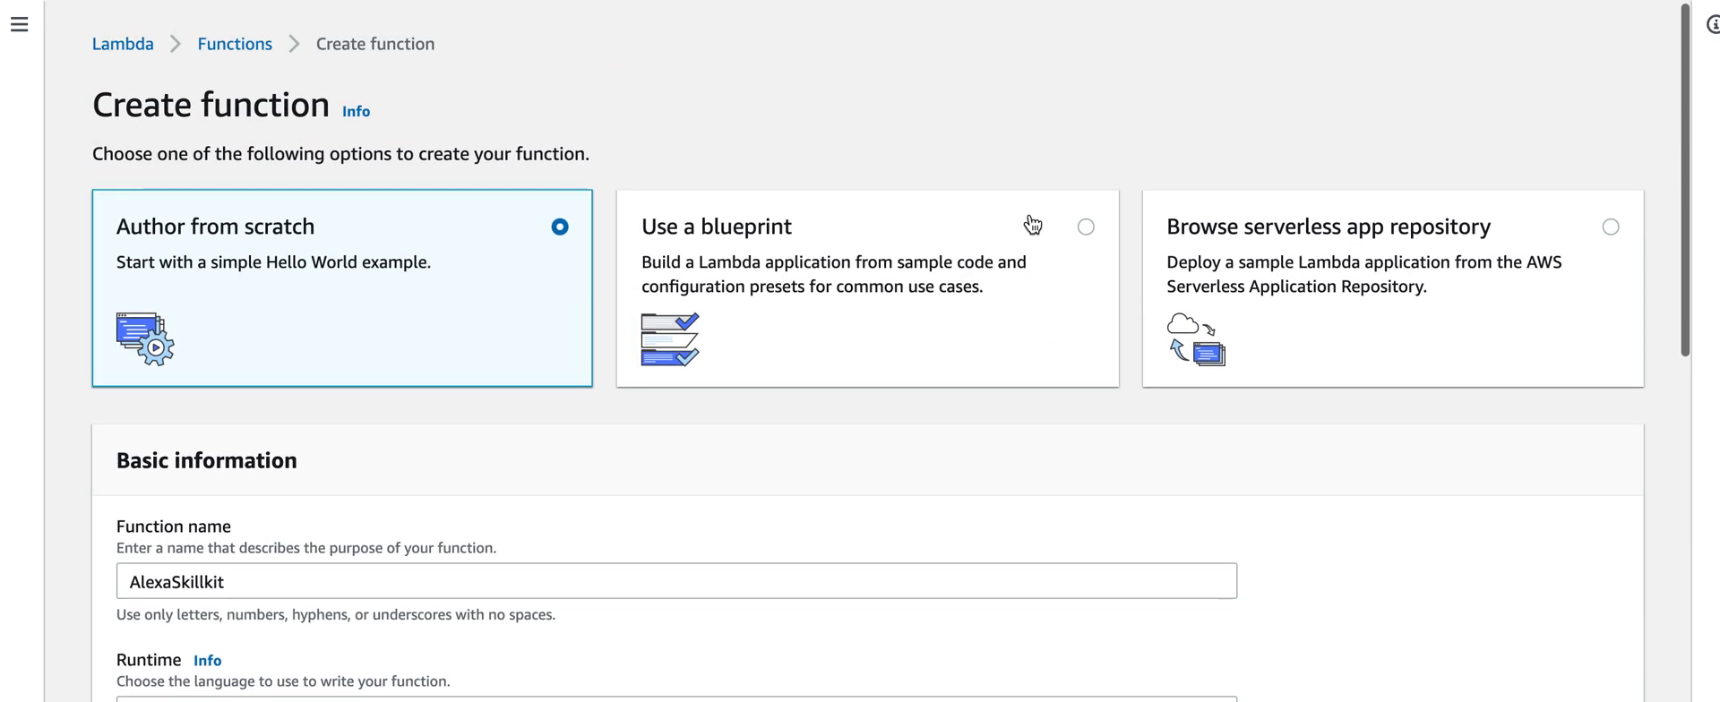
mouse_move(1135, 29)
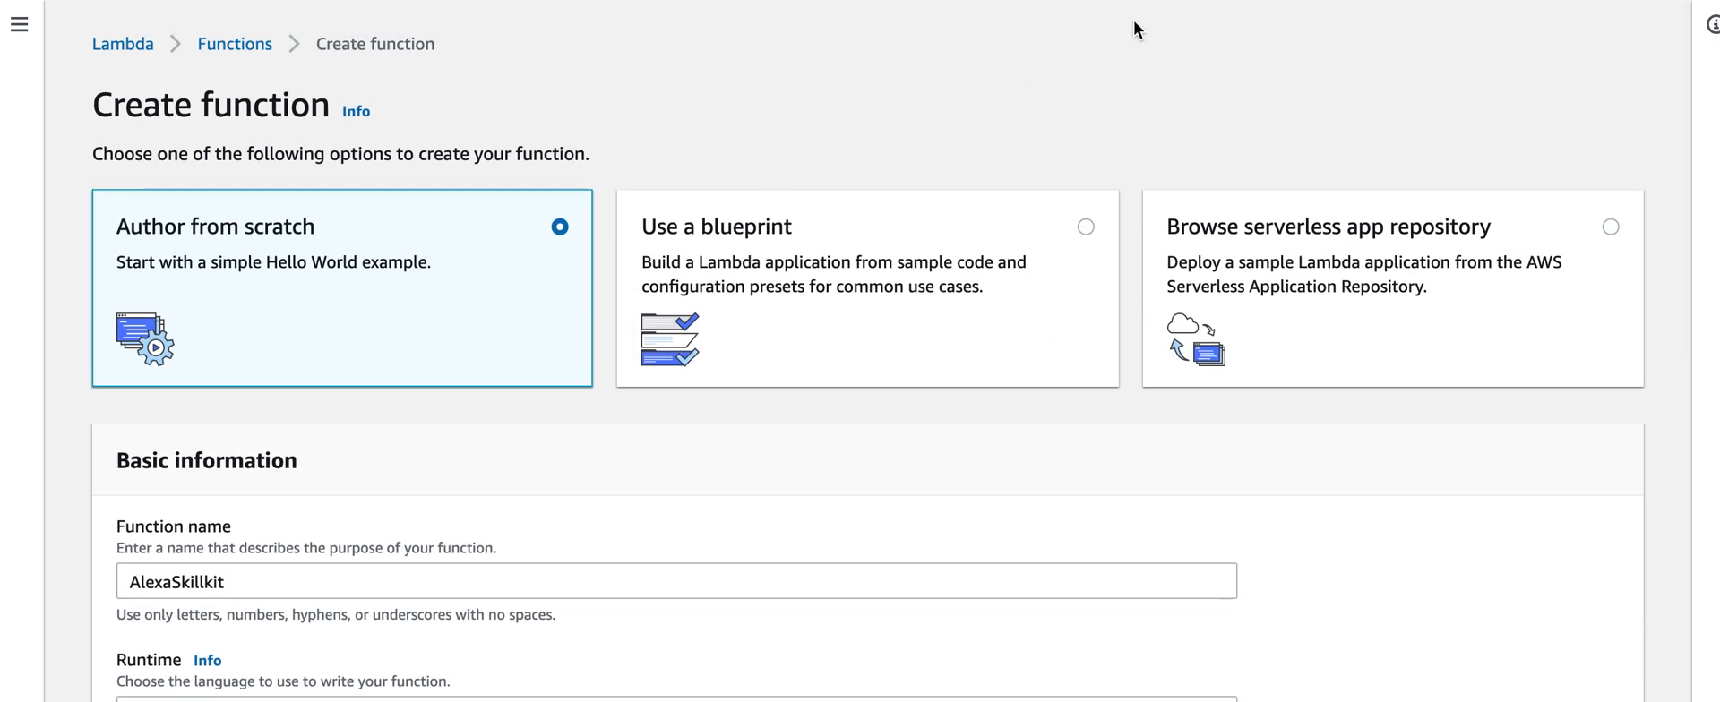
scroll(down, 3)
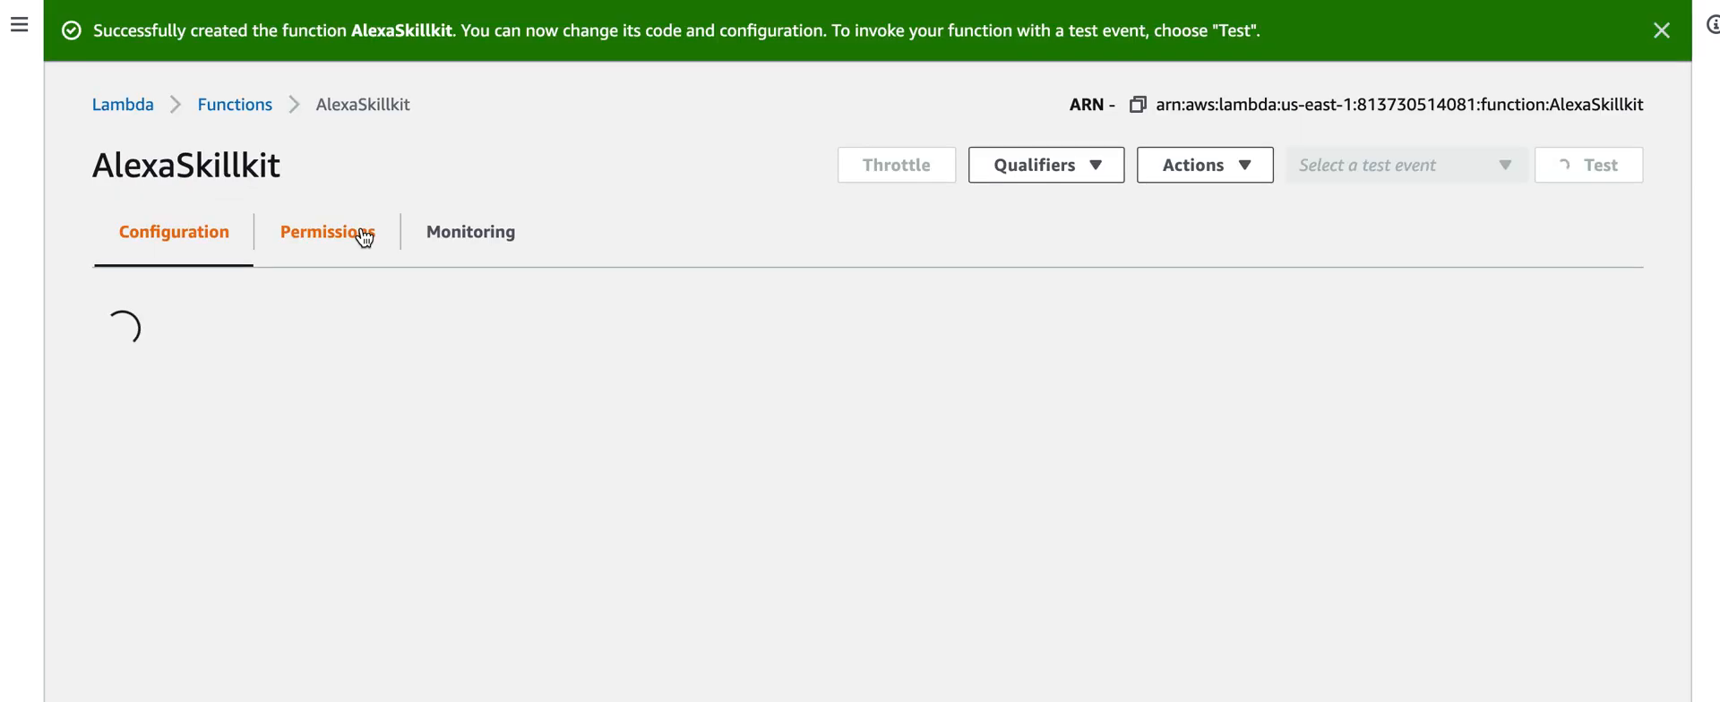
scroll(down, 3)
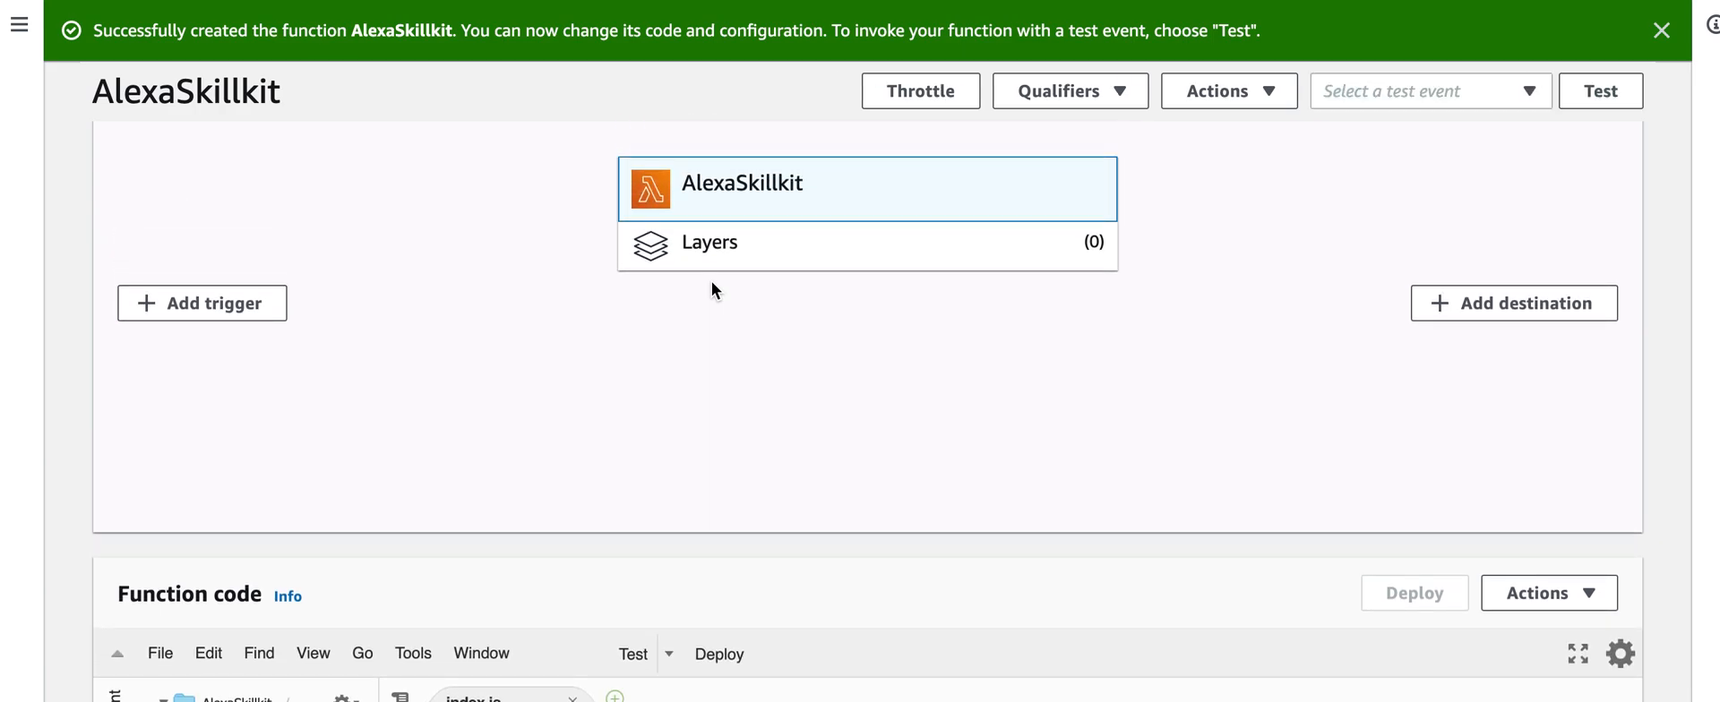
- Choose Alexa Skills Kit as the trigger source for AlexaSkillkit
click(202, 303)
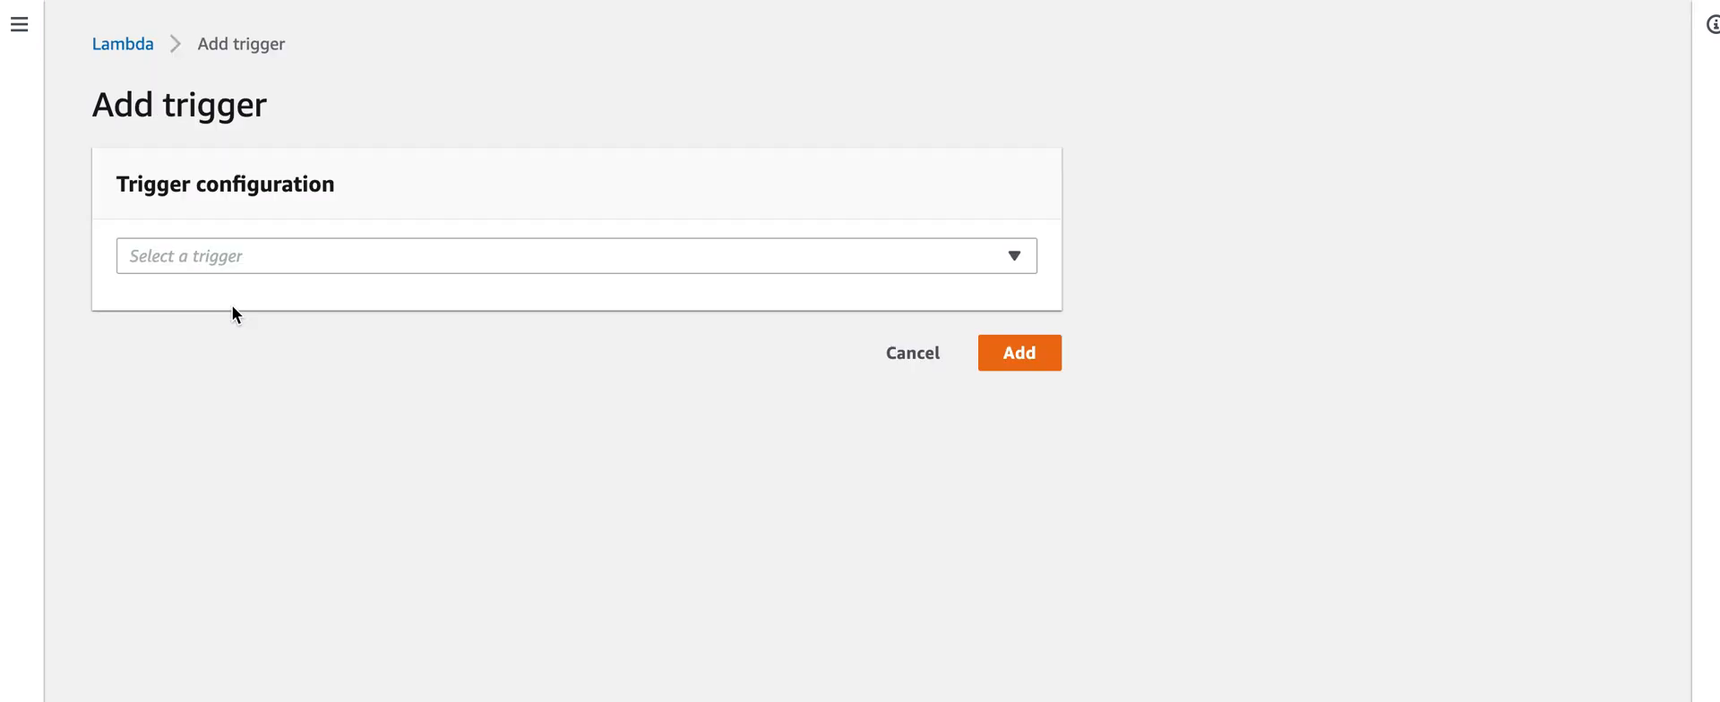
text(Ale)
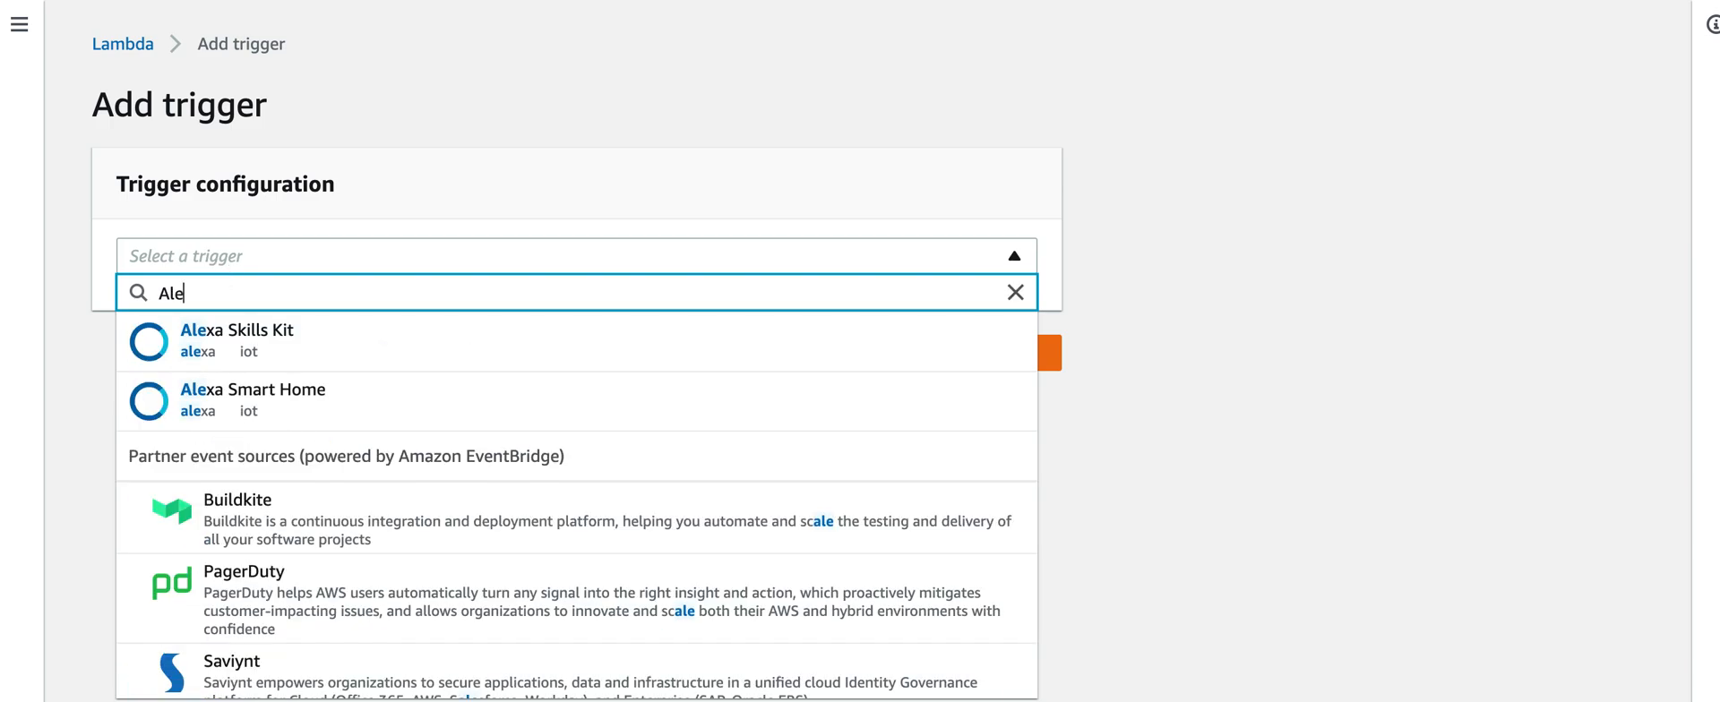
click(264, 341)
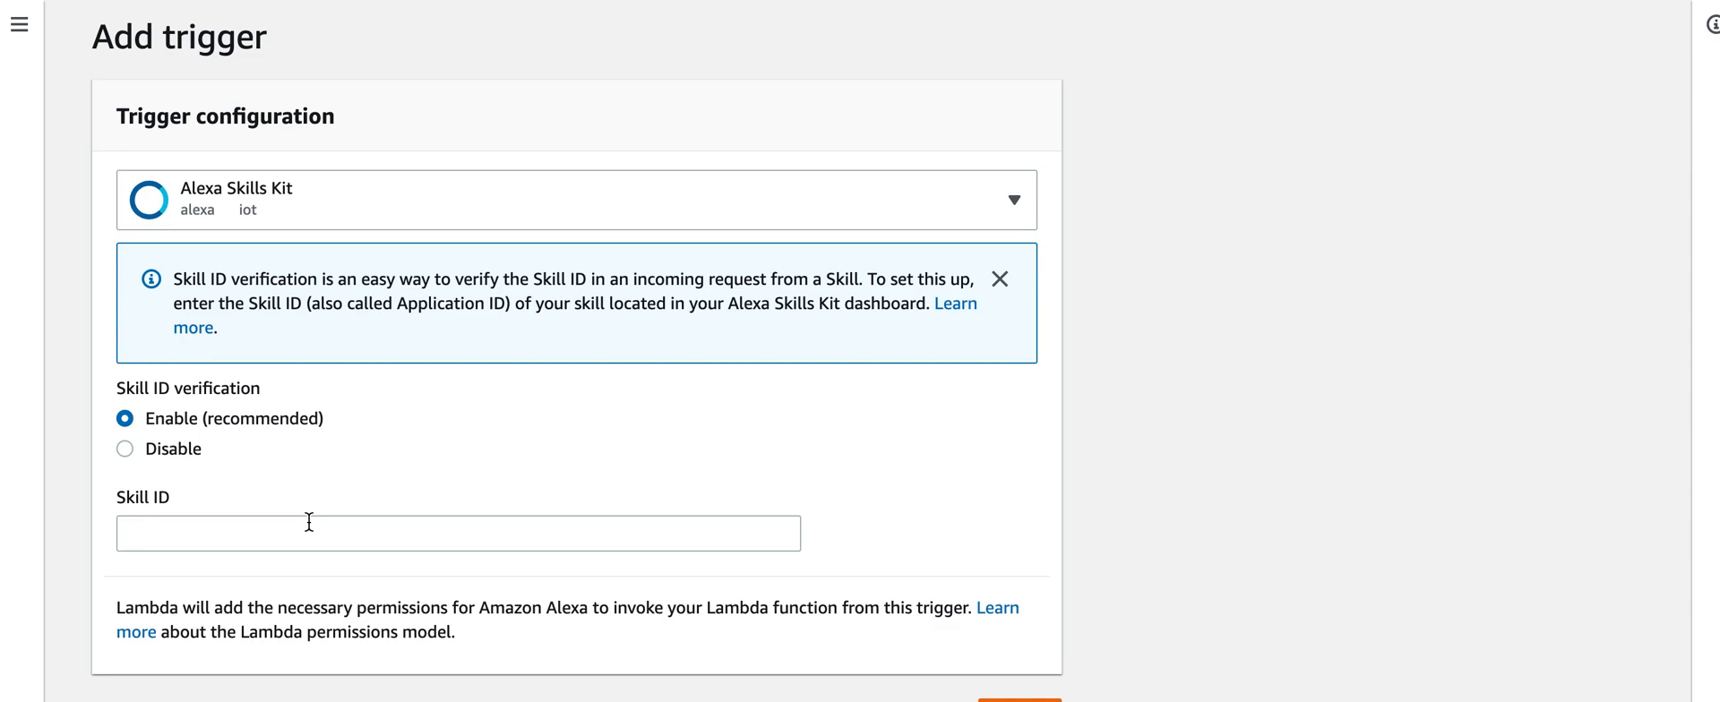
mouse_move(680, 60)
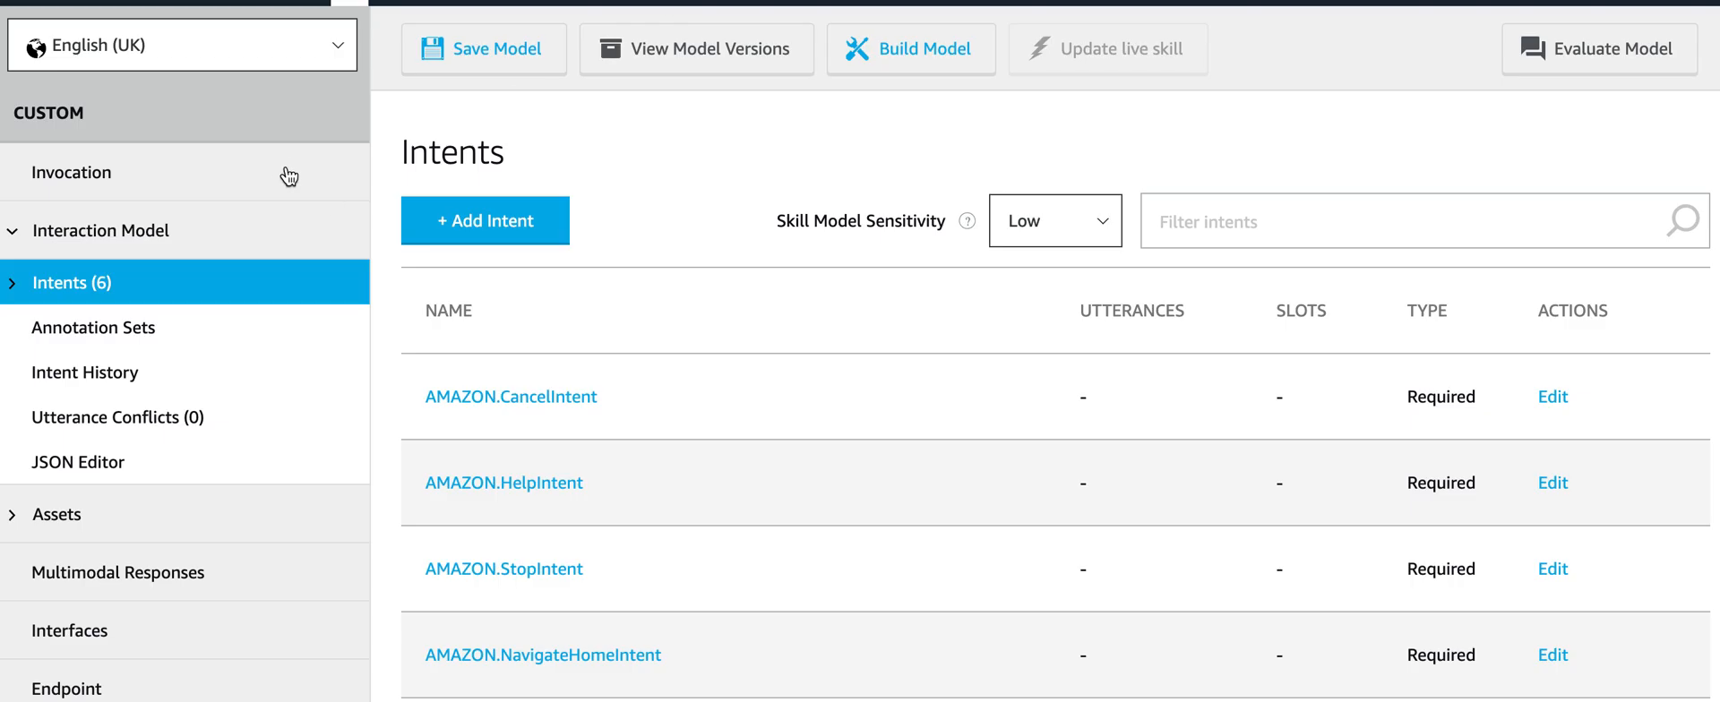
- Copy Demo Skill's Skill ID from its Endpoint page in the Alexa Developer Console
scroll(down, 3)
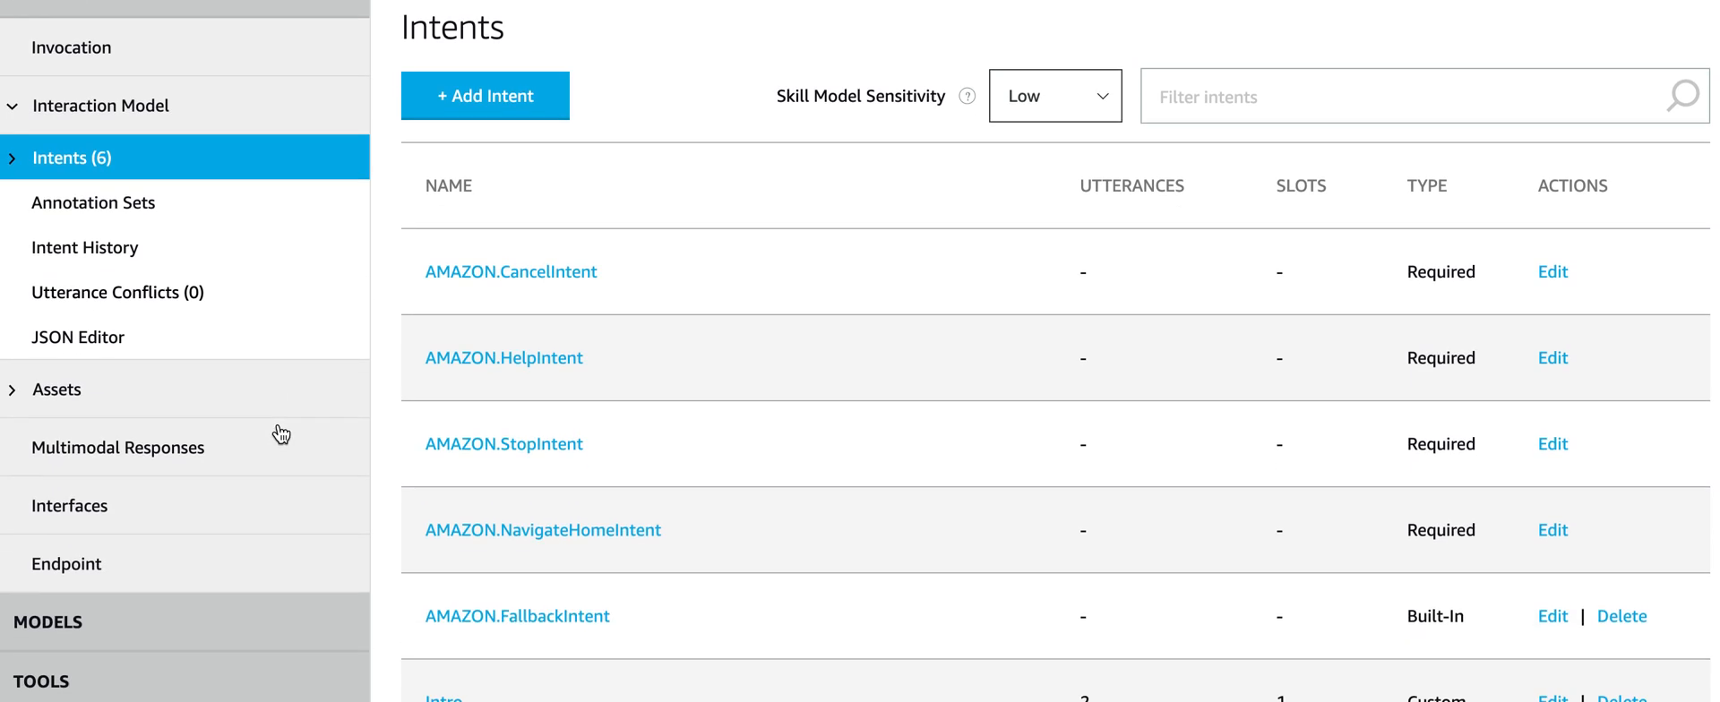
scroll(down, 3)
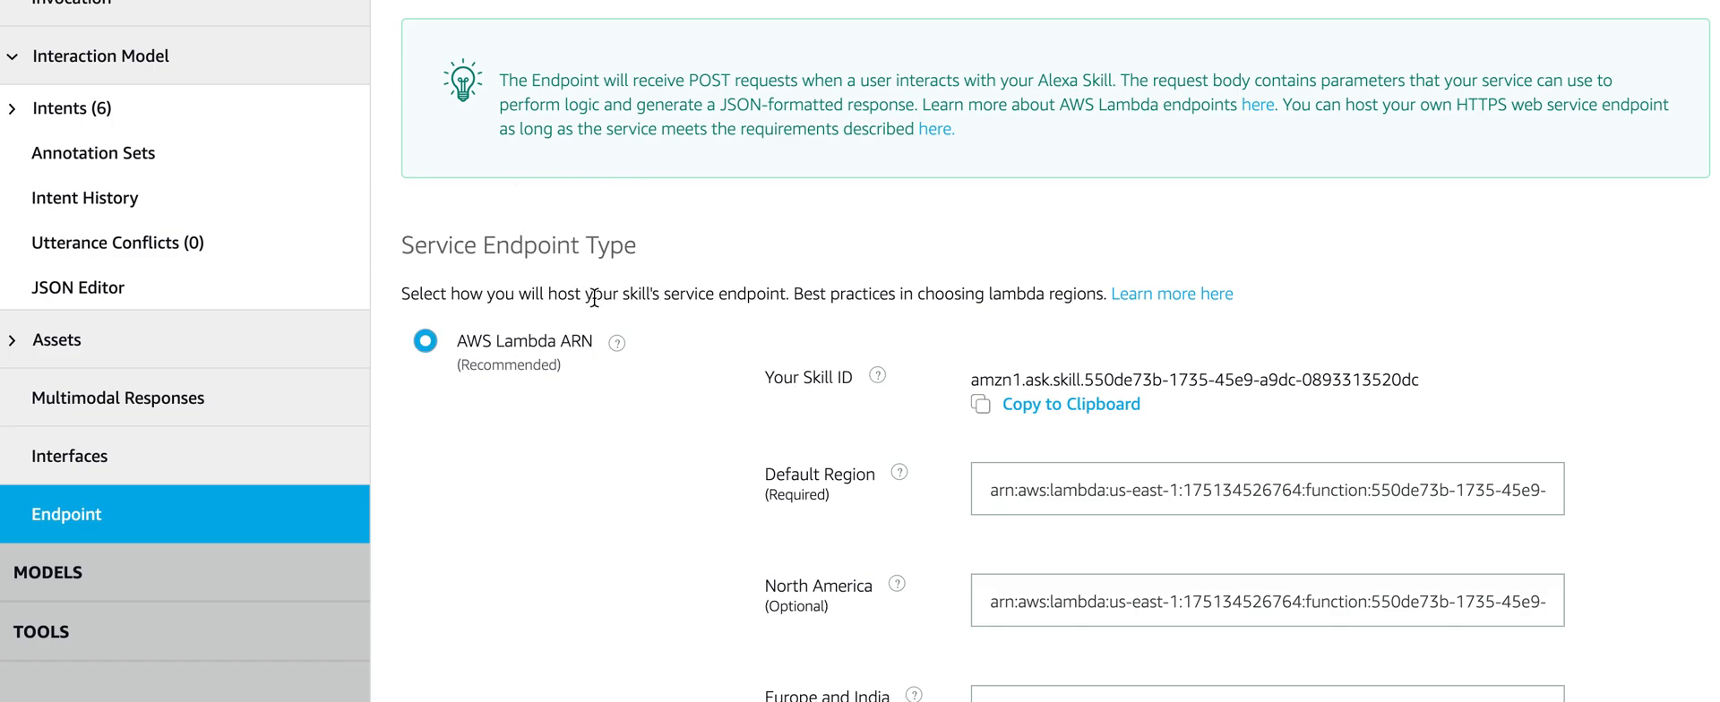
mouse_move(1041, 420)
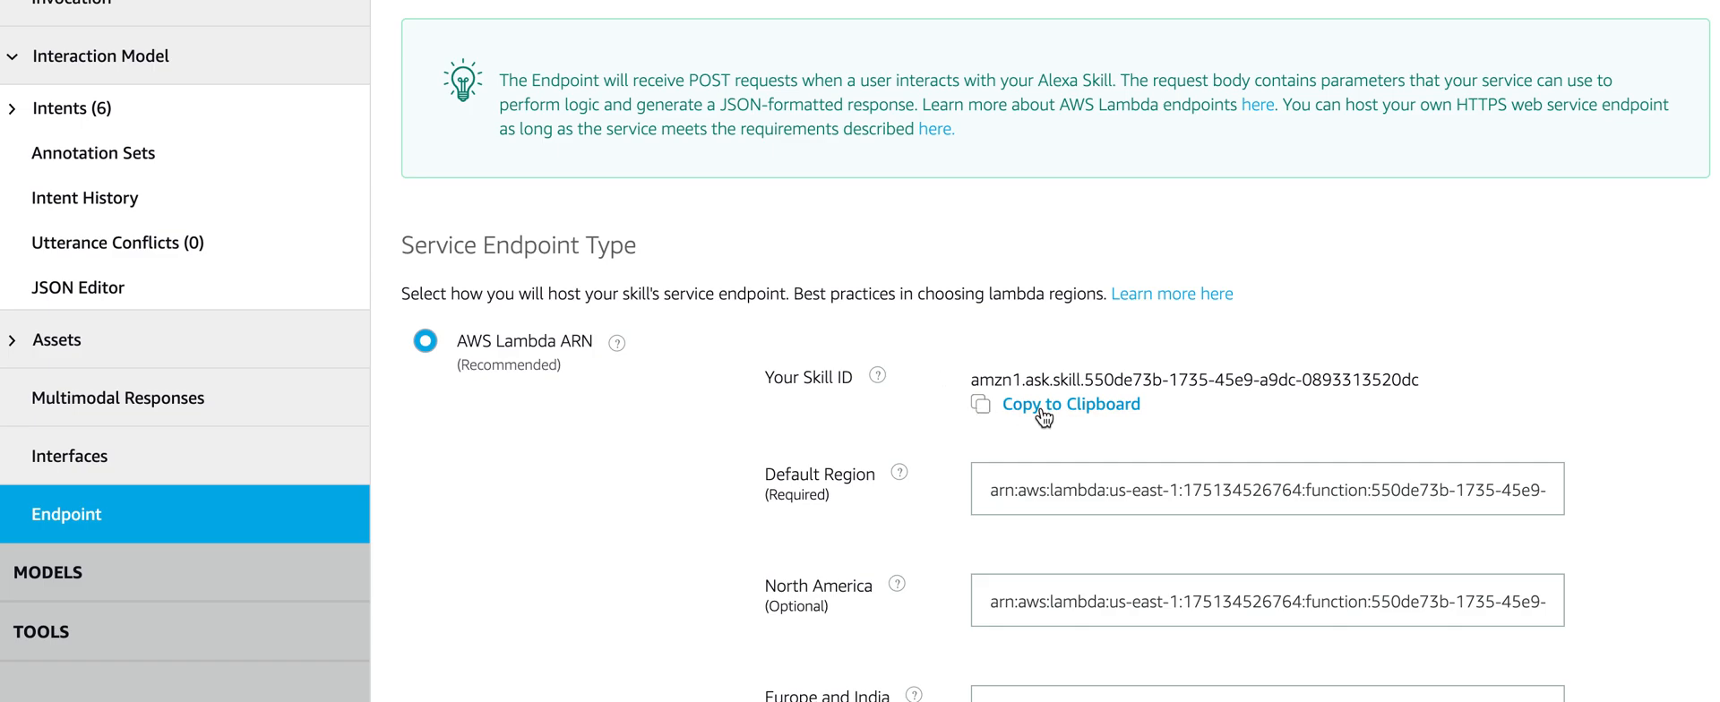
click(1071, 405)
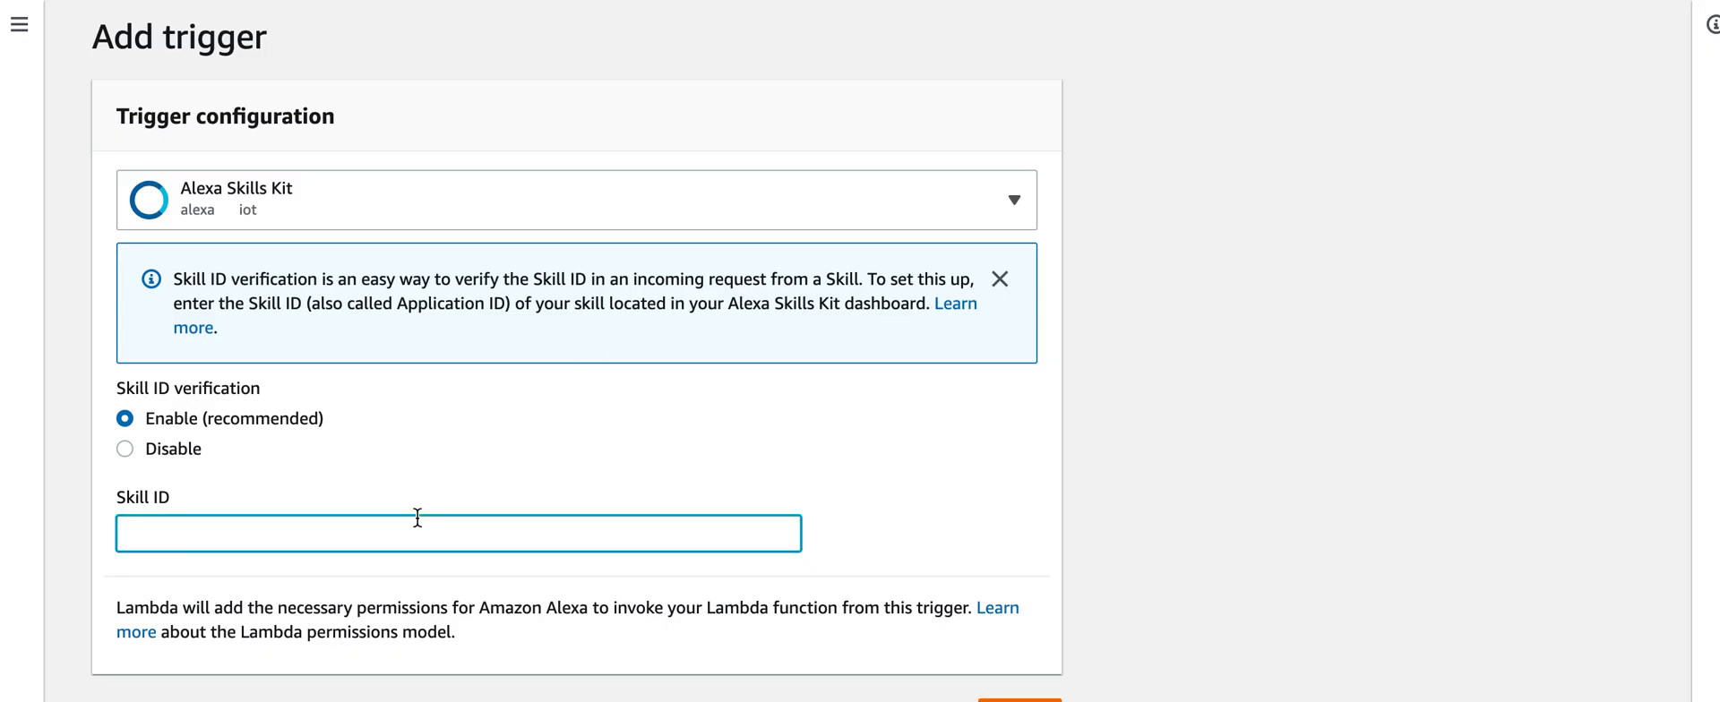
- Add the trigger with Skill ID amzn1.ask.skill.550de73b-… and copy the function ARN
text(amzn1.ask.skill.550de73b-1735-45e9-a9dc-0893313520dc)
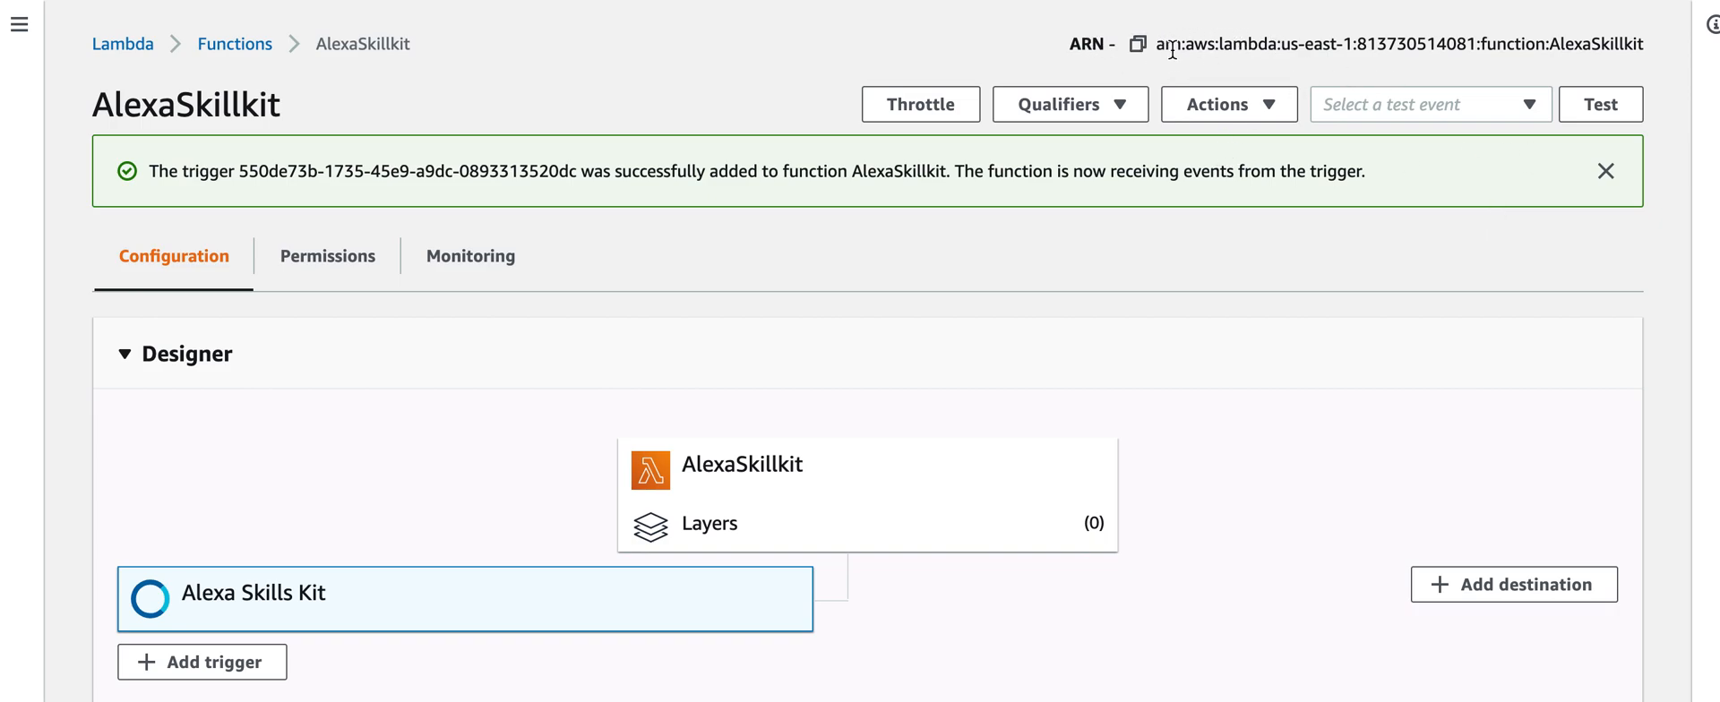
click(1138, 44)
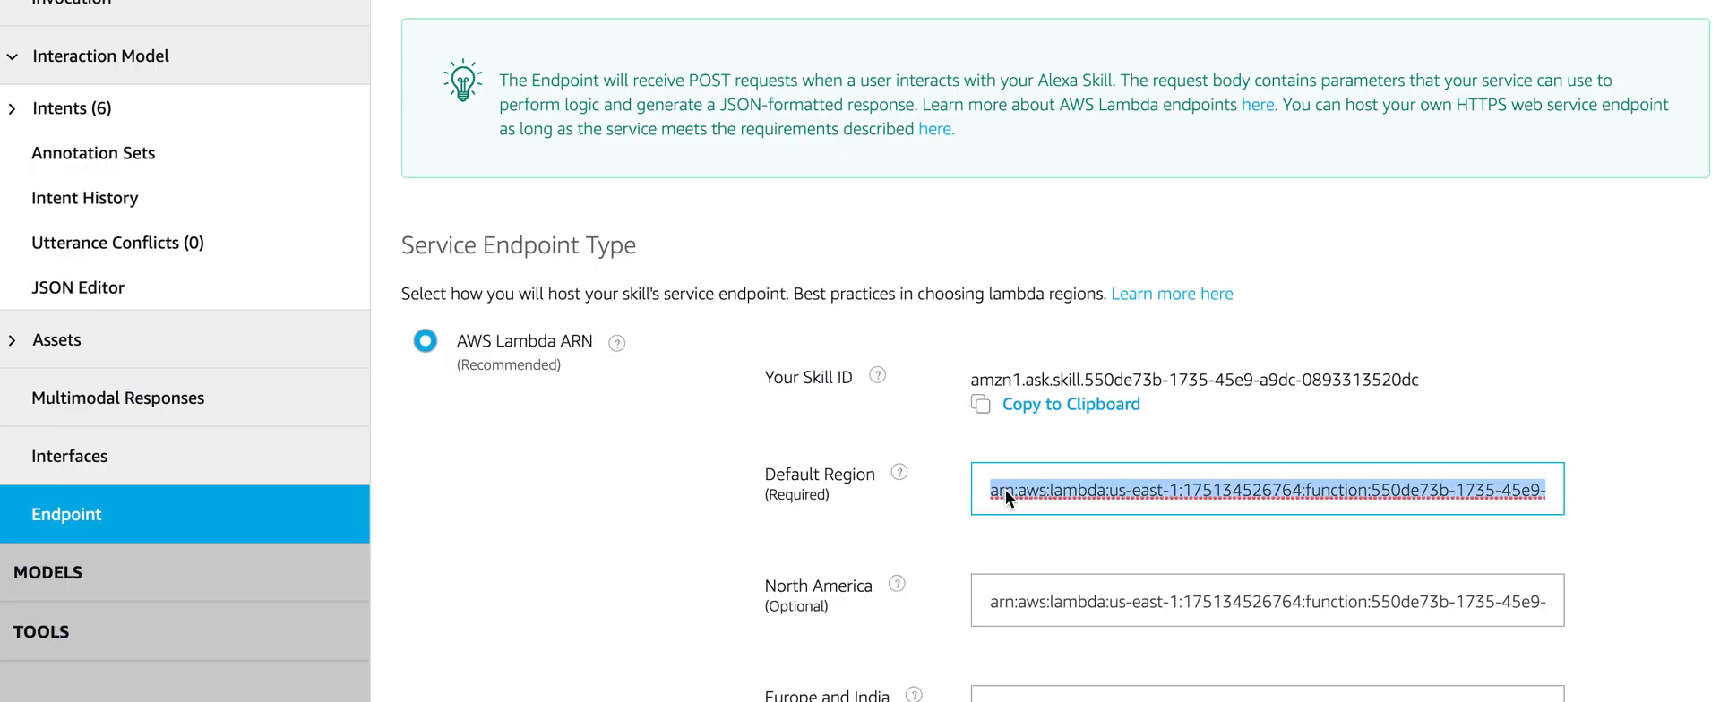
text(arn:aws:lambda:us-east-1:813730514081:function:AlexaSkillkit)
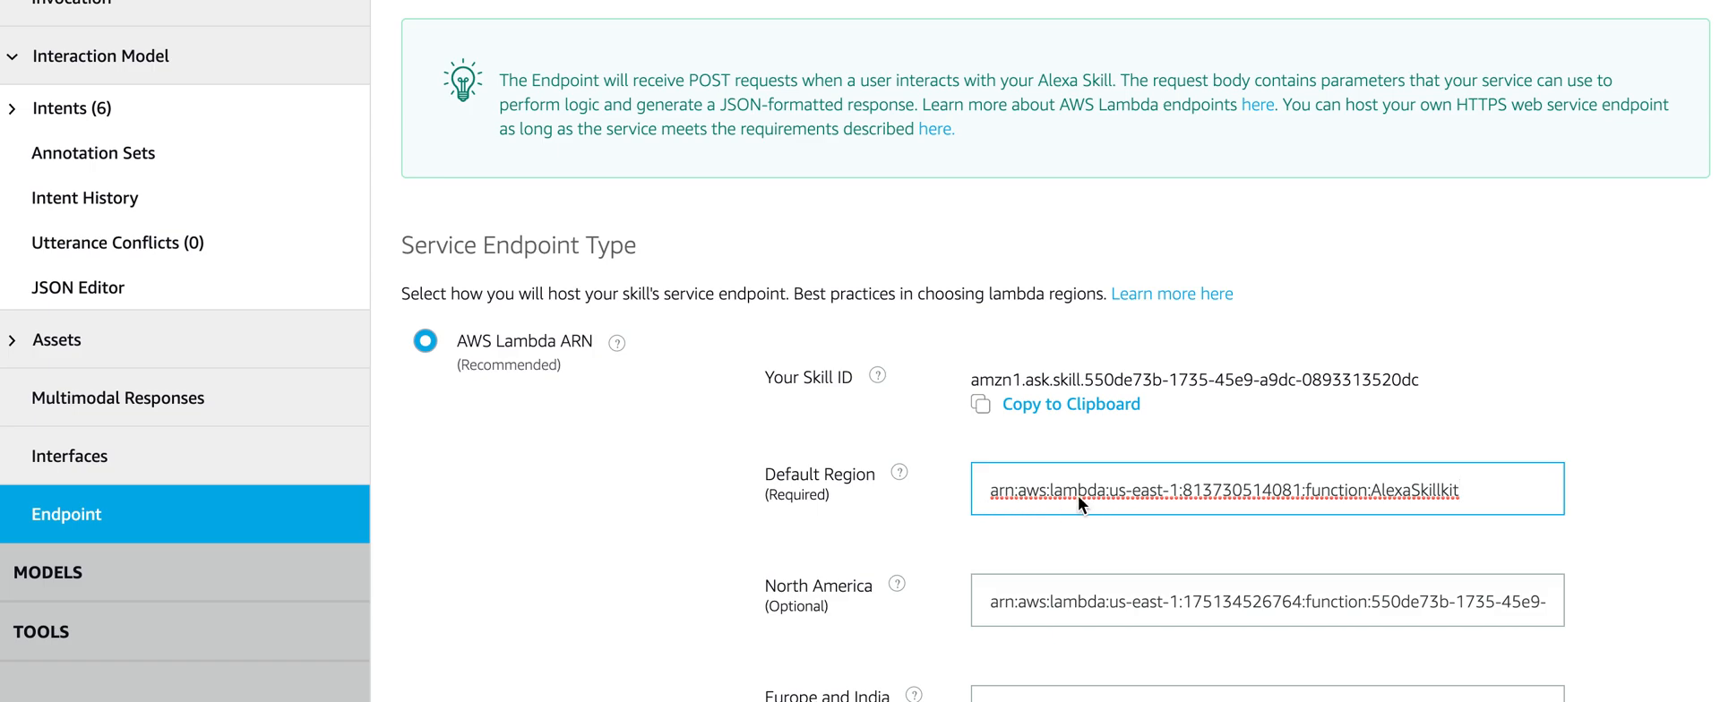
scroll(down, 3)
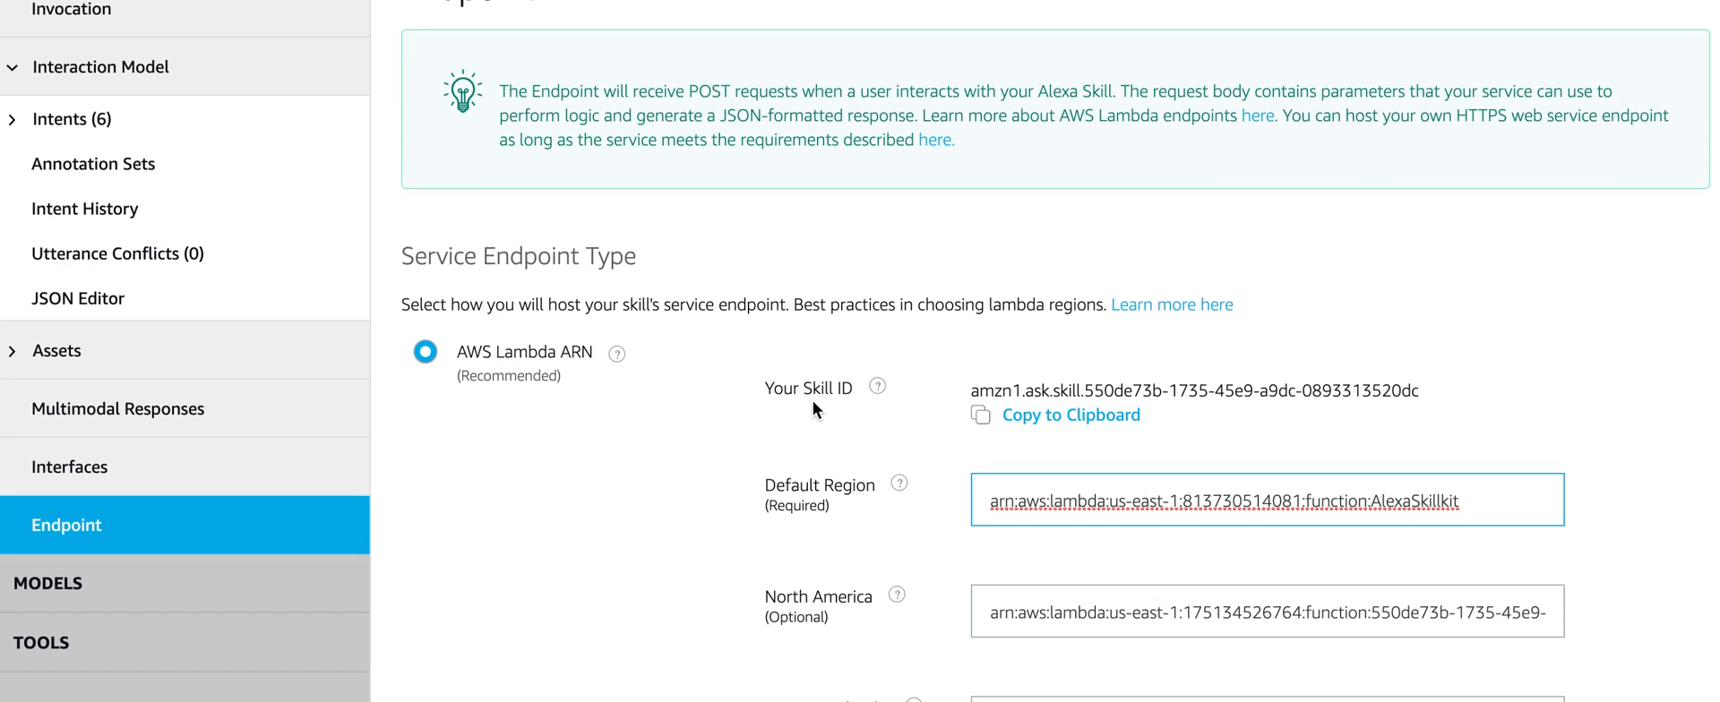
scroll(down, 3)
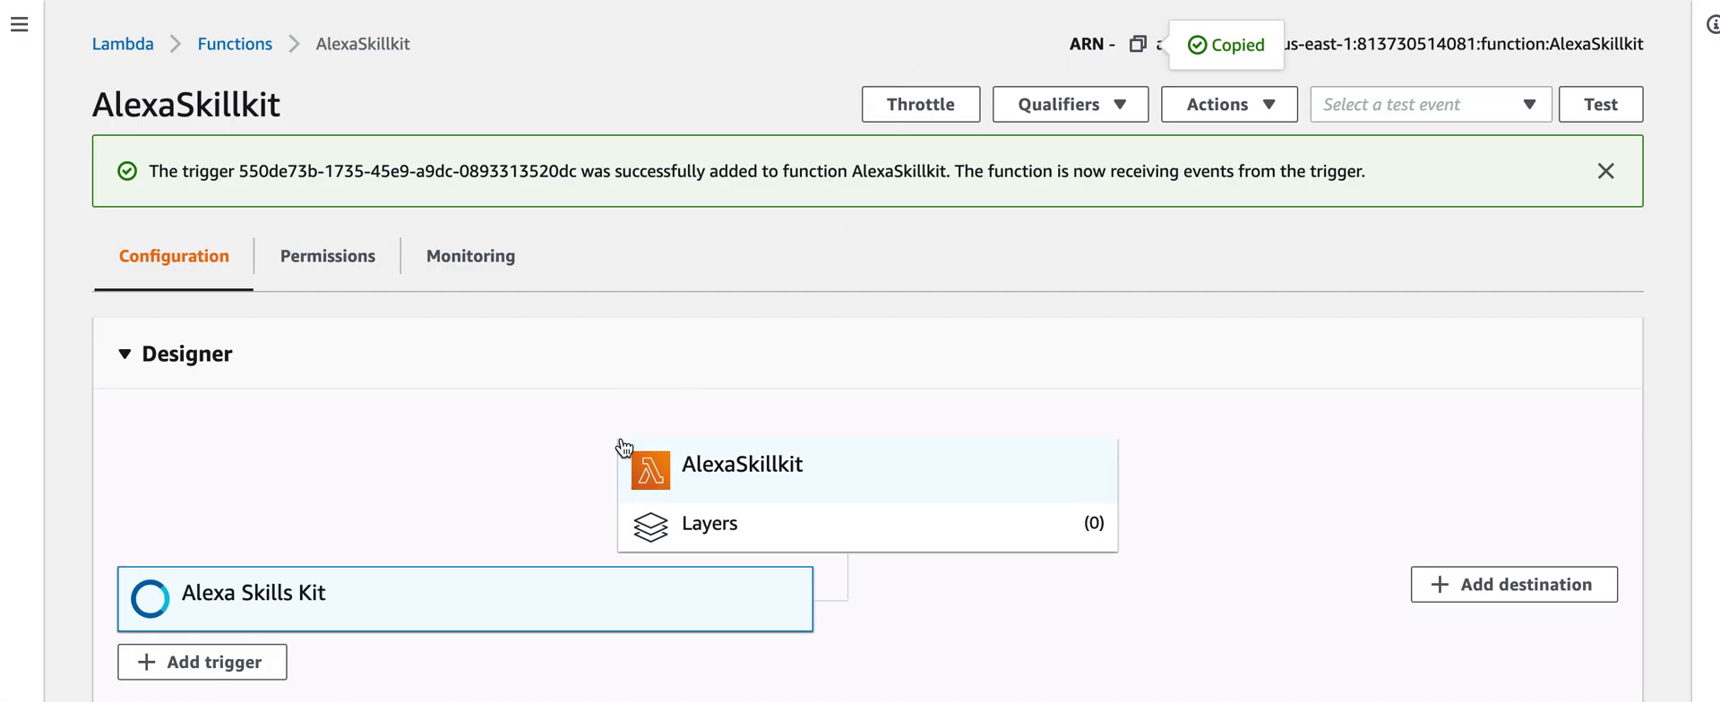
- Scroll through AlexaSkillkit's index.js and select the Intro intent name in the code
scroll(down, 3)
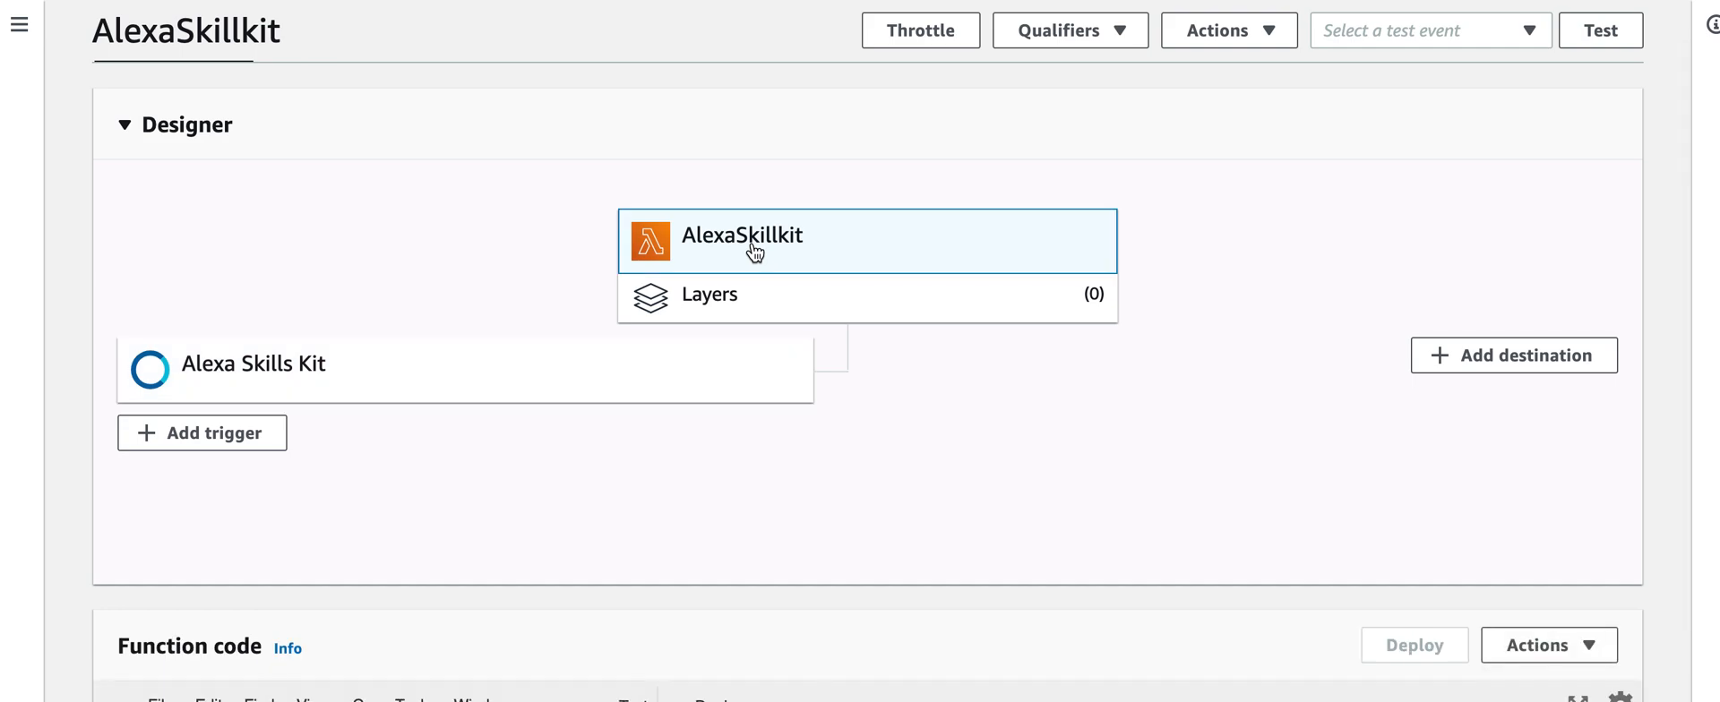
scroll(down, 3)
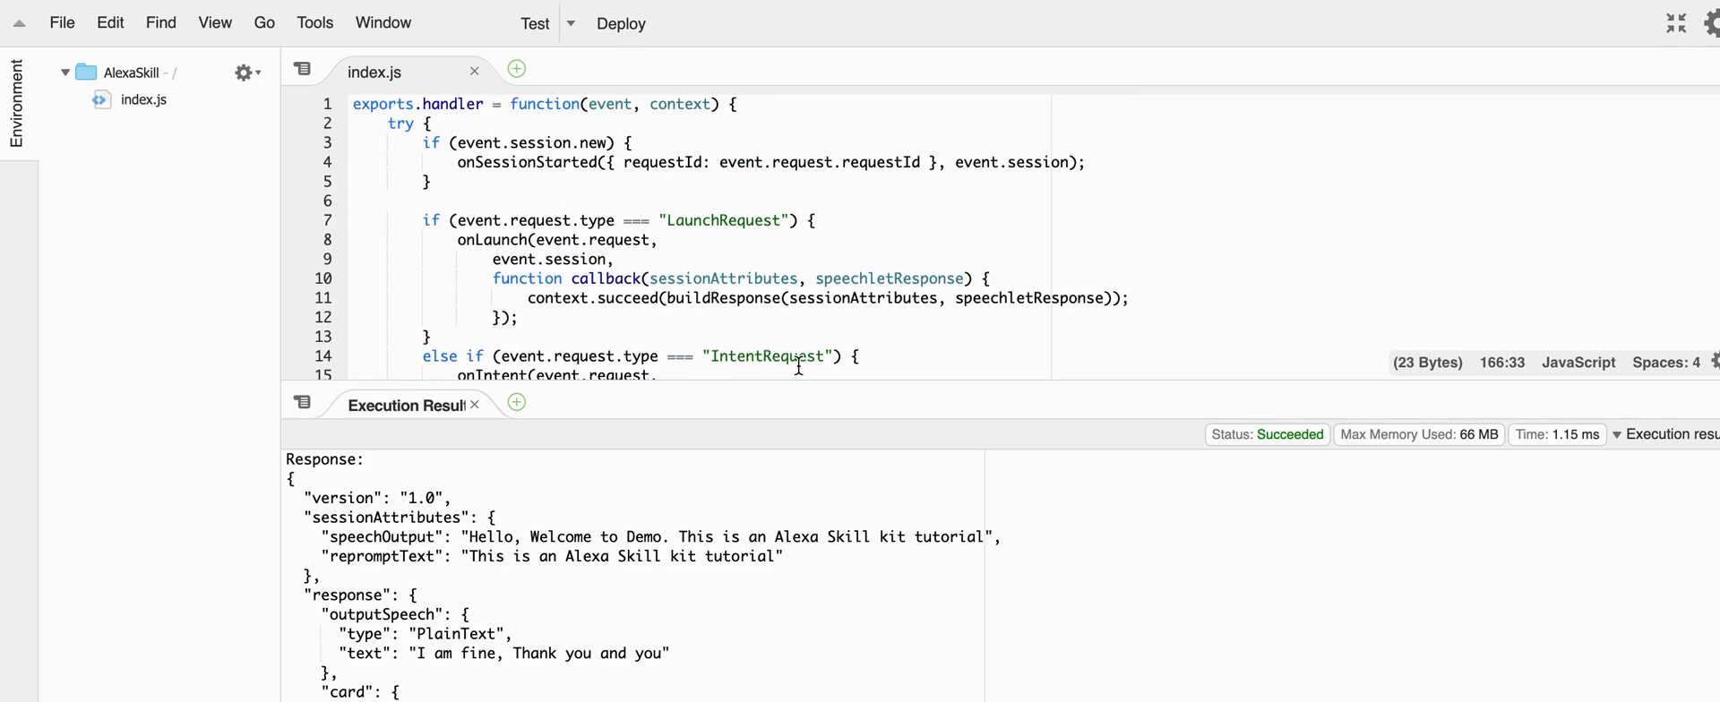
mouse_move(718, 206)
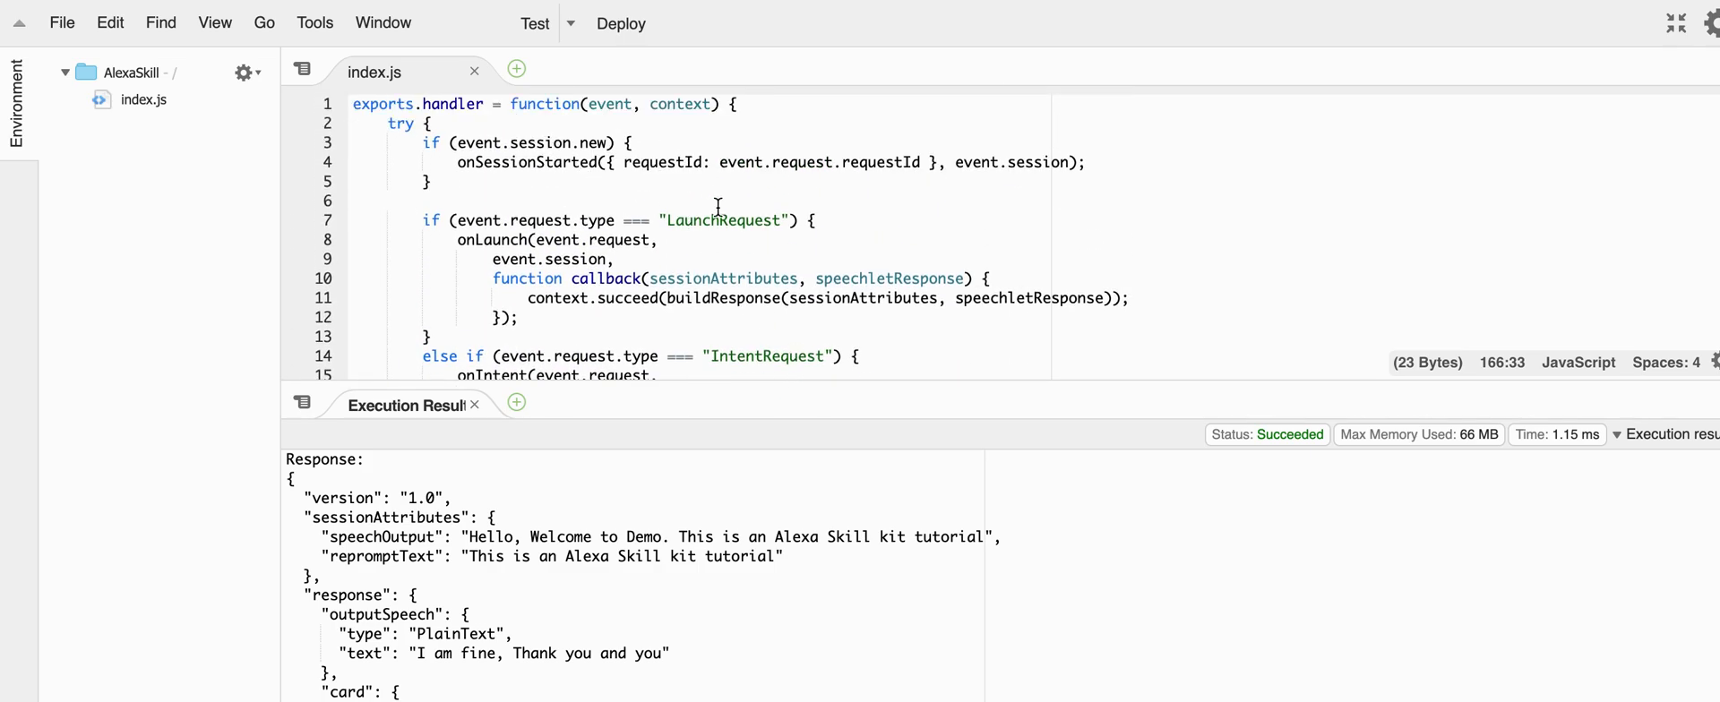
scroll(down, 3)
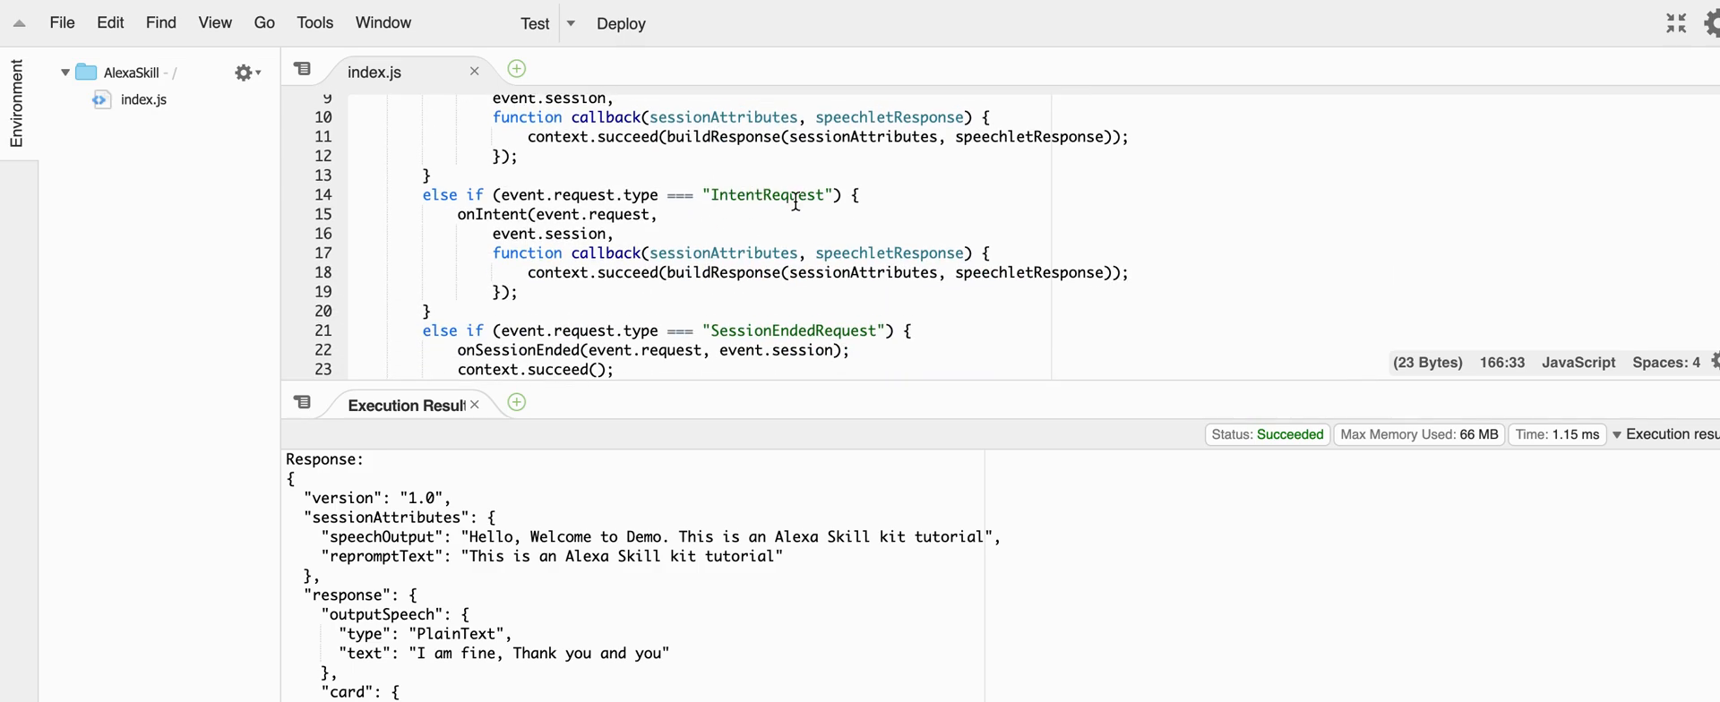
scroll(down, 3)
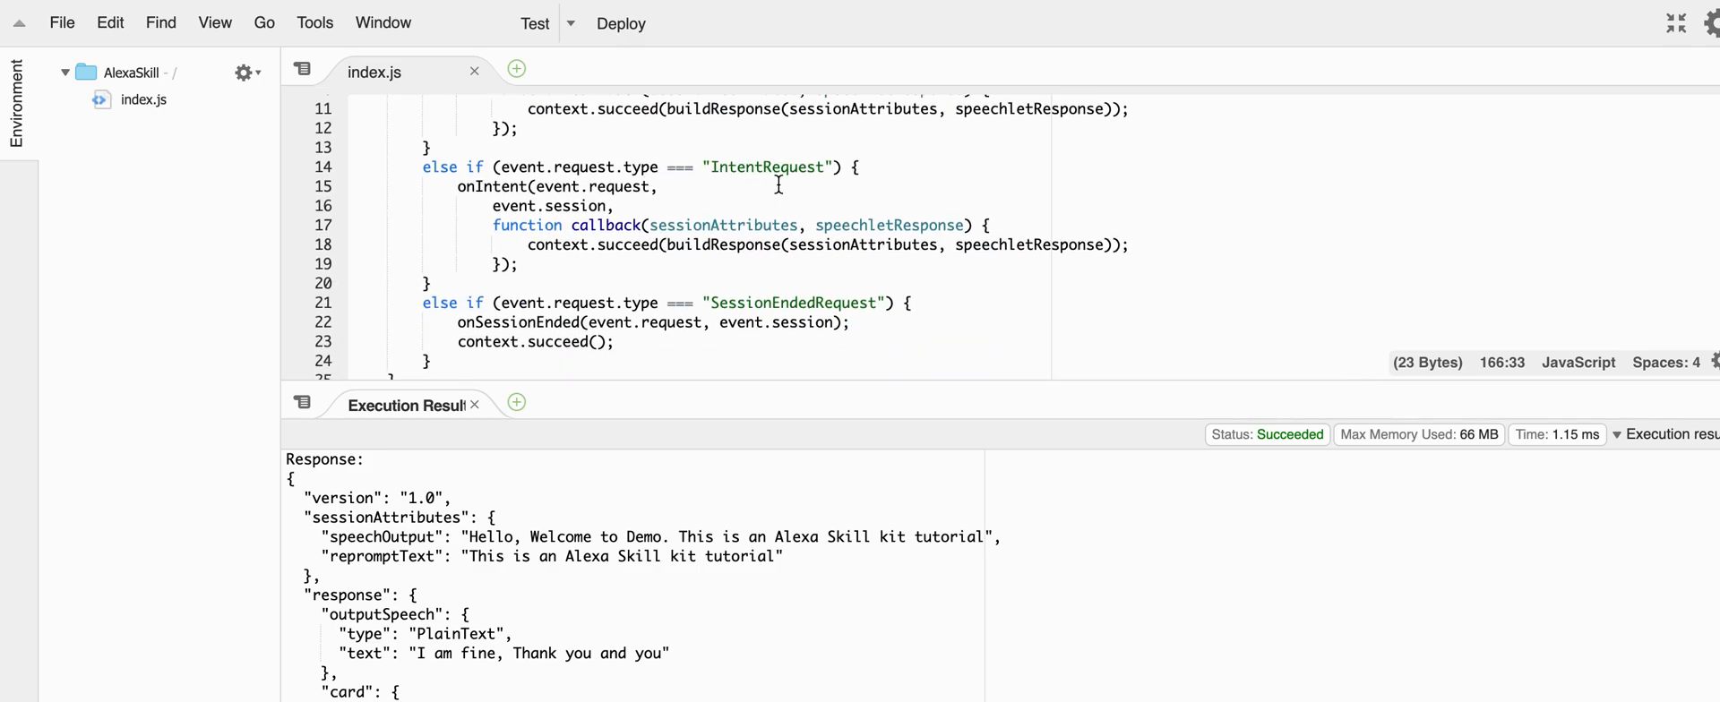
scroll(down, 3)
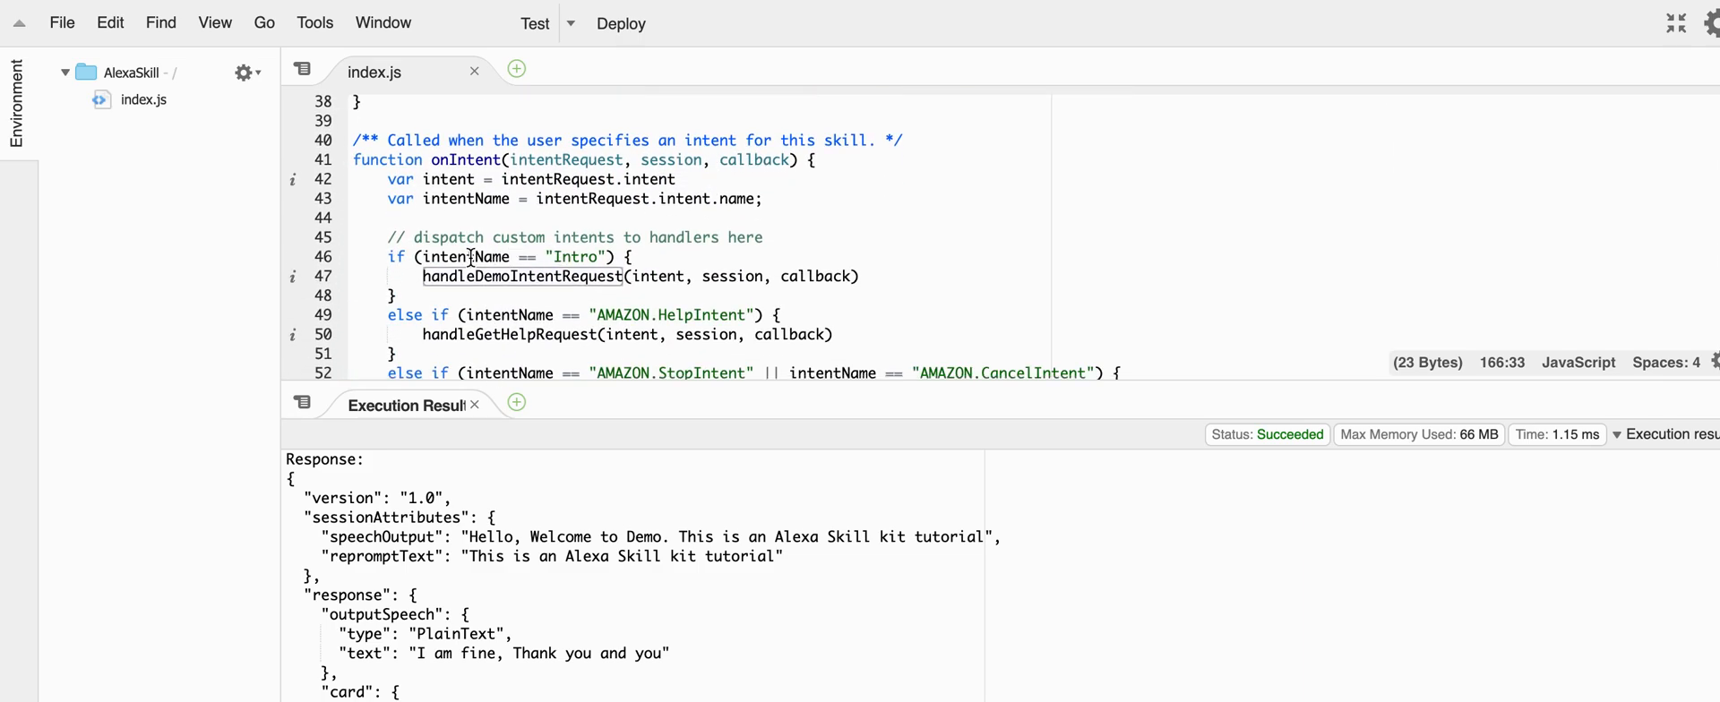
double_click(575, 257)
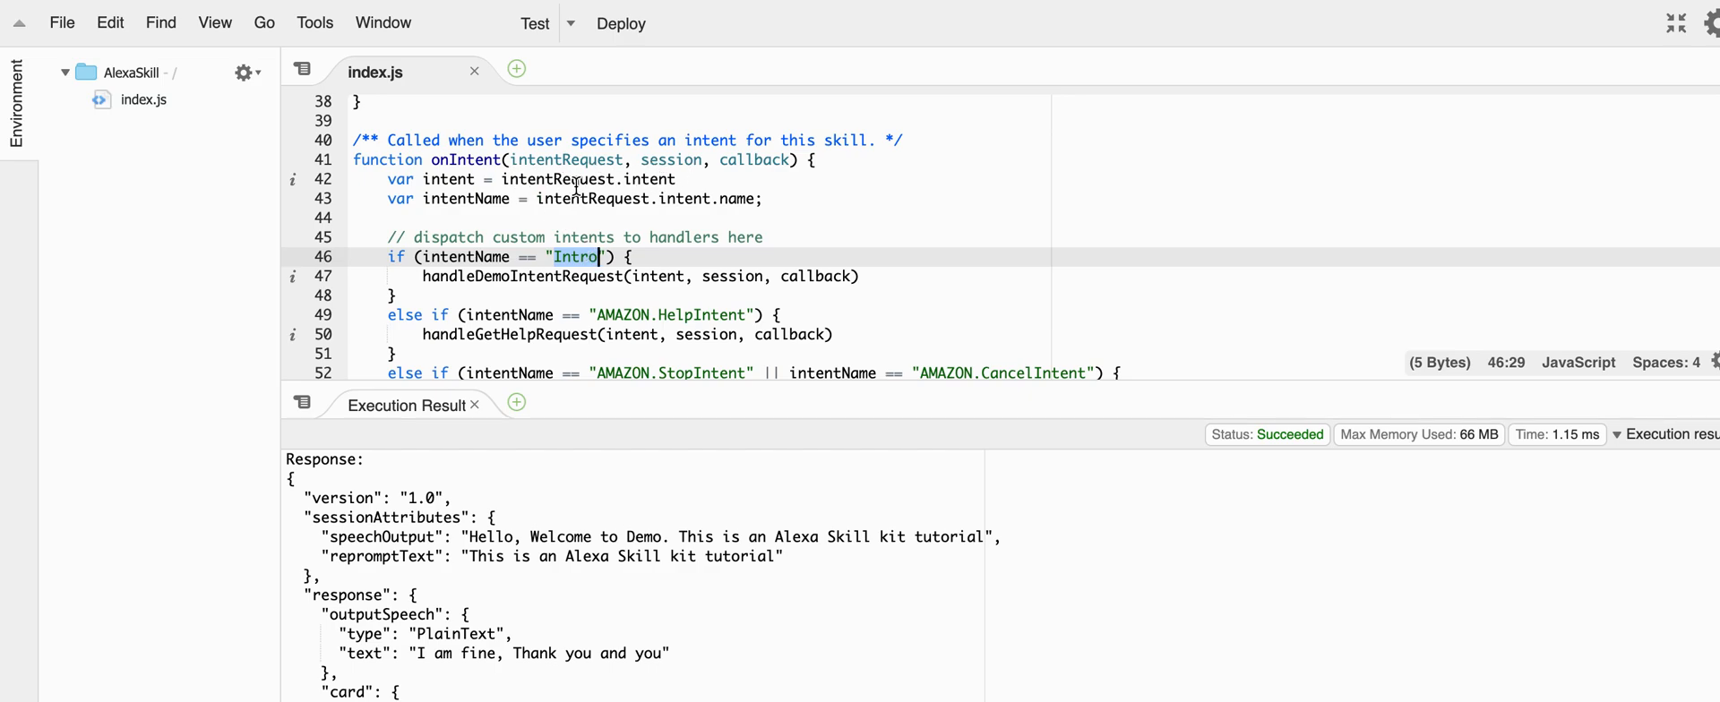
mouse_move(488, 255)
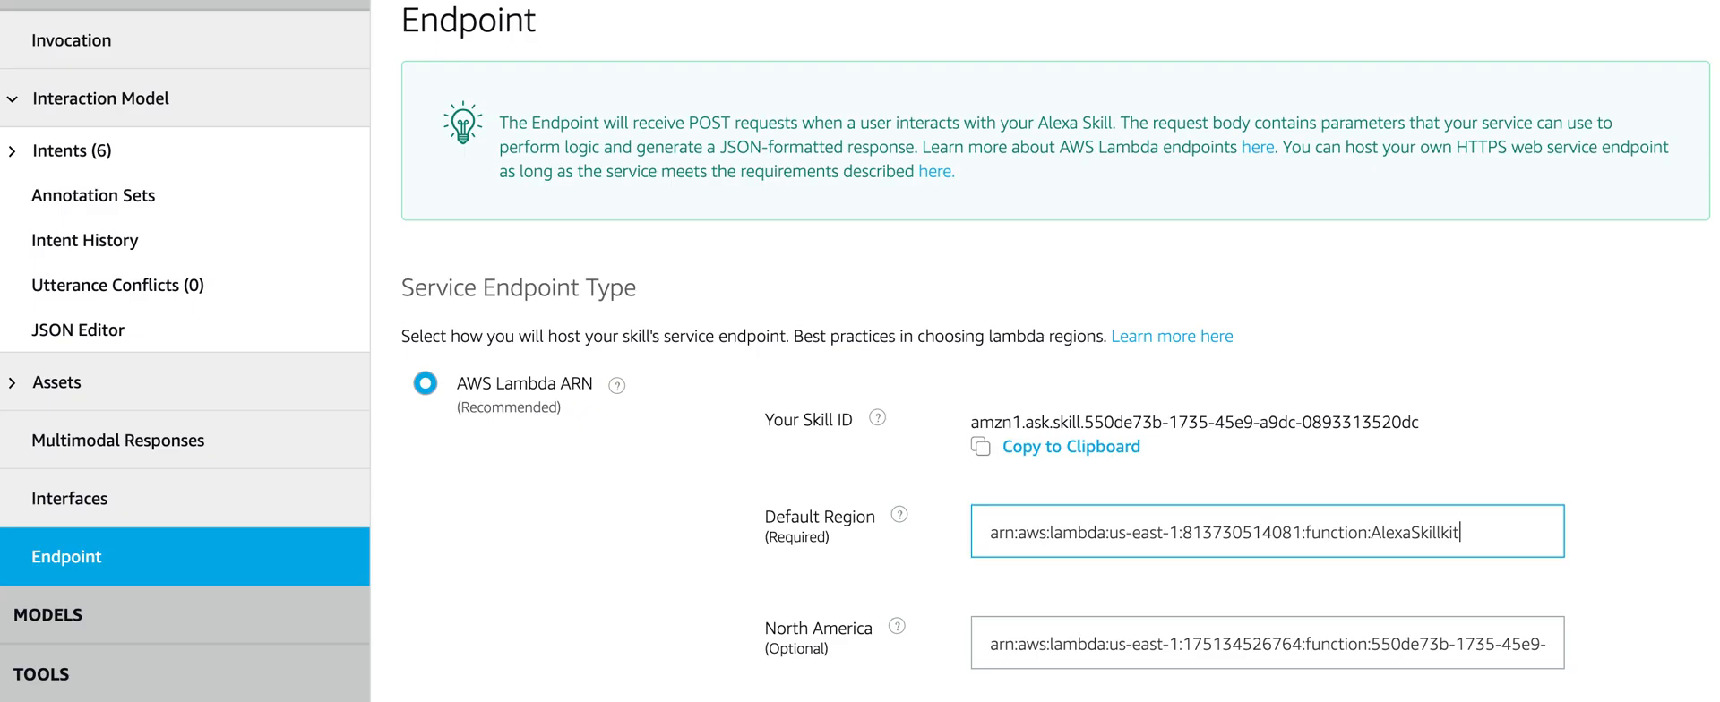
- Compare the skill's intents list with the handler code before testing
click(72, 151)
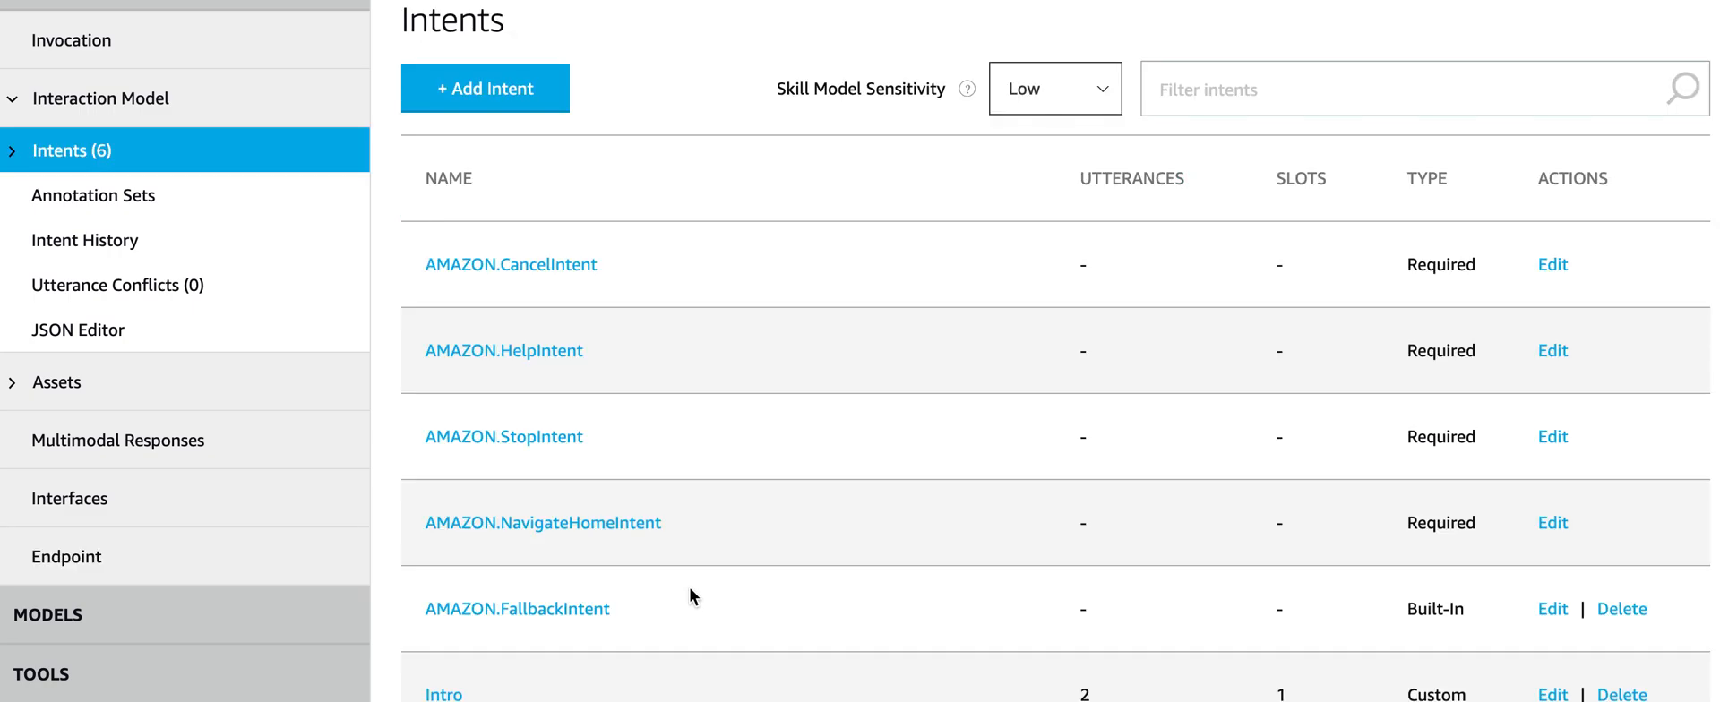
scroll(down, 3)
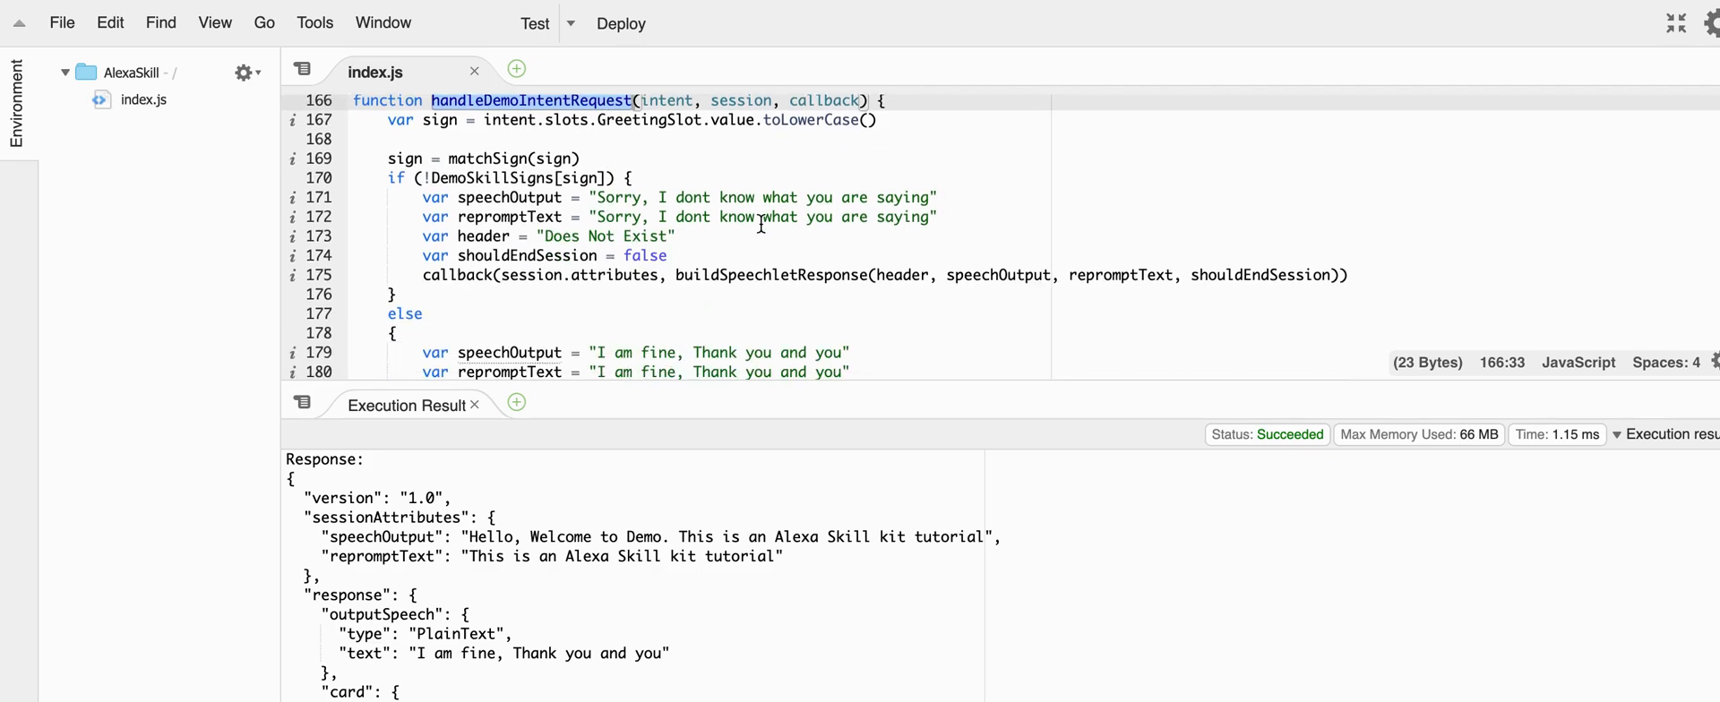
scroll(down, 3)
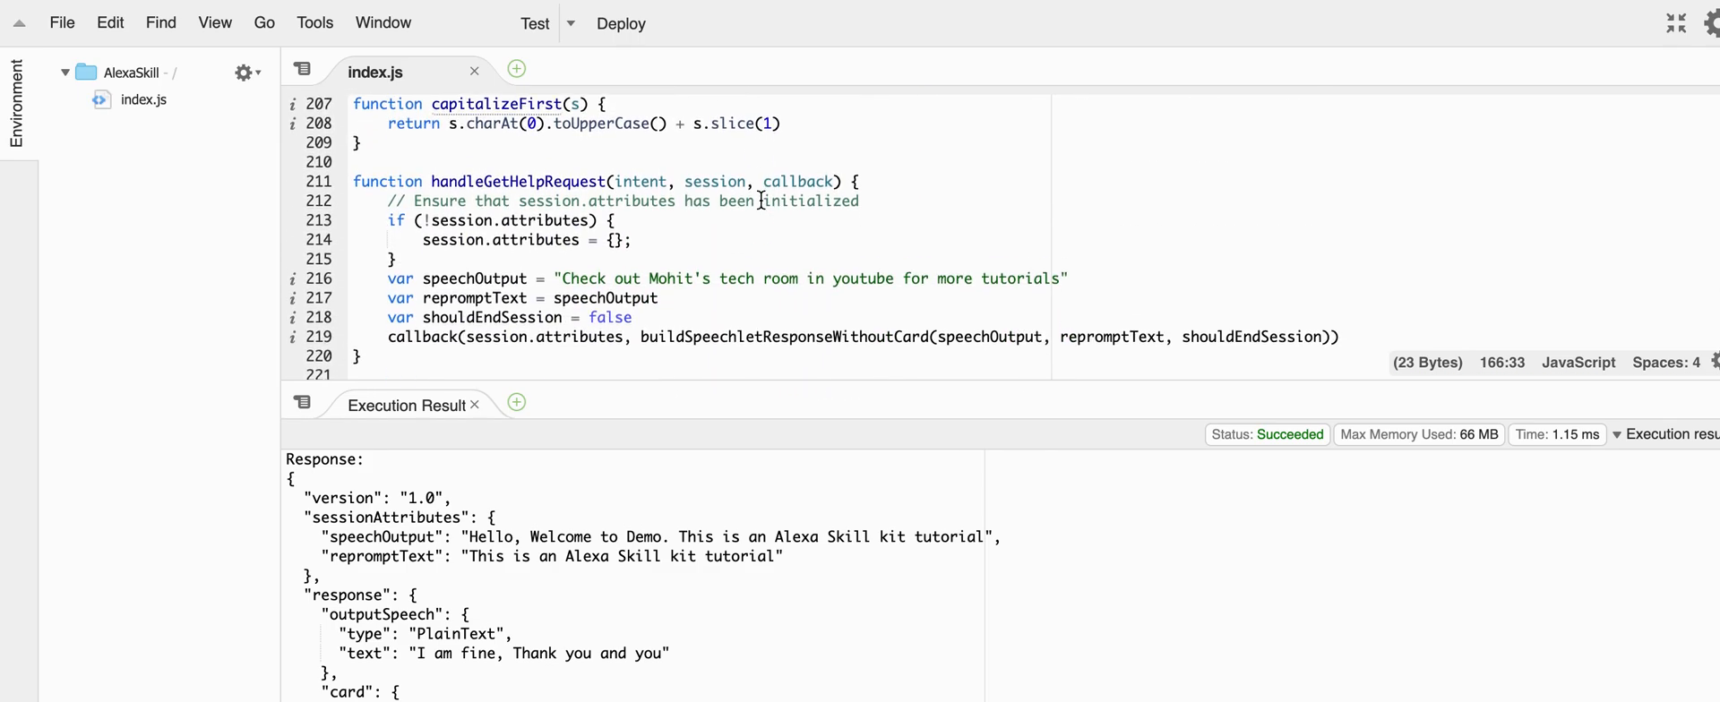
scroll(up, 3)
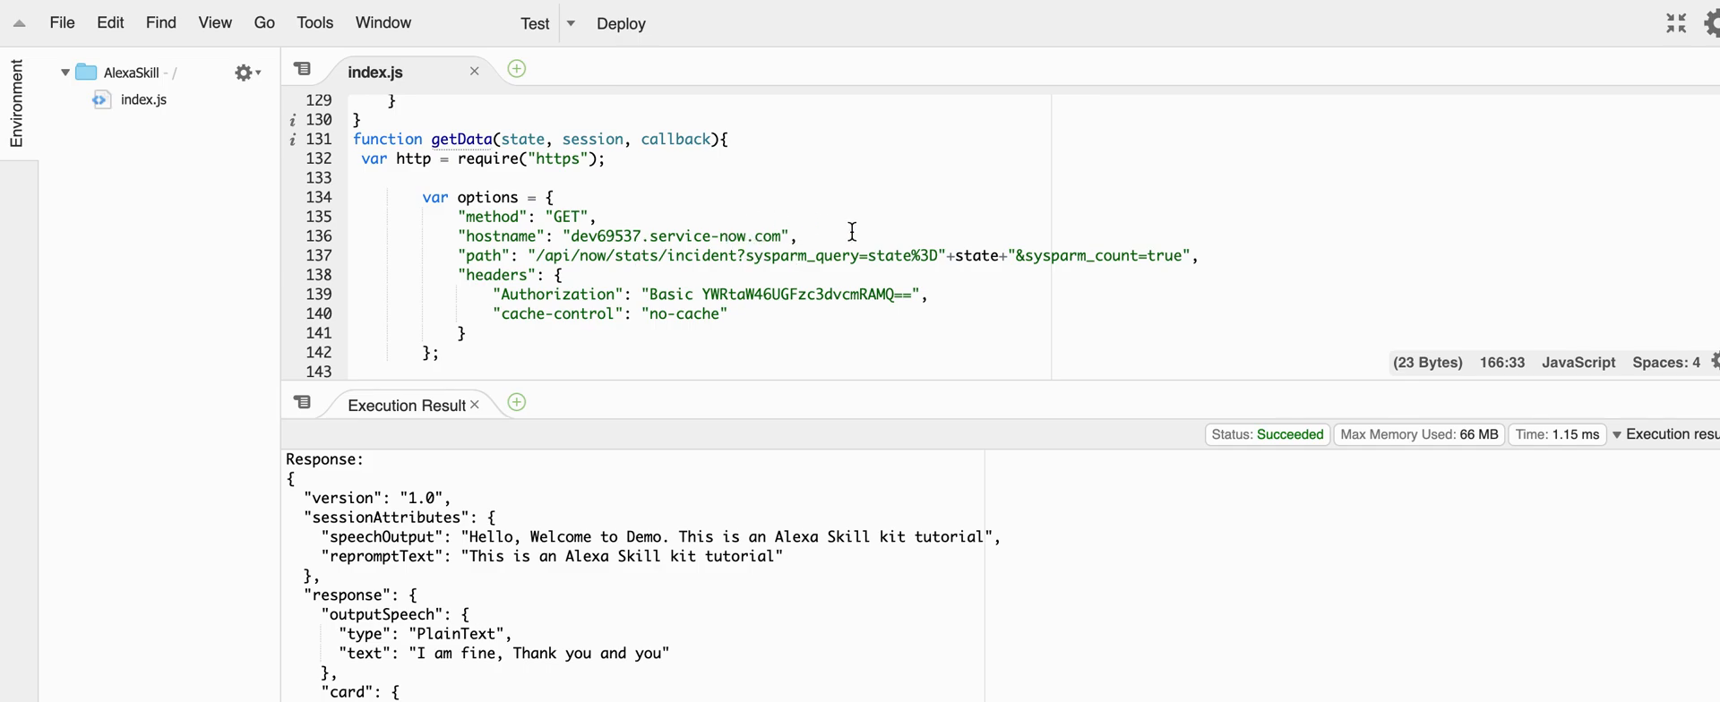
scroll(down, 3)
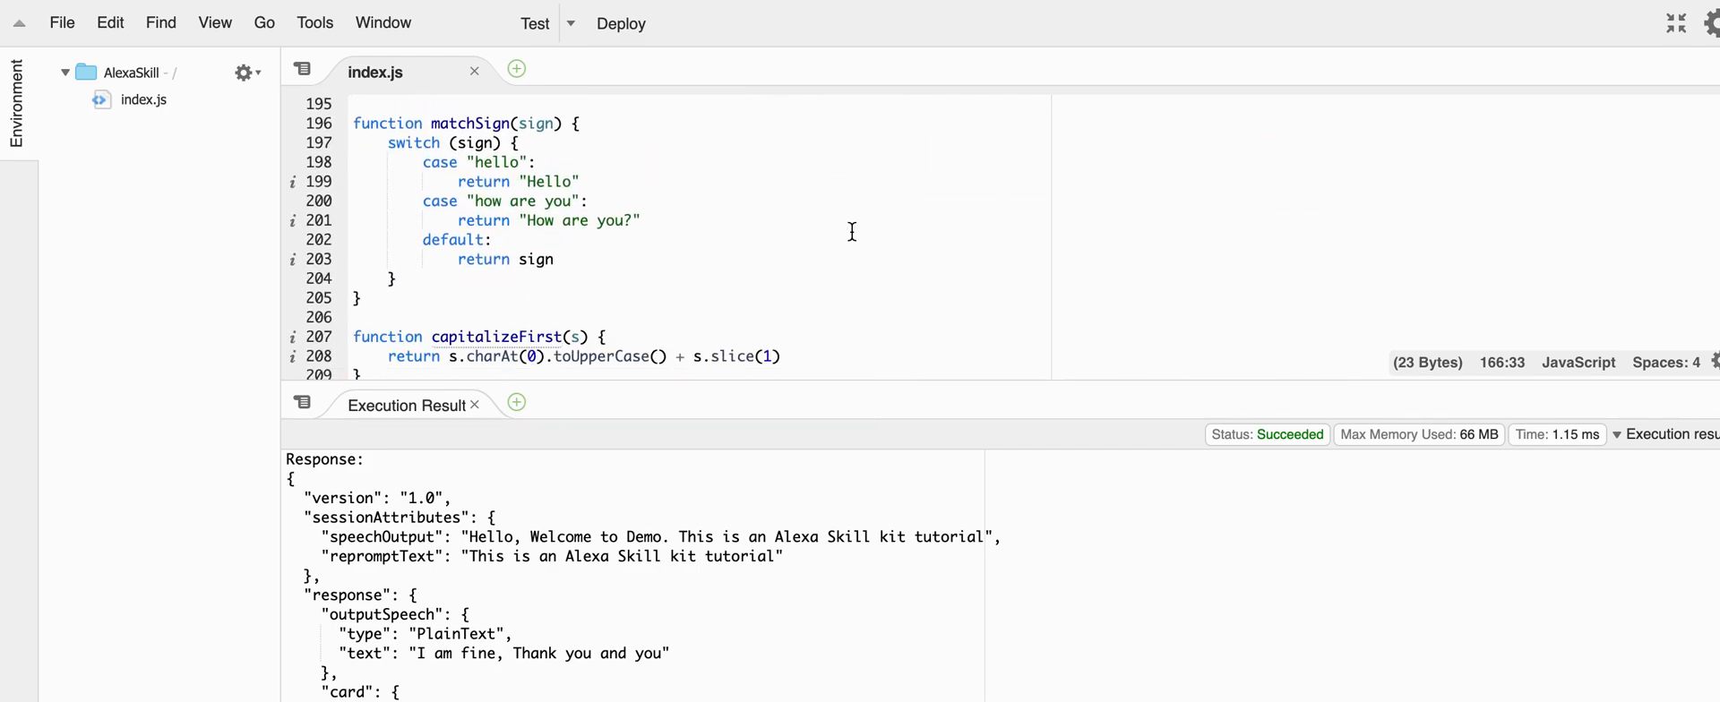
scroll(down, 3)
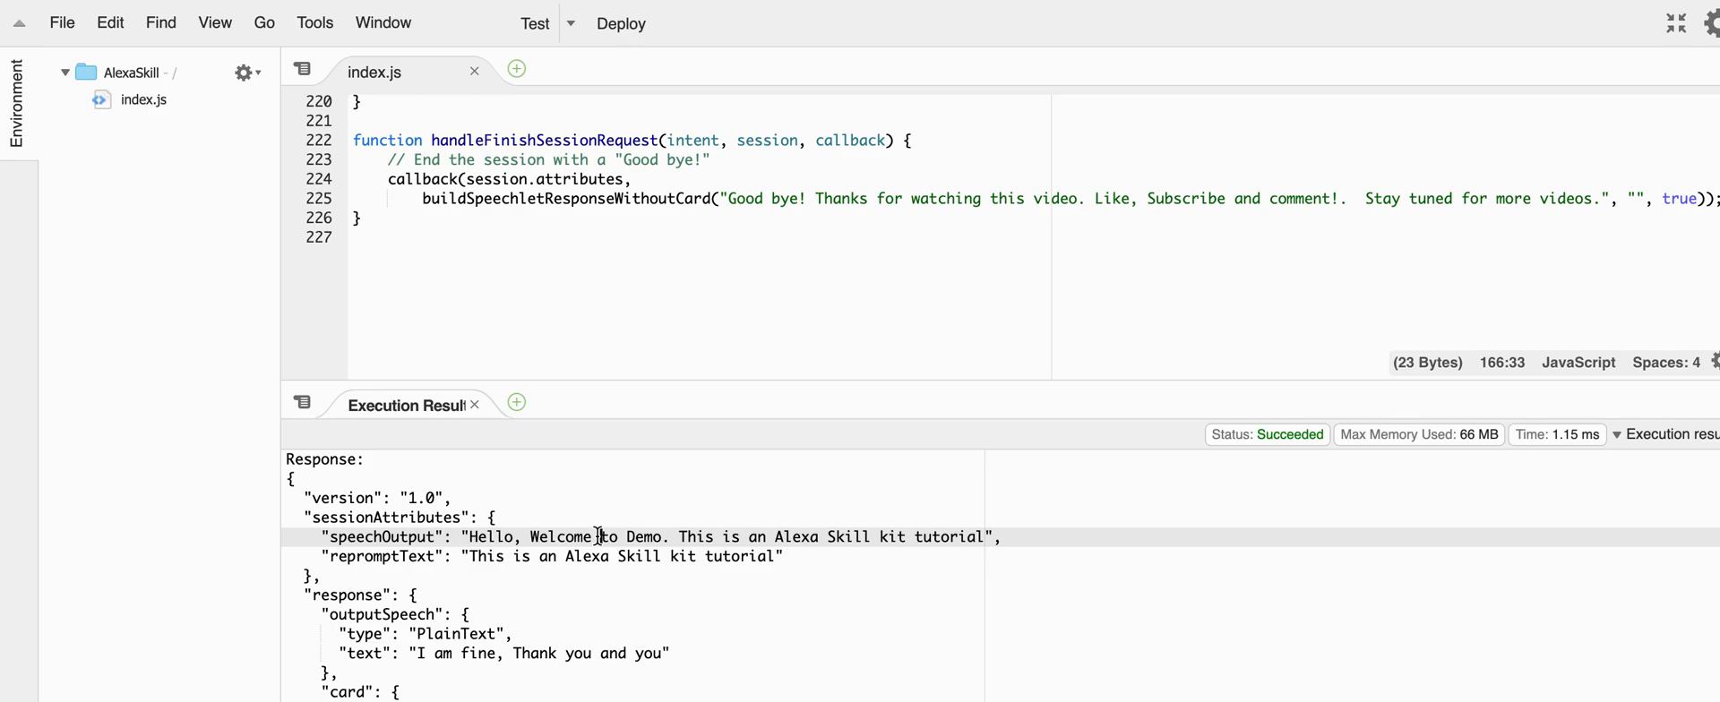
click(569, 24)
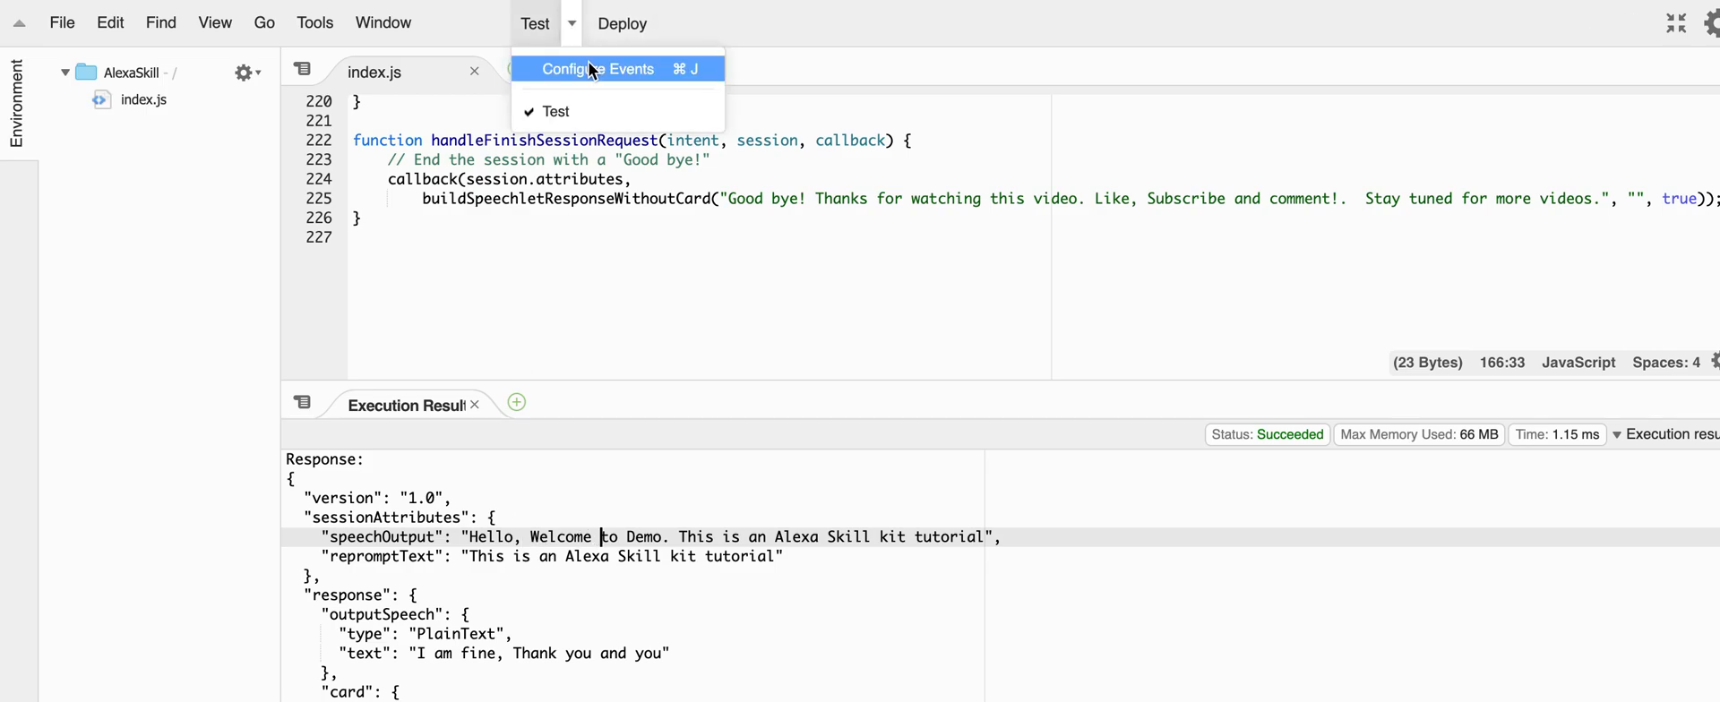
- Run the saved Intro test event and review the successful execution result
click(598, 68)
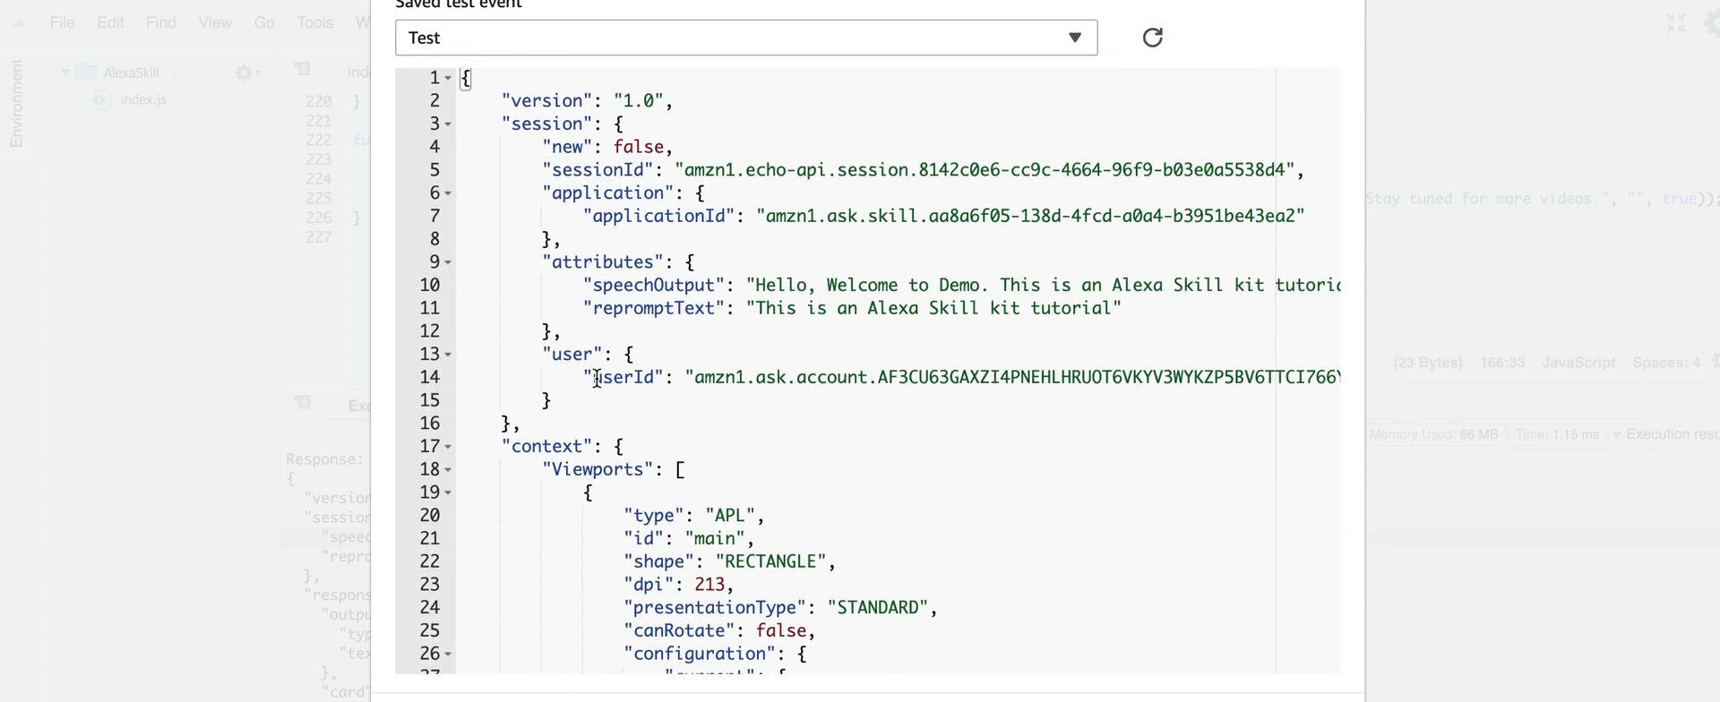
scroll(down, 3)
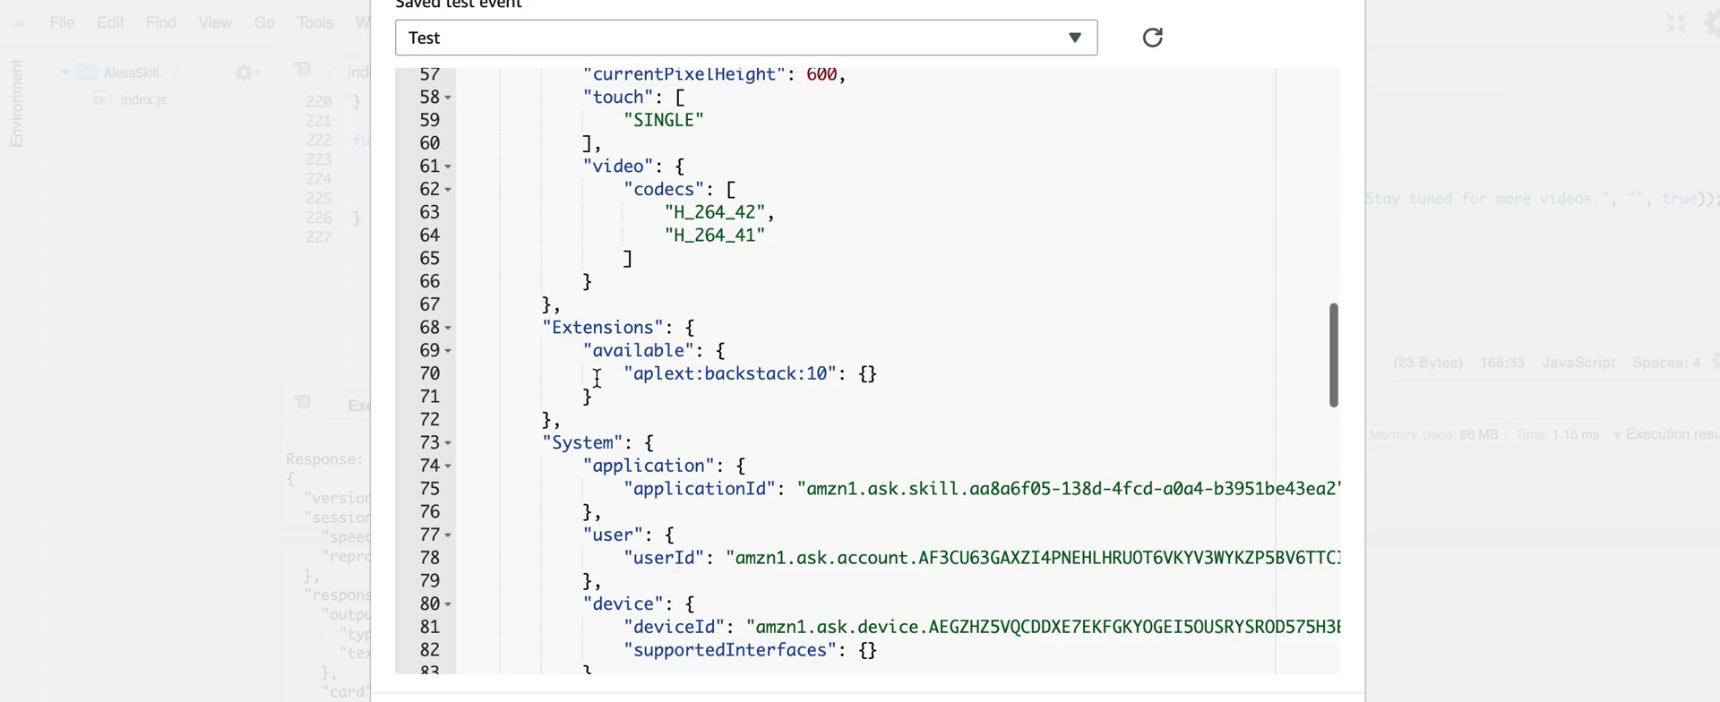
scroll(down, 3)
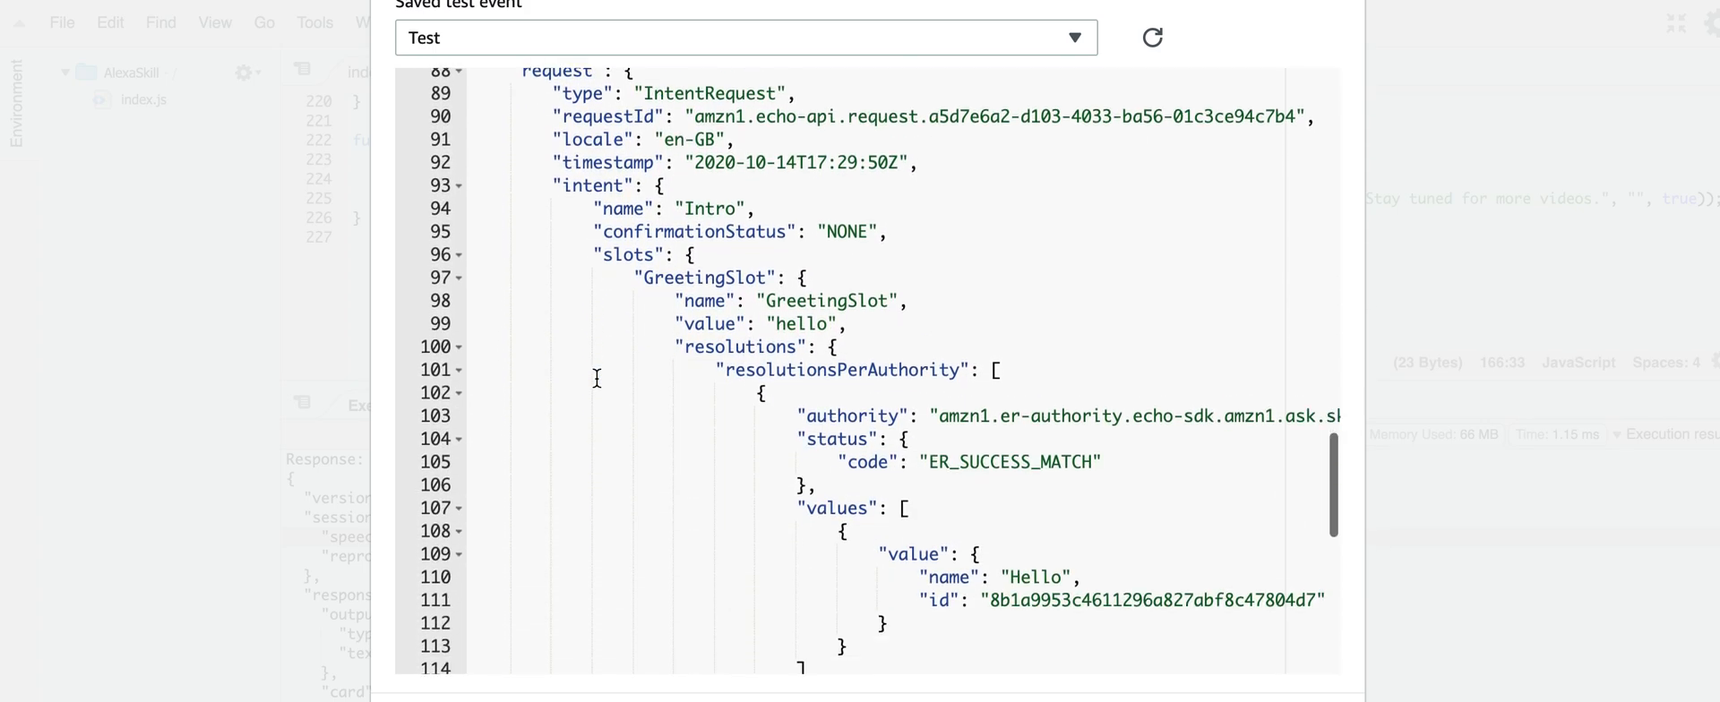
scroll(down, 3)
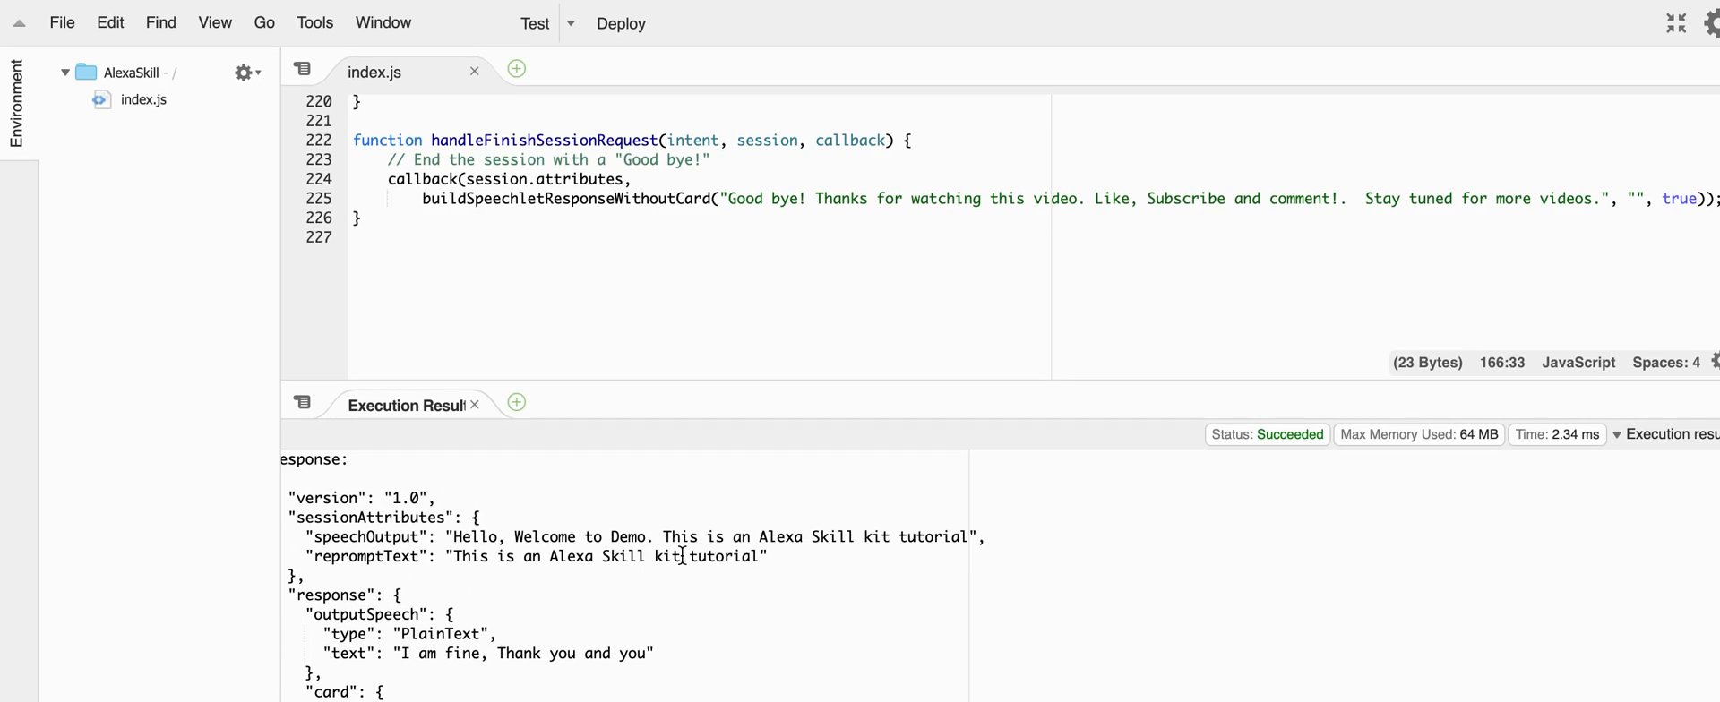
scroll(down, 3)
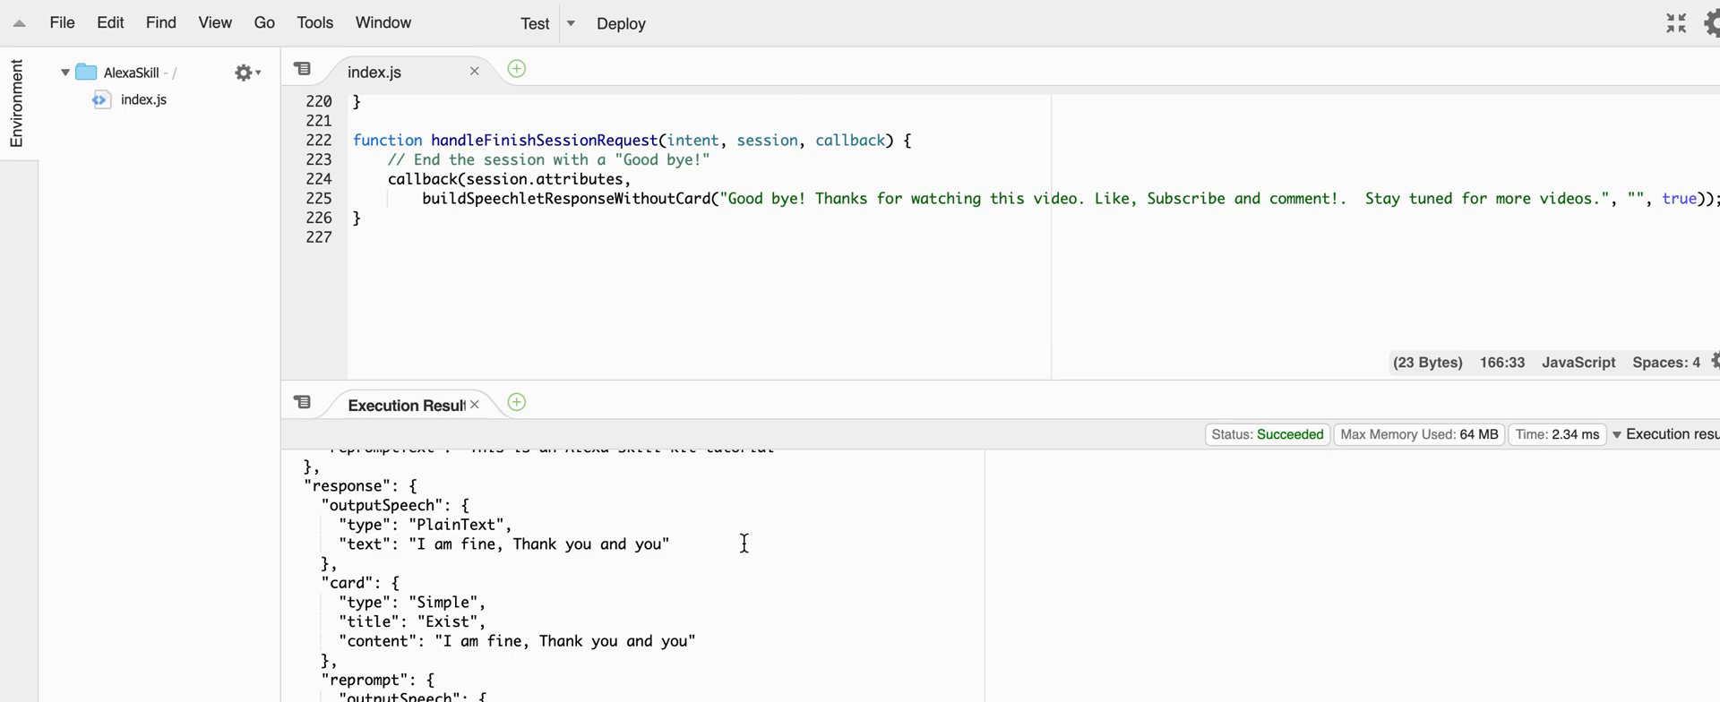
mouse_move(1298, 166)
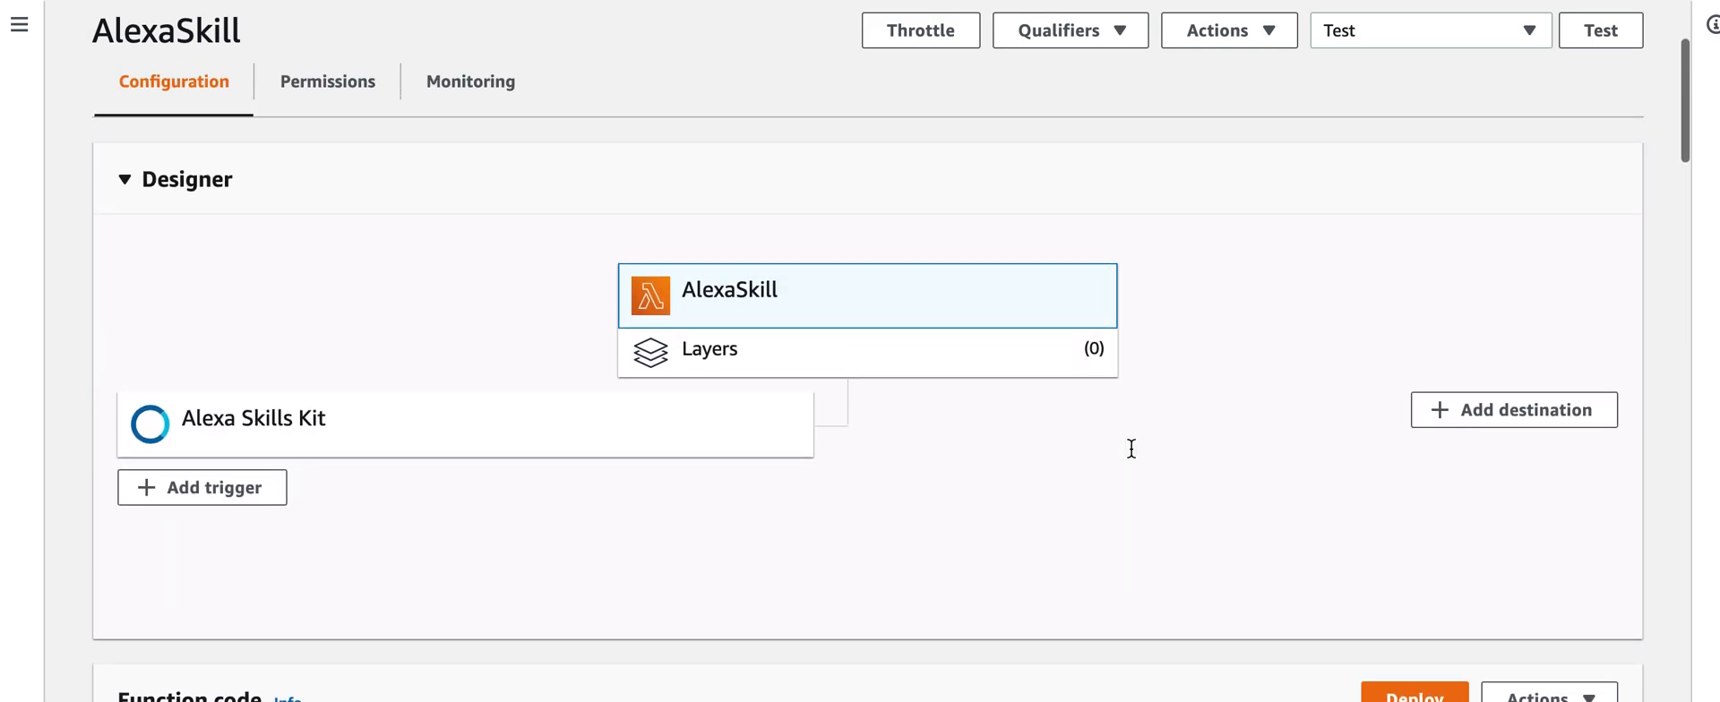
- Scroll through the AlexaSkillkit page toward the Function code and trigger details
scroll(down, 3)
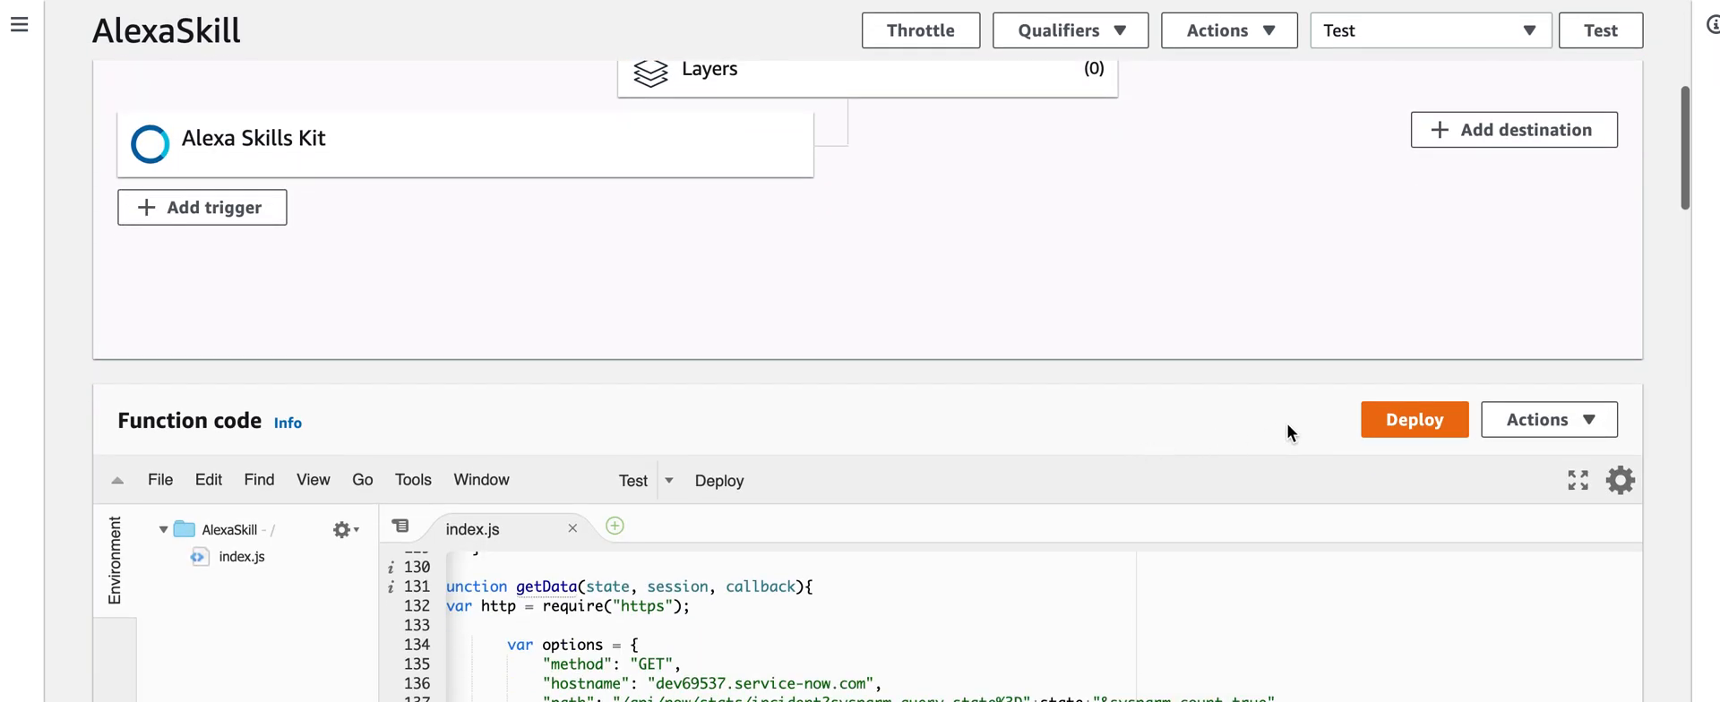
mouse_move(1422, 420)
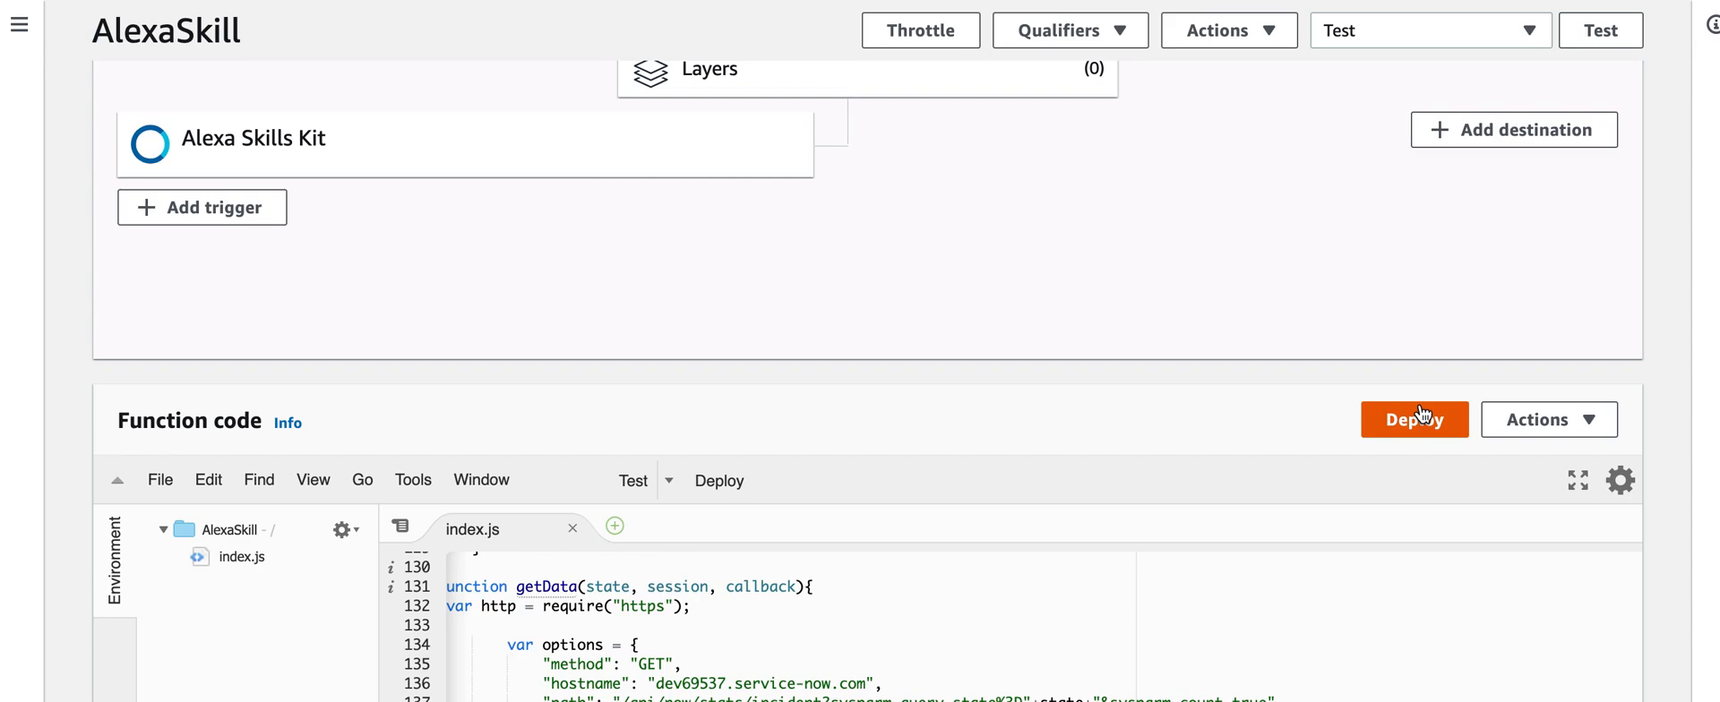
mouse_move(1062, 267)
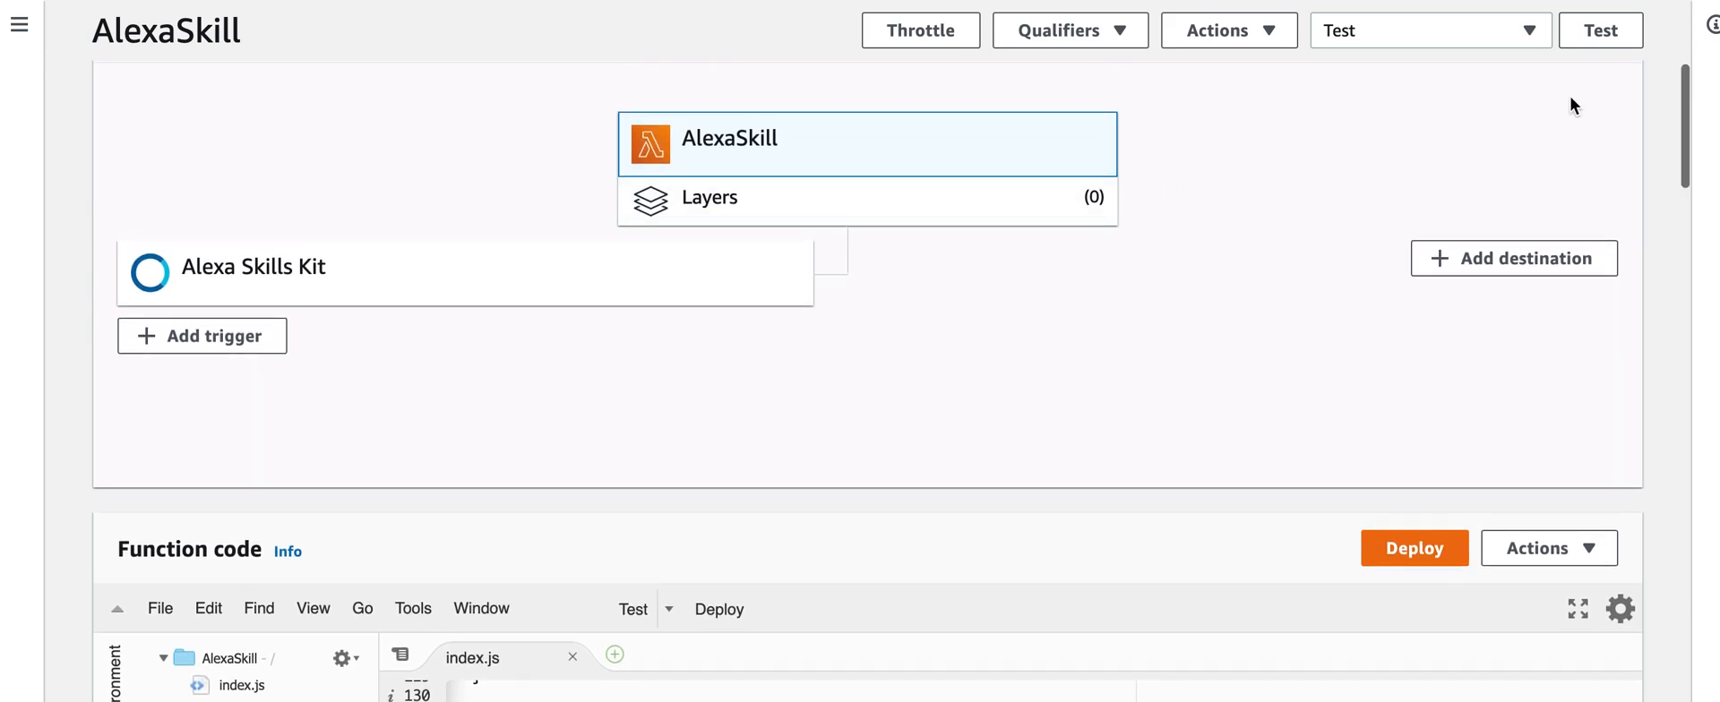
mouse_move(1458, 81)
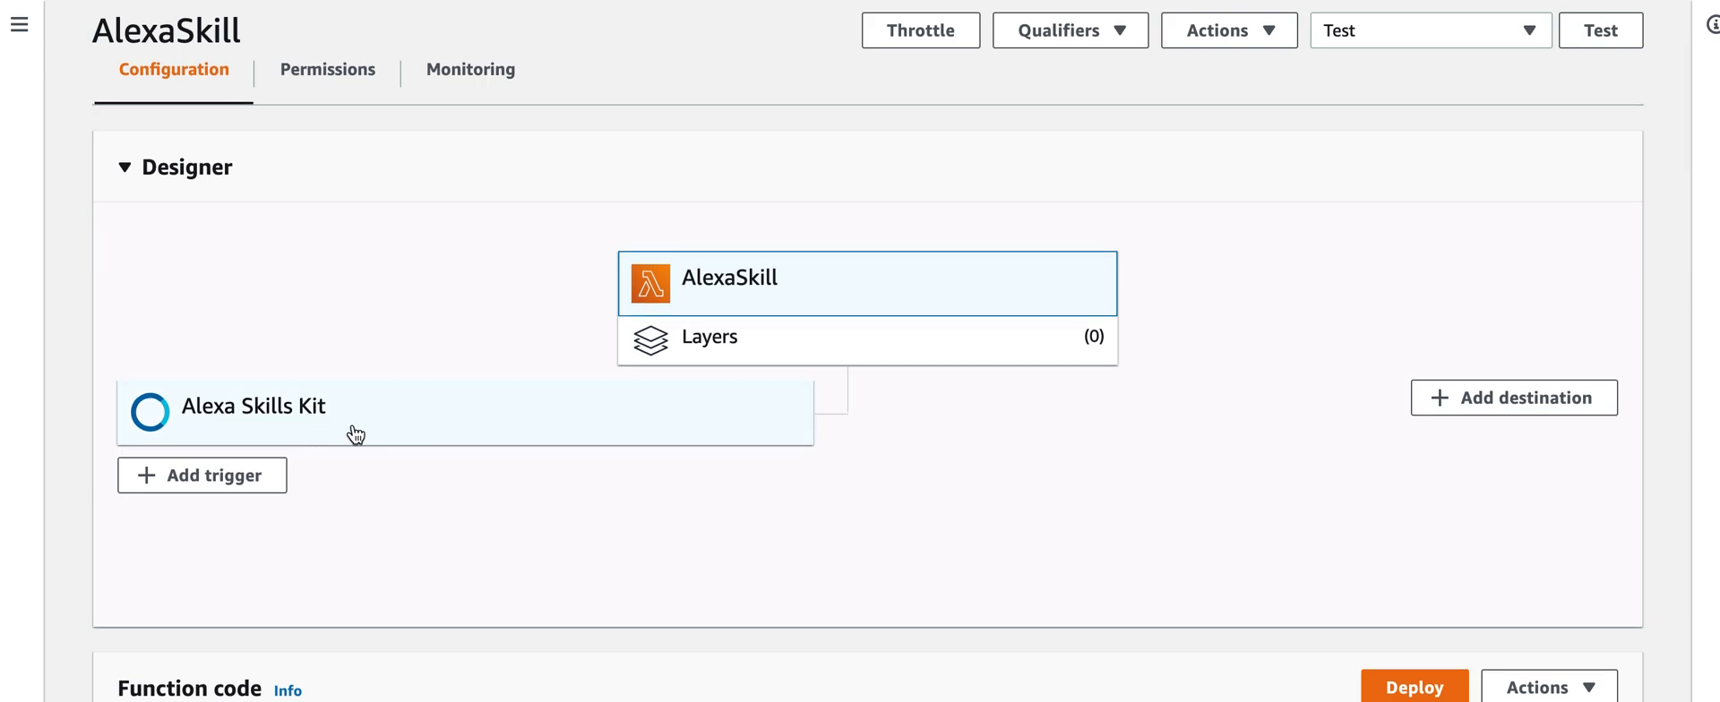
scroll(down, 3)
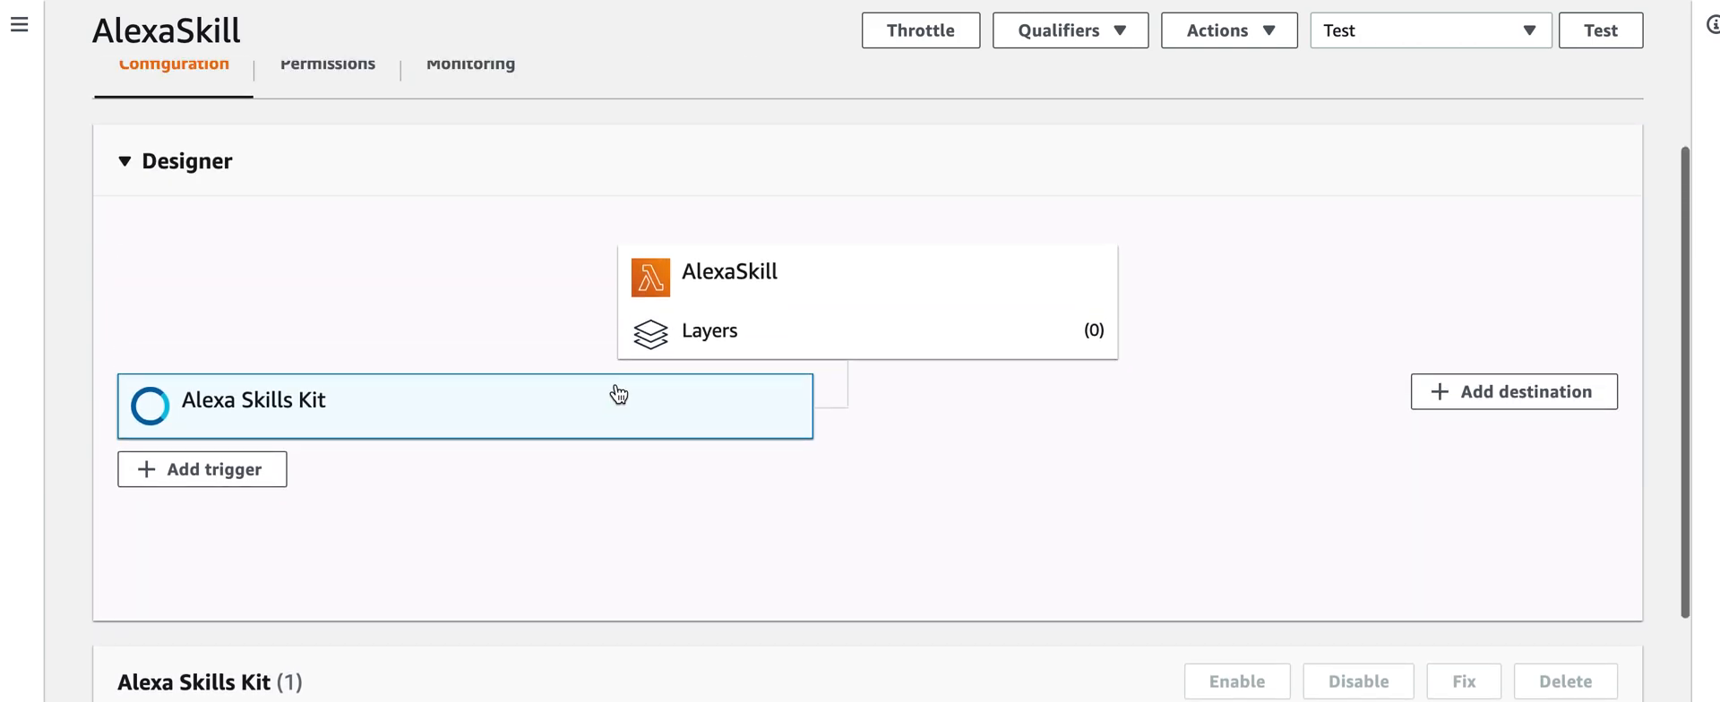
scroll(down, 3)
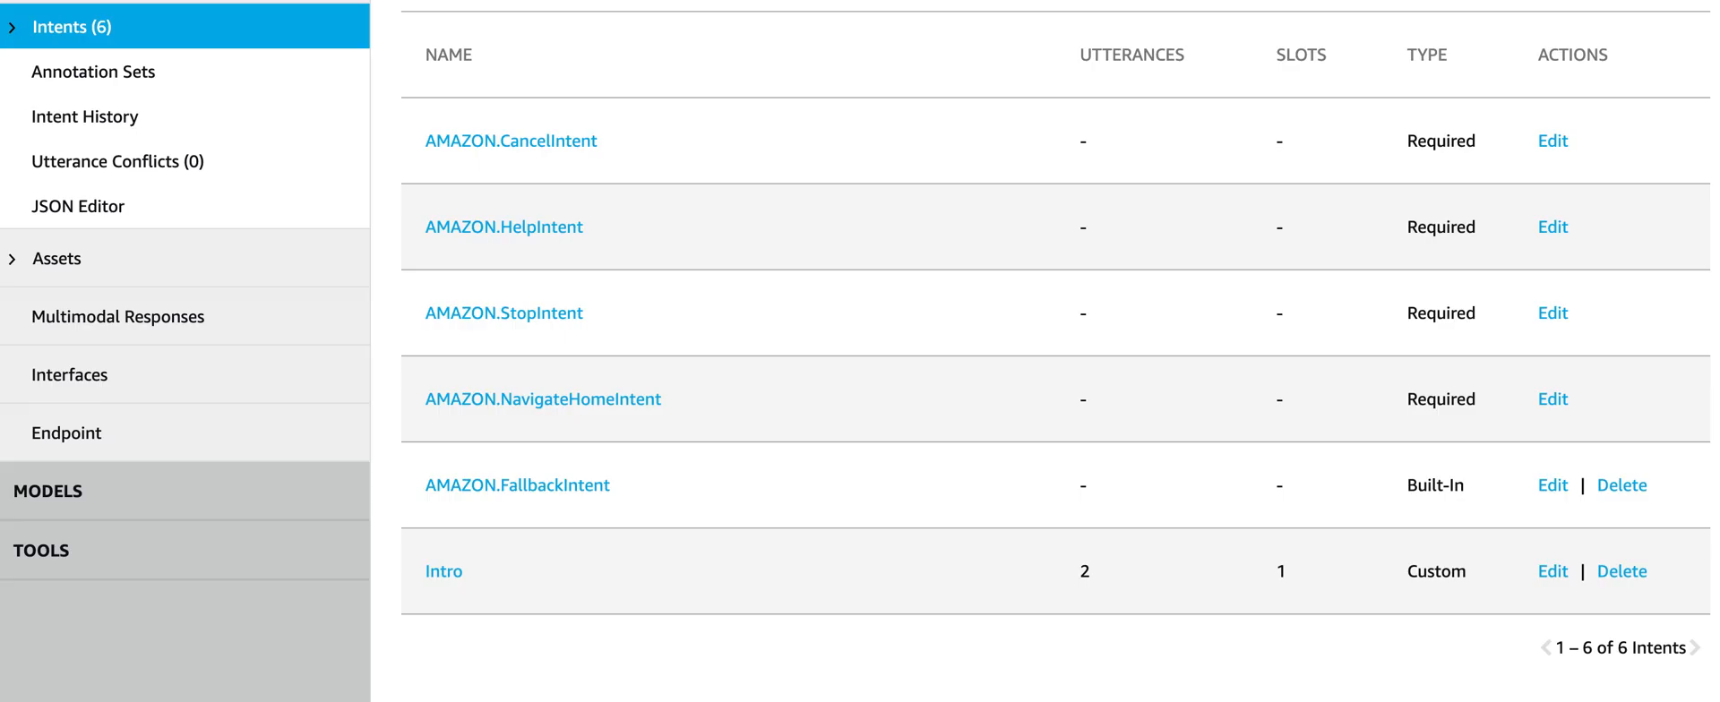
mouse_move(570, 420)
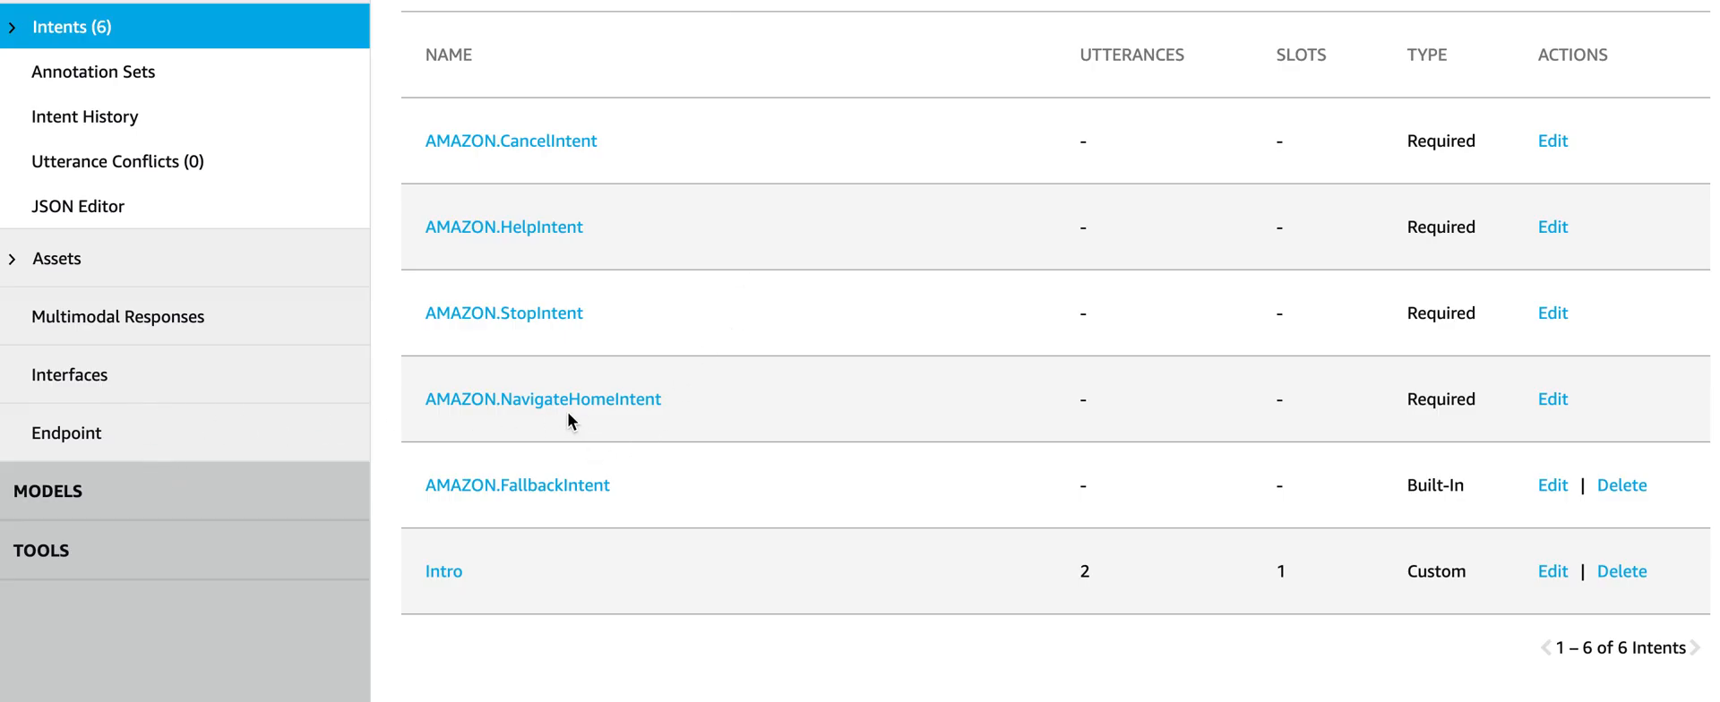
- Save Demo Skill's AWS Lambda ARN endpoint from the Build sidebar's Endpoint page
click(65, 433)
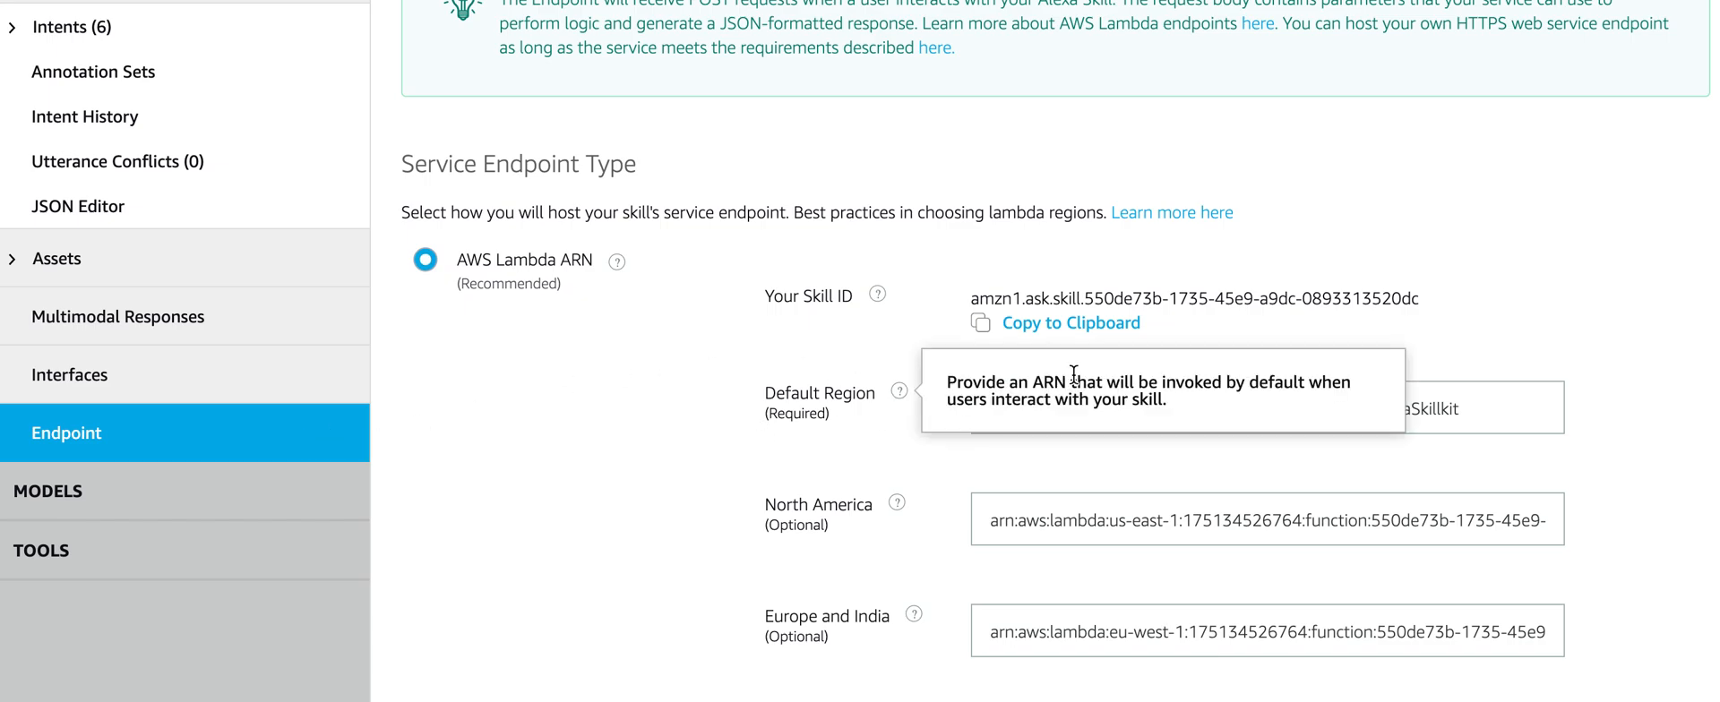
mouse_move(950, 365)
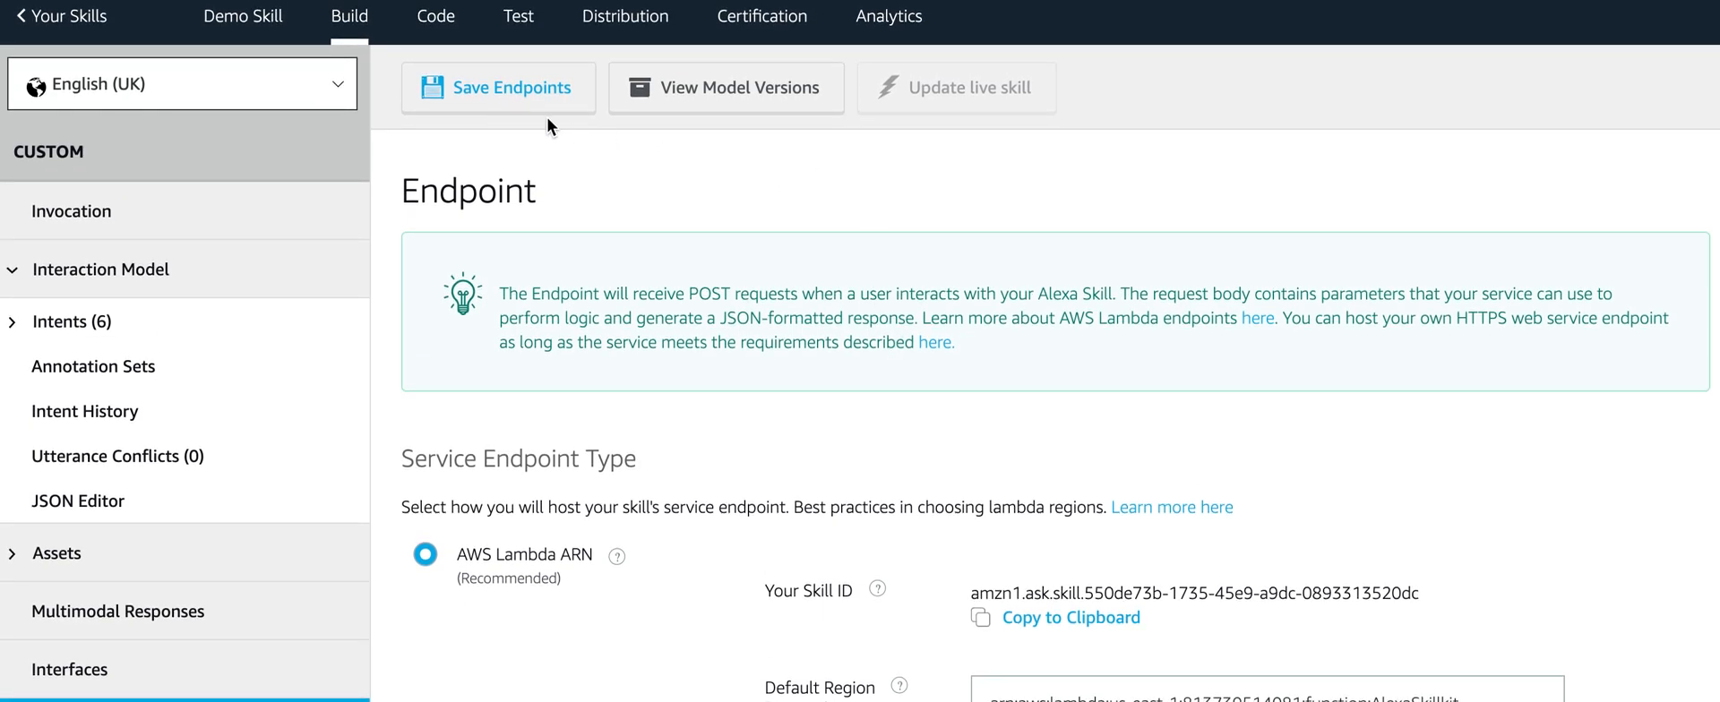
click(498, 87)
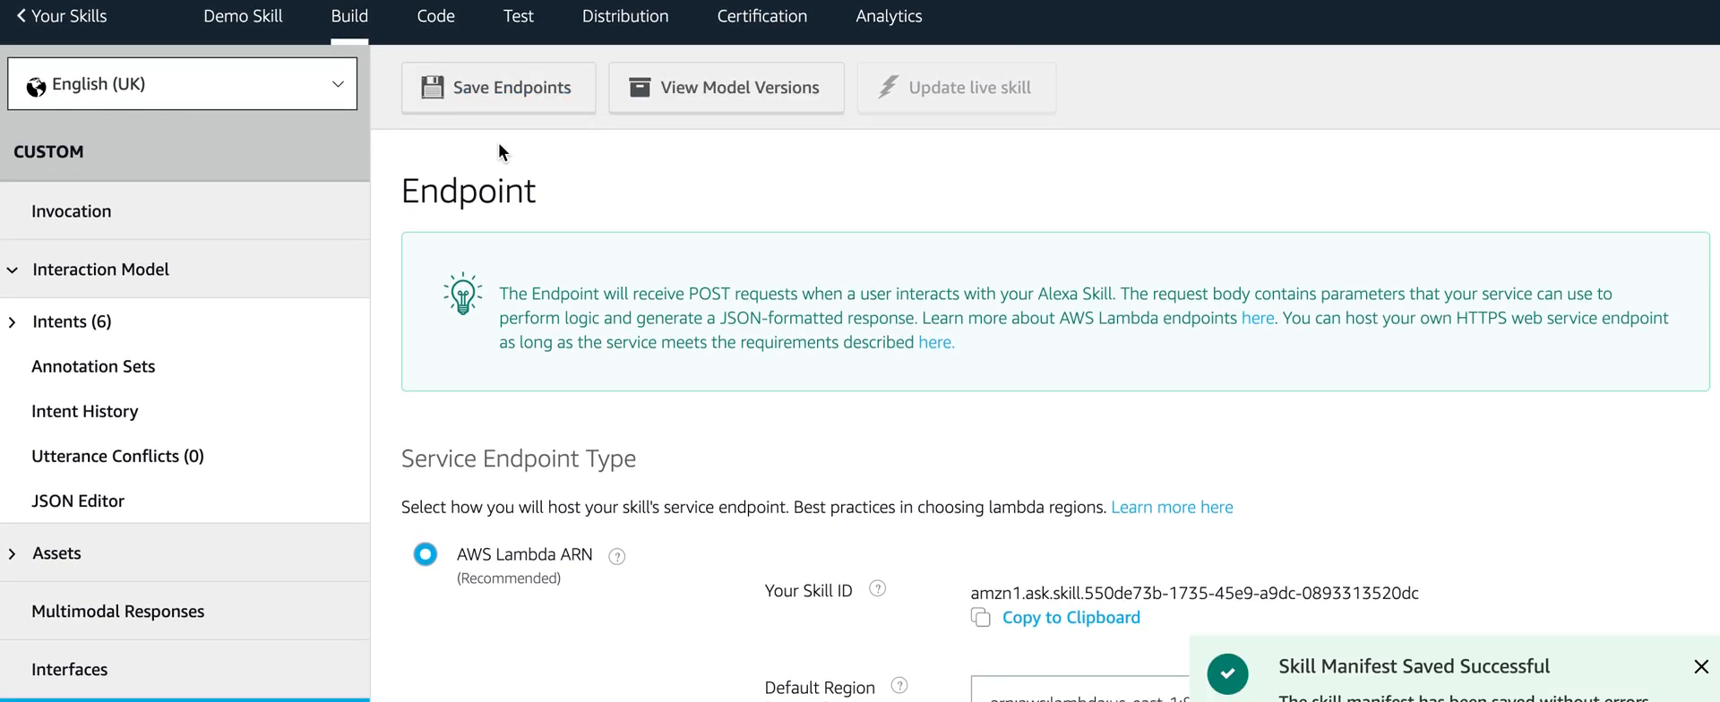
mouse_move(553, 227)
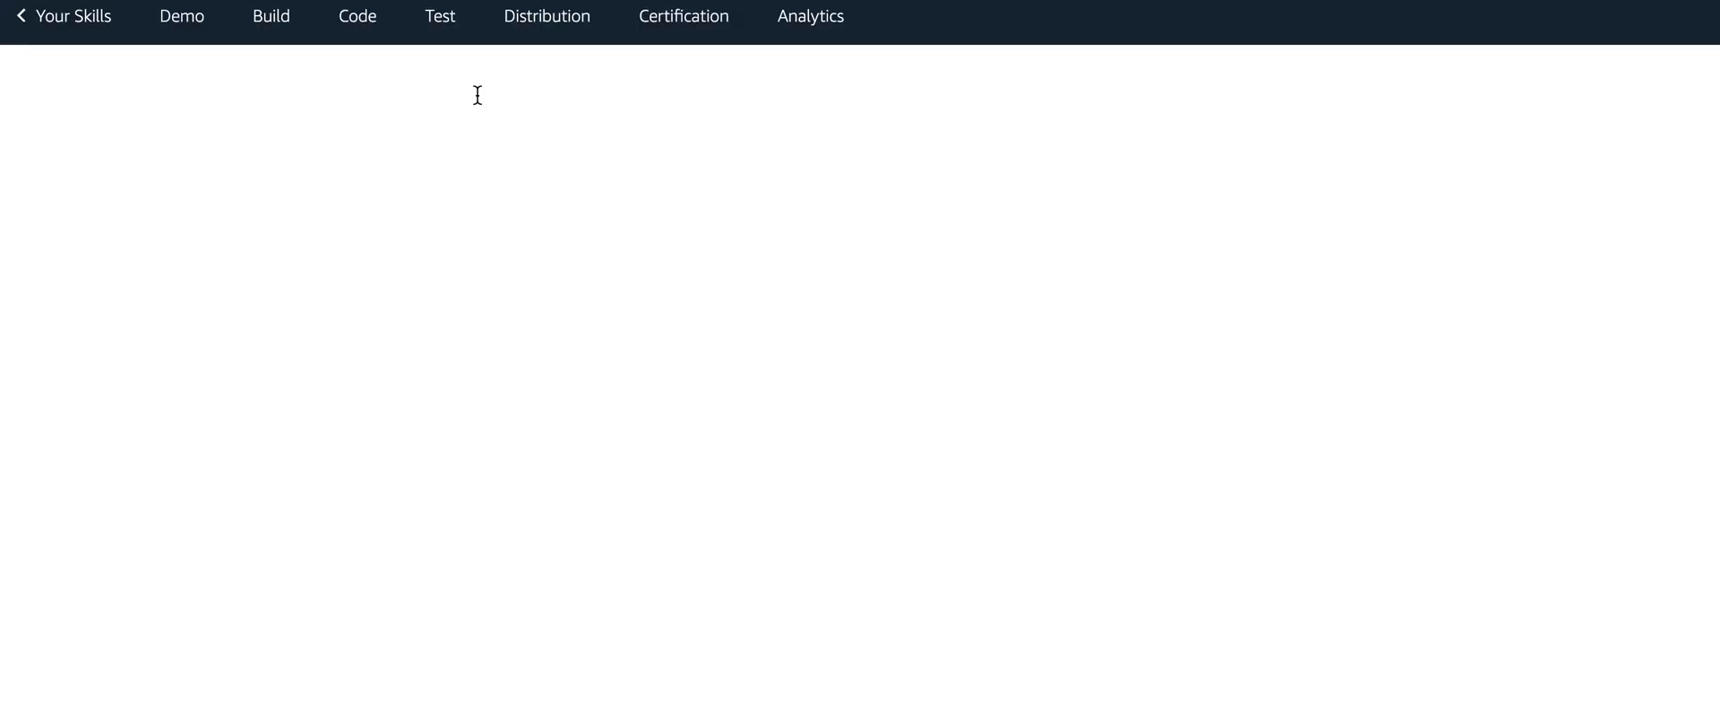
- Enable Development testing, then send 'launch demo skill' and 'Hi hello' in the simulator
click(440, 17)
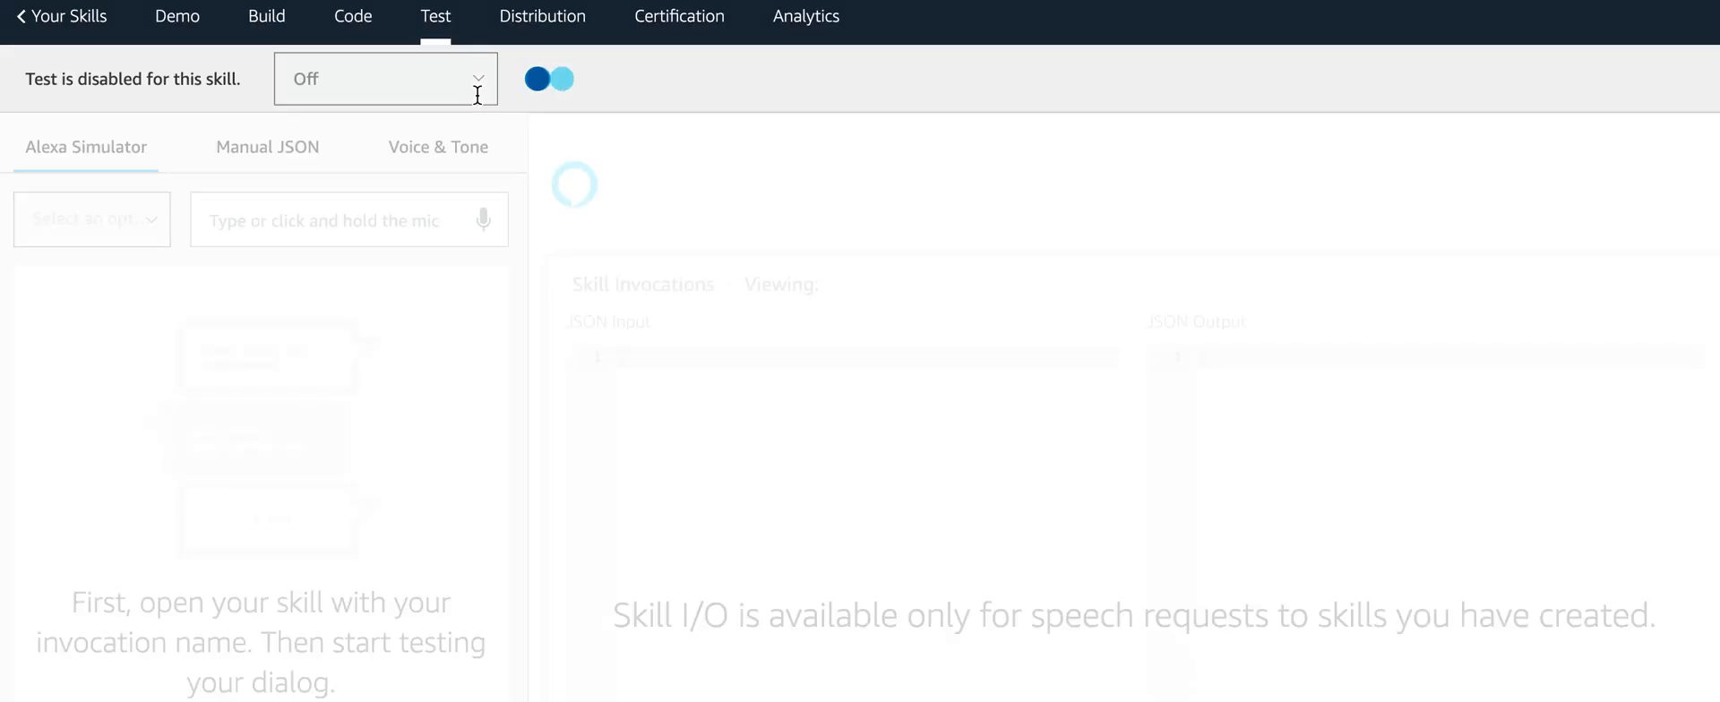
click(384, 78)
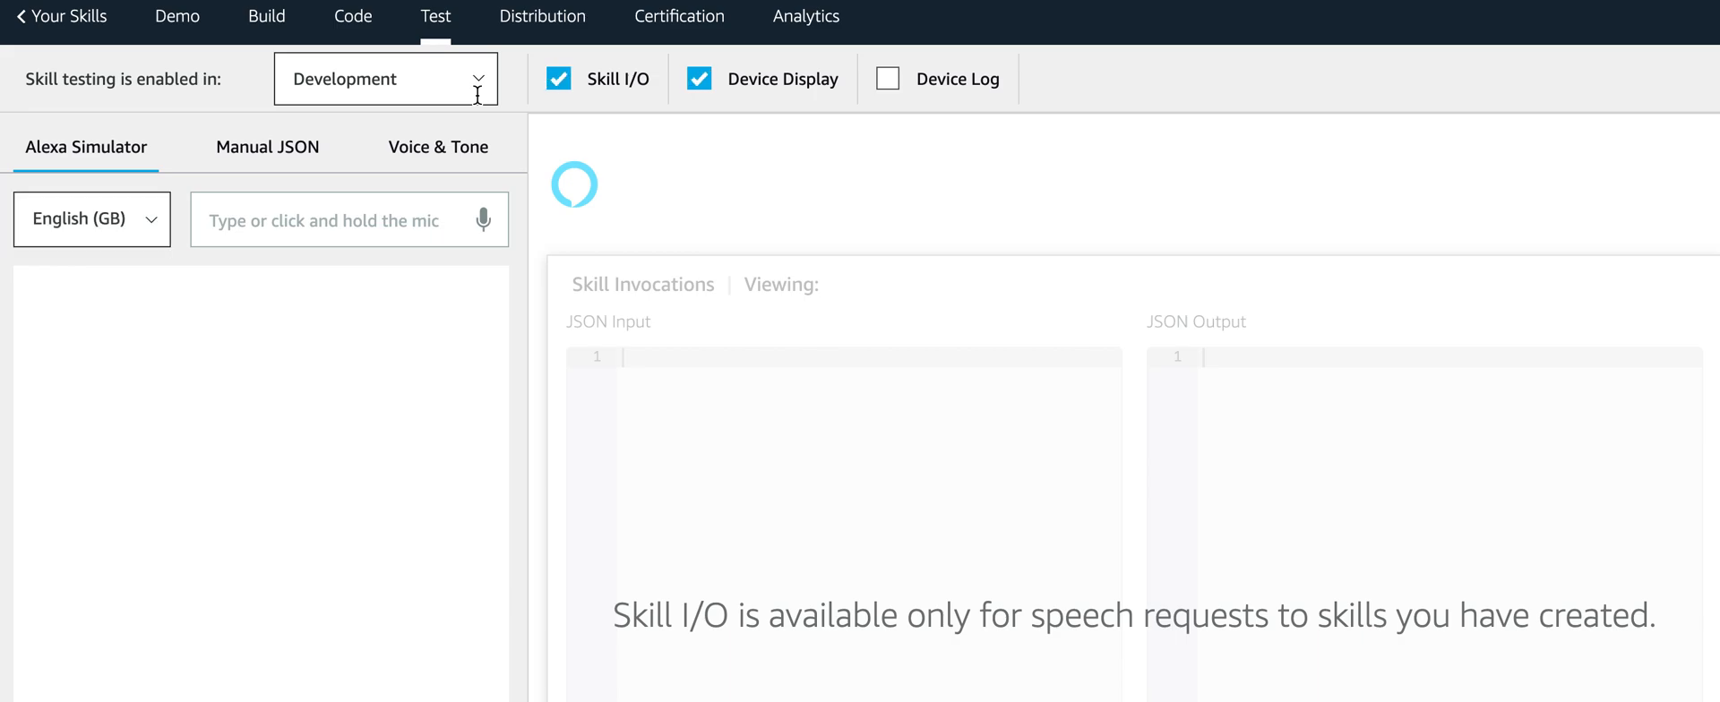
mouse_move(367, 224)
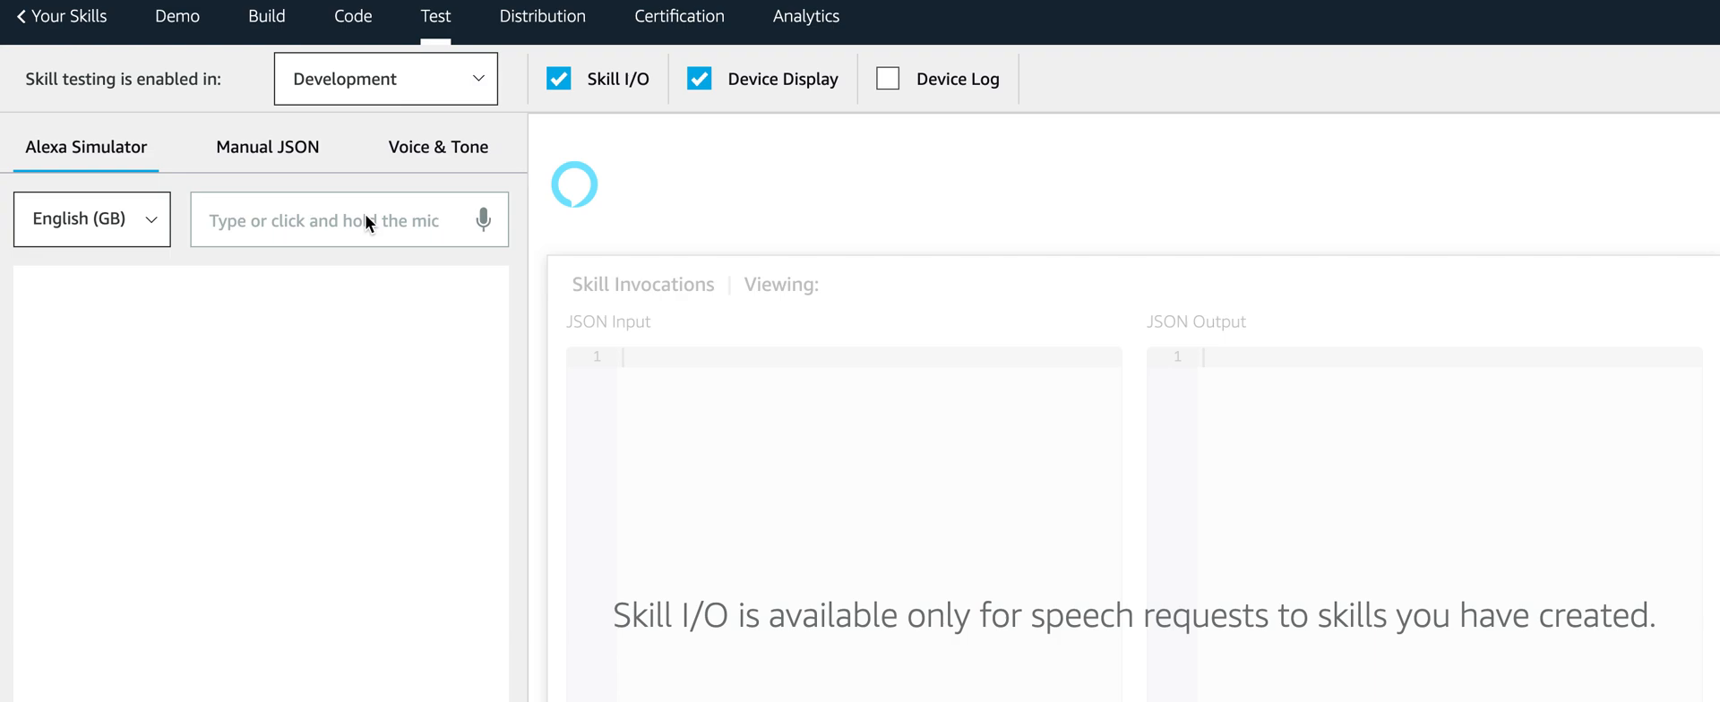
text(lau)
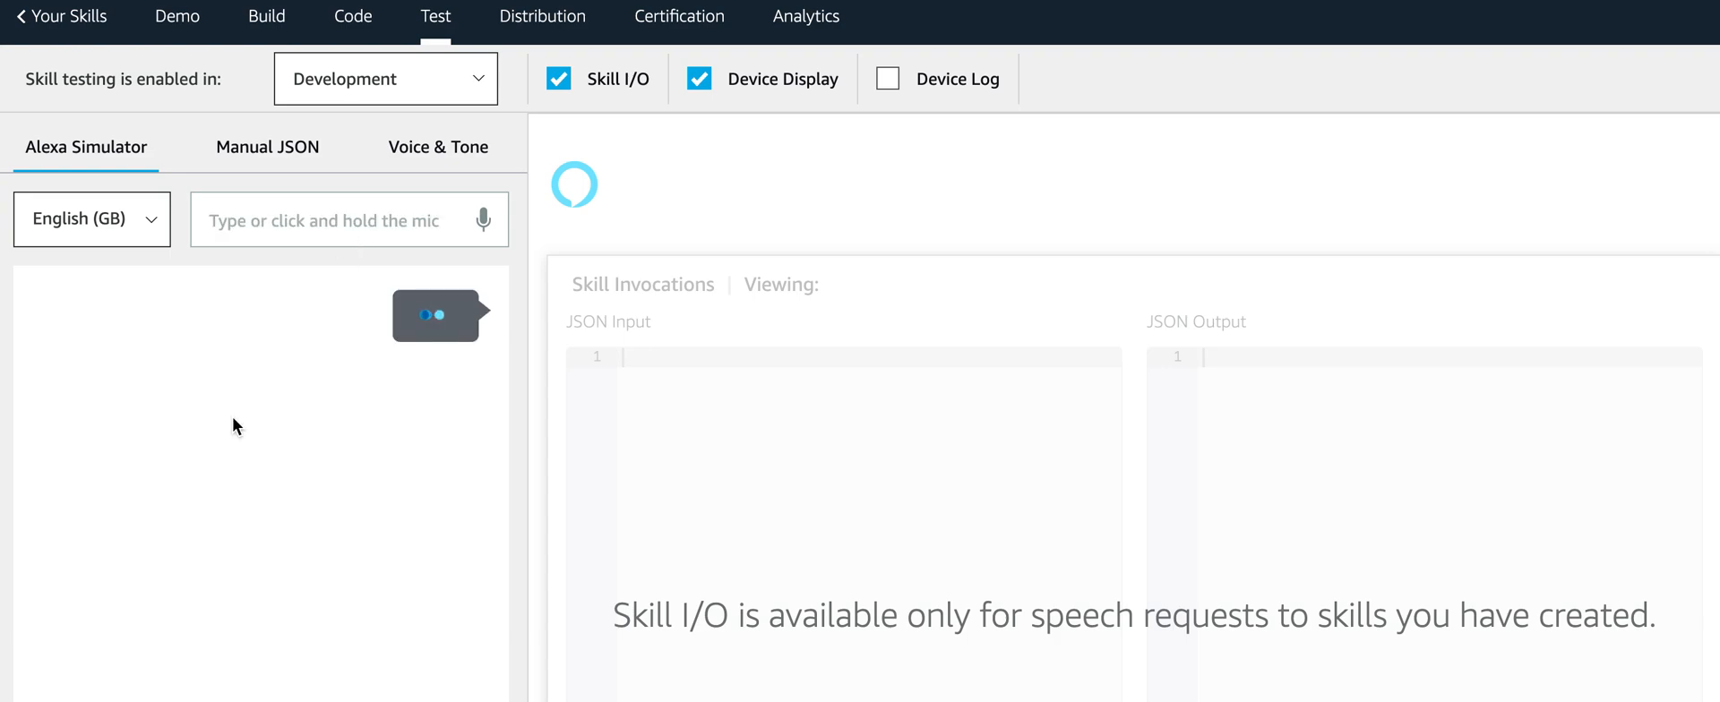
mouse_move(430, 385)
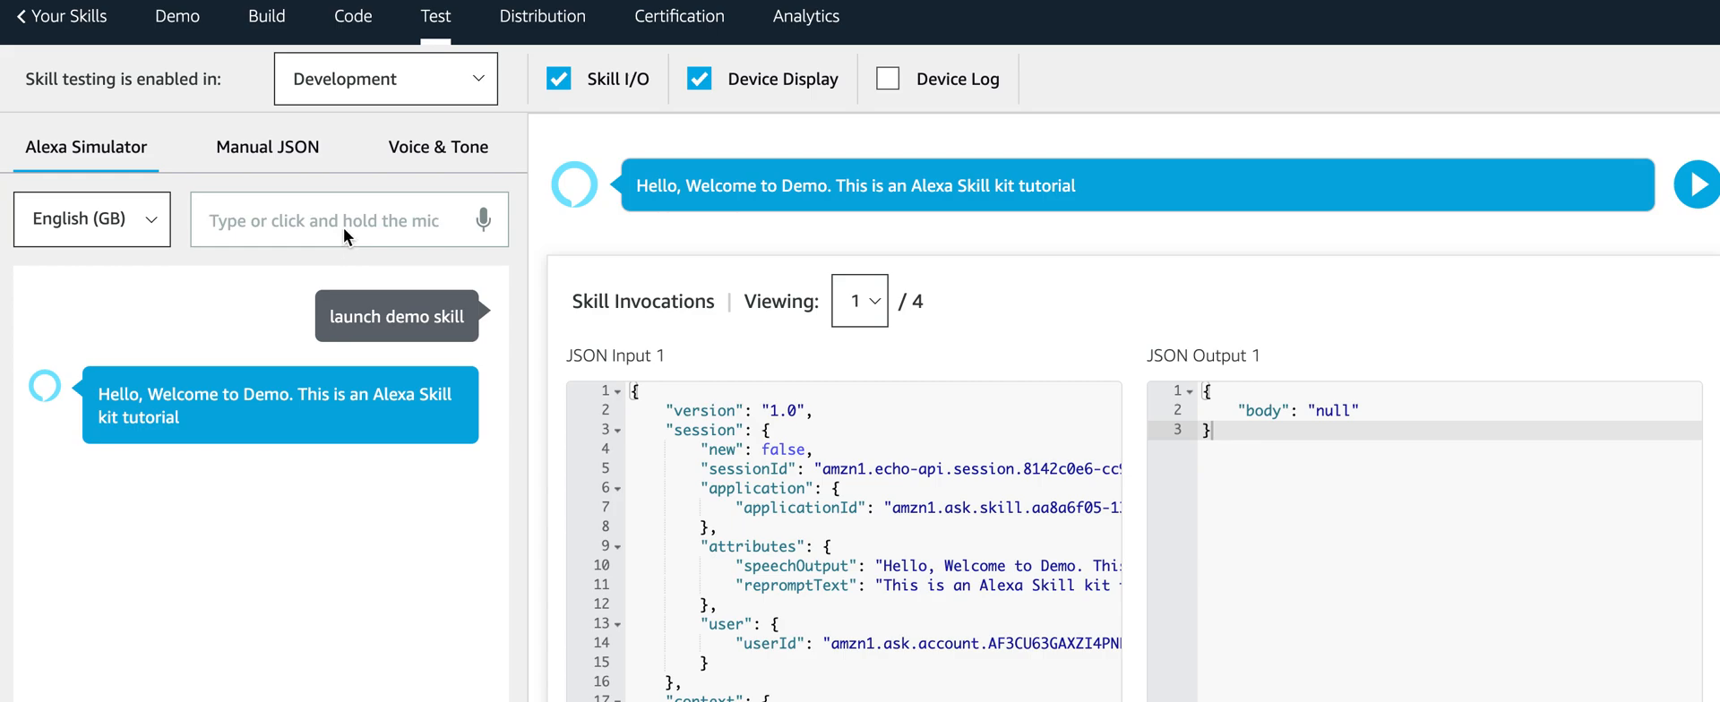
text(Hi hello)
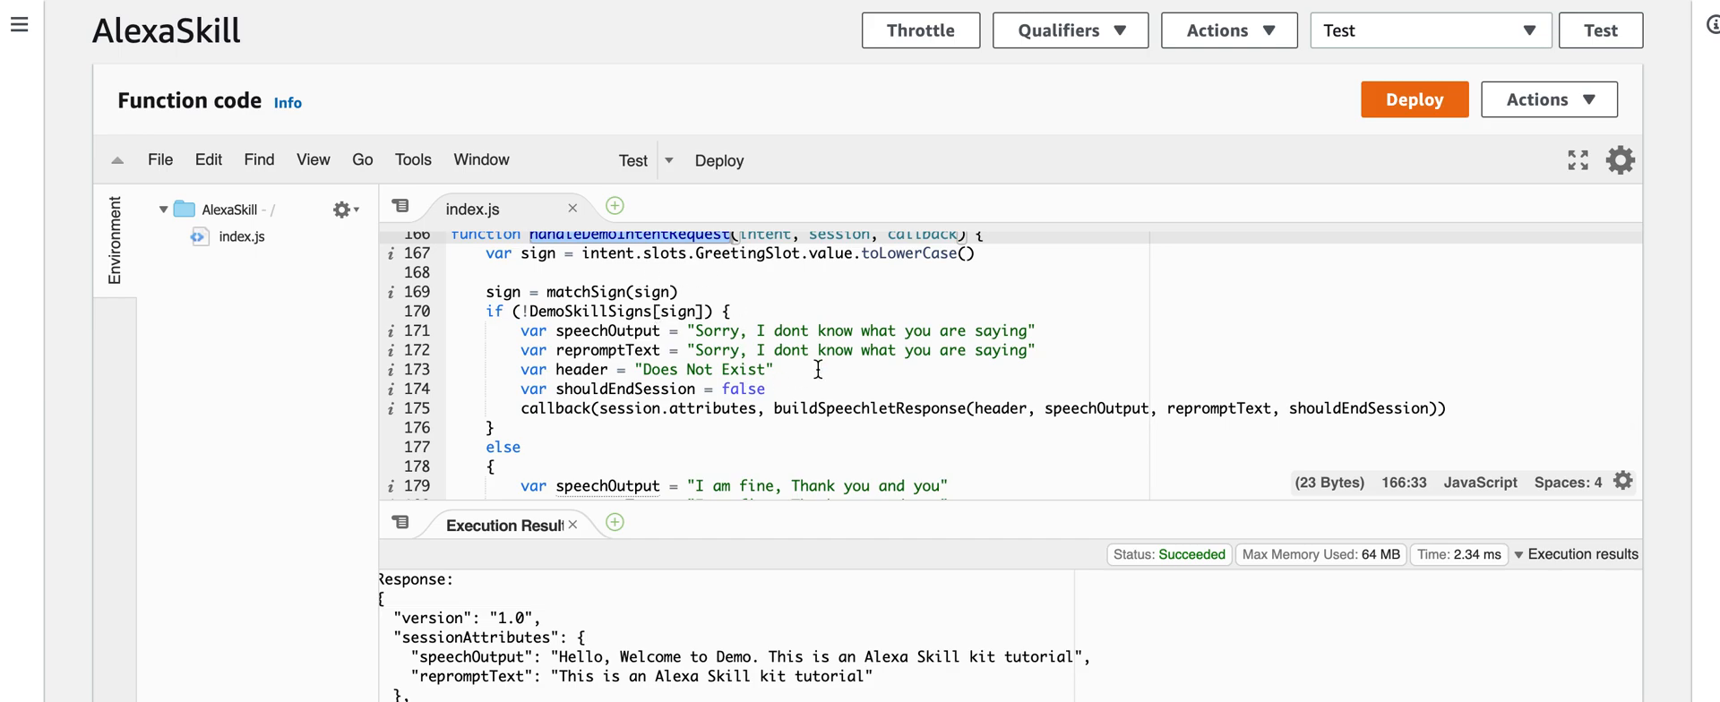
- Scroll through the simulator replies and send 'help' to the Alexa Simulator
scroll(down, 3)
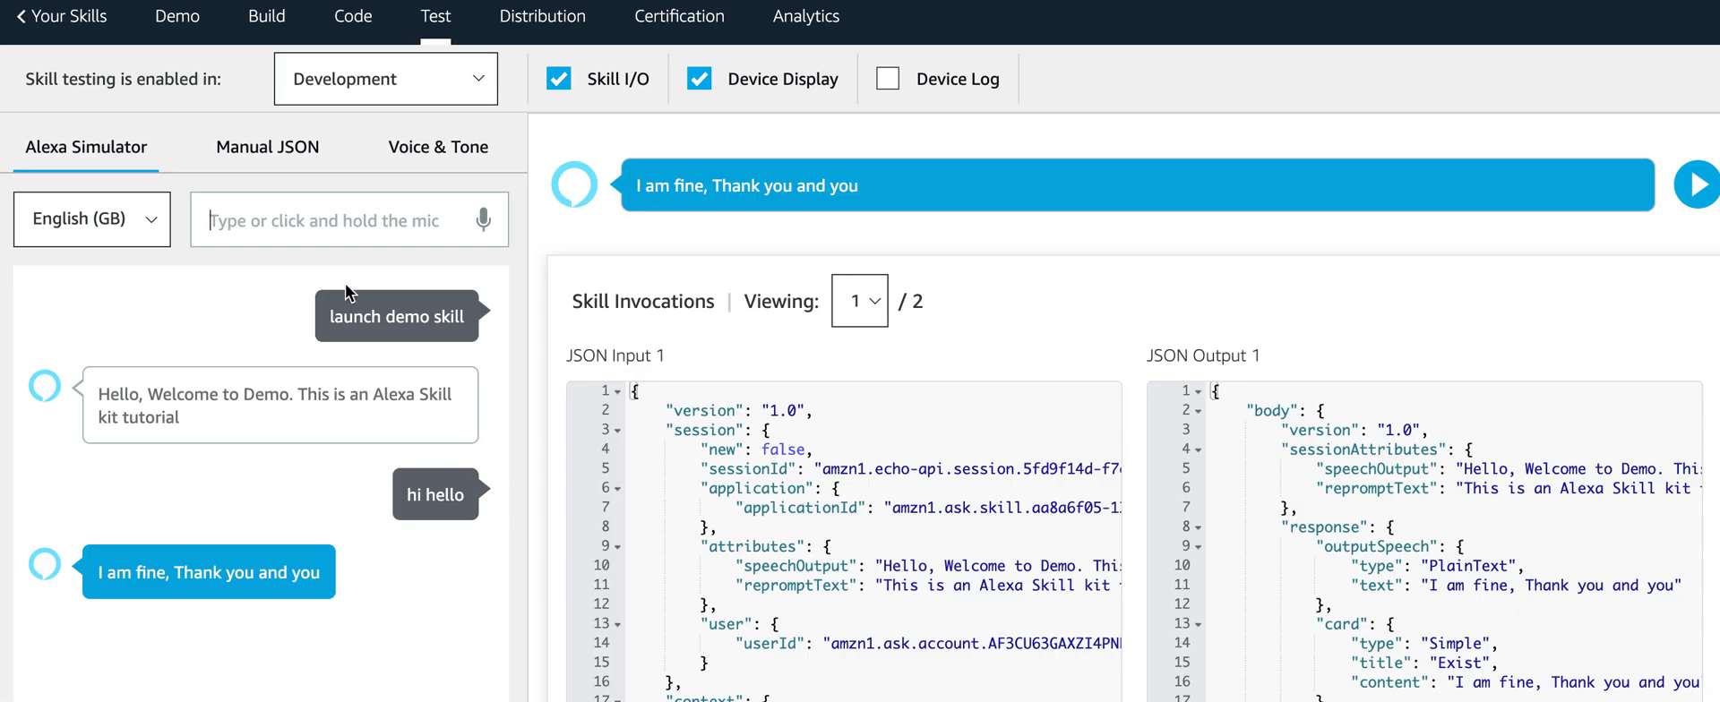
text(help)
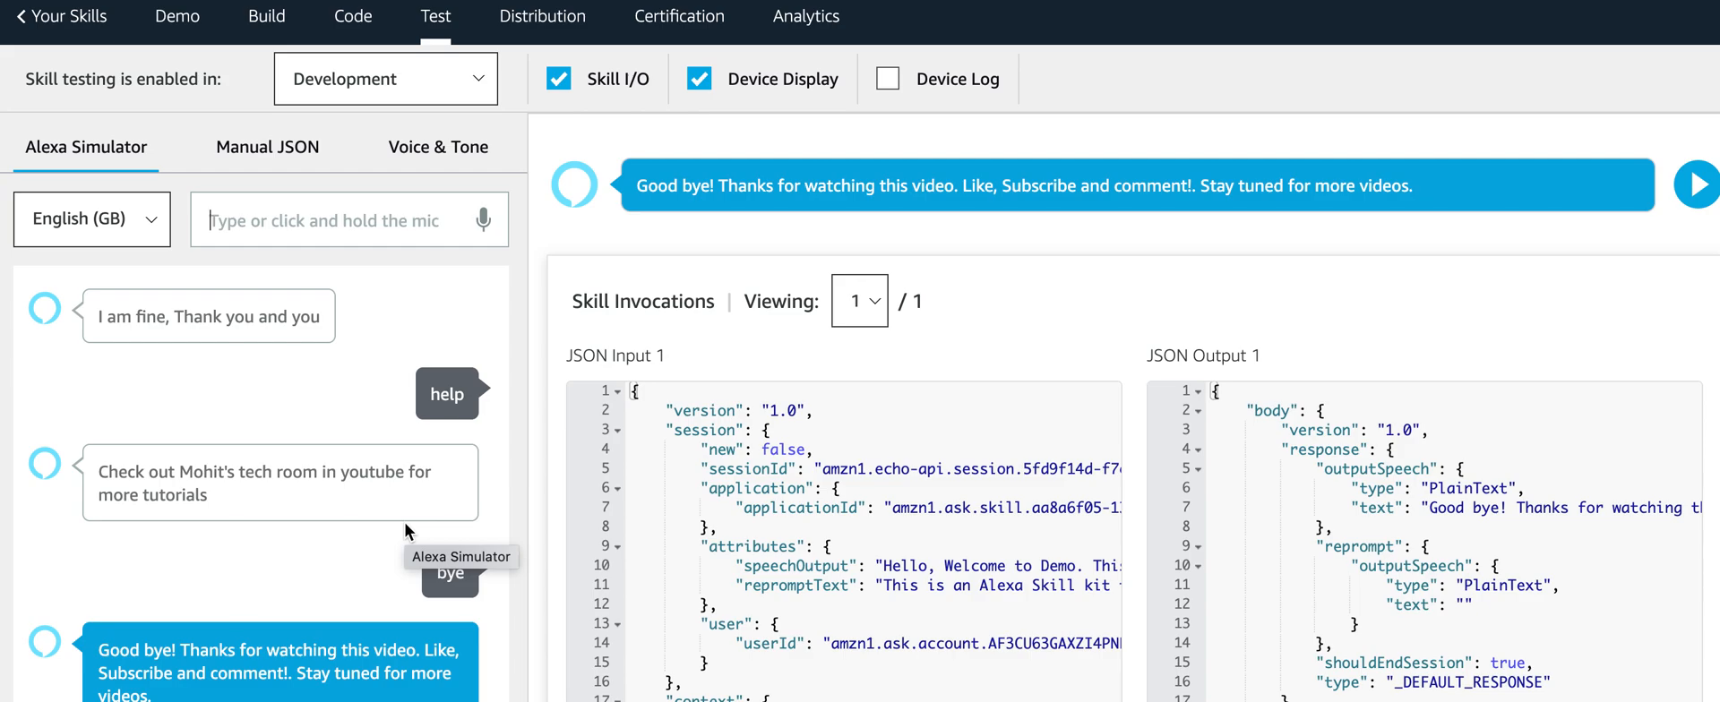
mouse_move(444, 548)
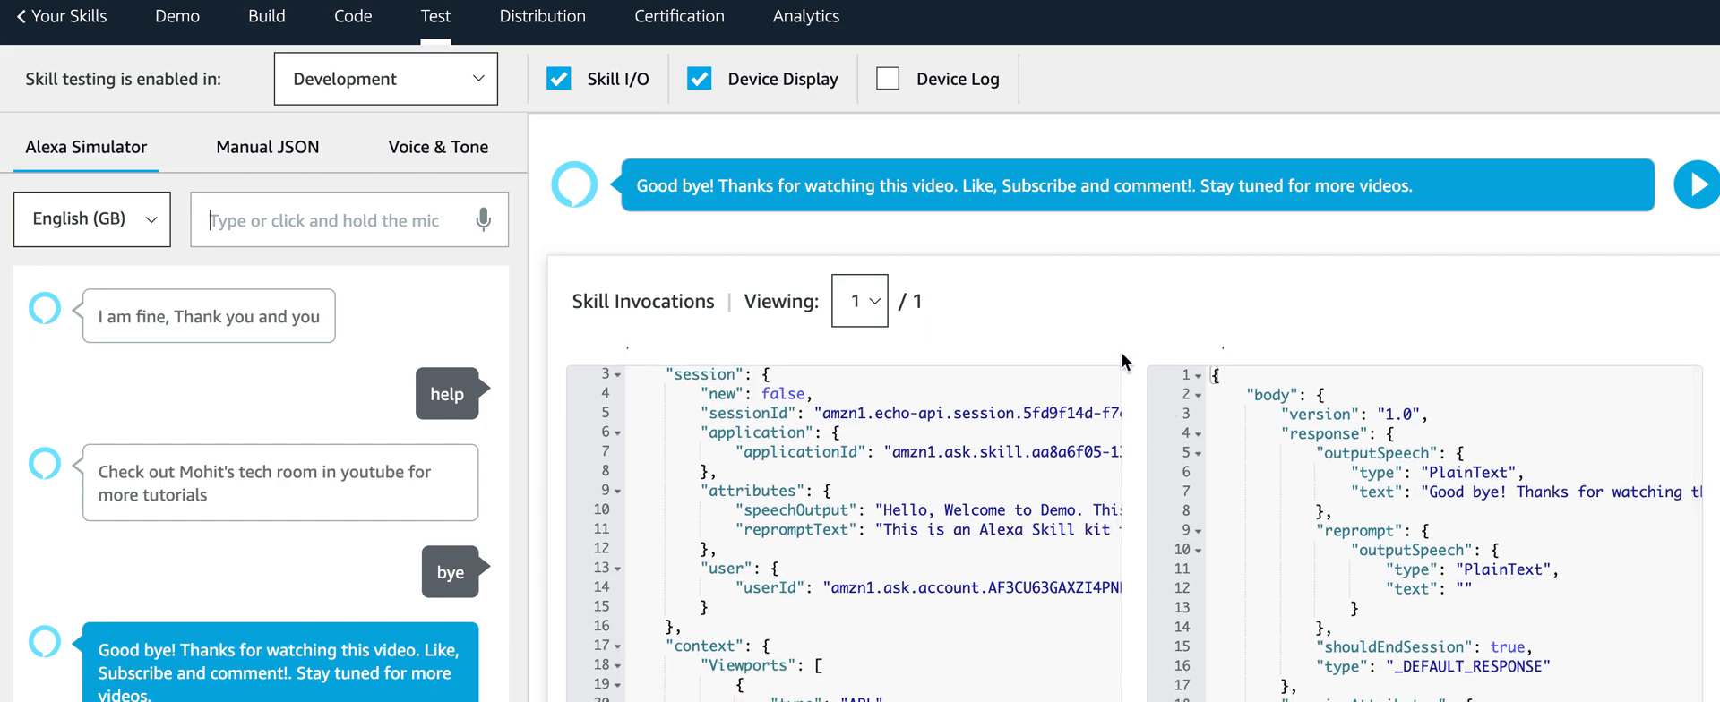
mouse_move(578, 45)
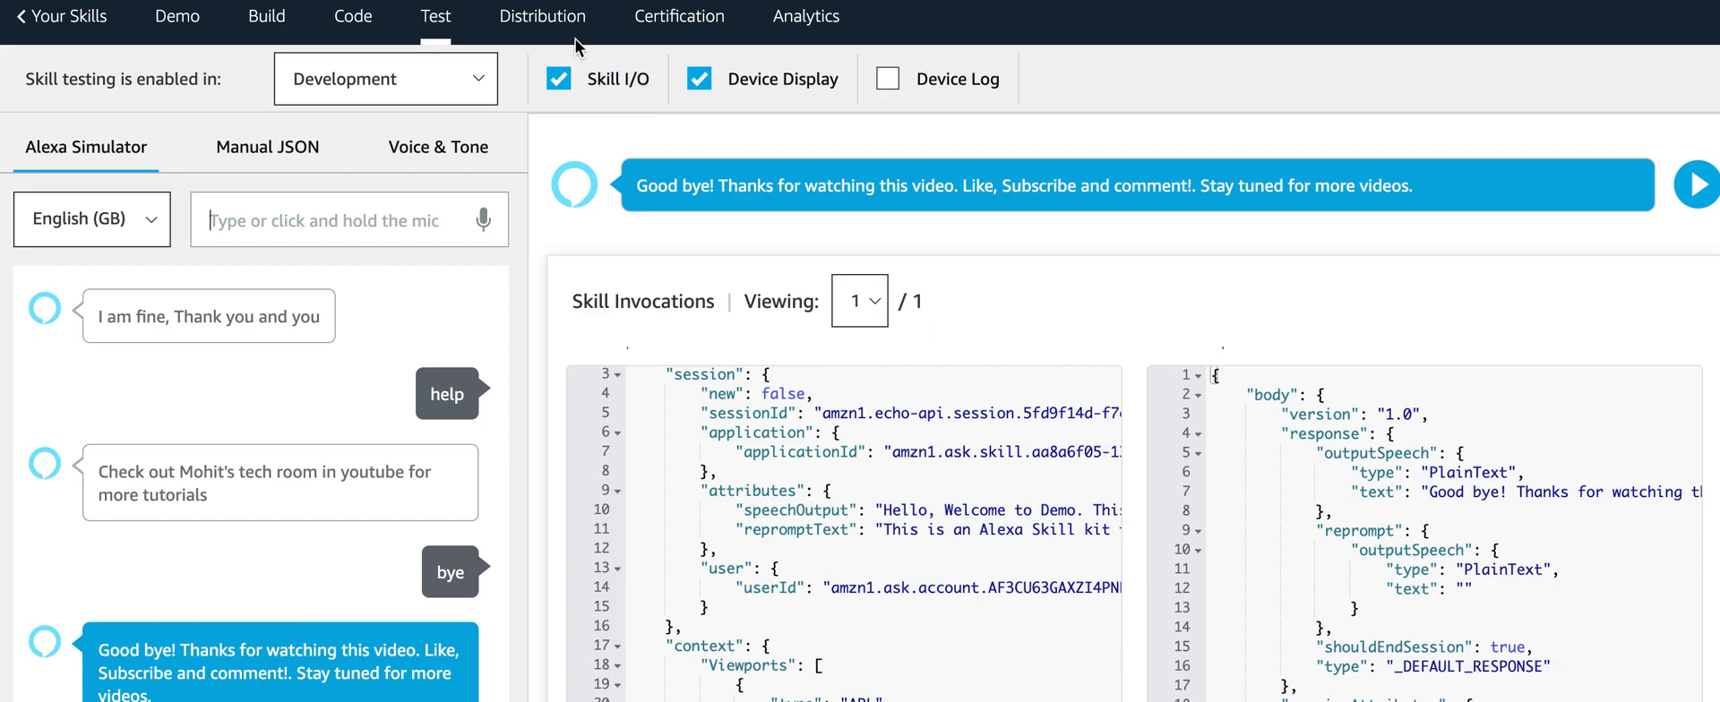
mouse_move(568, 43)
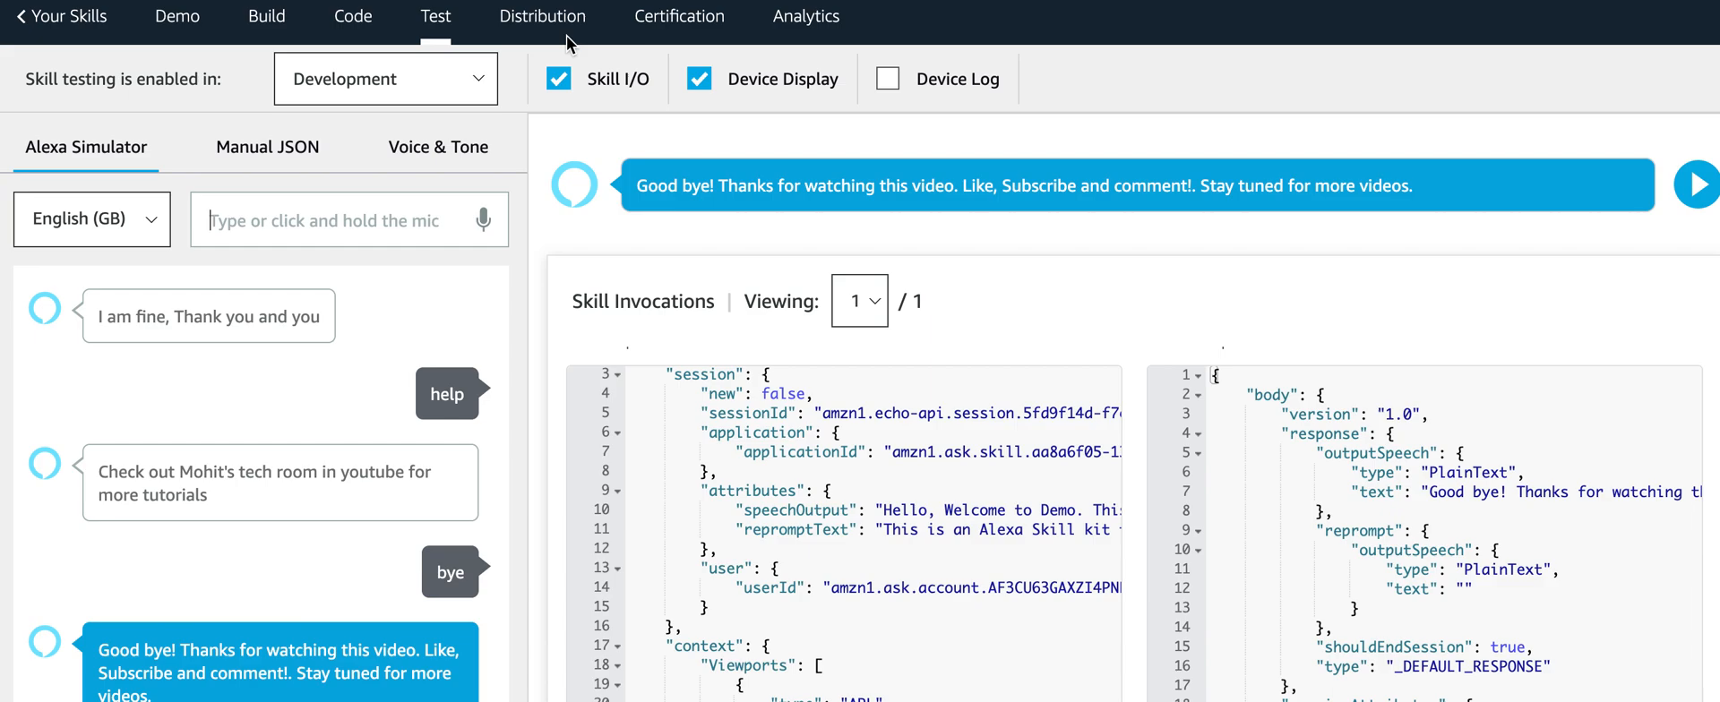
mouse_move(401, 327)
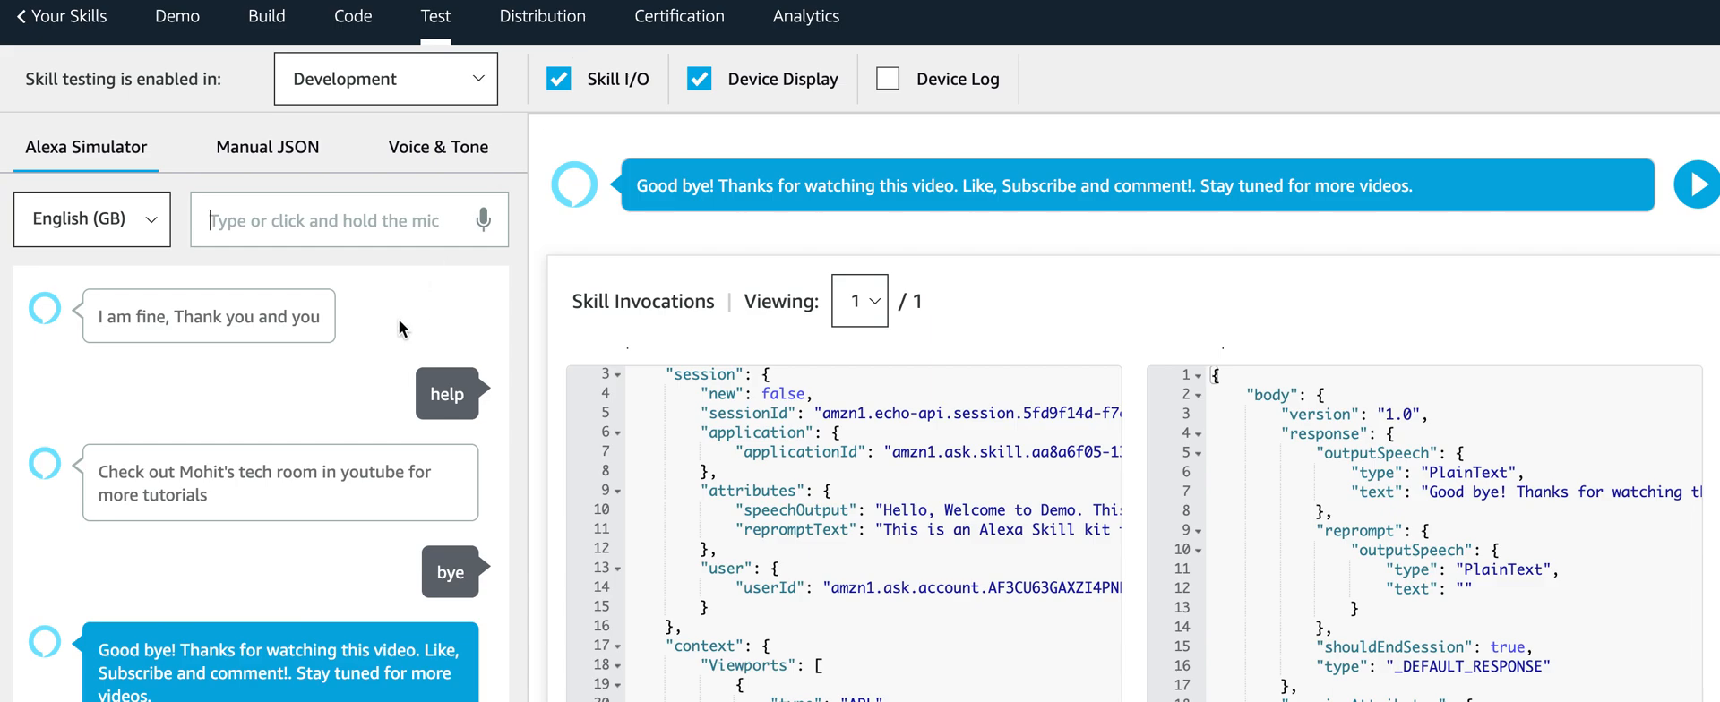
mouse_move(402, 327)
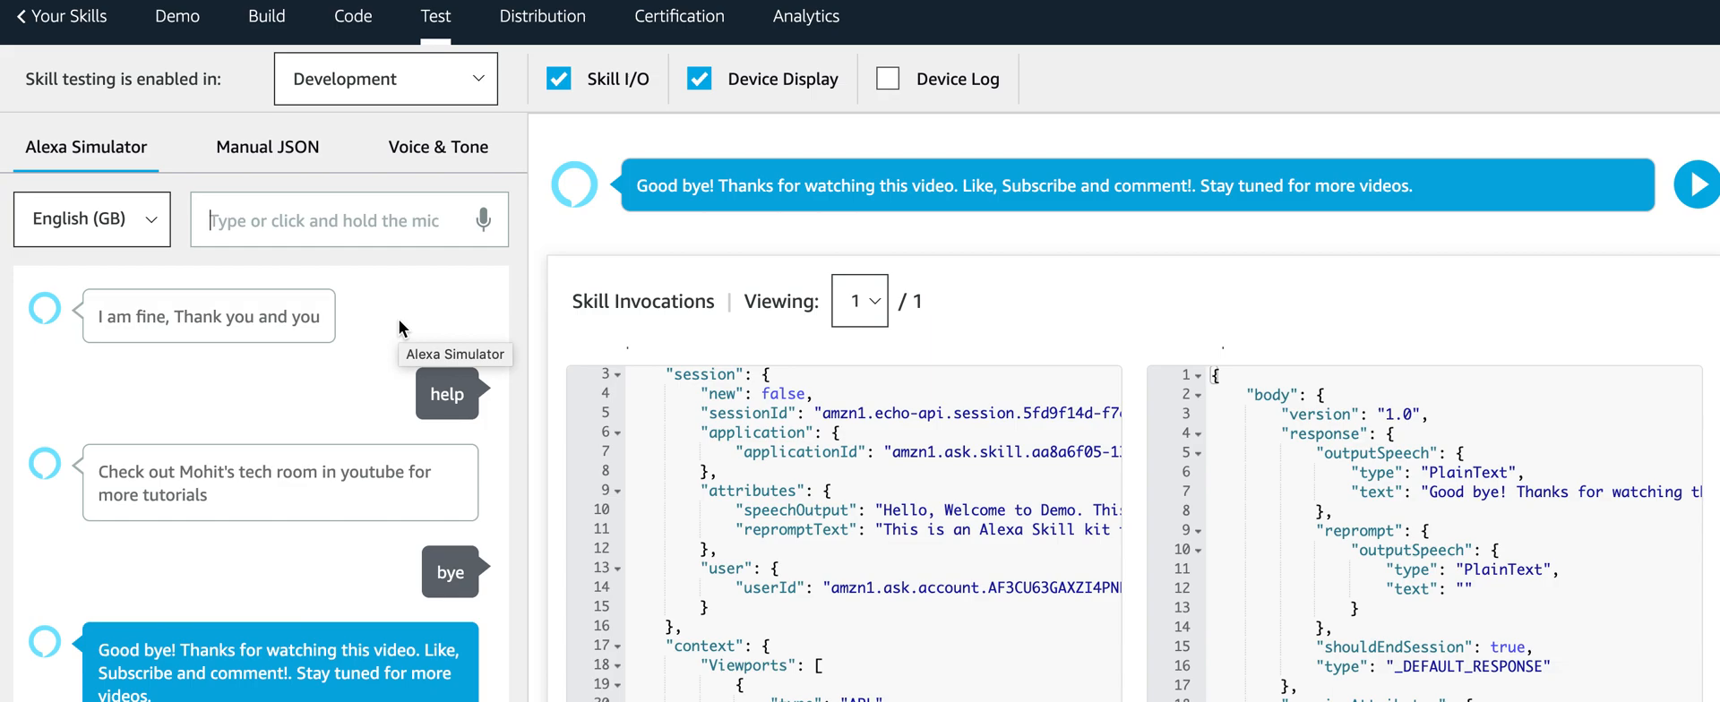
mouse_move(603, 205)
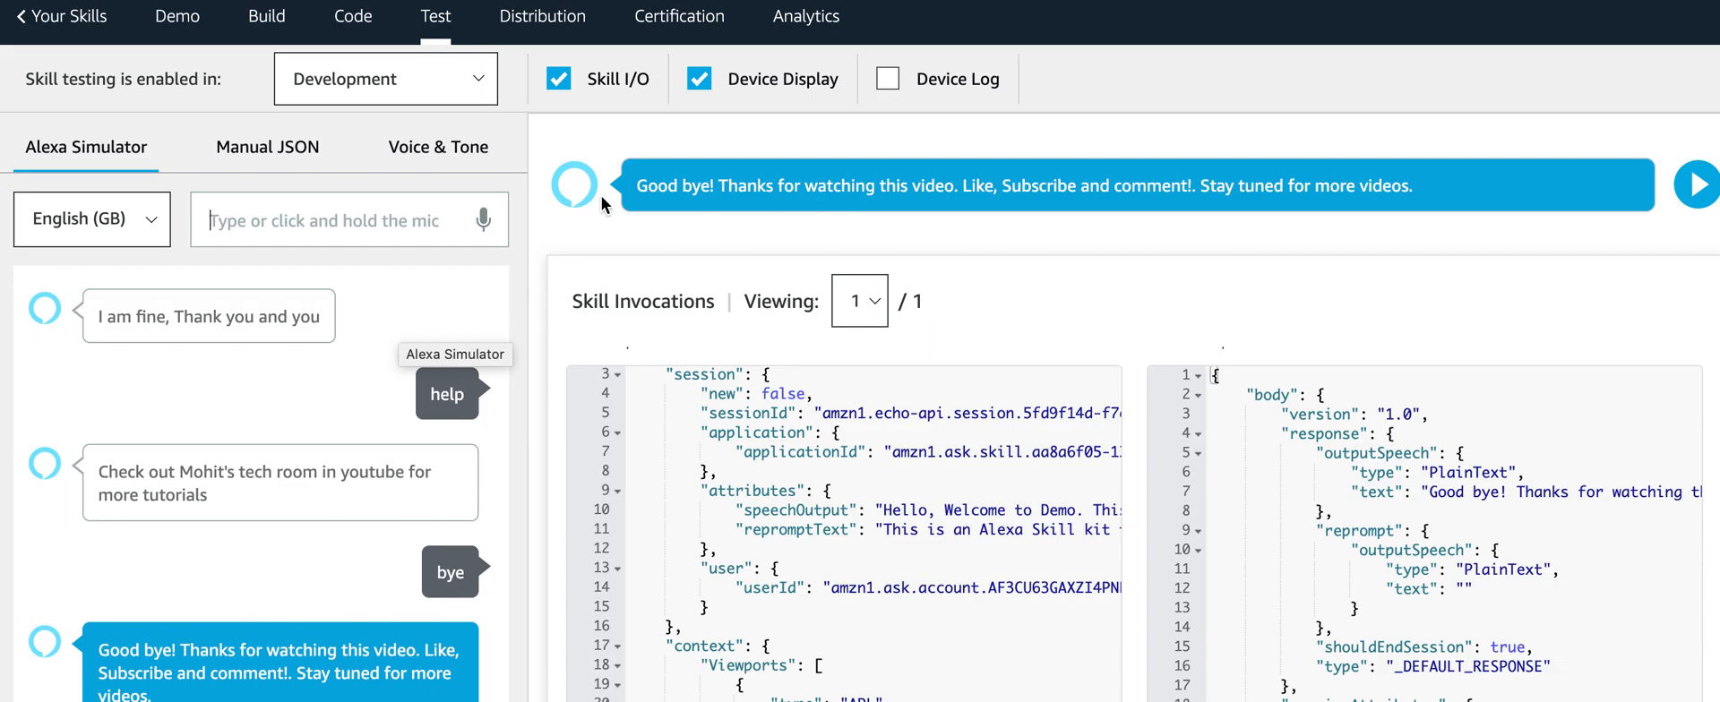